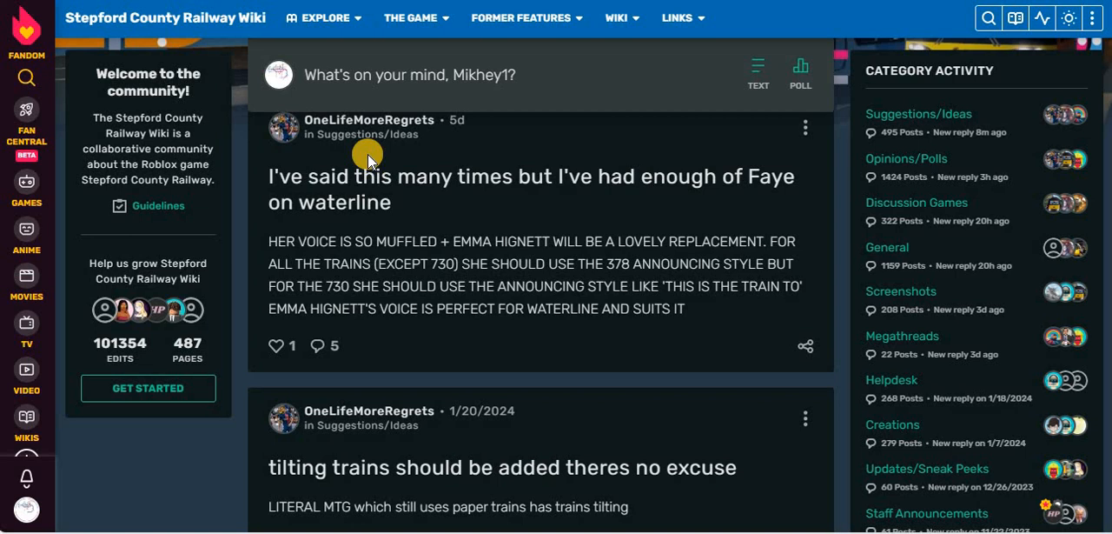
pyautogui.moveTo(600, 260)
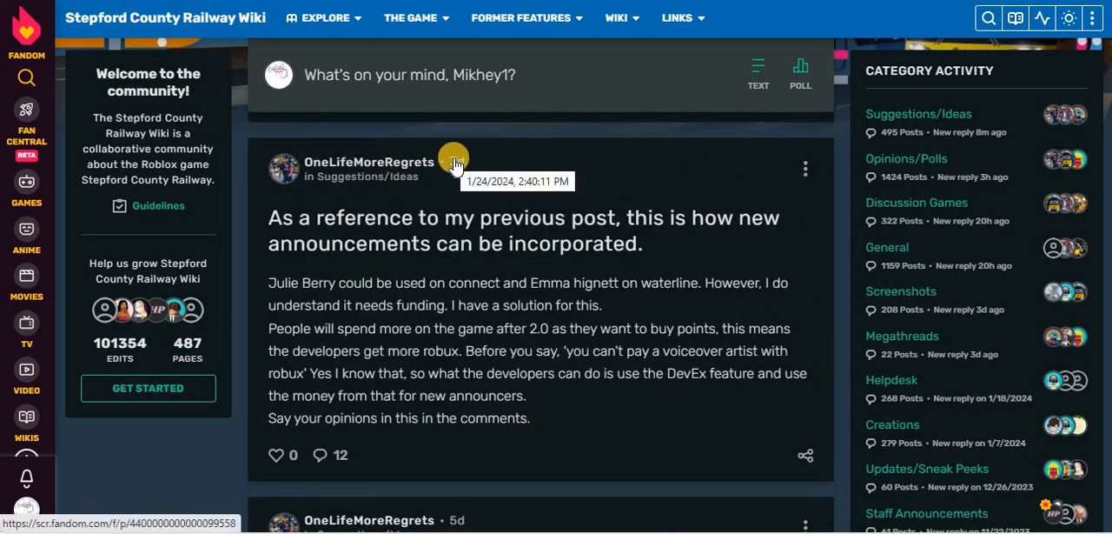
pyautogui.moveTo(366, 217)
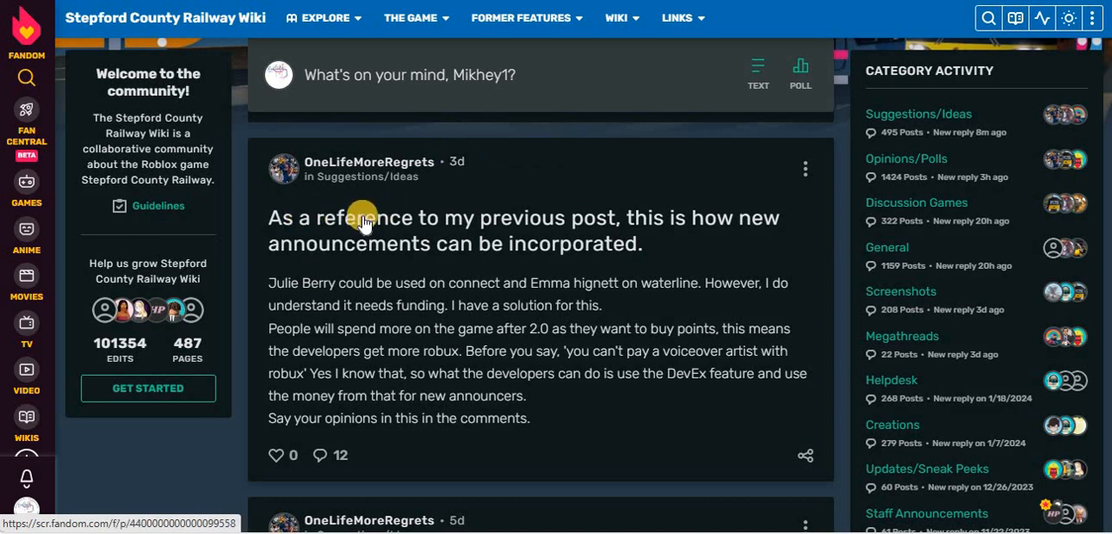
pyautogui.moveTo(280, 254)
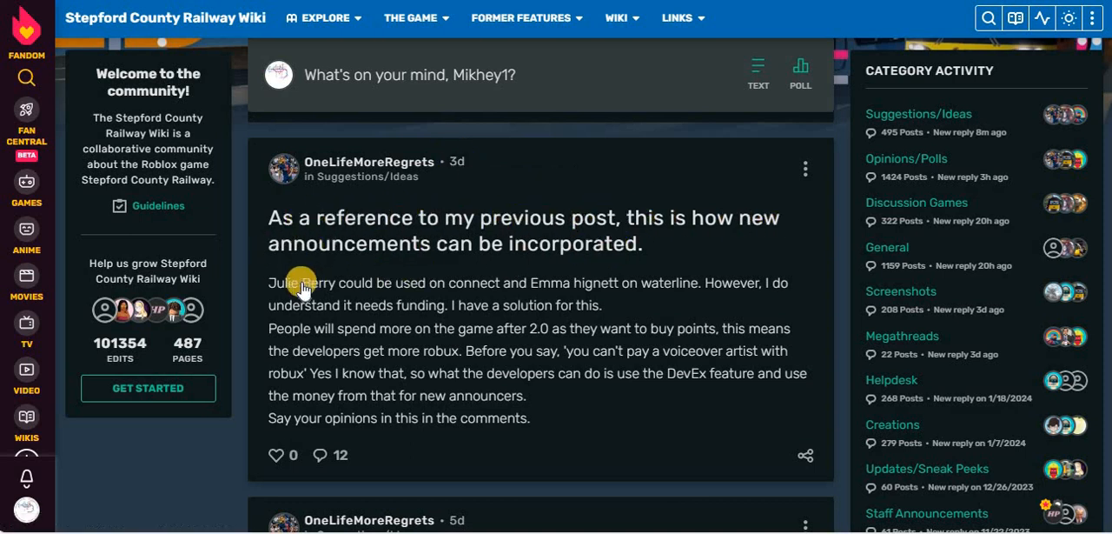
pyautogui.moveTo(634, 288)
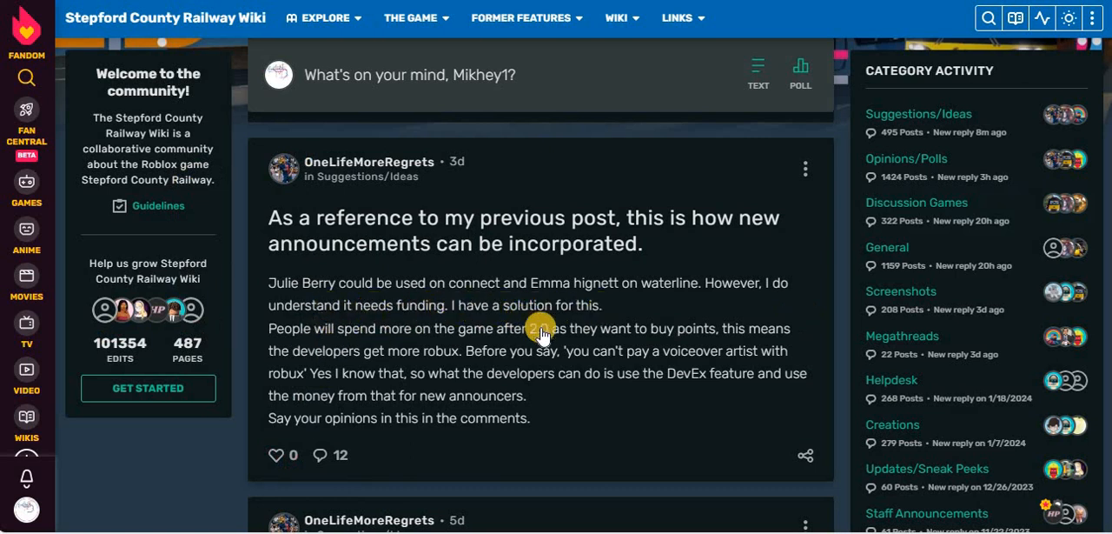
pyautogui.moveTo(756, 337)
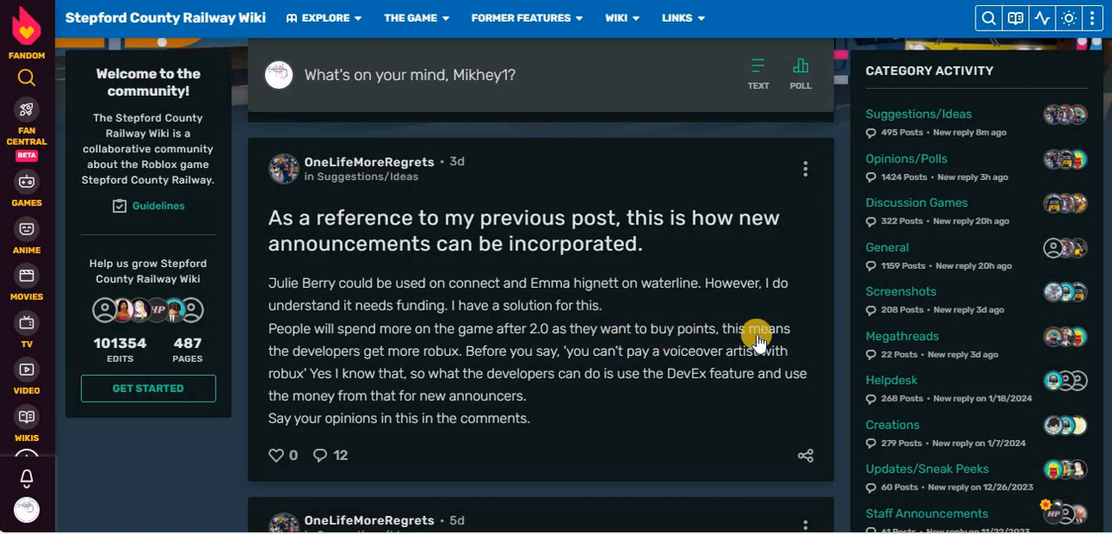
pyautogui.moveTo(571, 341)
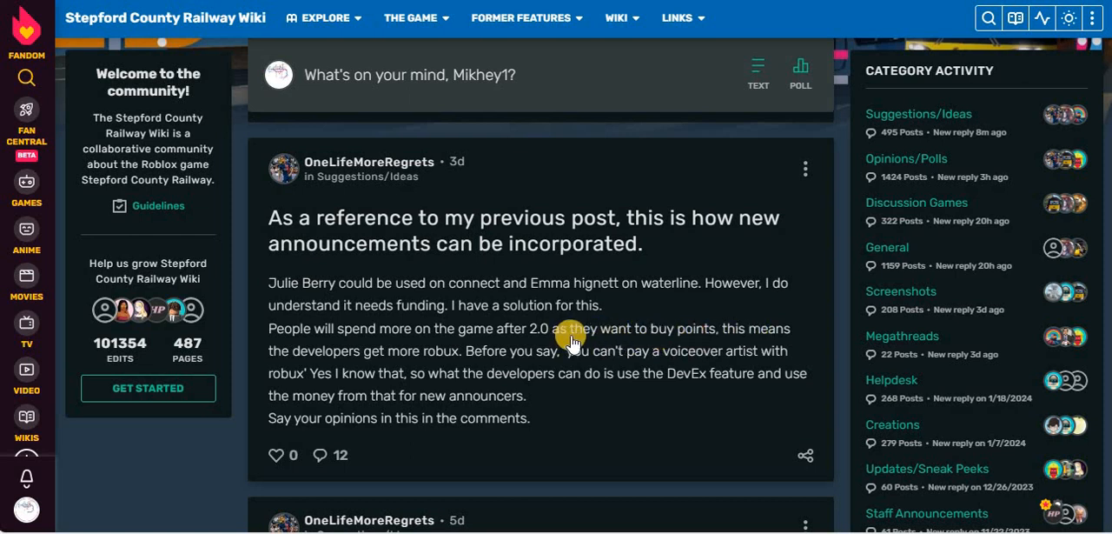
pyautogui.moveTo(653, 329)
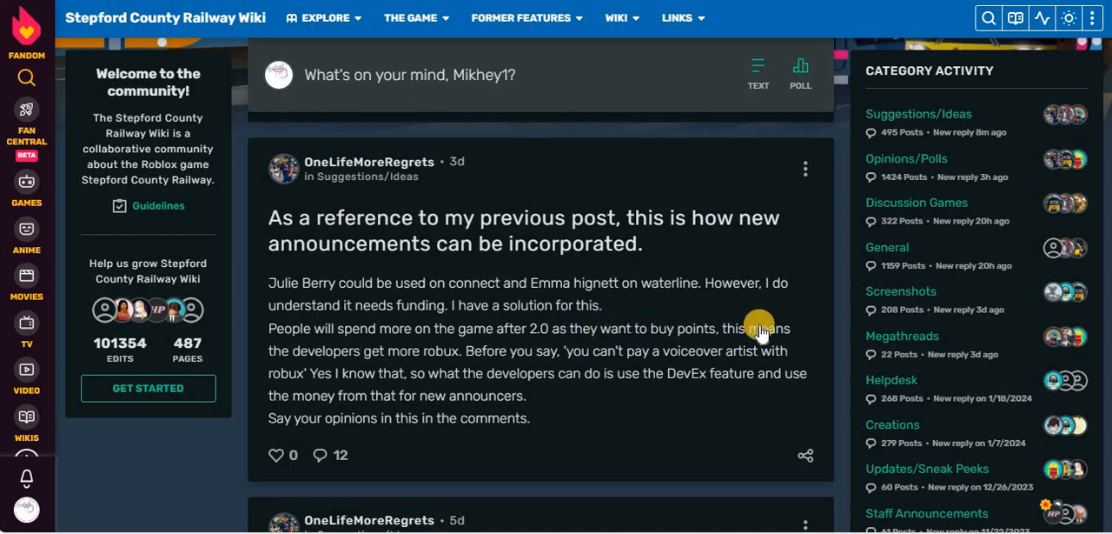
pyautogui.moveTo(702, 328)
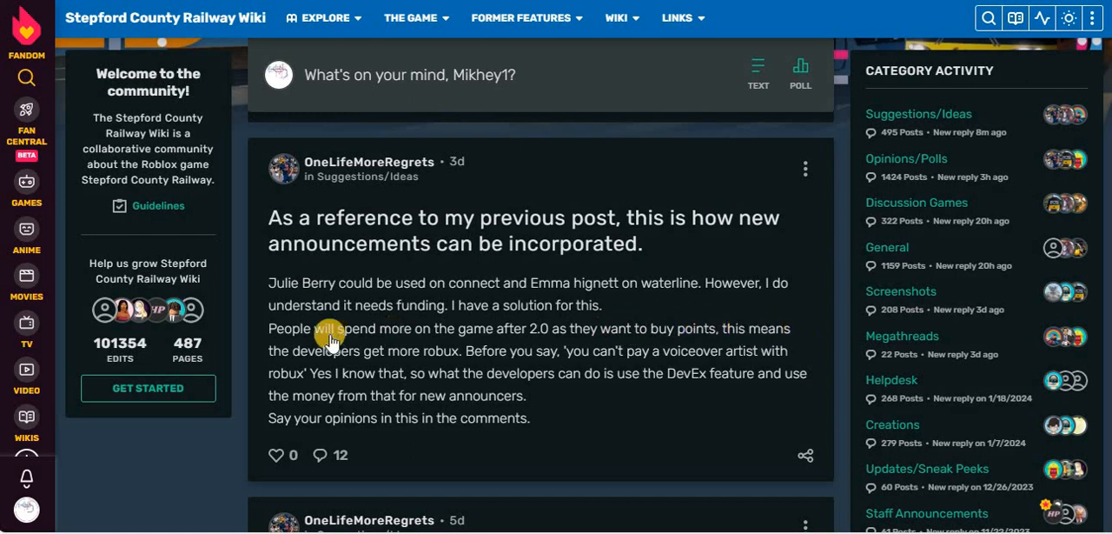
pyautogui.moveTo(476, 355)
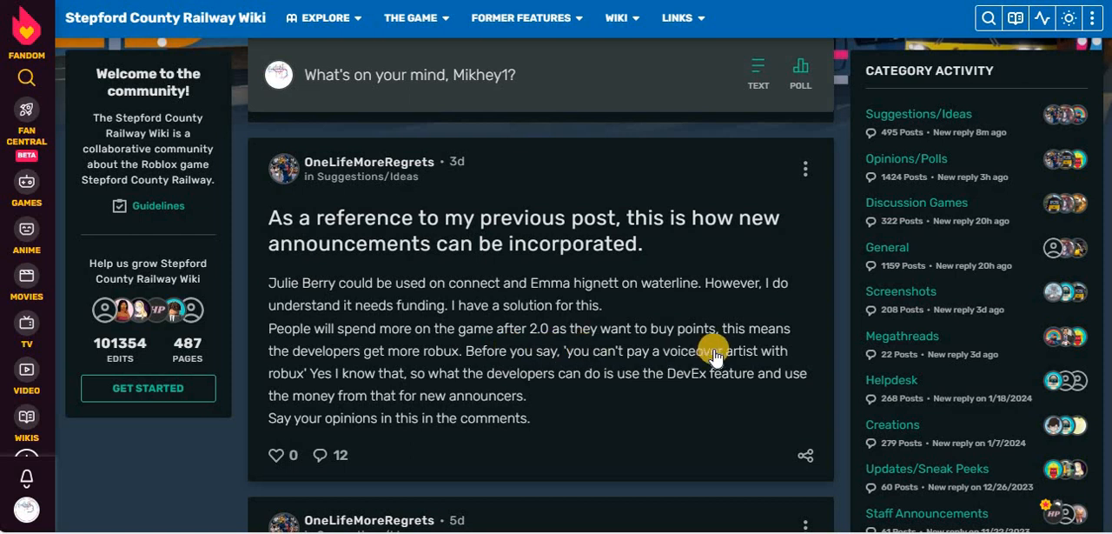
pyautogui.moveTo(347, 375)
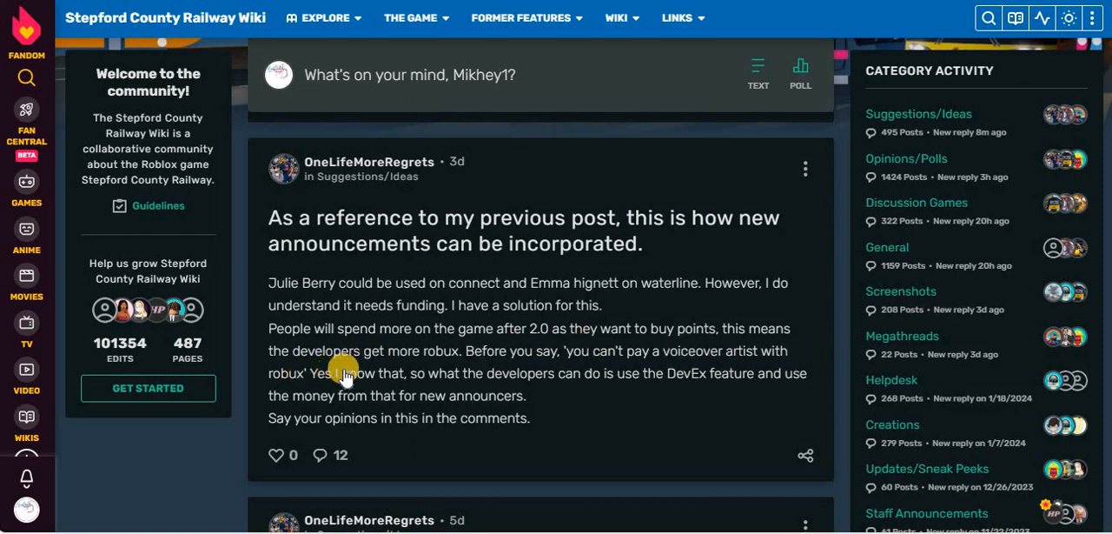
pyautogui.moveTo(664, 376)
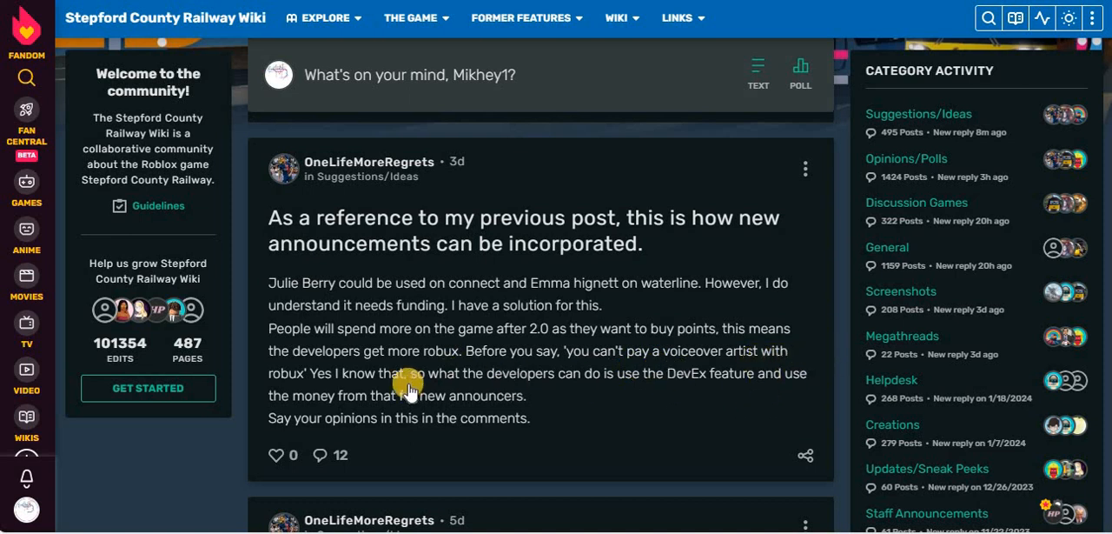
pyautogui.moveTo(434, 419)
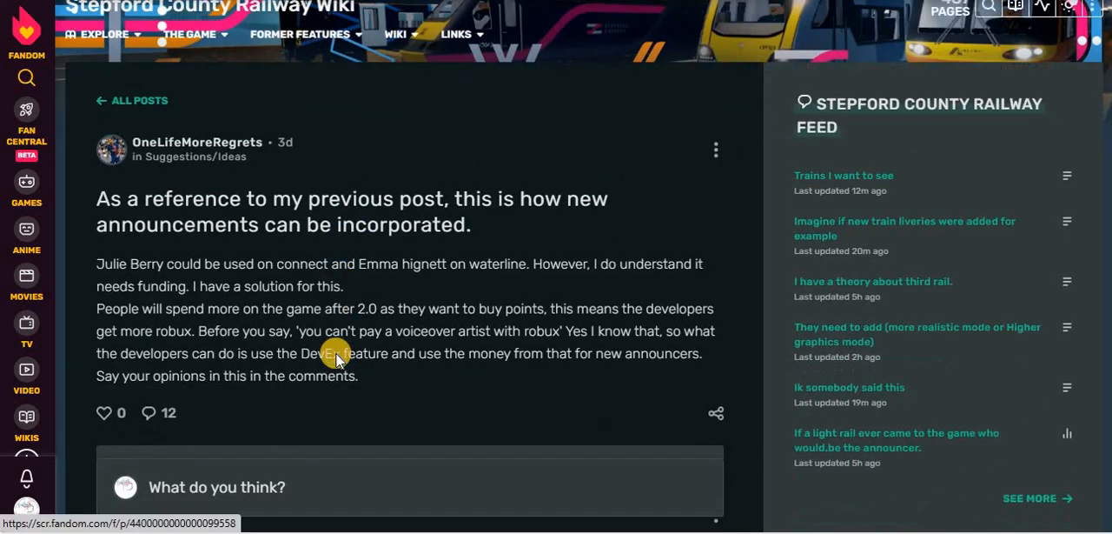
# Scroll to Flumps' first reply arguing new announcements aren't needed and SCR should pay its team first
pyautogui.scroll(-3)
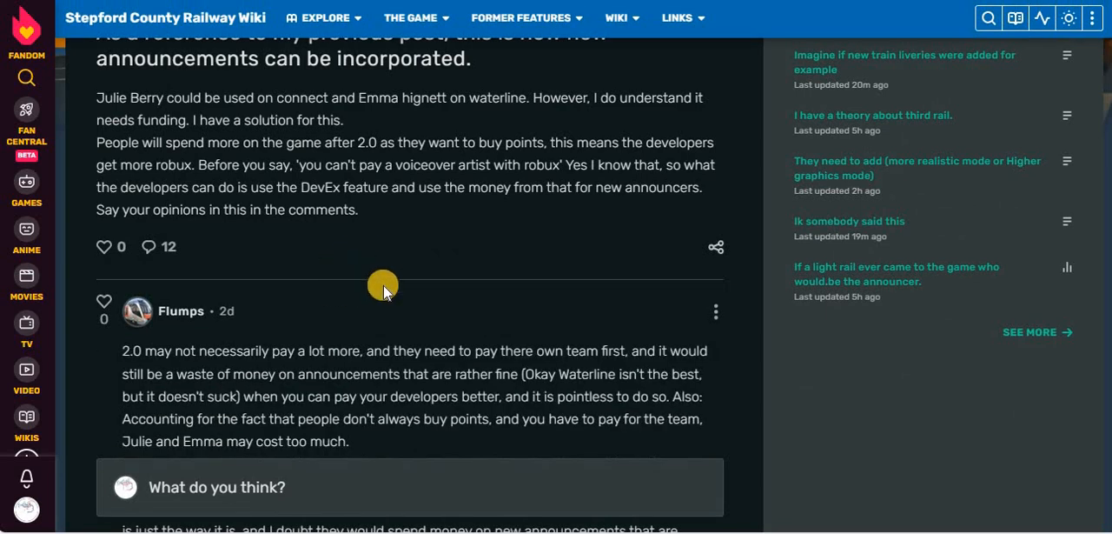
pyautogui.scroll(-3)
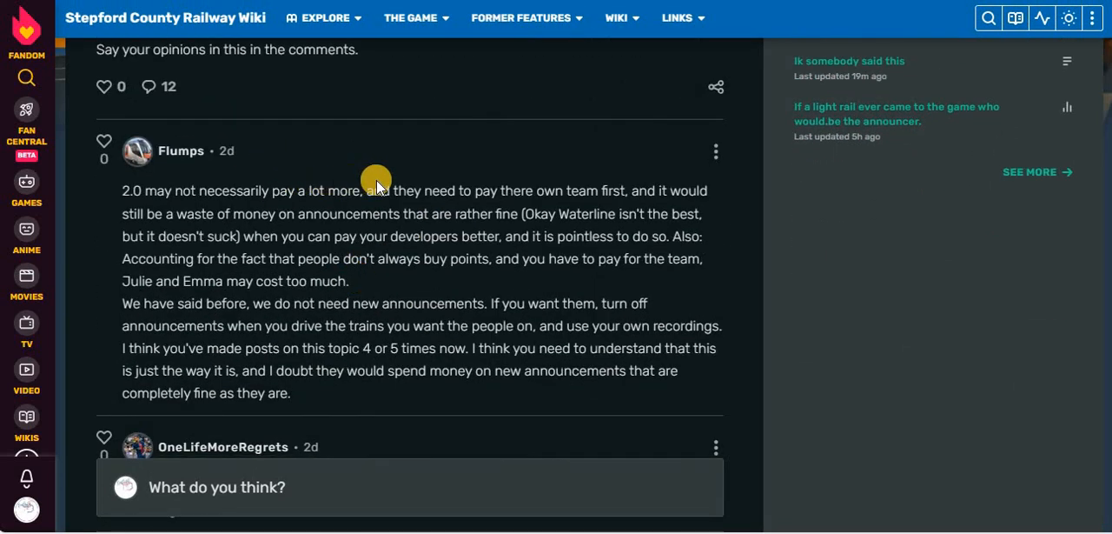
pyautogui.moveTo(536, 191)
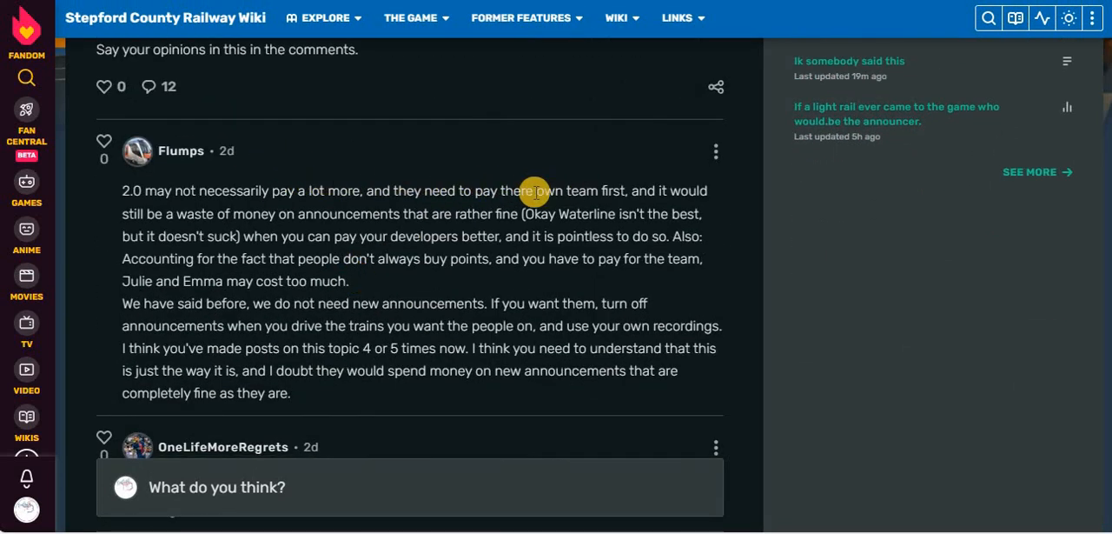
pyautogui.moveTo(693, 195)
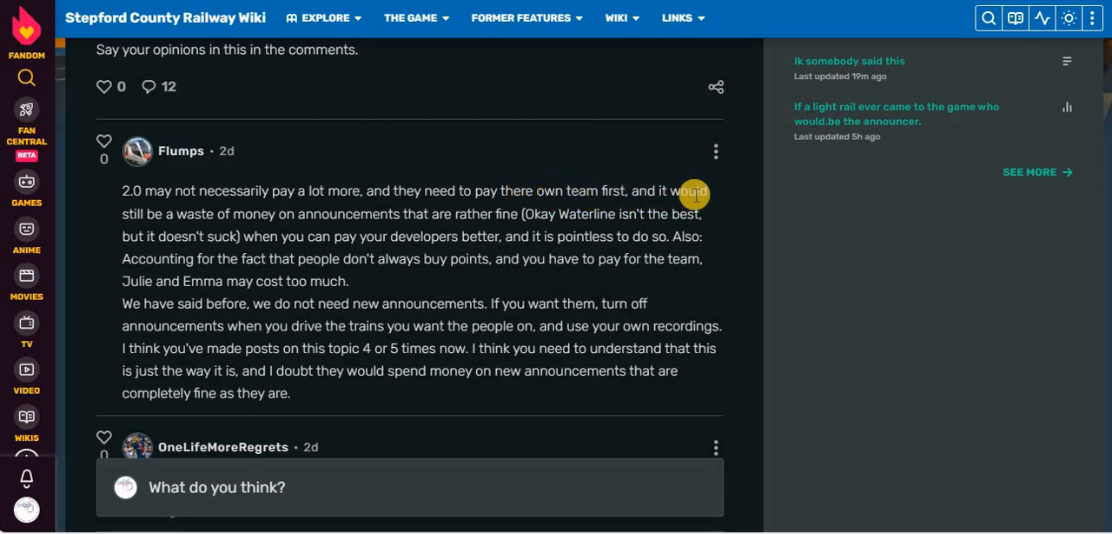
pyautogui.moveTo(364, 212)
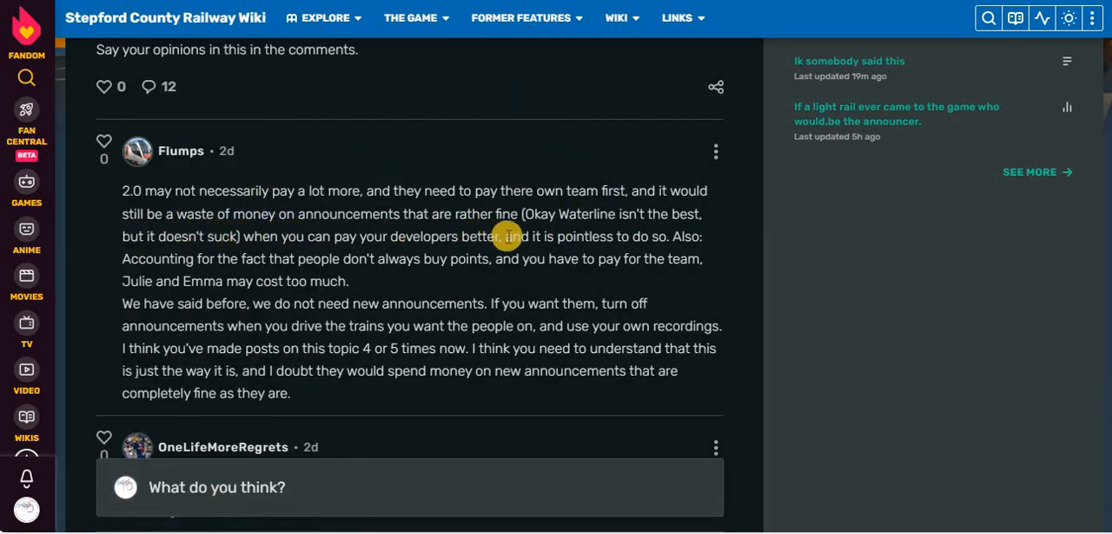
pyautogui.moveTo(664, 244)
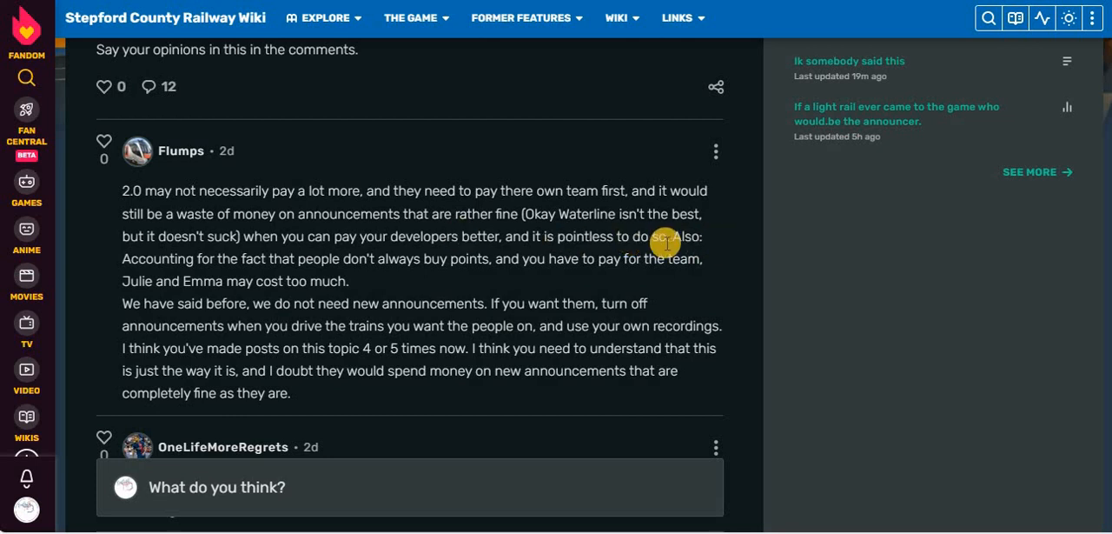
pyautogui.moveTo(351, 259)
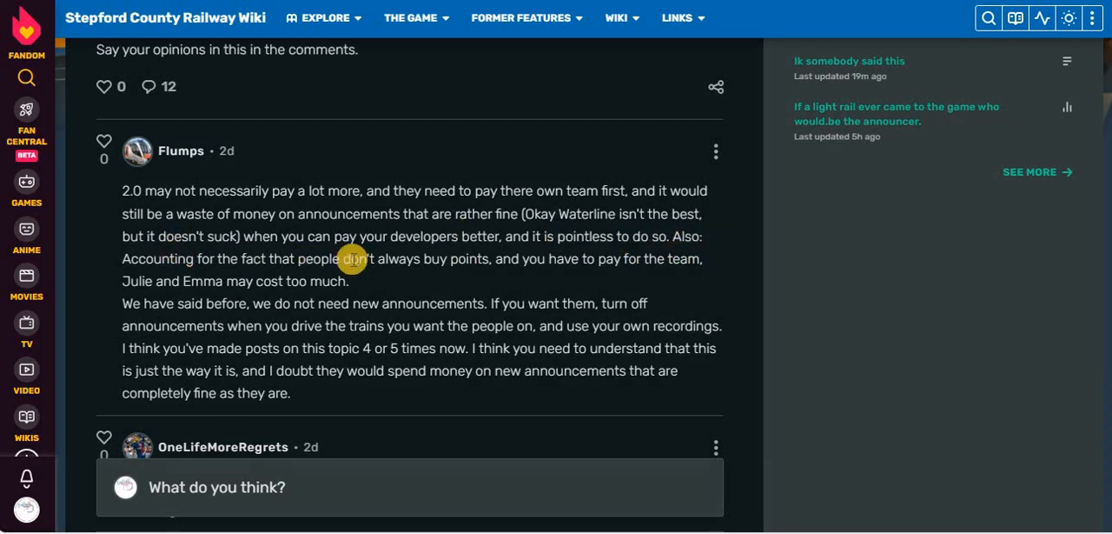
pyautogui.moveTo(559, 258)
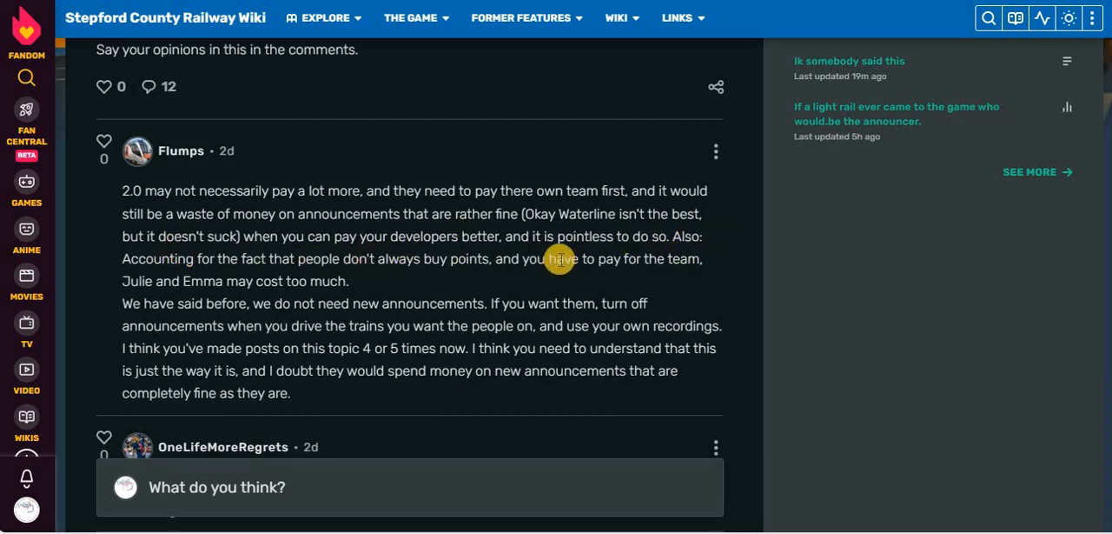
pyautogui.moveTo(368, 265)
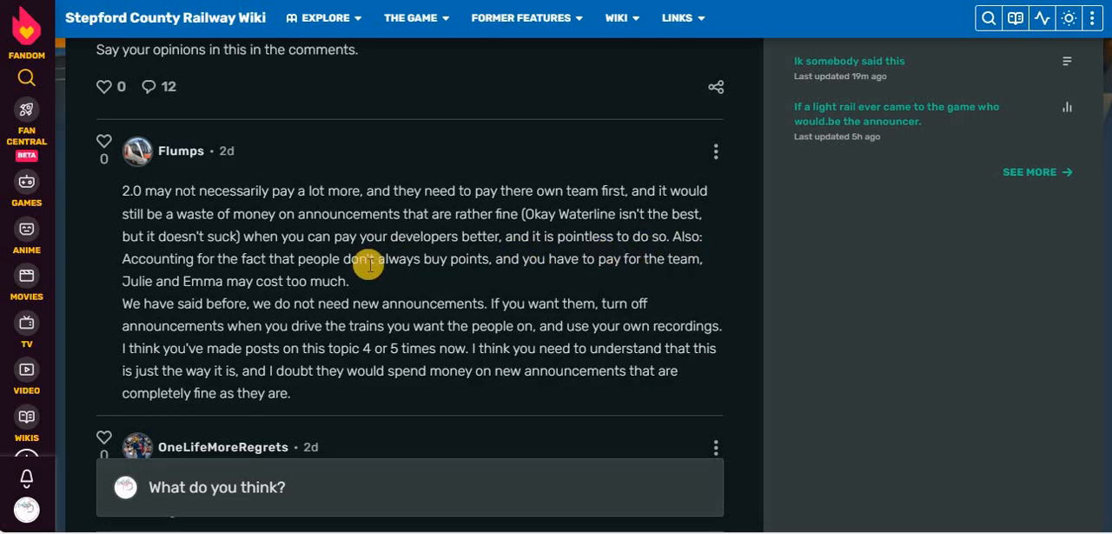
pyautogui.moveTo(349, 278)
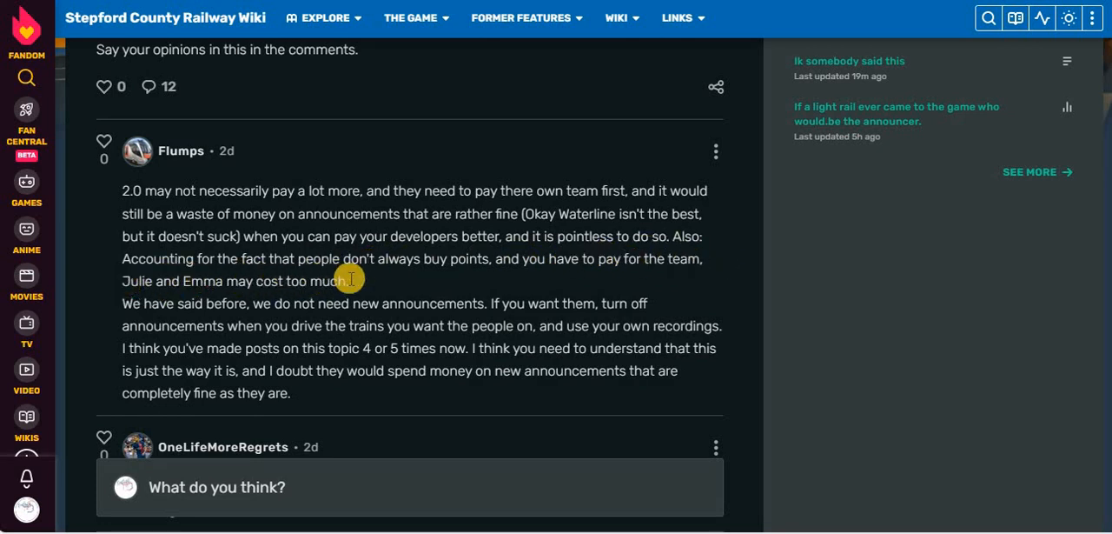
pyautogui.moveTo(313, 302)
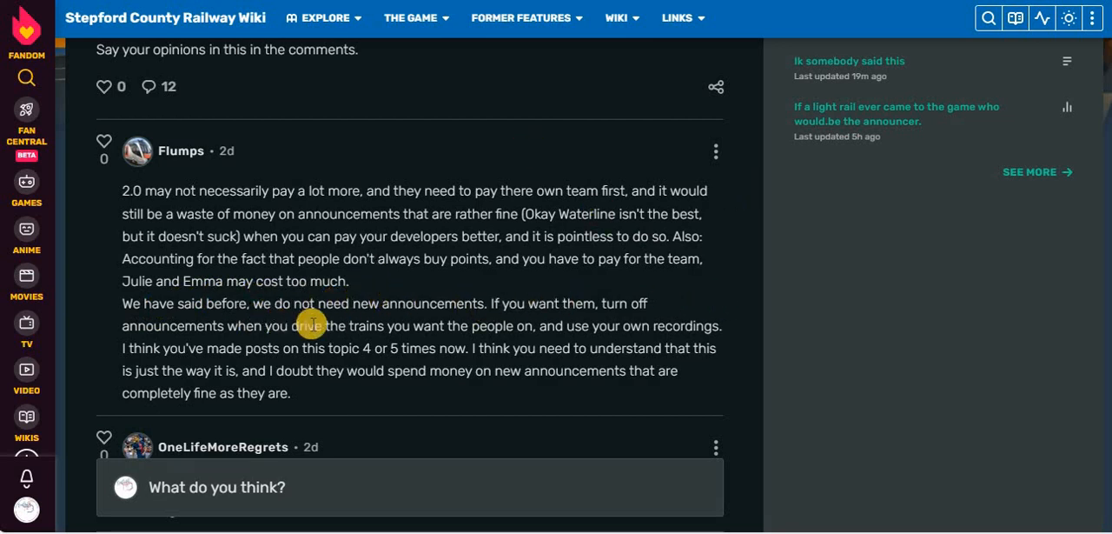
pyautogui.moveTo(624, 327)
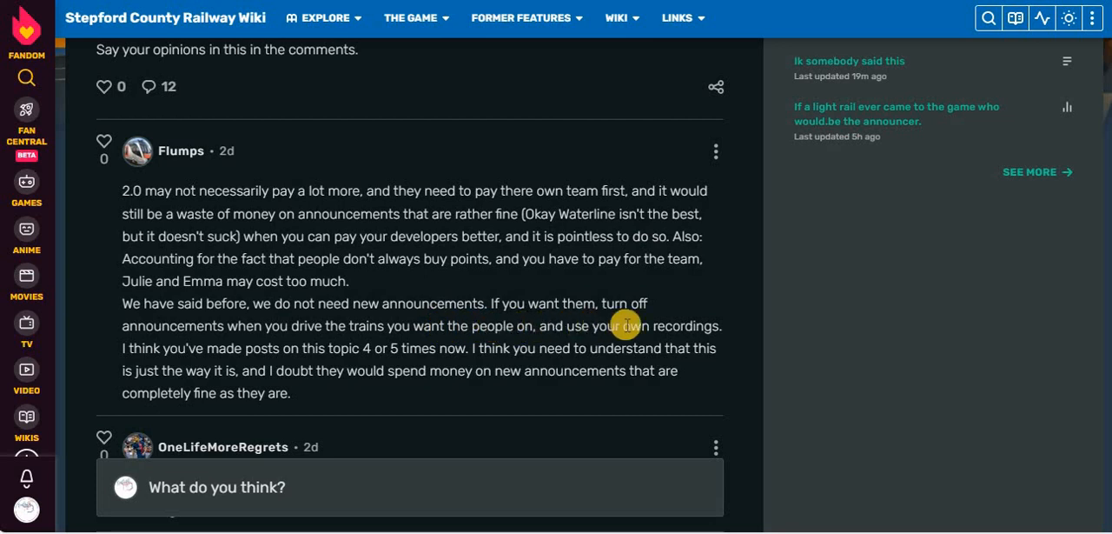
pyautogui.moveTo(280, 339)
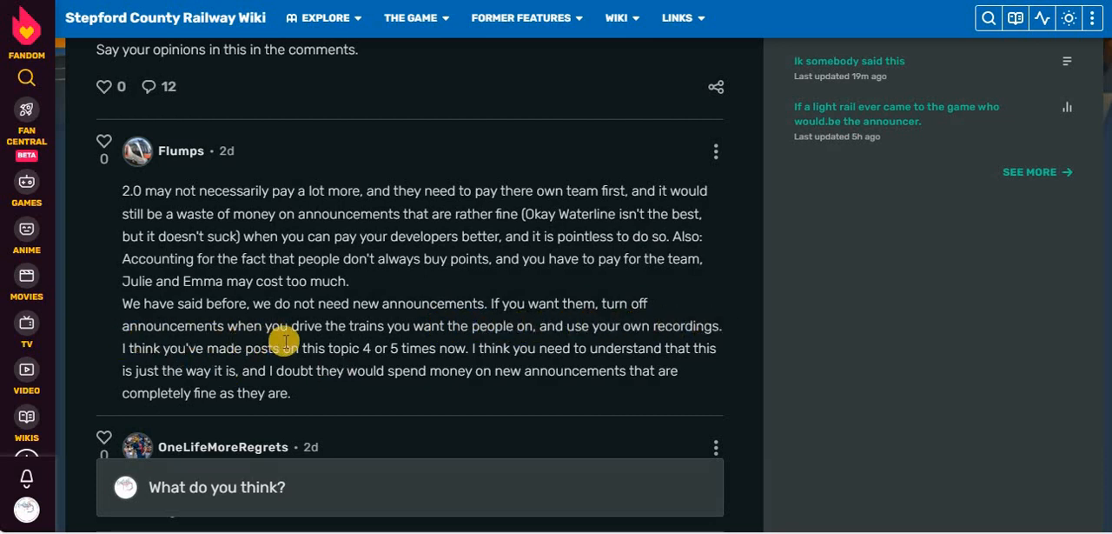
pyautogui.moveTo(425, 348)
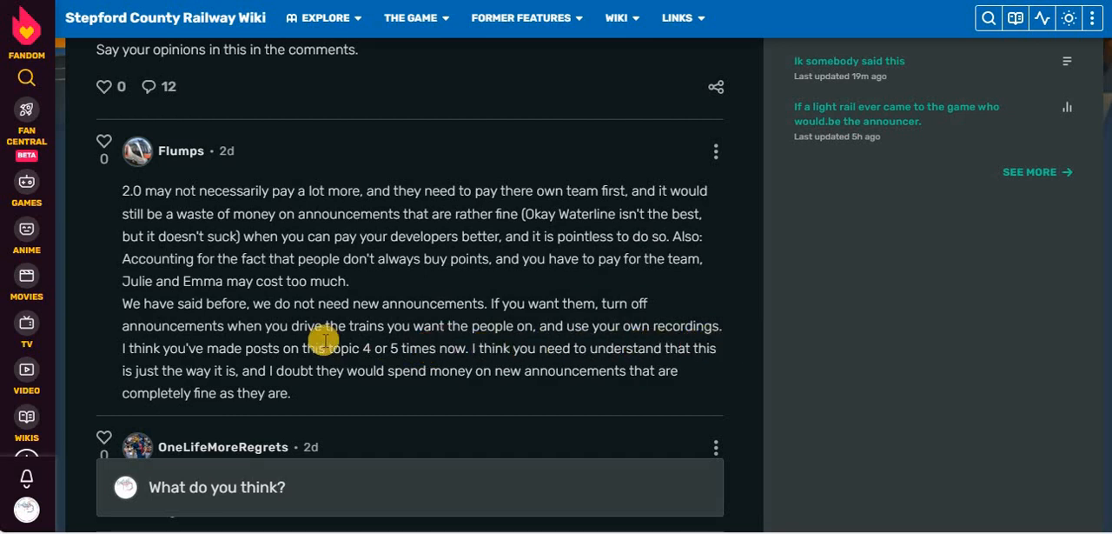
pyautogui.moveTo(427, 372)
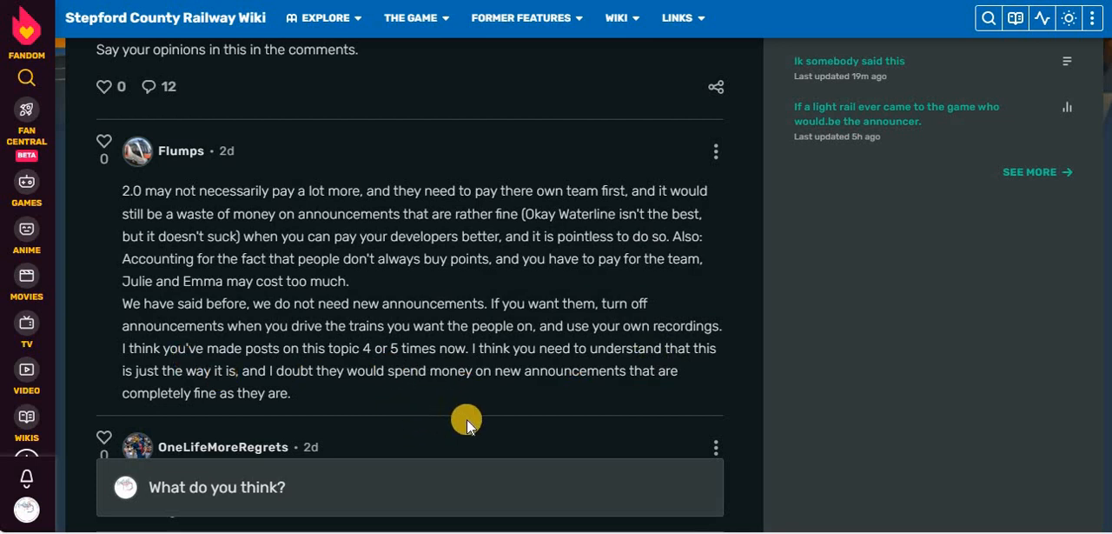
pyautogui.moveTo(469, 403)
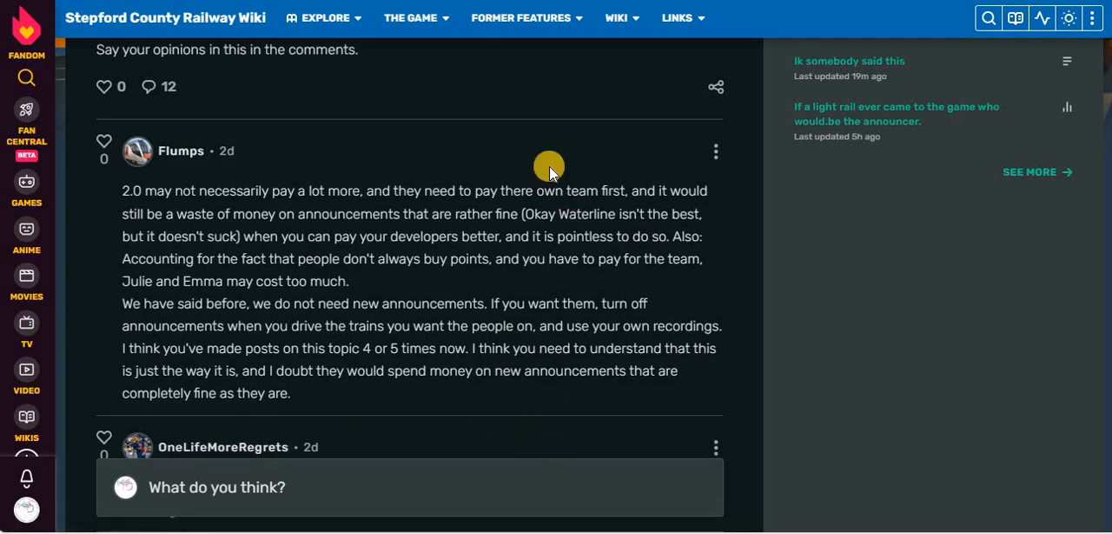
pyautogui.moveTo(449, 181)
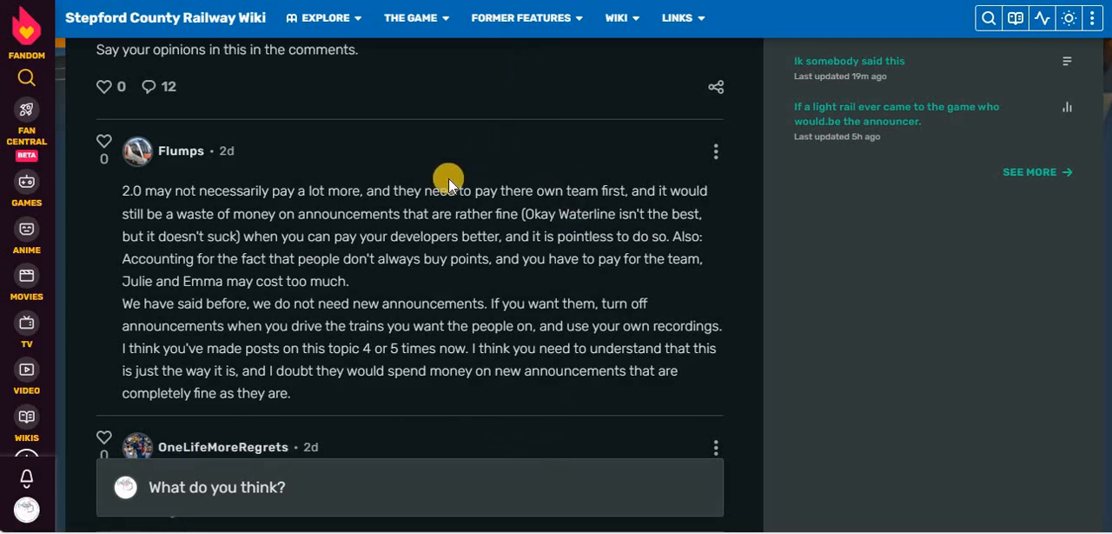
pyautogui.moveTo(406, 424)
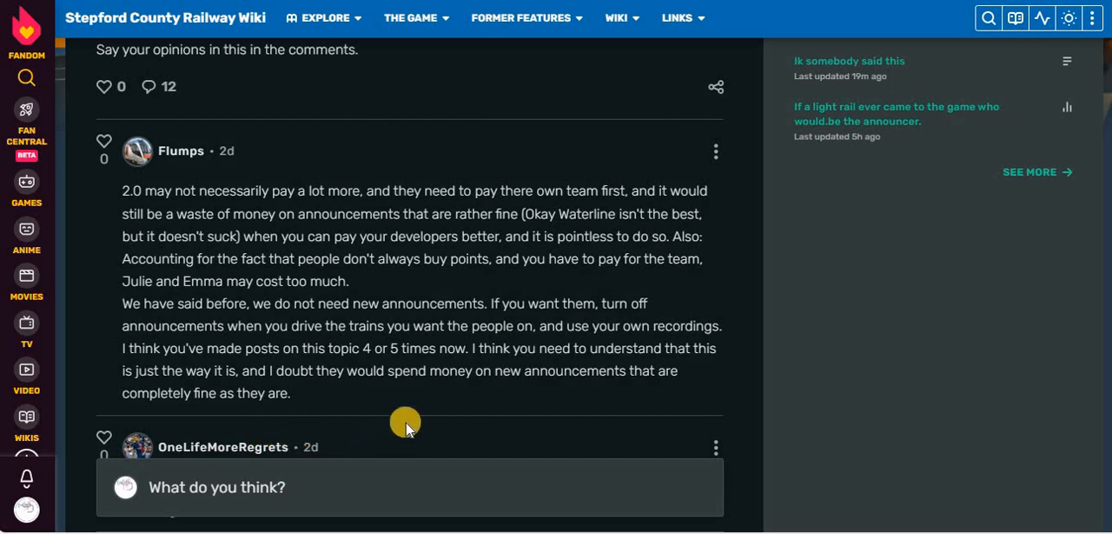
pyautogui.moveTo(473, 275)
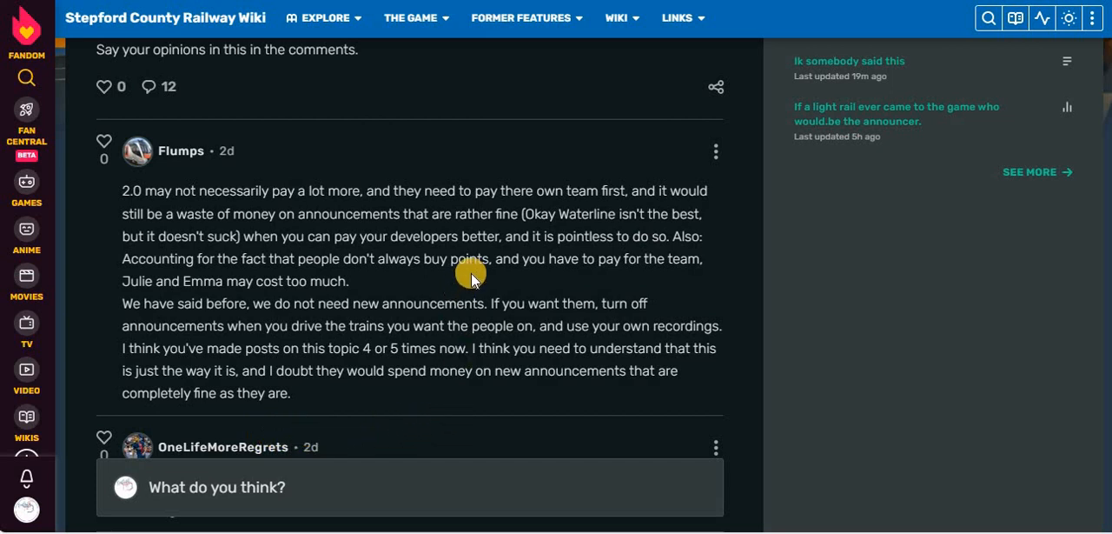
# Scroll to OneLifeMoreRegrets' reply and Flumps' long Bee Swarm Simulator revenue-estimate response
pyautogui.scroll(-3)
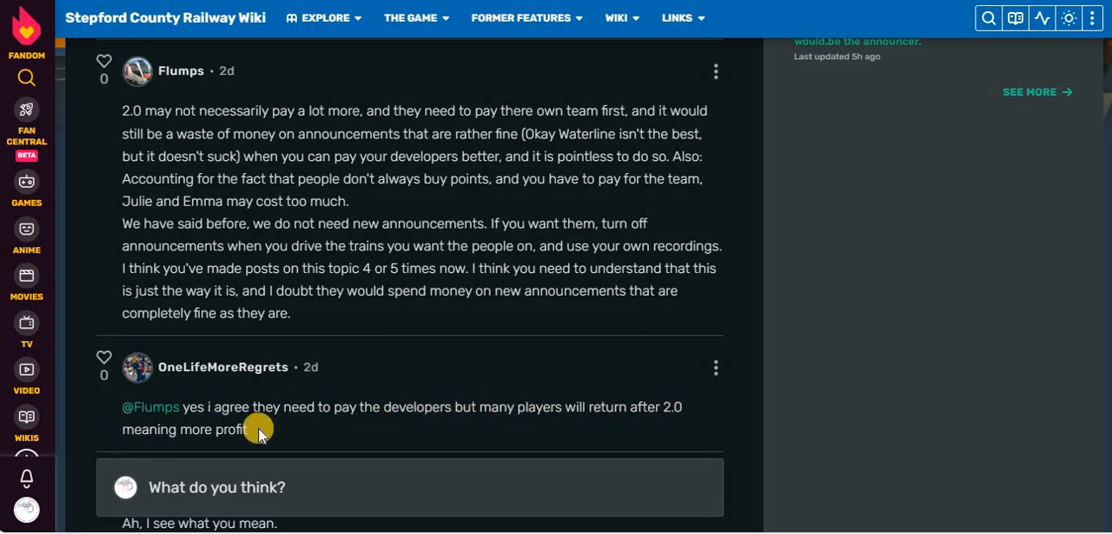
pyautogui.scroll(-3)
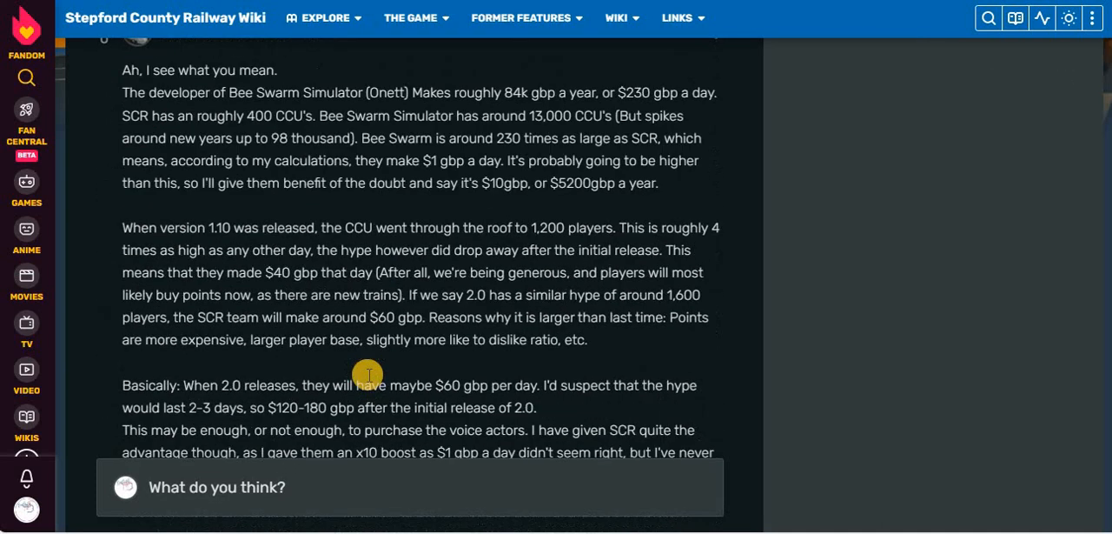
pyautogui.scroll(-3)
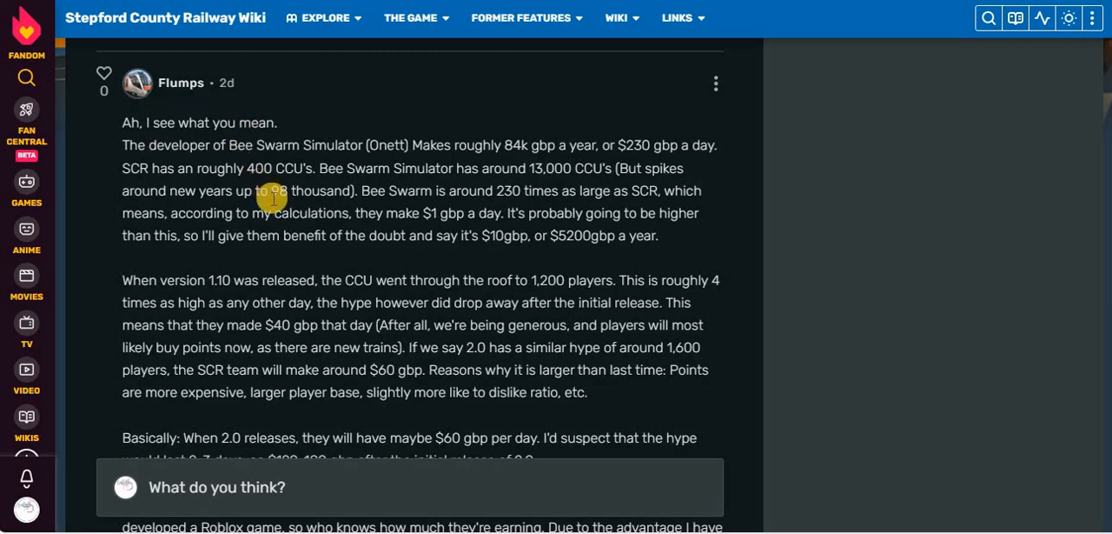
pyautogui.scroll(-3)
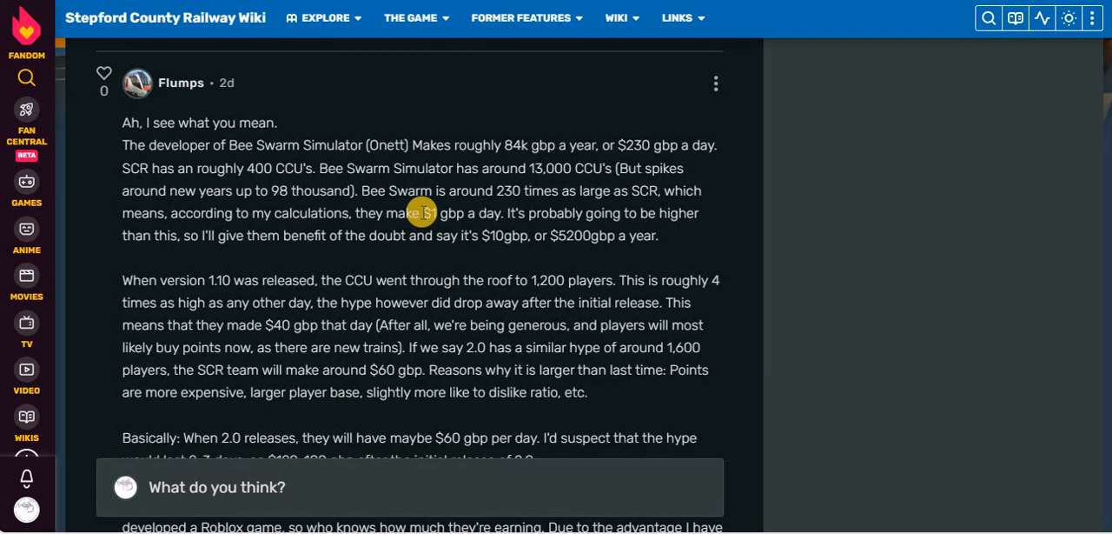
pyautogui.moveTo(434, 49)
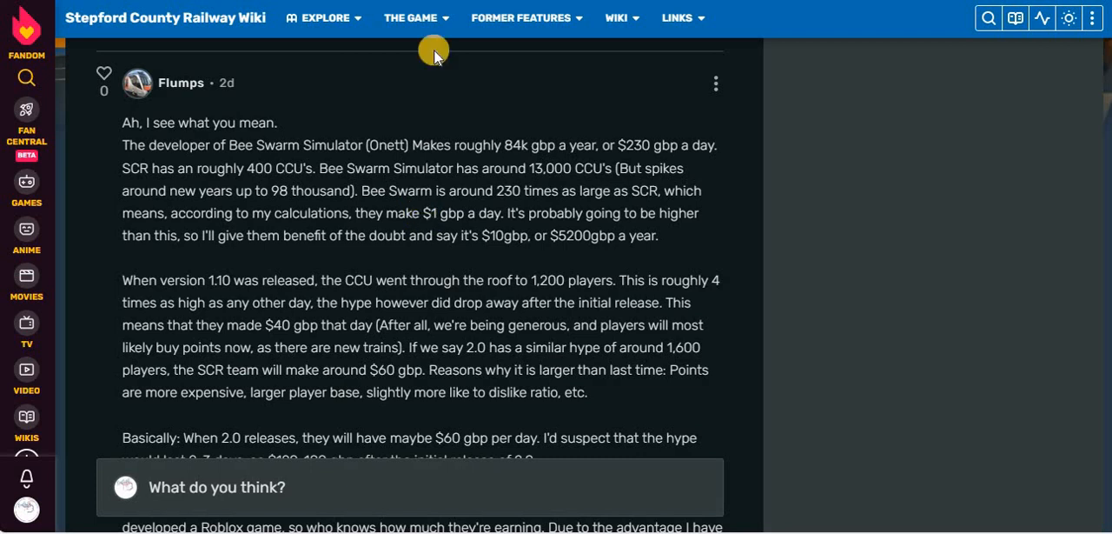
pyautogui.moveTo(160, 135)
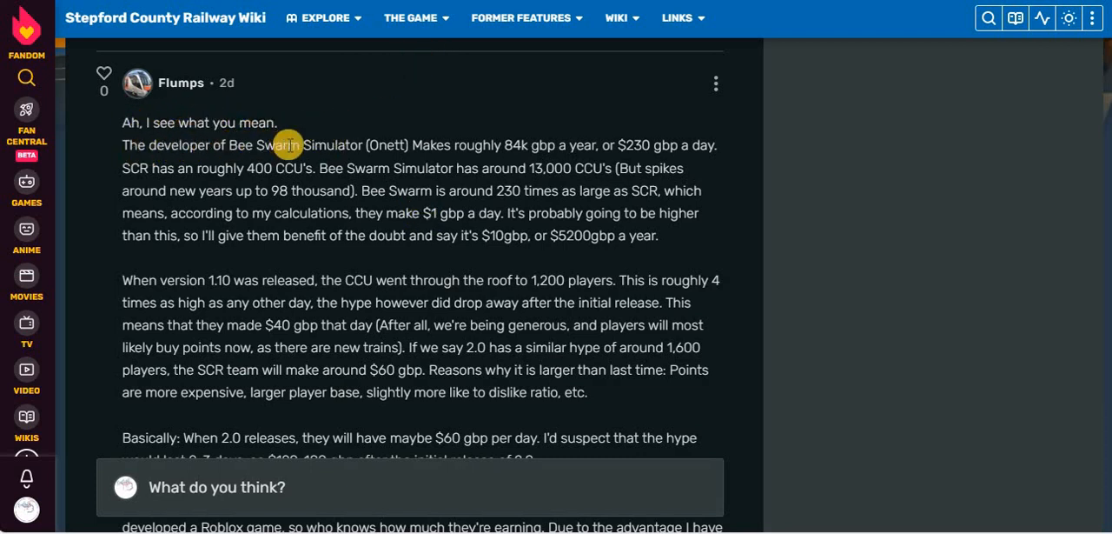
pyautogui.moveTo(508, 146)
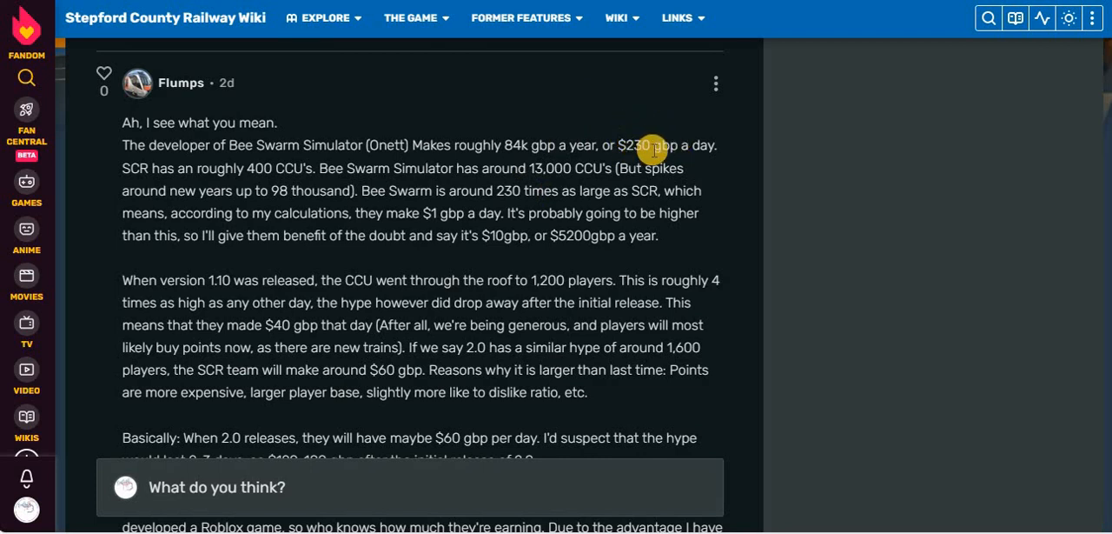
pyautogui.moveTo(717, 158)
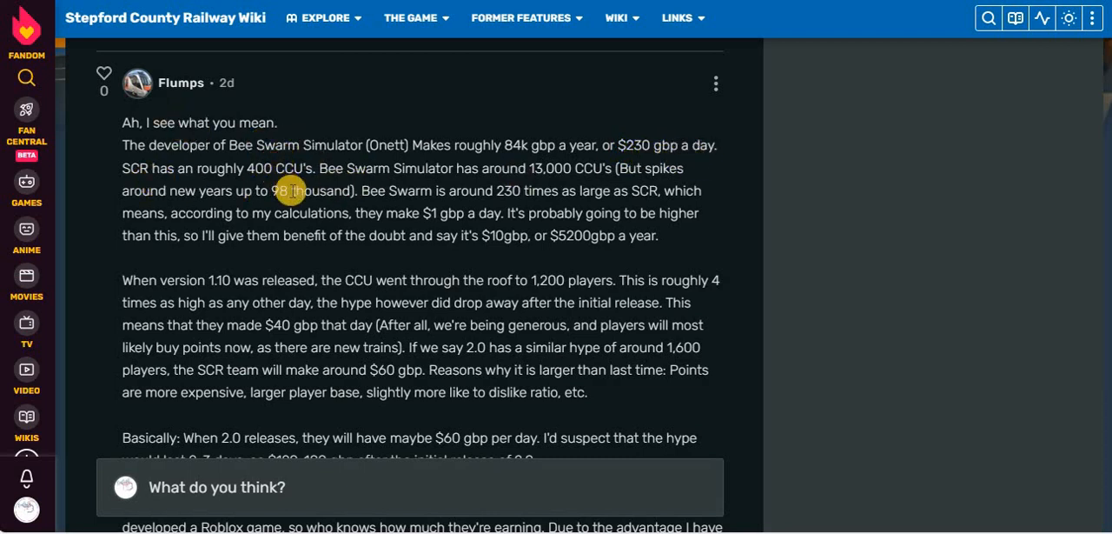
pyautogui.moveTo(504, 122)
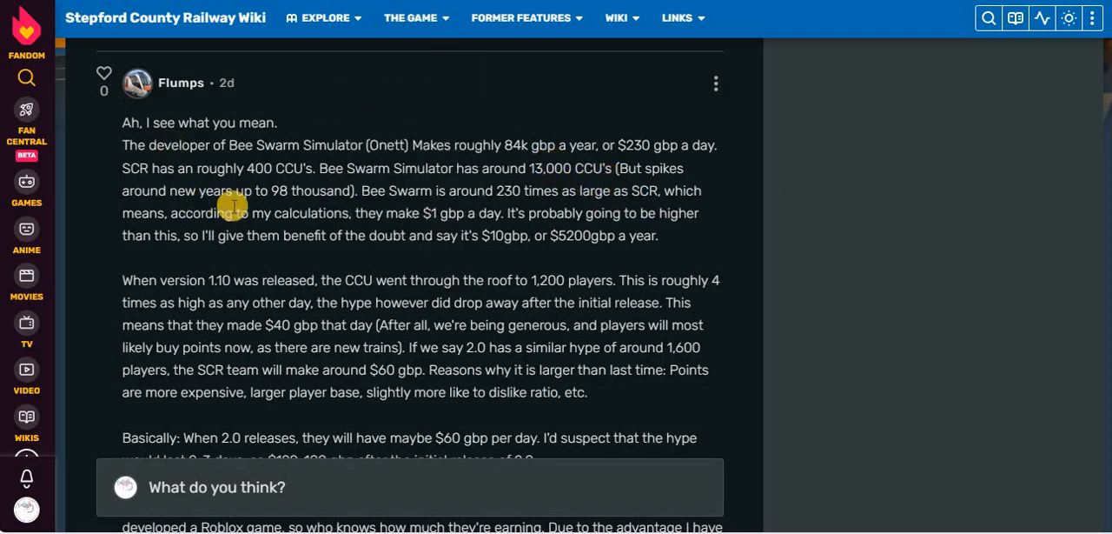
pyautogui.moveTo(393, 206)
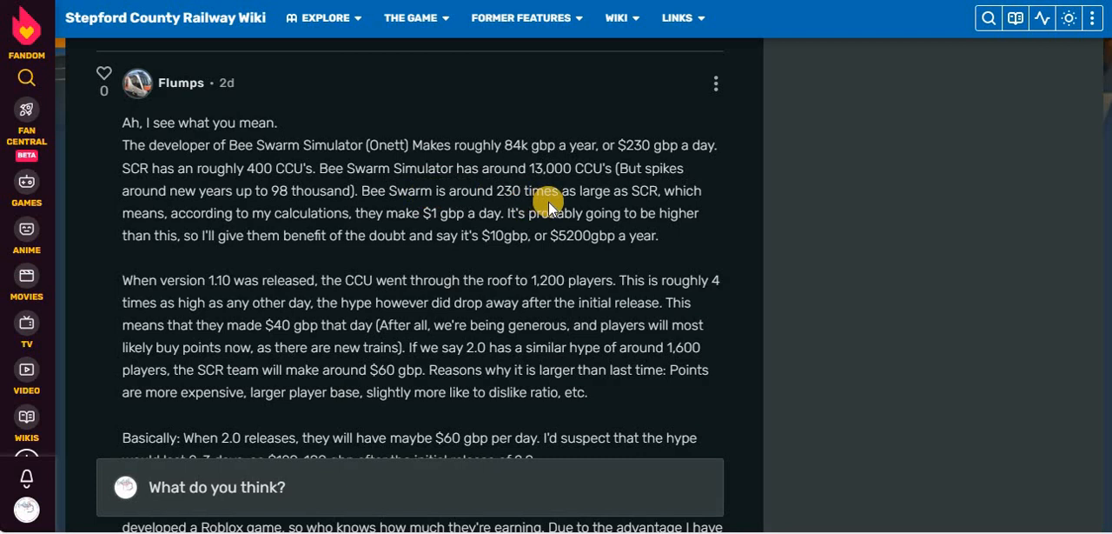
pyautogui.moveTo(535, 207)
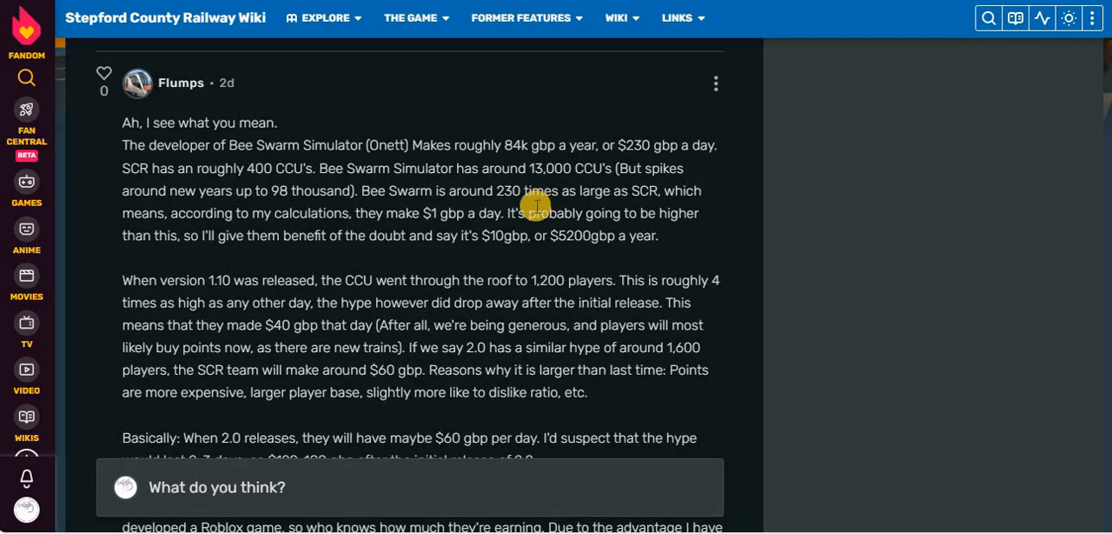
pyautogui.moveTo(219, 240)
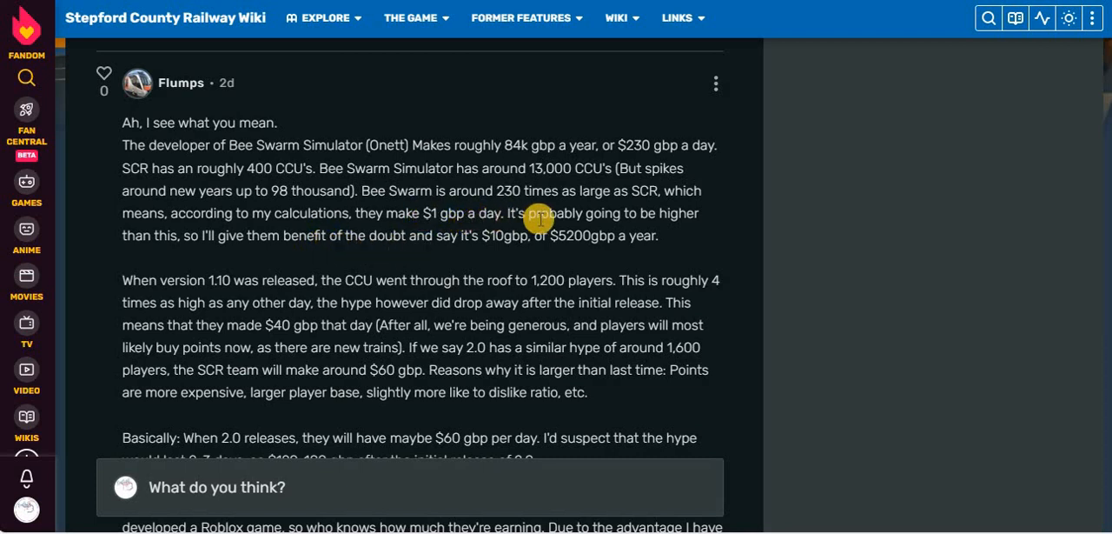
pyautogui.moveTo(314, 257)
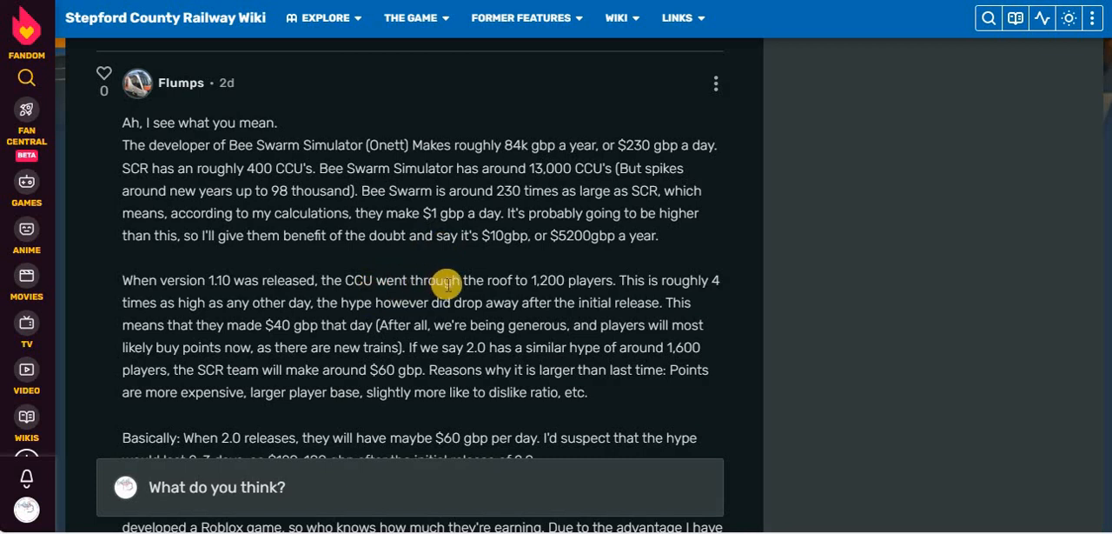
pyautogui.moveTo(556, 283)
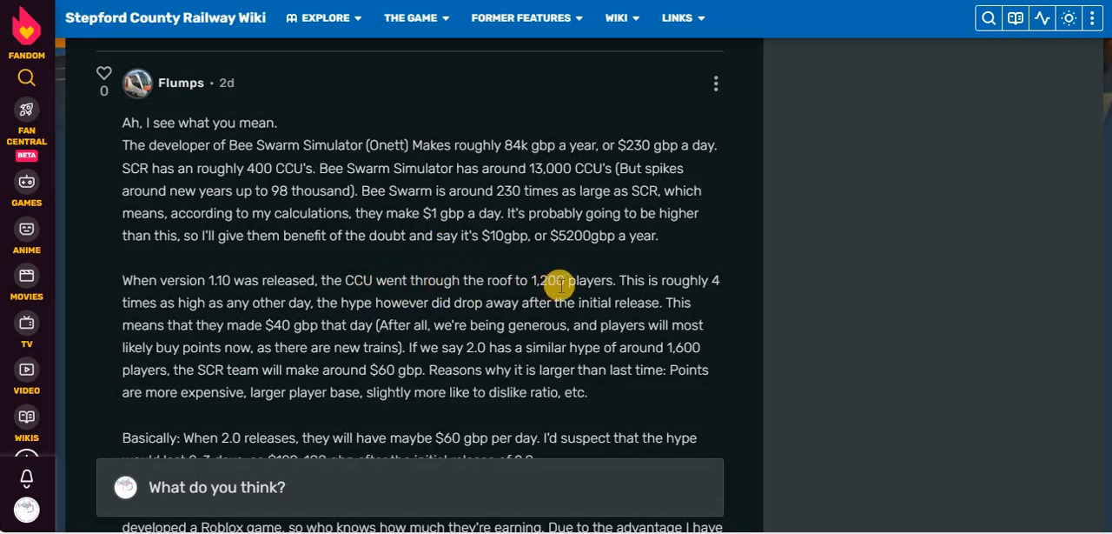
pyautogui.moveTo(311, 330)
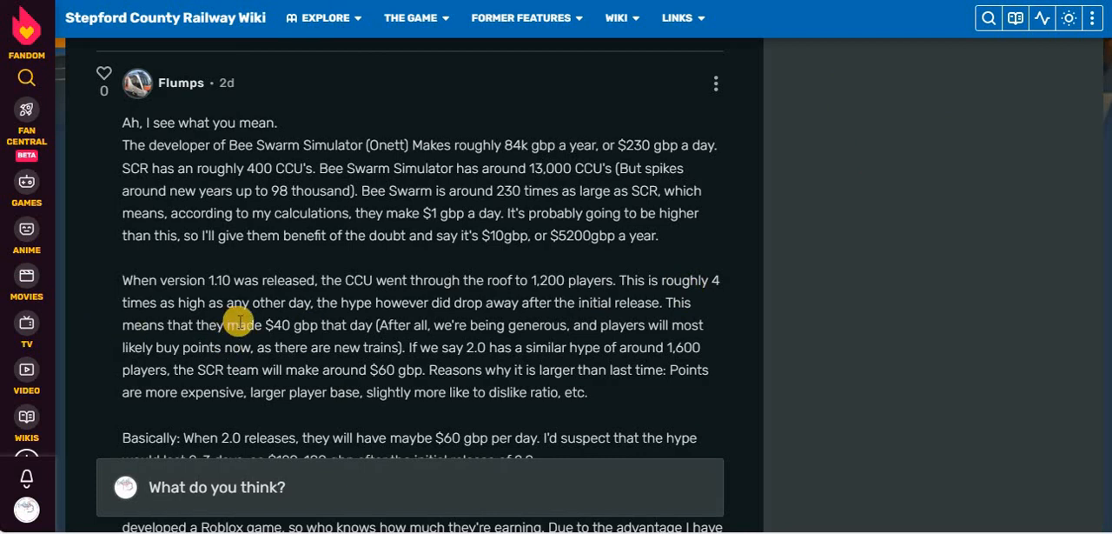
pyautogui.moveTo(376, 302)
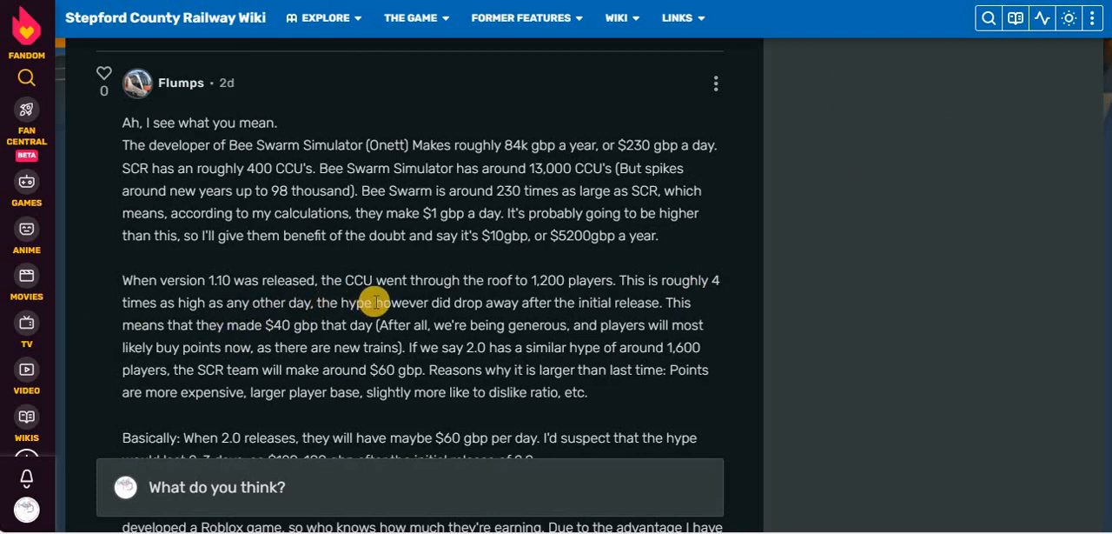
pyautogui.moveTo(200, 335)
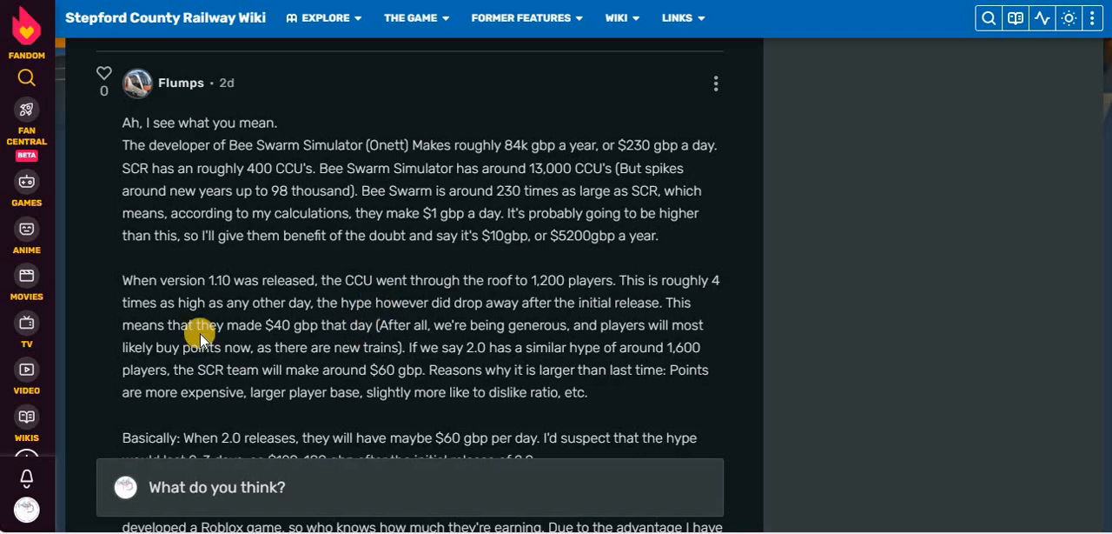
pyautogui.moveTo(310, 317)
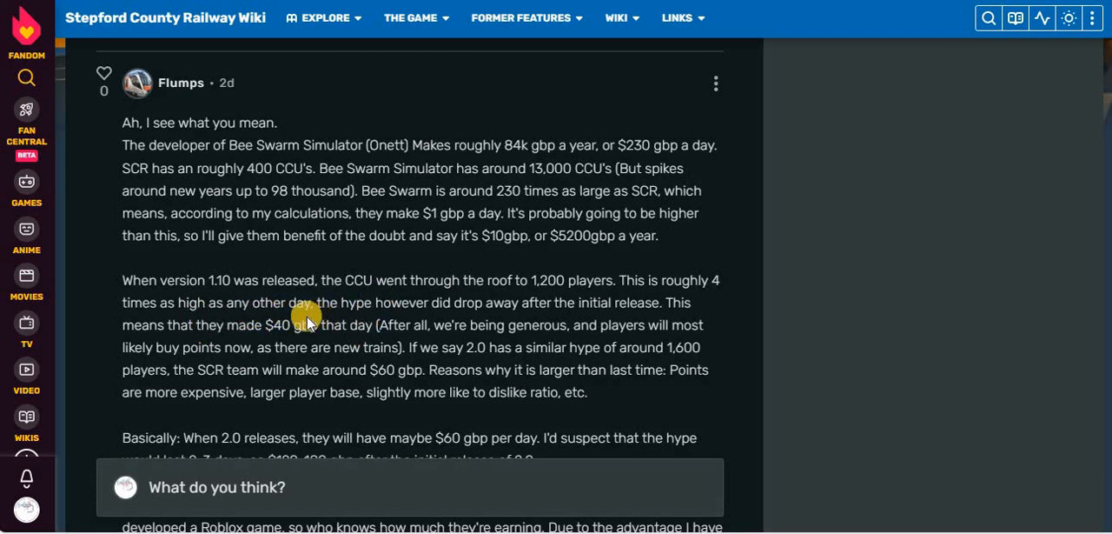
pyautogui.moveTo(339, 315)
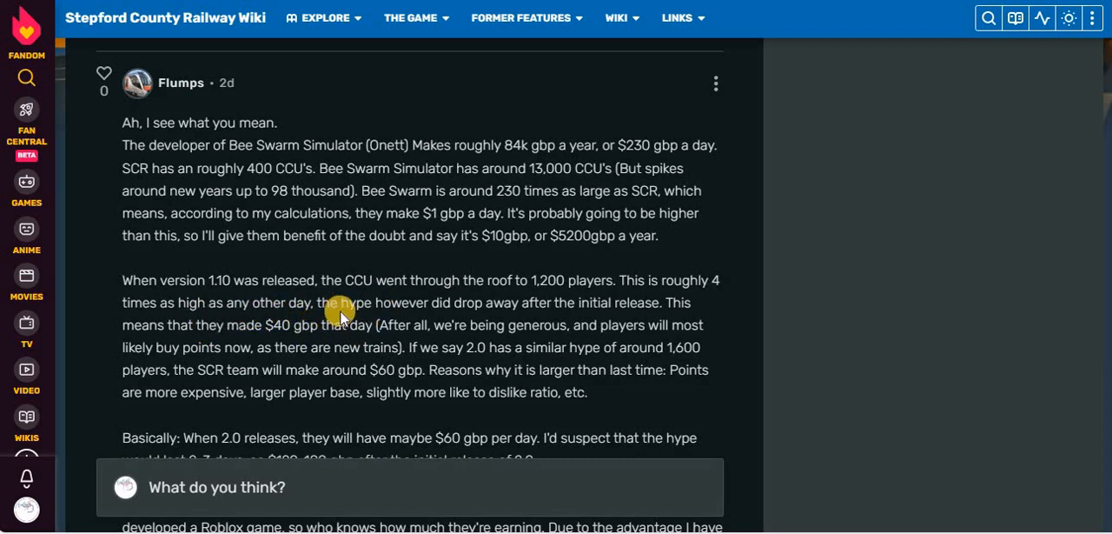
pyautogui.moveTo(699, 327)
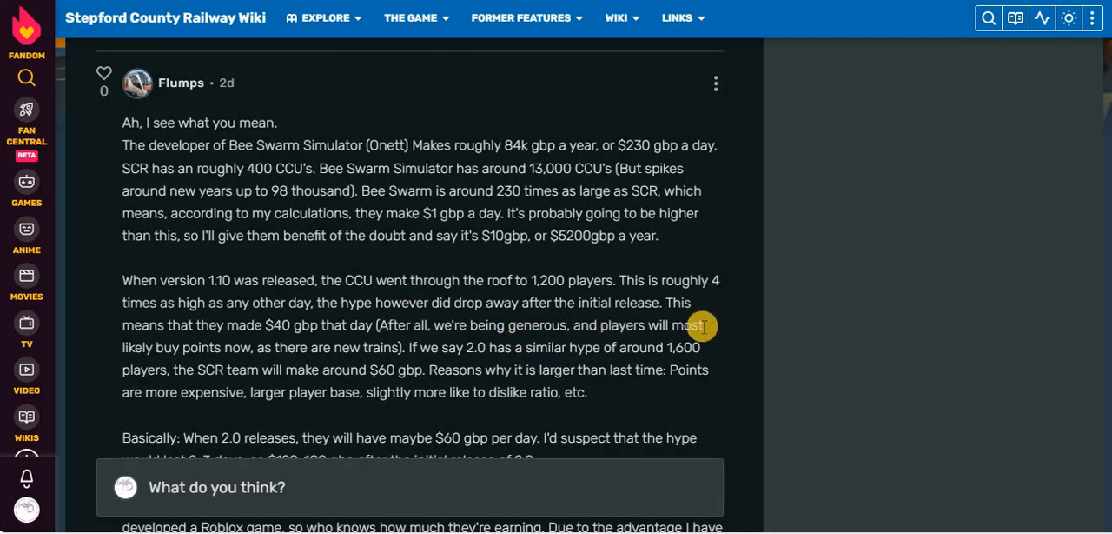
pyautogui.moveTo(466, 384)
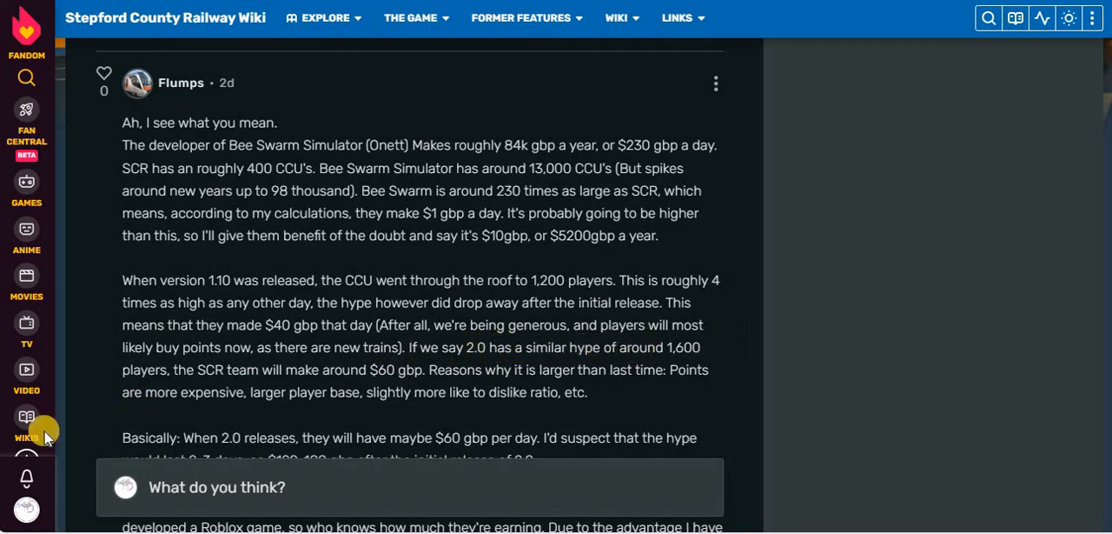
pyautogui.moveTo(157, 365)
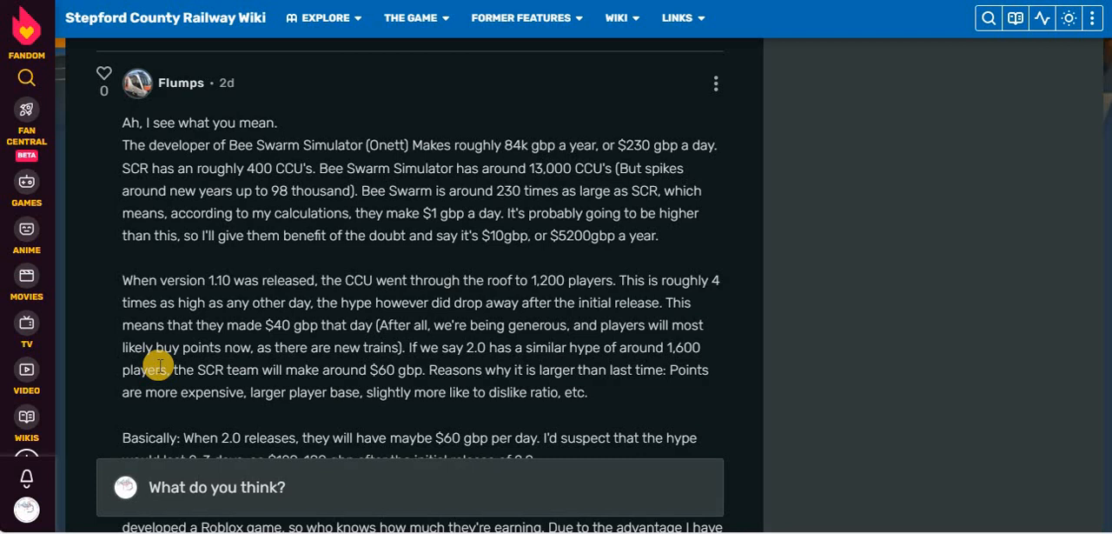
pyautogui.moveTo(383, 345)
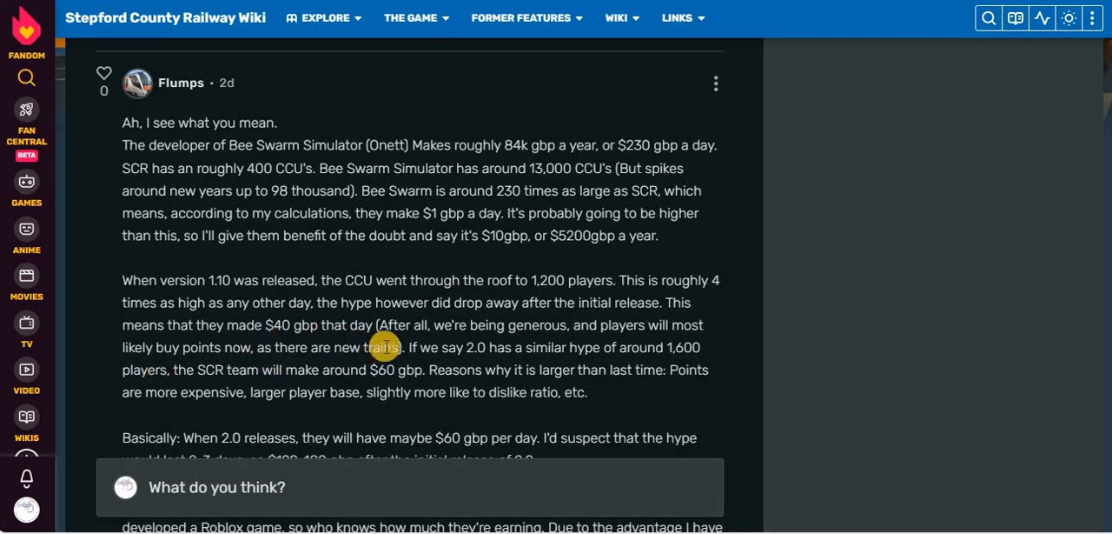
pyautogui.moveTo(504, 348)
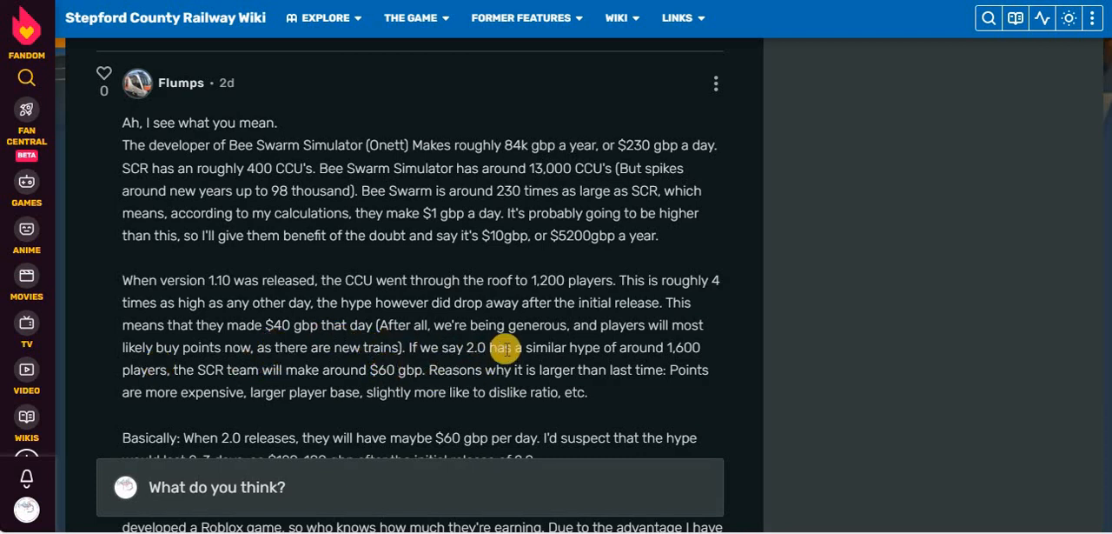
pyautogui.moveTo(674, 365)
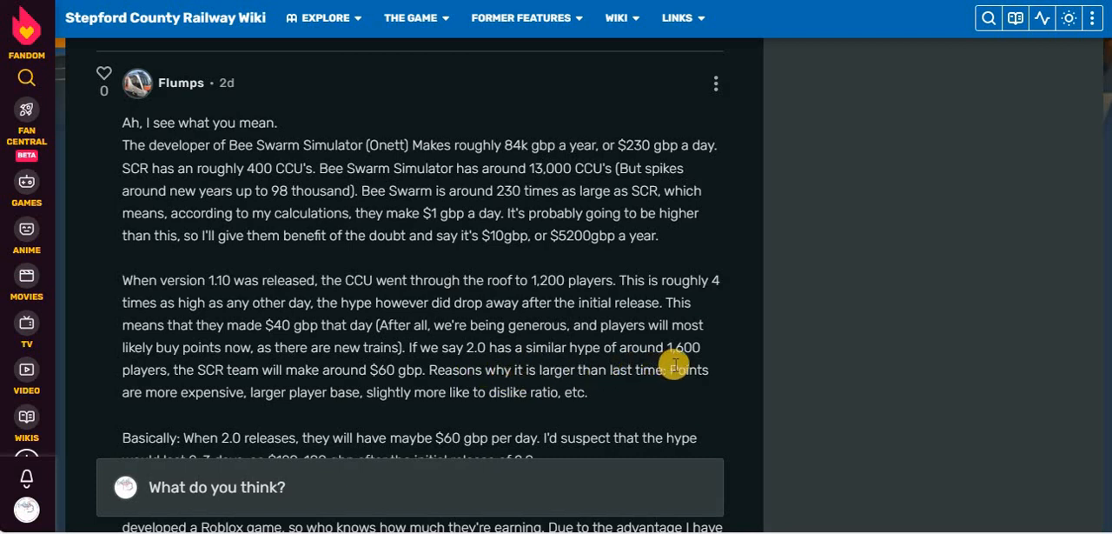
pyautogui.moveTo(285, 397)
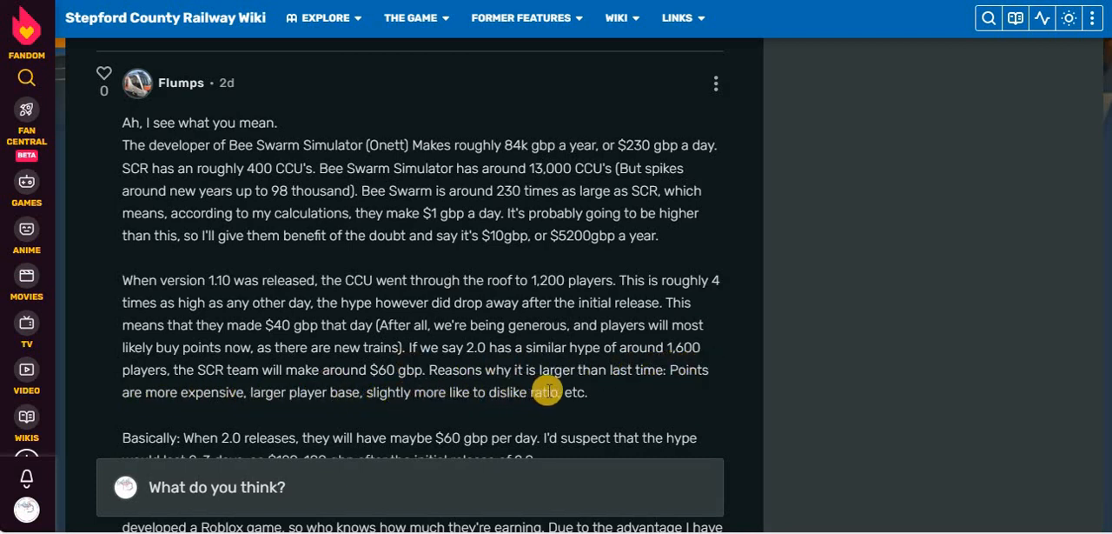
pyautogui.moveTo(263, 330)
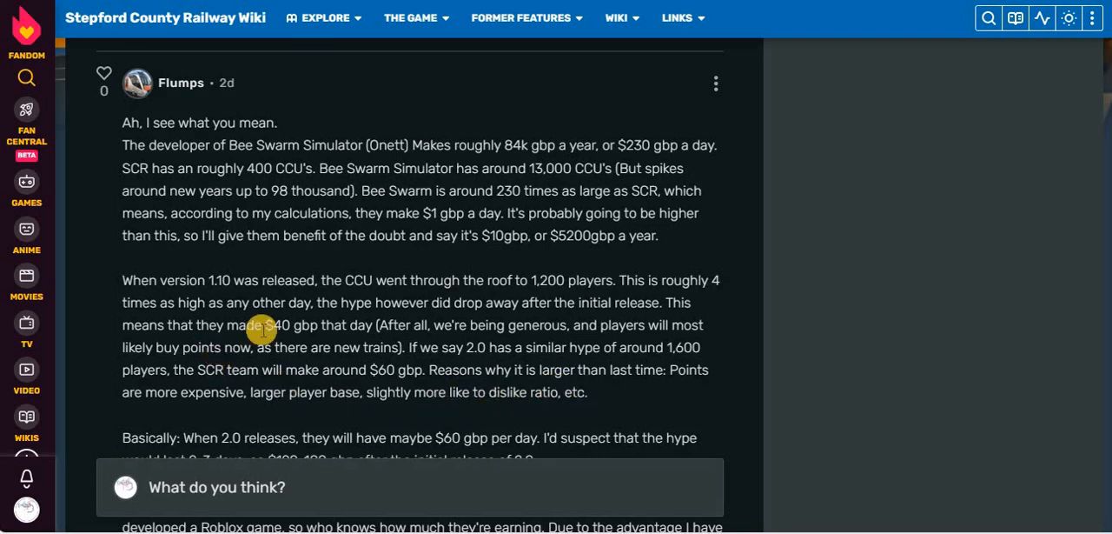
pyautogui.scroll(-3)
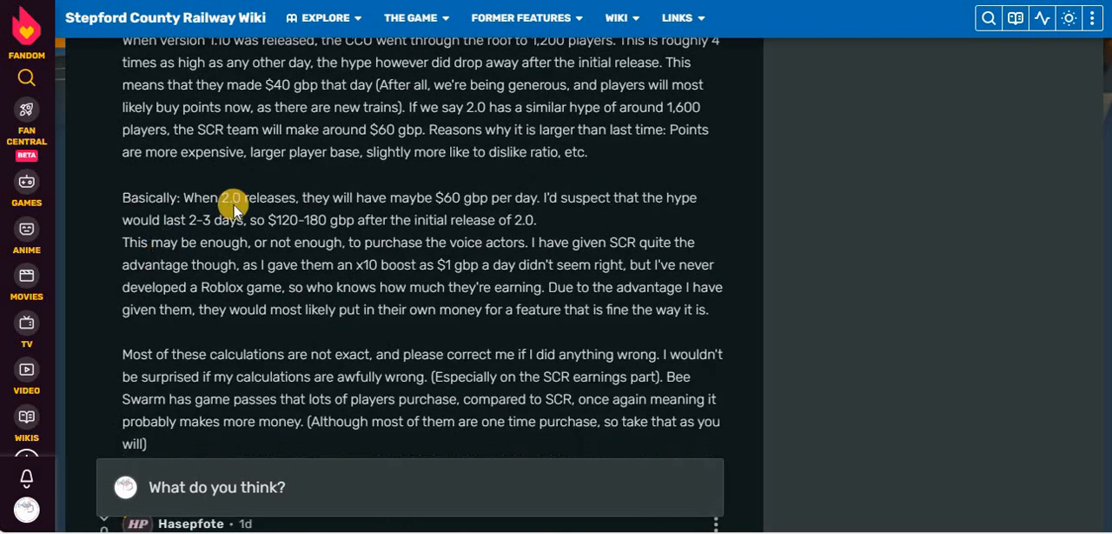
pyautogui.moveTo(386, 198)
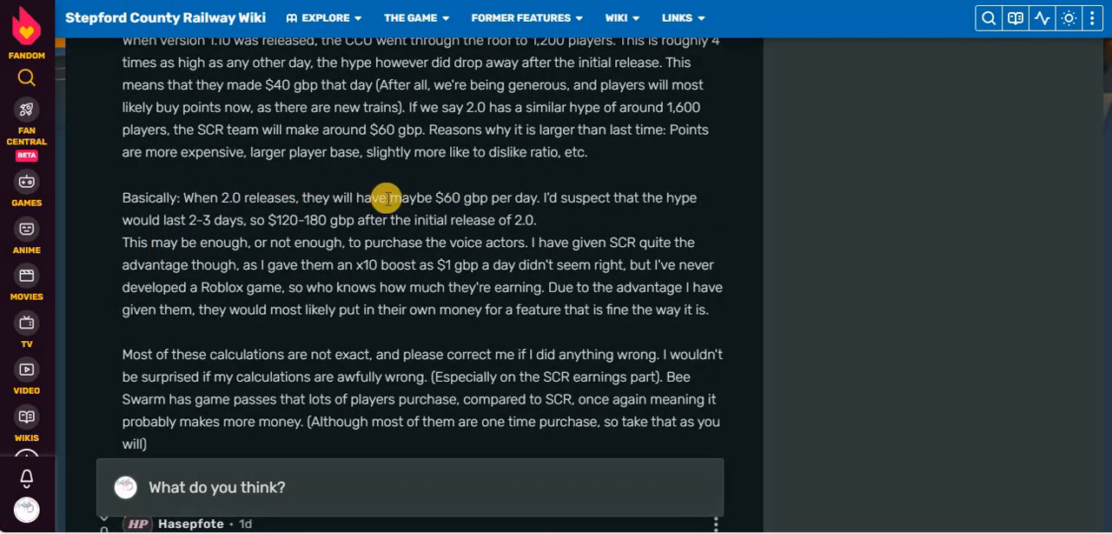
pyautogui.moveTo(483, 198)
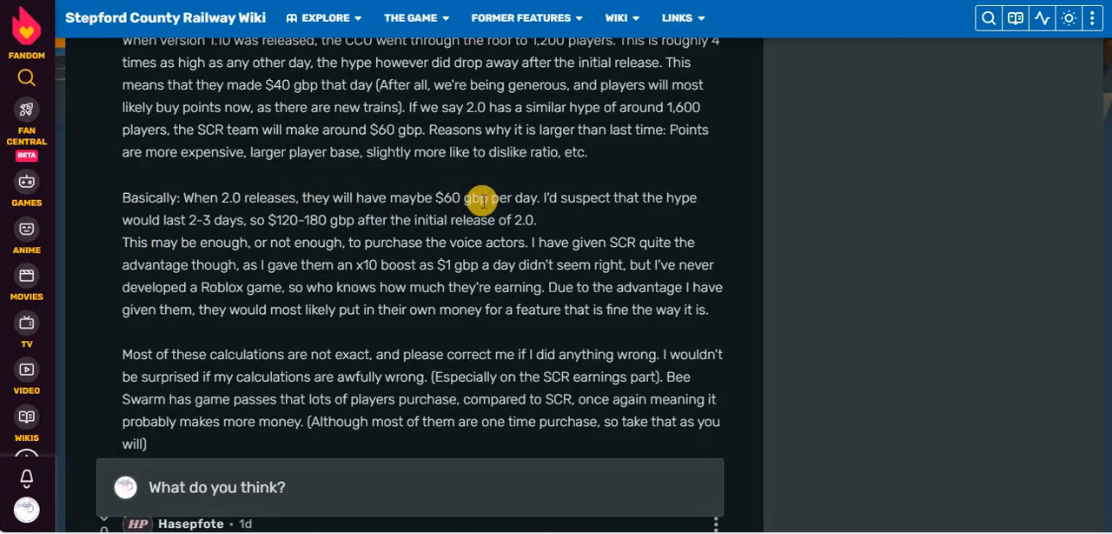
pyautogui.moveTo(322, 198)
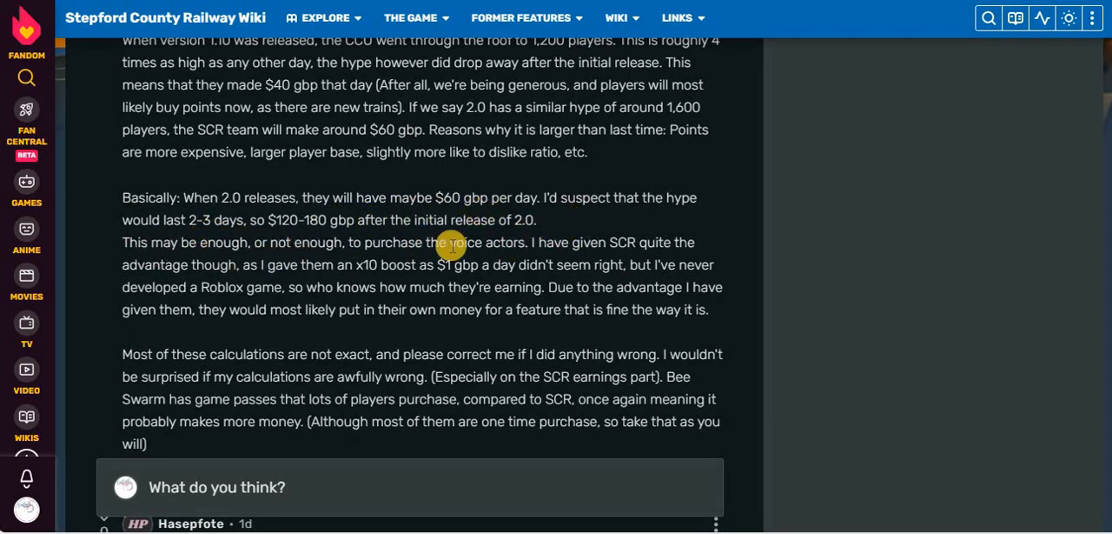
pyautogui.moveTo(567, 247)
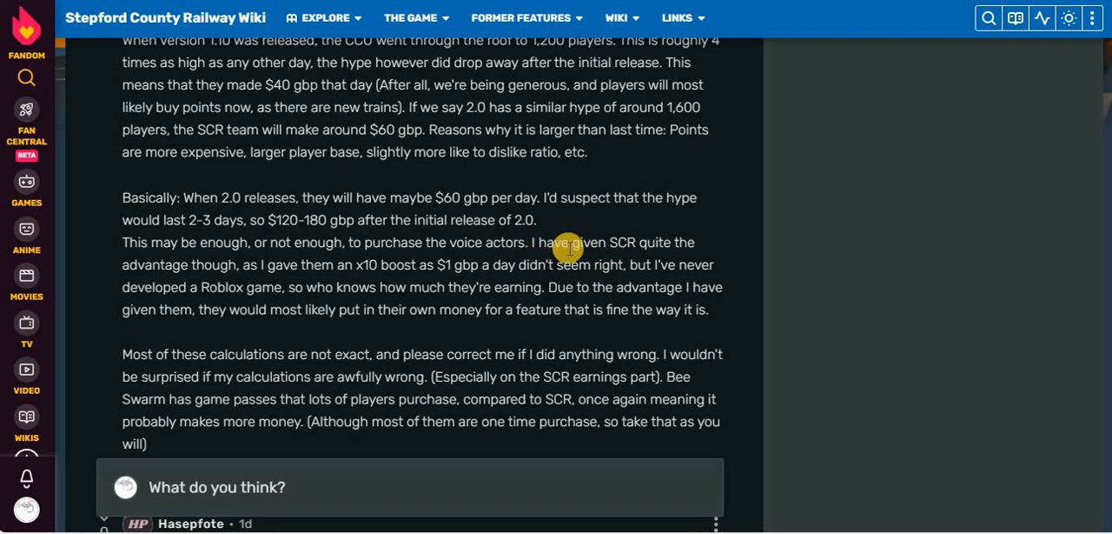
pyautogui.moveTo(230, 257)
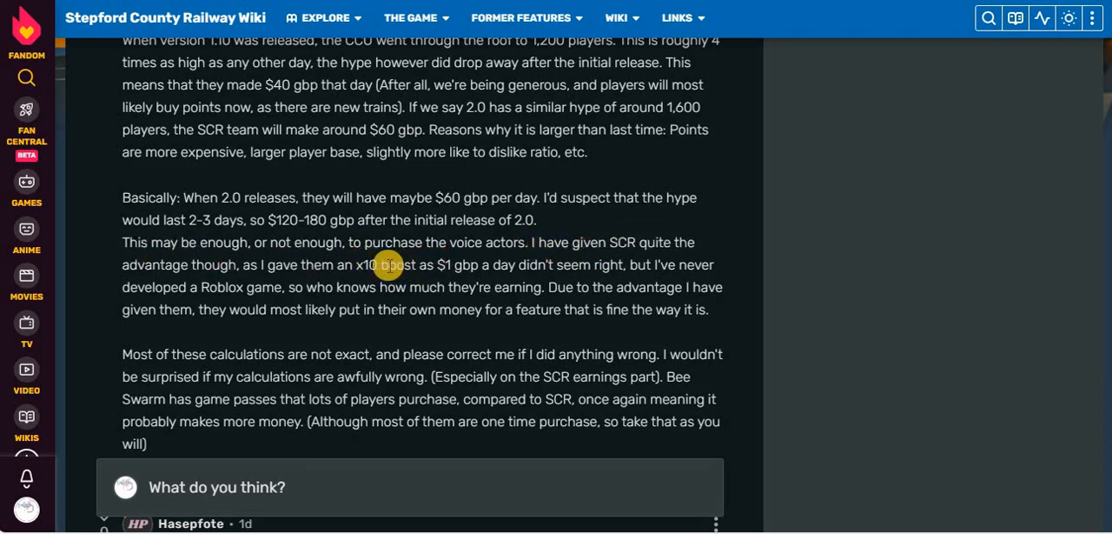
pyautogui.moveTo(462, 264)
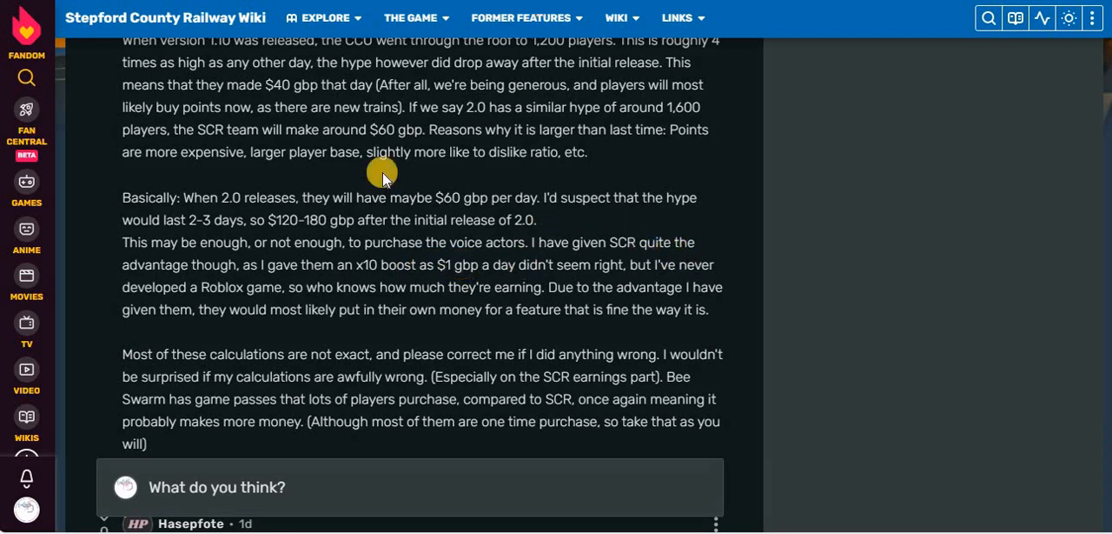
pyautogui.moveTo(553, 304)
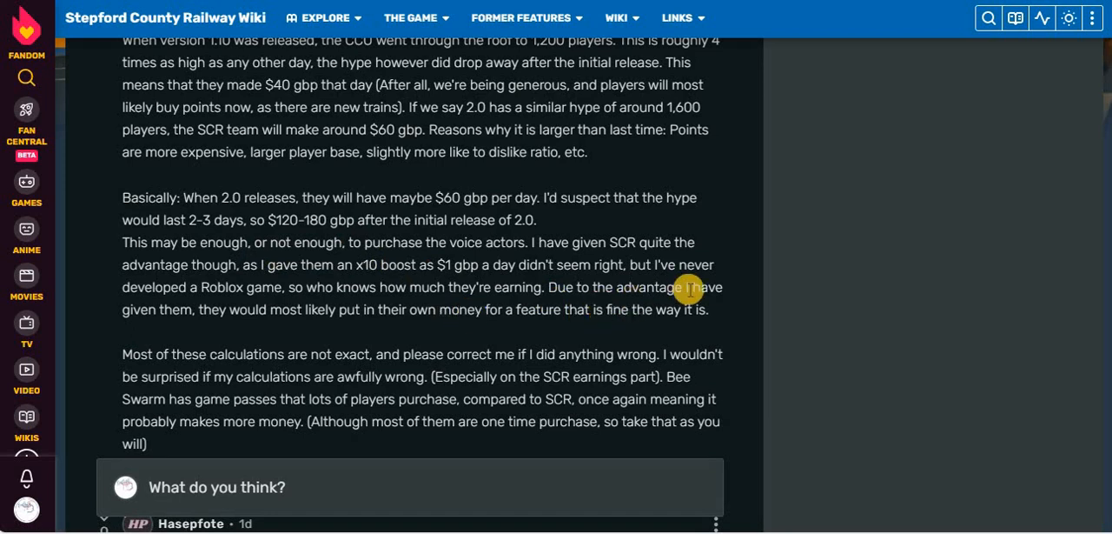
pyautogui.moveTo(365, 302)
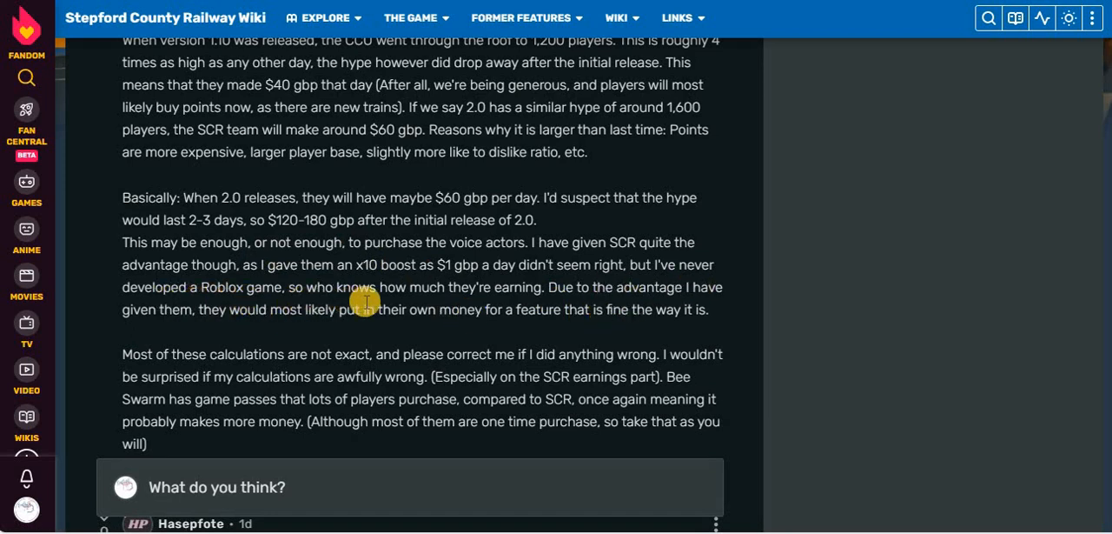
pyautogui.moveTo(741, 288)
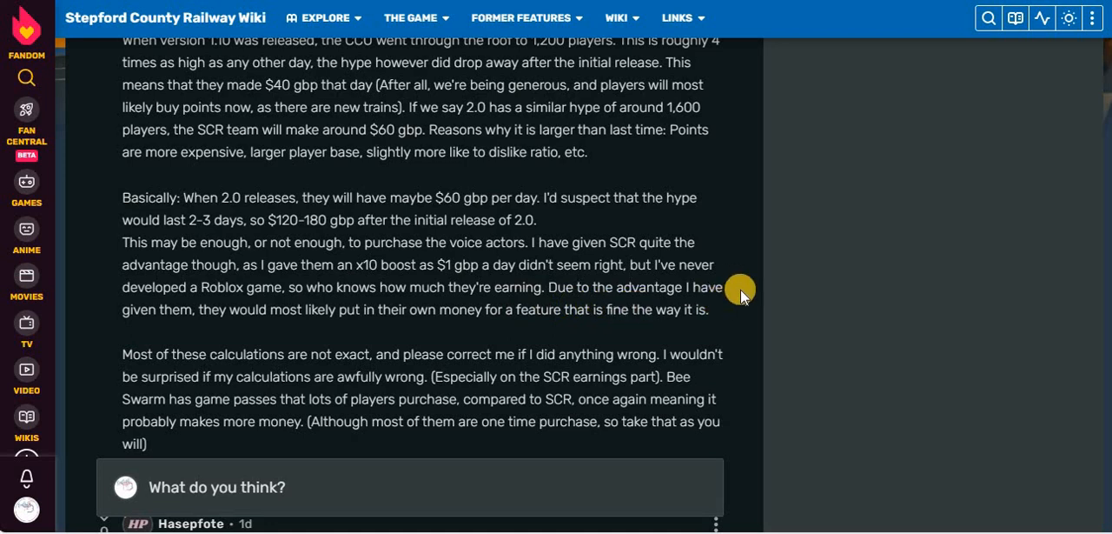
pyautogui.scroll(-3)
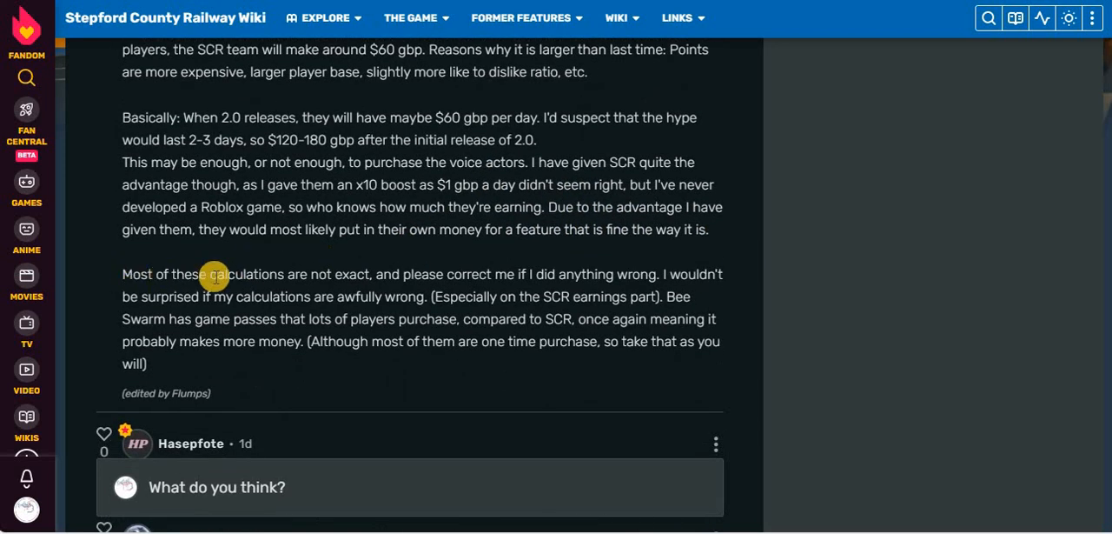
pyautogui.moveTo(468, 265)
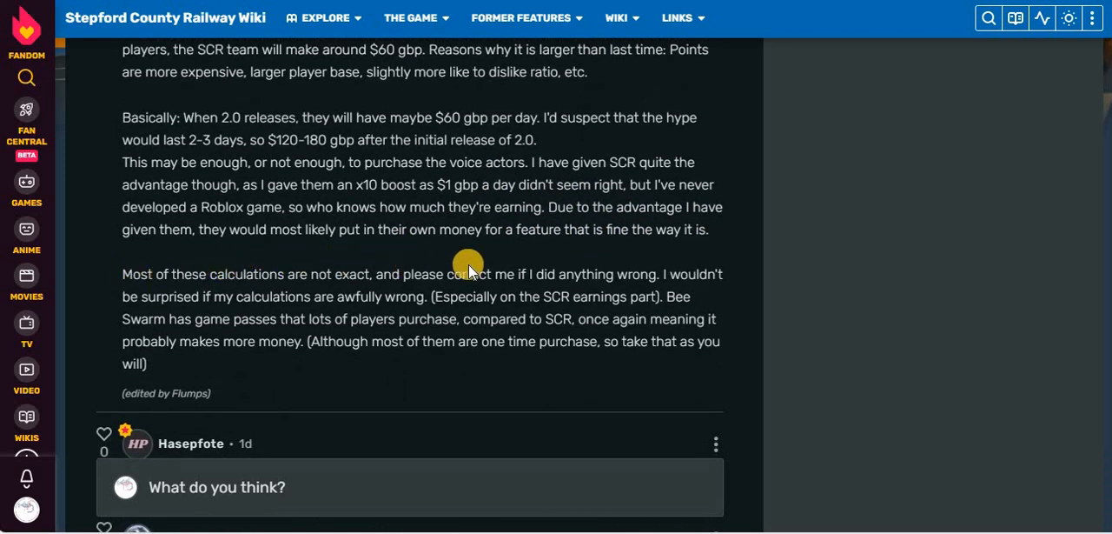
pyautogui.moveTo(699, 276)
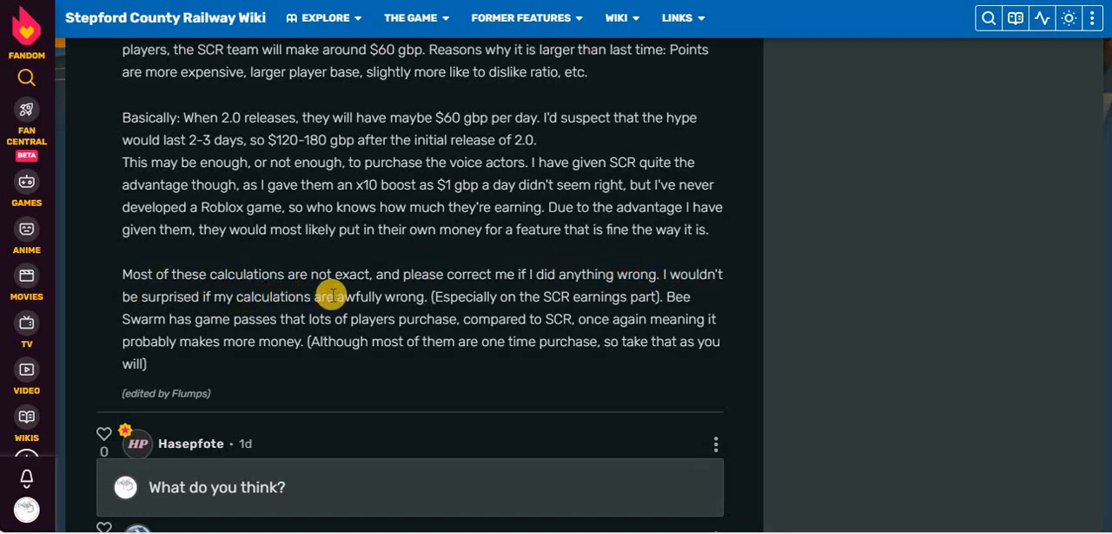
pyautogui.moveTo(560, 313)
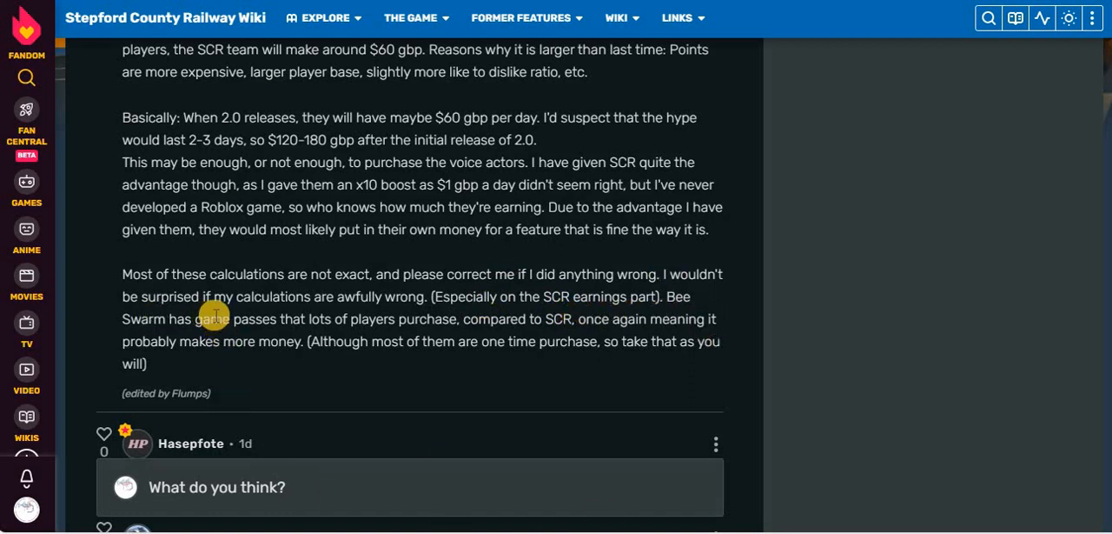
pyautogui.moveTo(490, 334)
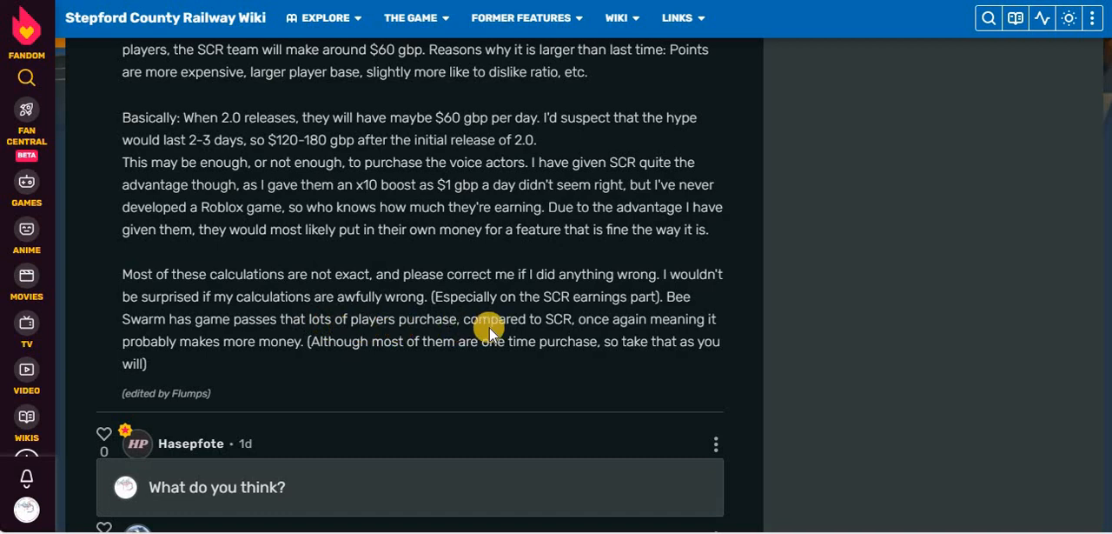
pyautogui.moveTo(320, 321)
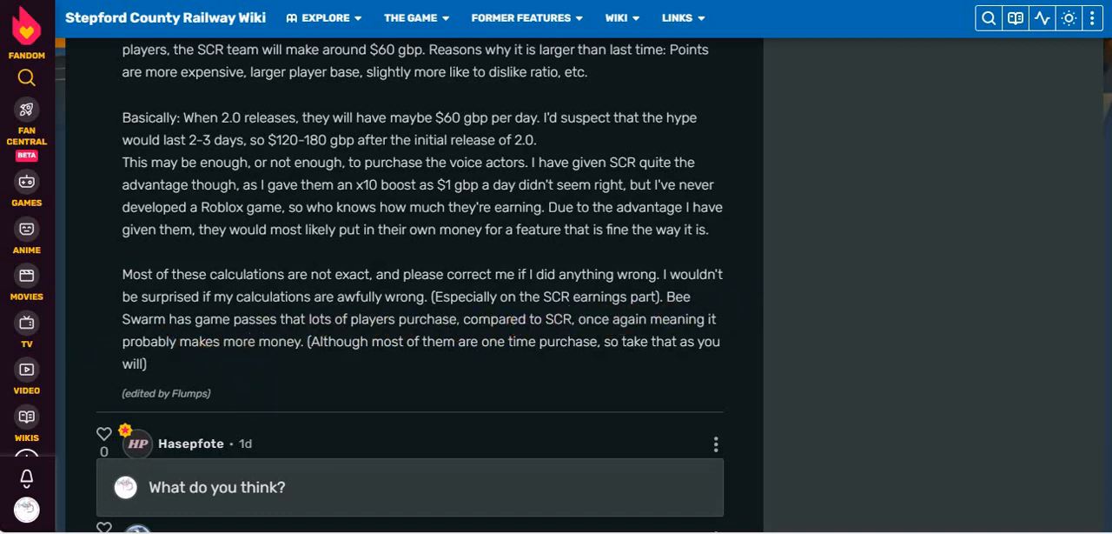
pyautogui.moveTo(704, 358)
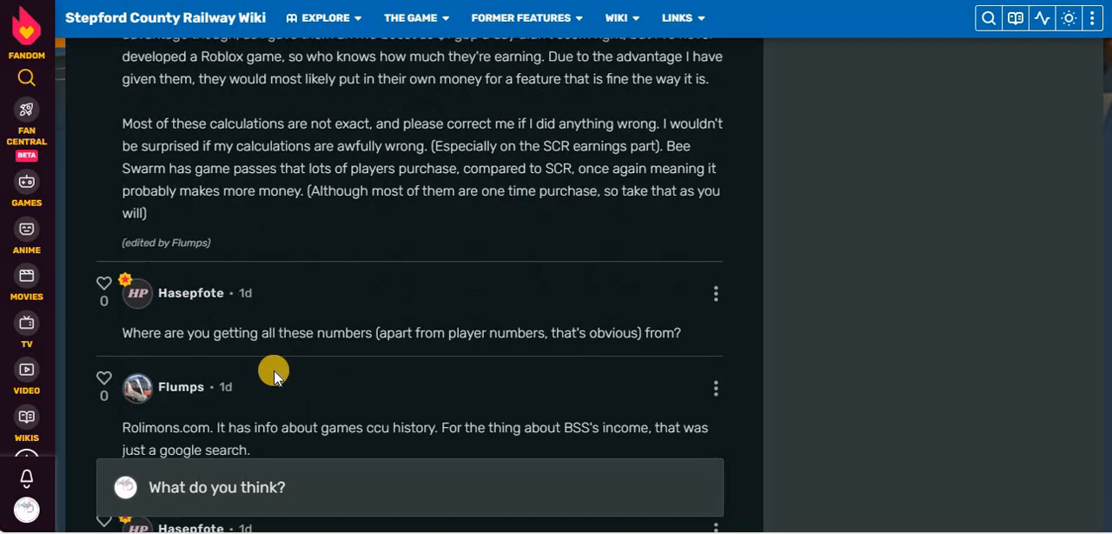
# Scroll to Hasepfote's 'Google isn't a source' rebuttal and Flumps' reply with the fresherslive.com link
pyautogui.scroll(-3)
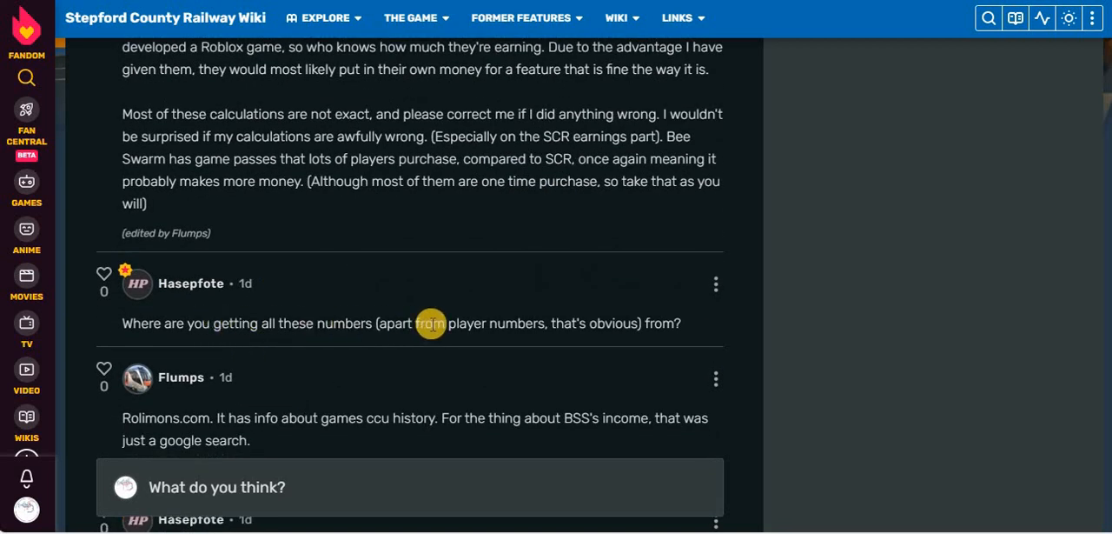
pyautogui.moveTo(677, 326)
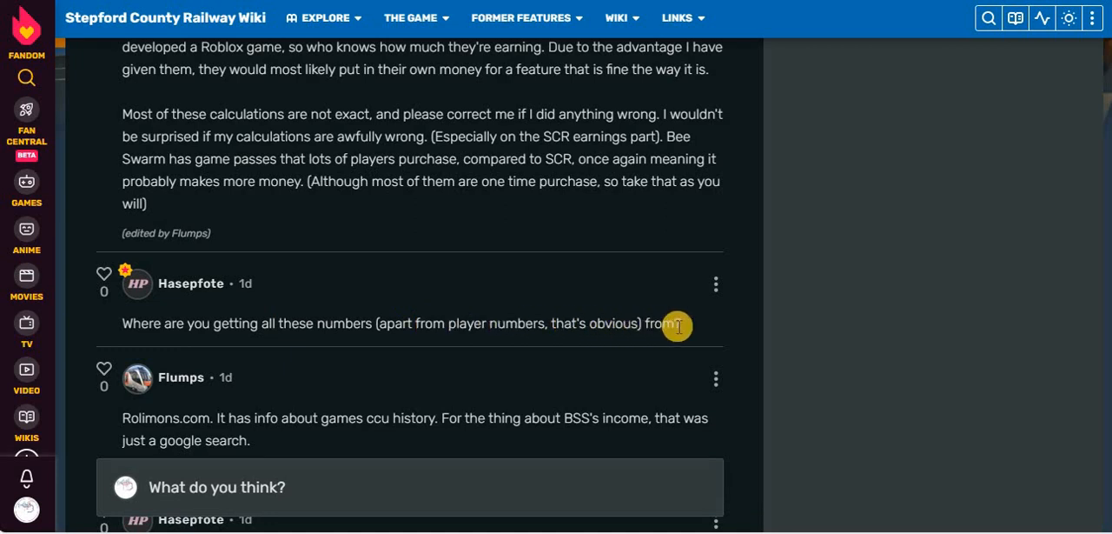
pyautogui.scroll(-3)
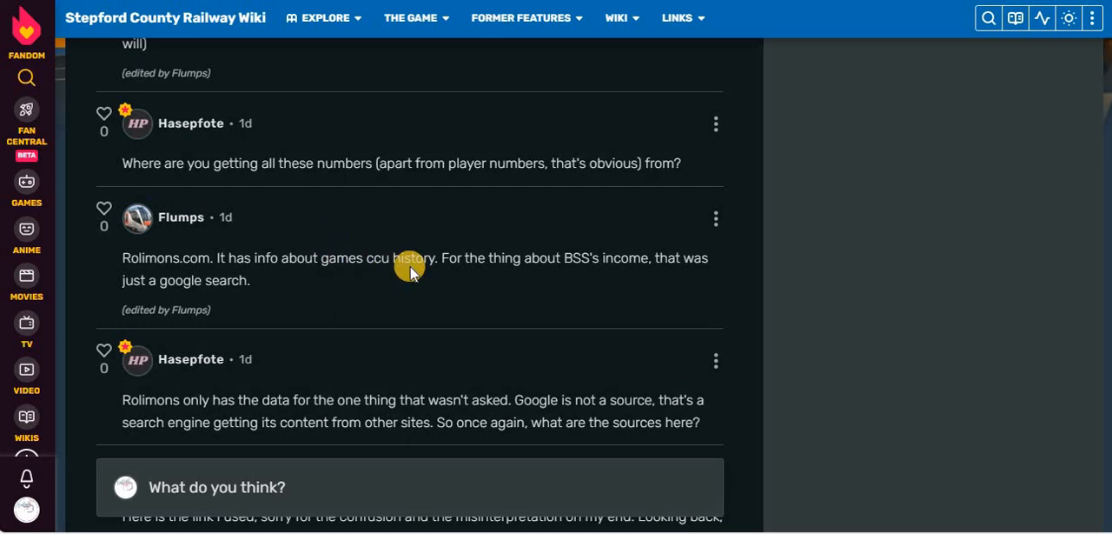
pyautogui.moveTo(400, 268)
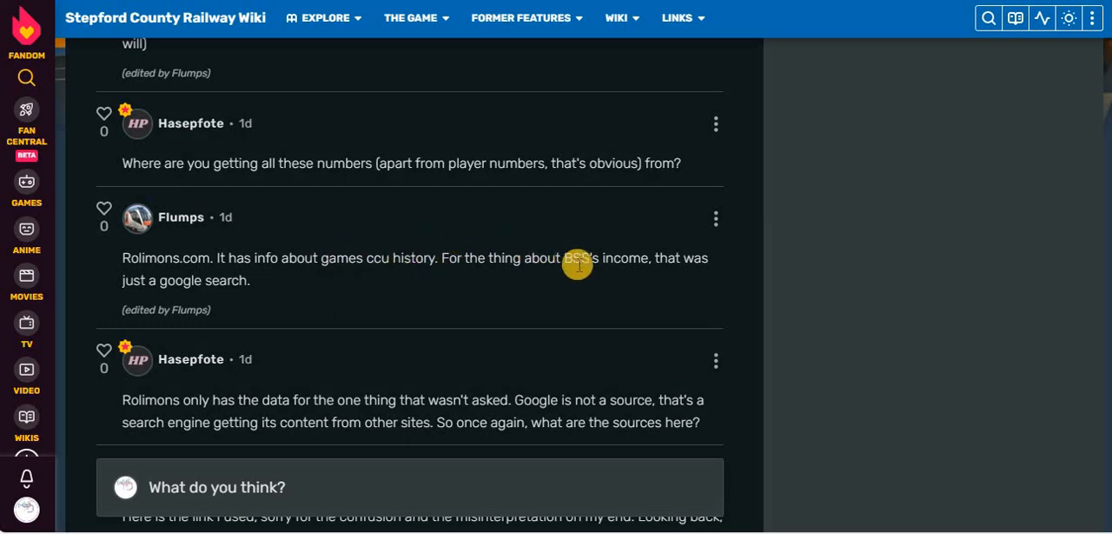
pyautogui.moveTo(629, 257)
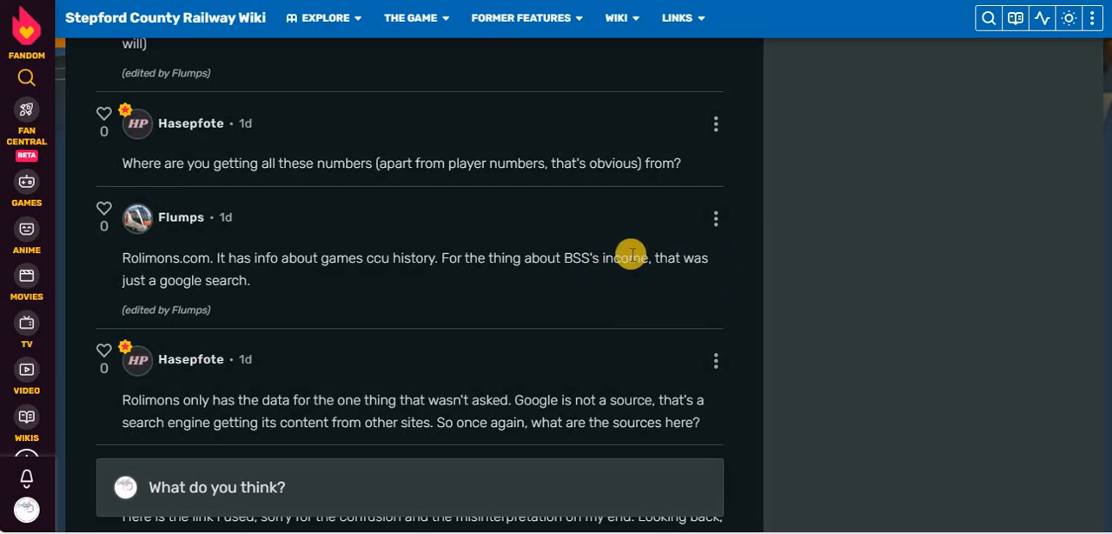
pyautogui.moveTo(368, 222)
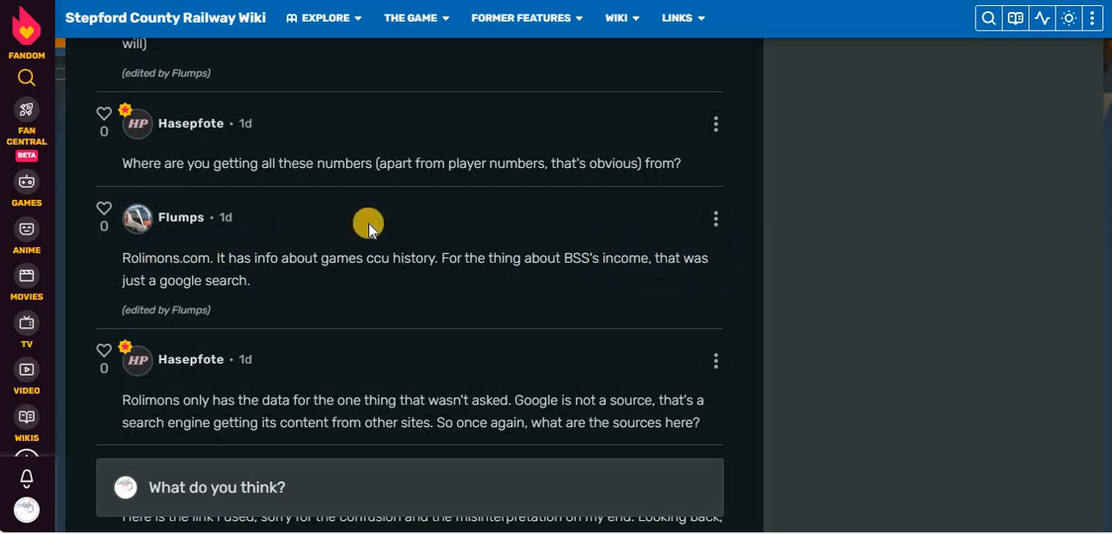
pyautogui.scroll(-3)
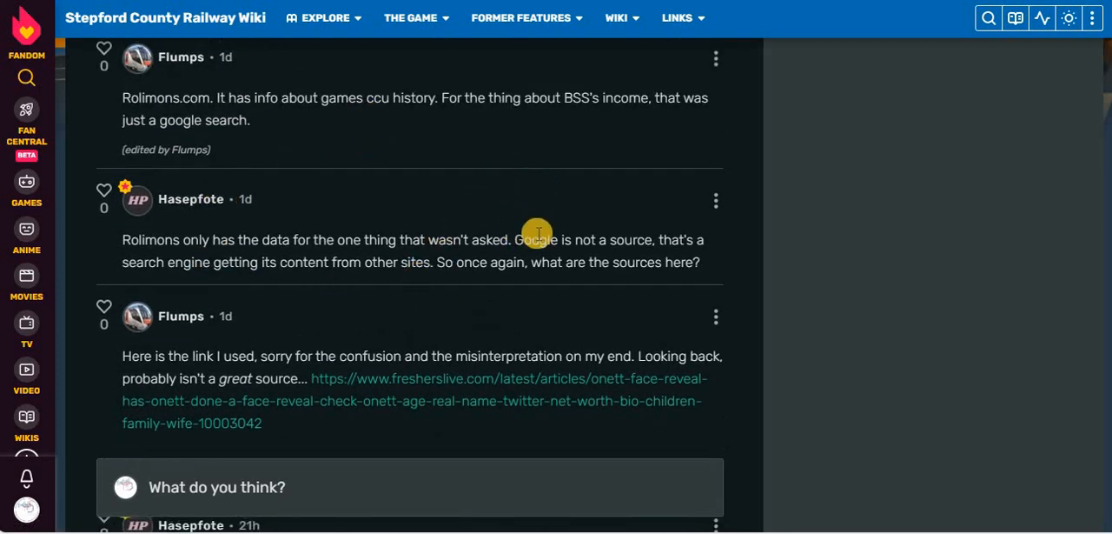
pyautogui.moveTo(257, 254)
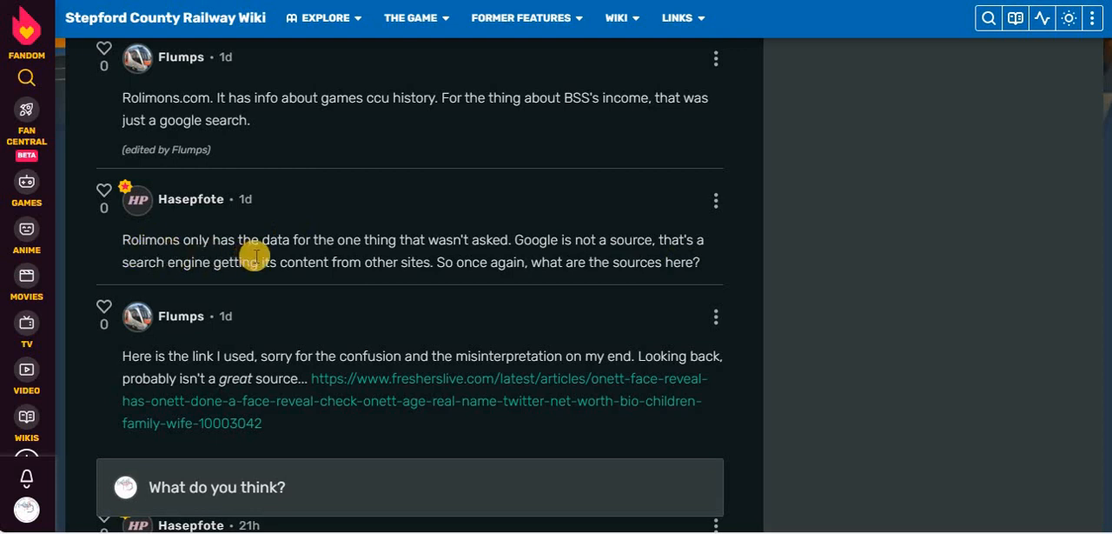
pyautogui.moveTo(615, 269)
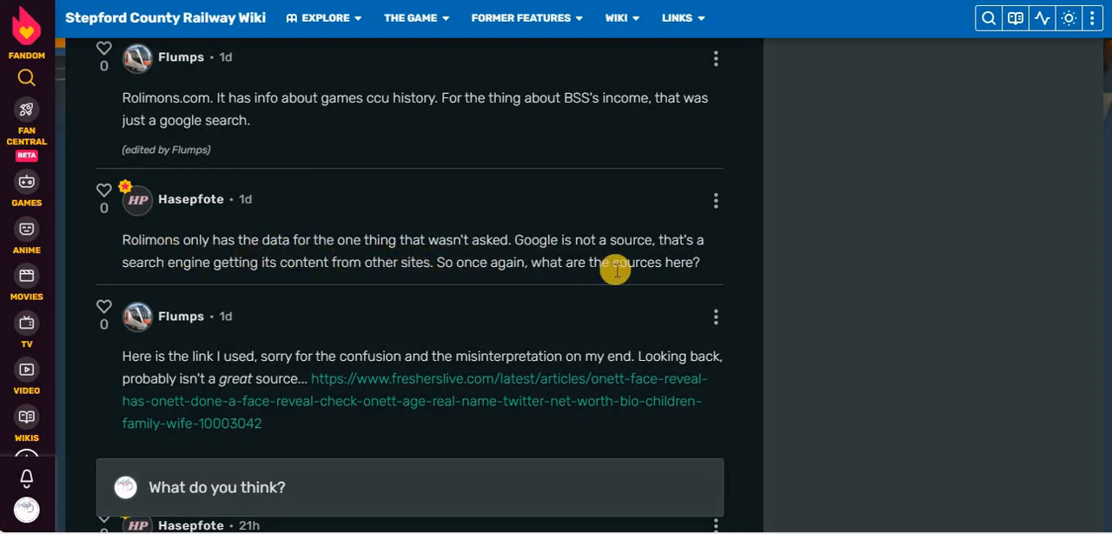
pyautogui.scroll(-3)
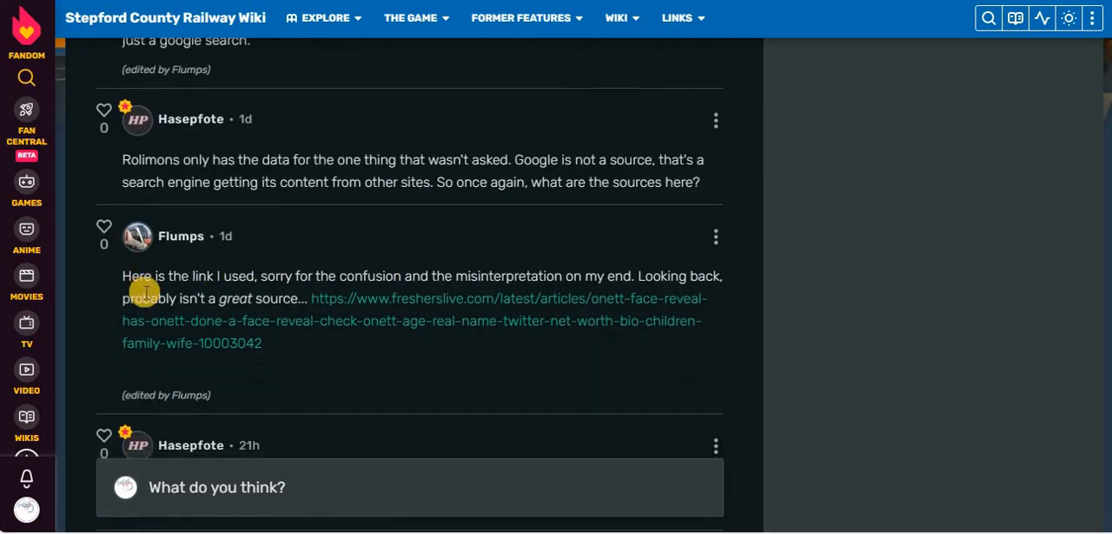
pyautogui.moveTo(299, 278)
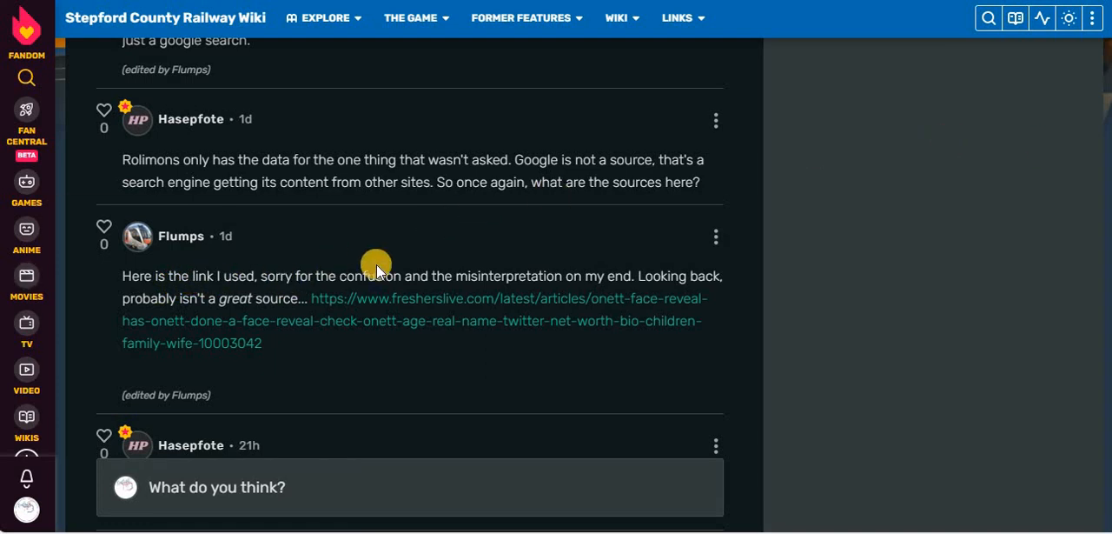
pyautogui.moveTo(600, 268)
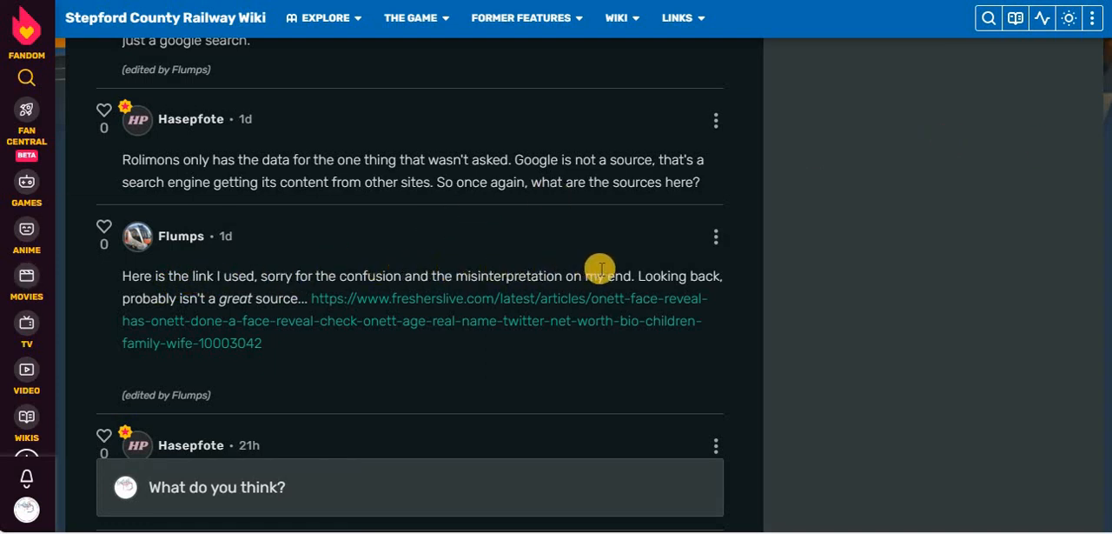
pyautogui.moveTo(306, 294)
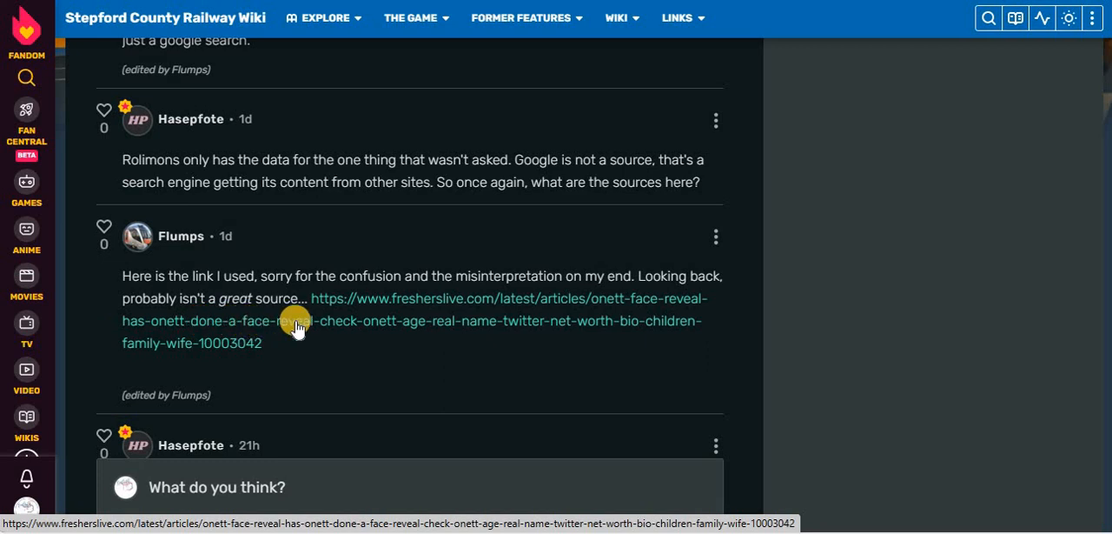
pyautogui.moveTo(396, 326)
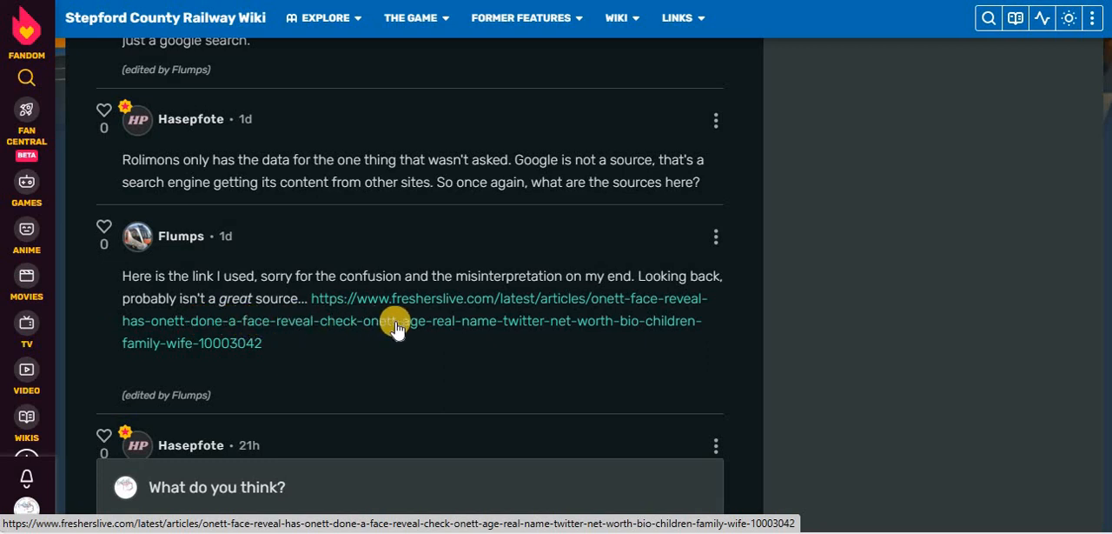
pyautogui.moveTo(595, 332)
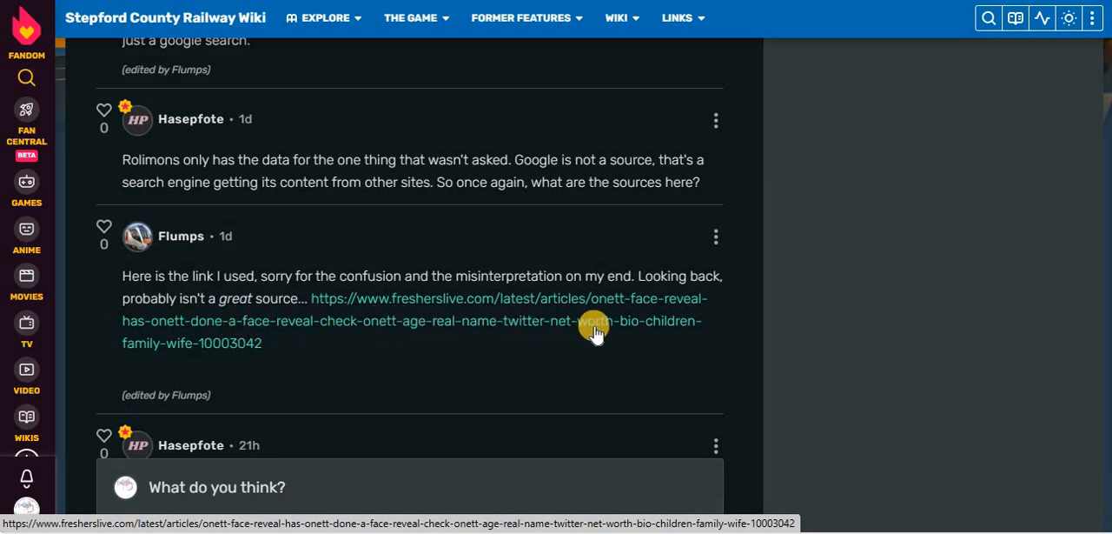
pyautogui.moveTo(212, 321)
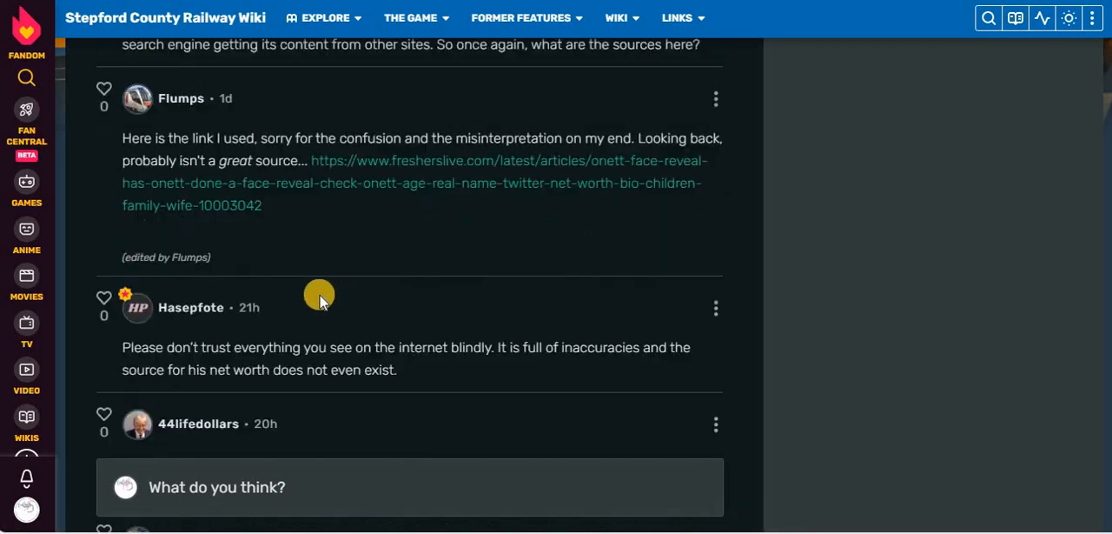
pyautogui.scroll(-3)
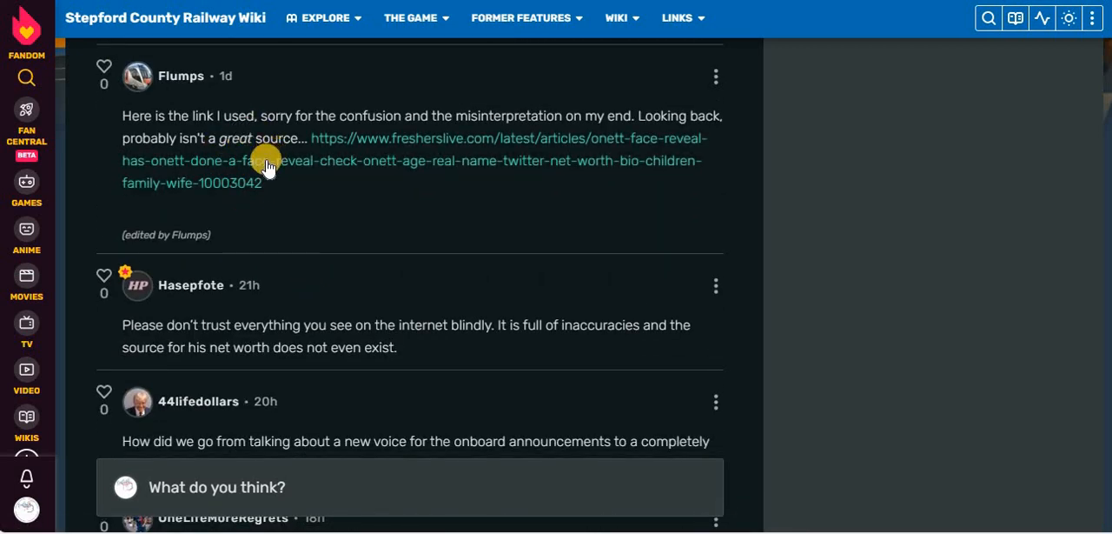
pyautogui.moveTo(217, 178)
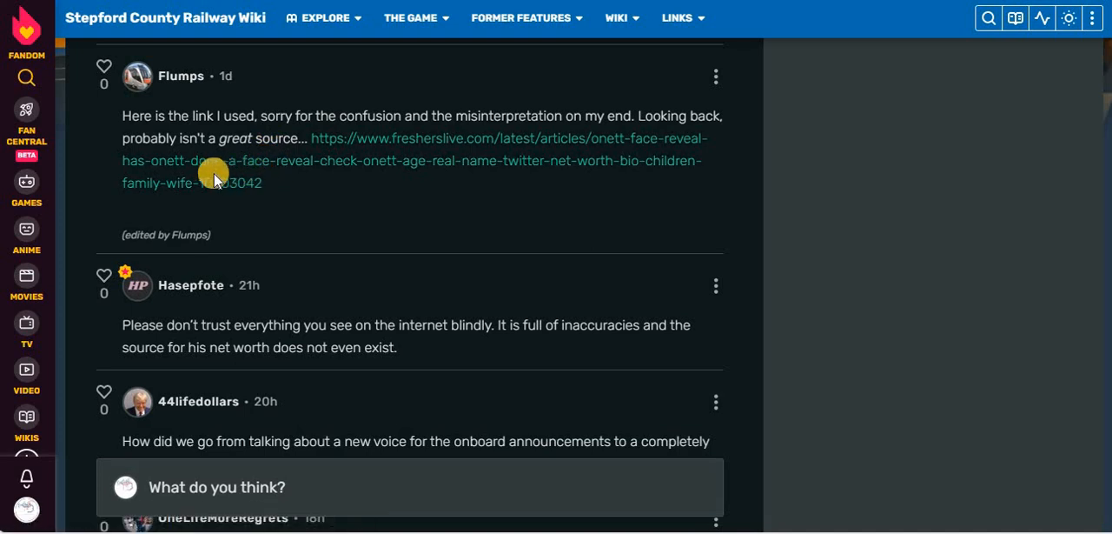
pyautogui.moveTo(205, 167)
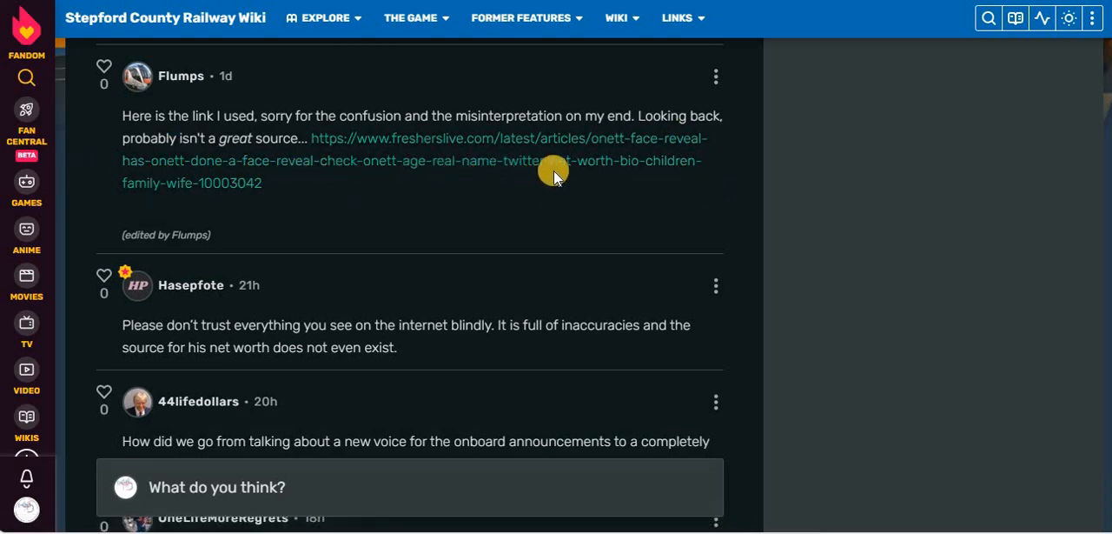
pyautogui.moveTo(298, 311)
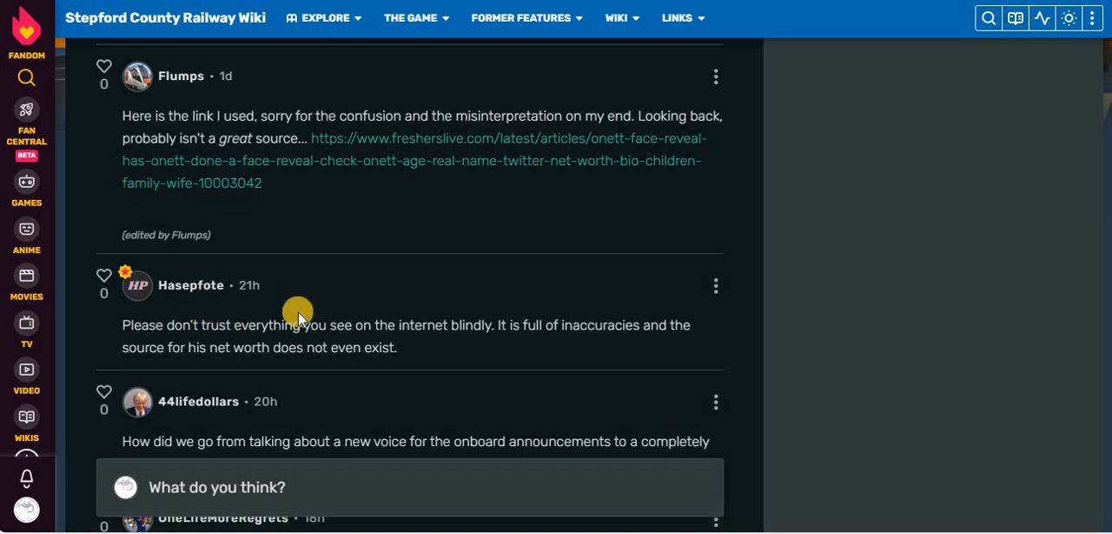
pyautogui.moveTo(584, 287)
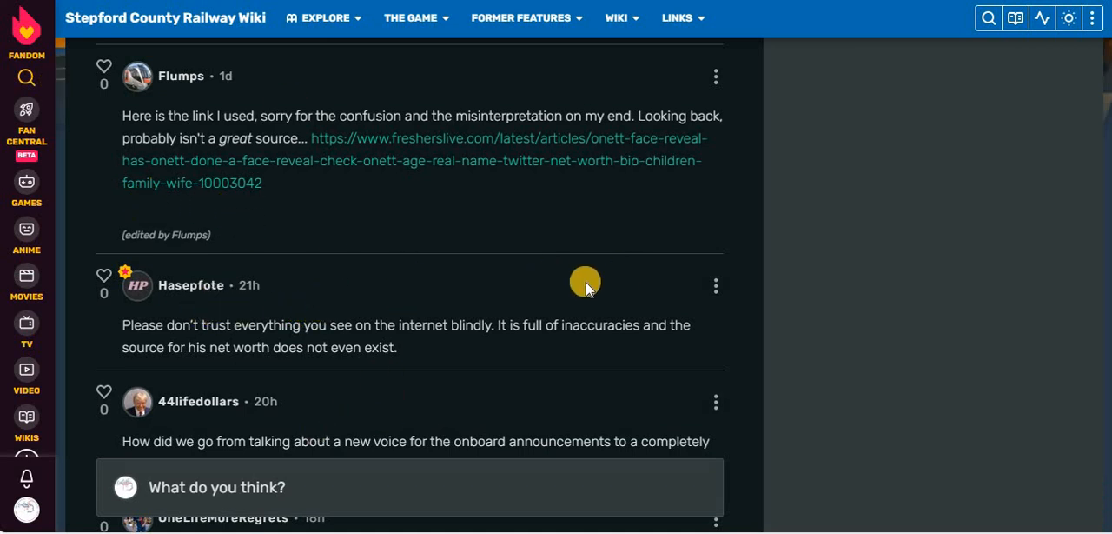
pyautogui.moveTo(240, 332)
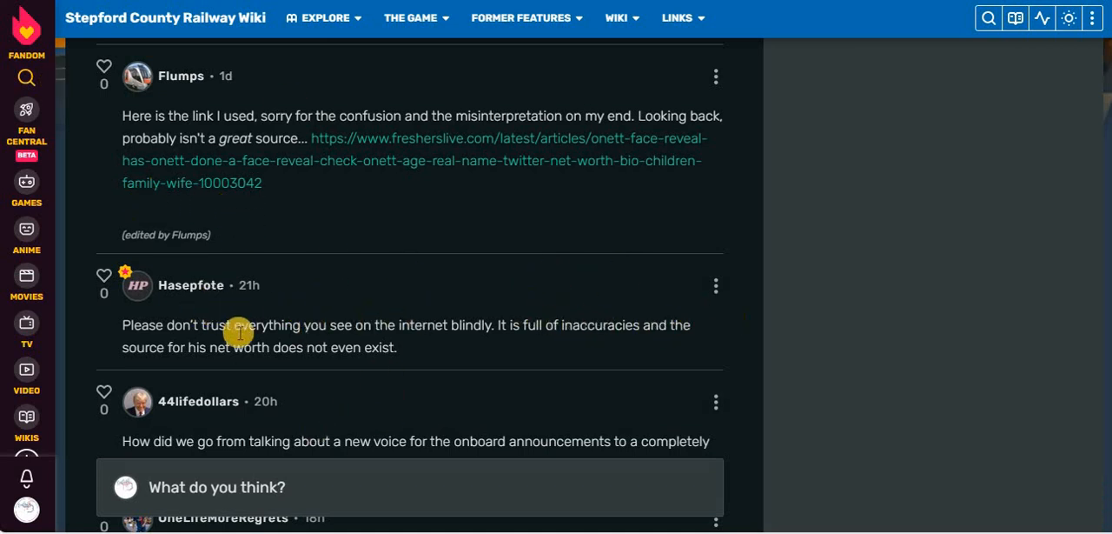
pyautogui.moveTo(442, 358)
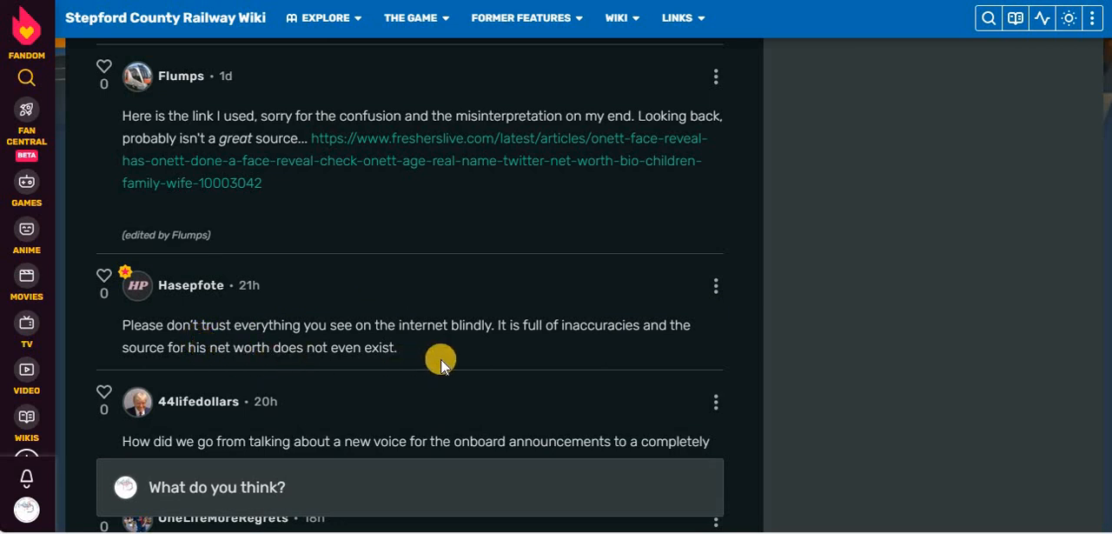
pyautogui.scroll(-3)
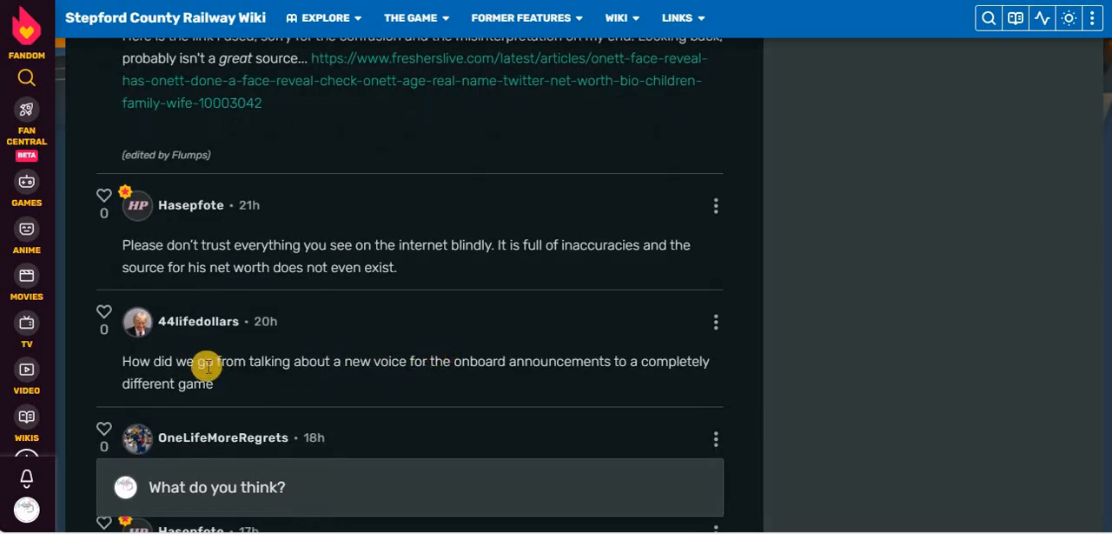
pyautogui.moveTo(420, 363)
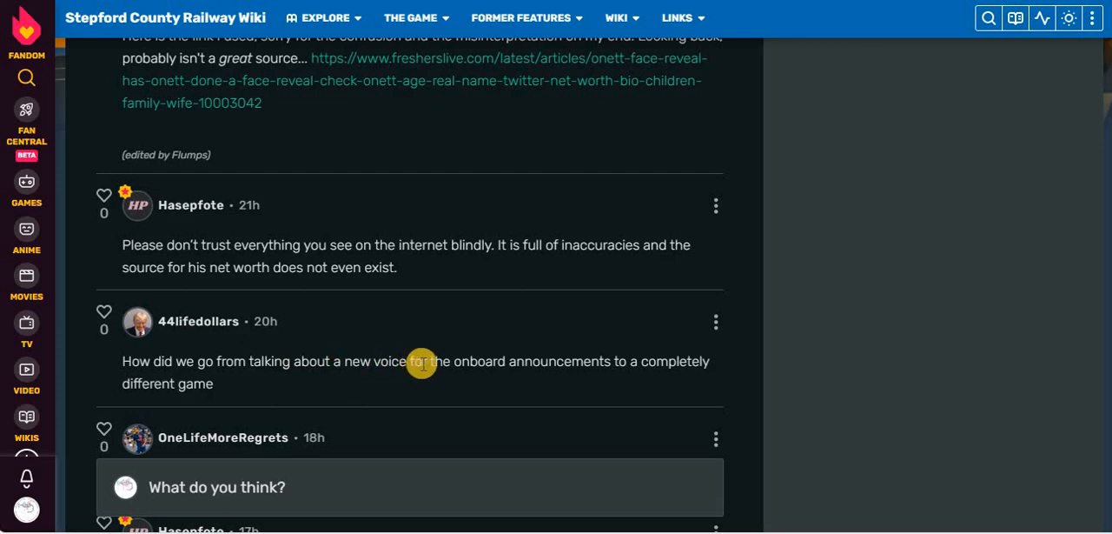
pyautogui.moveTo(136, 362)
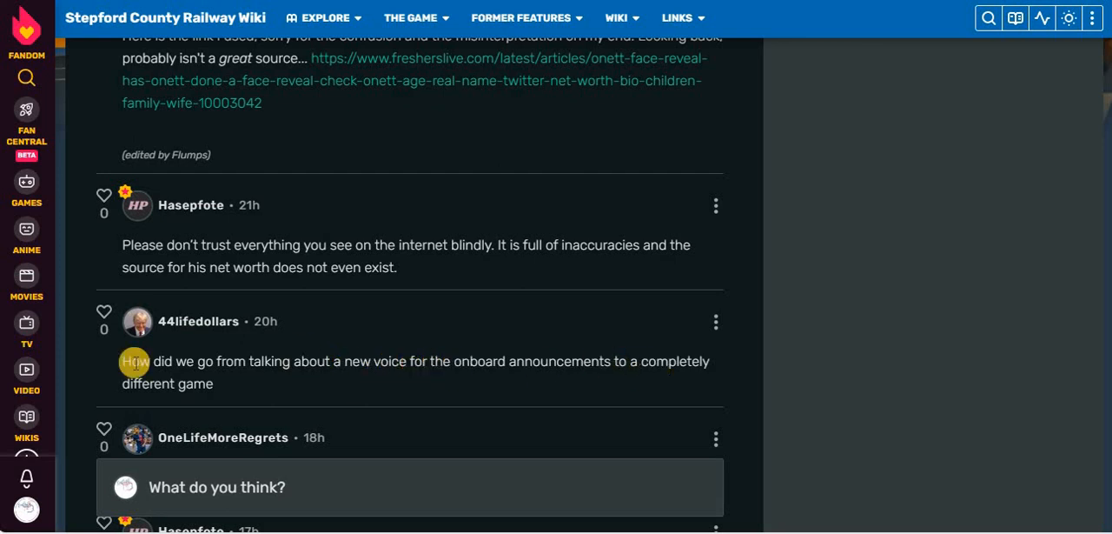
pyautogui.scroll(-3)
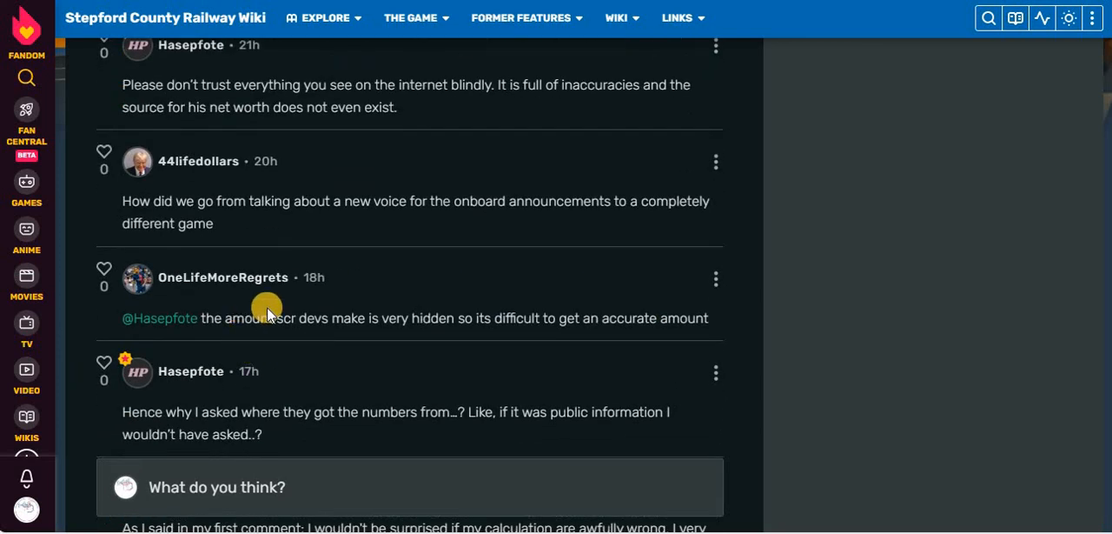
pyautogui.moveTo(609, 313)
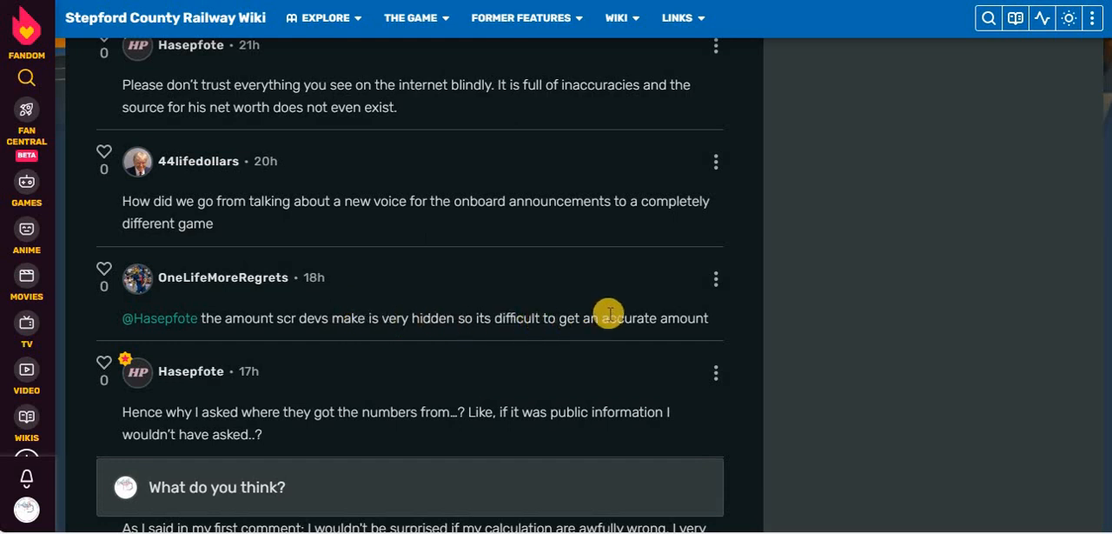
pyautogui.scroll(-3)
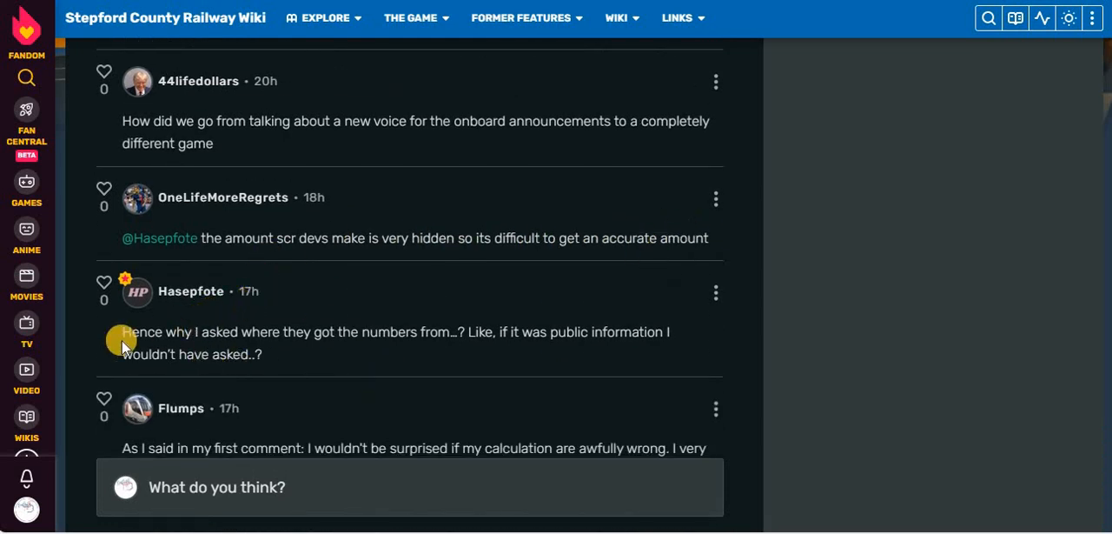
pyautogui.moveTo(448, 329)
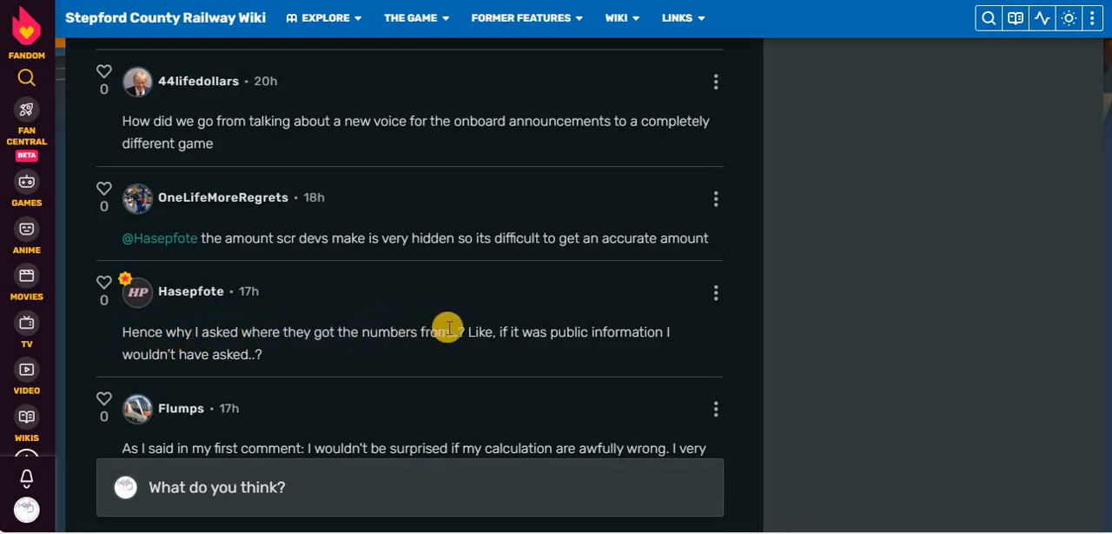
pyautogui.moveTo(375, 332)
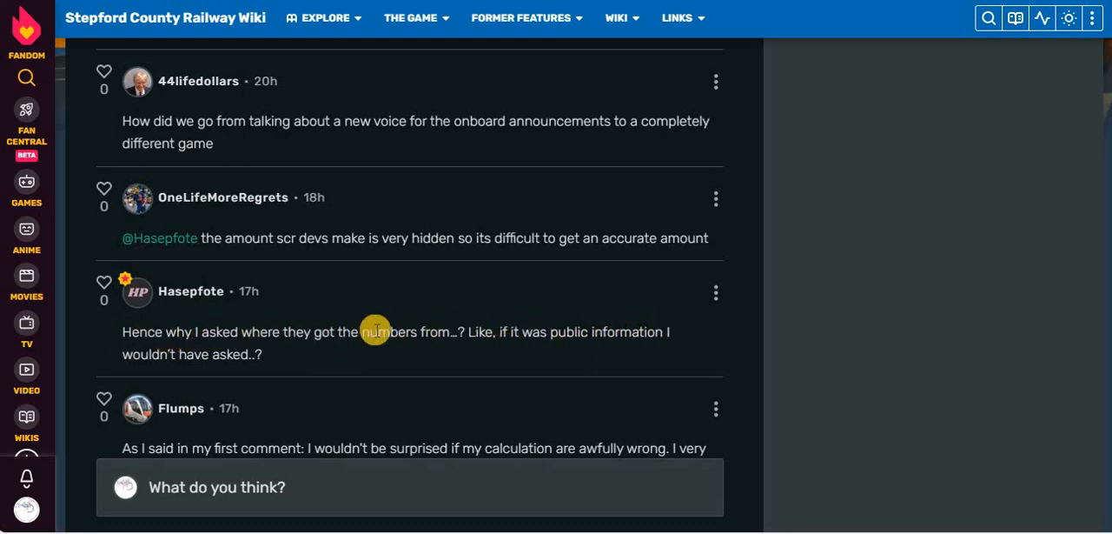
pyautogui.scroll(-3)
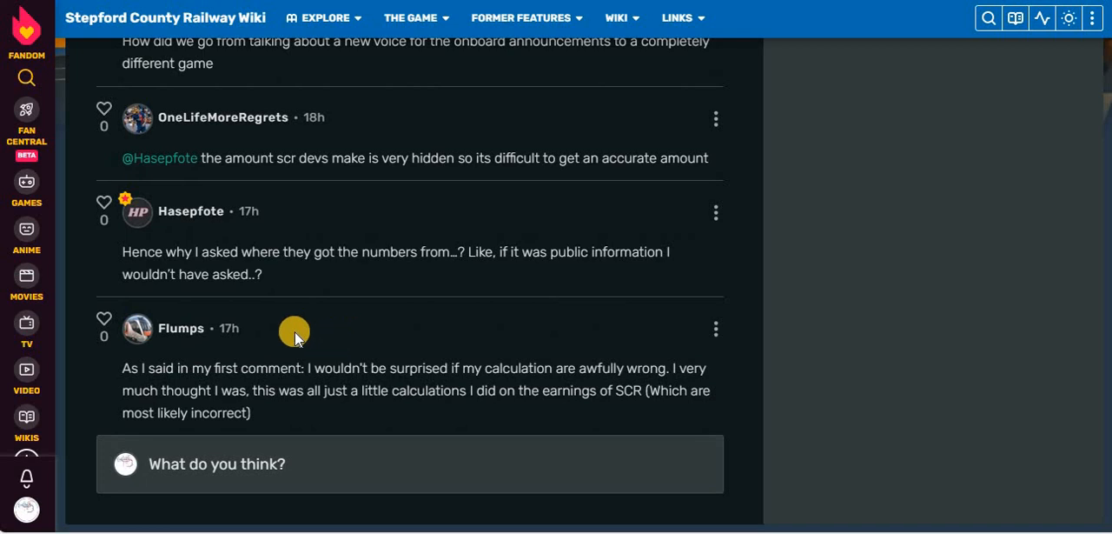
pyautogui.moveTo(518, 351)
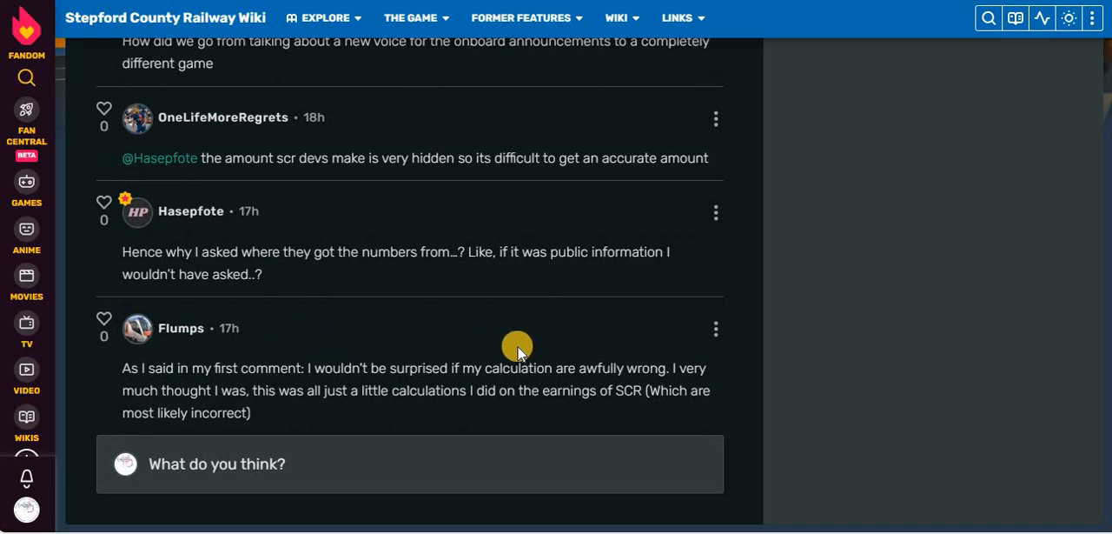
pyautogui.moveTo(692, 379)
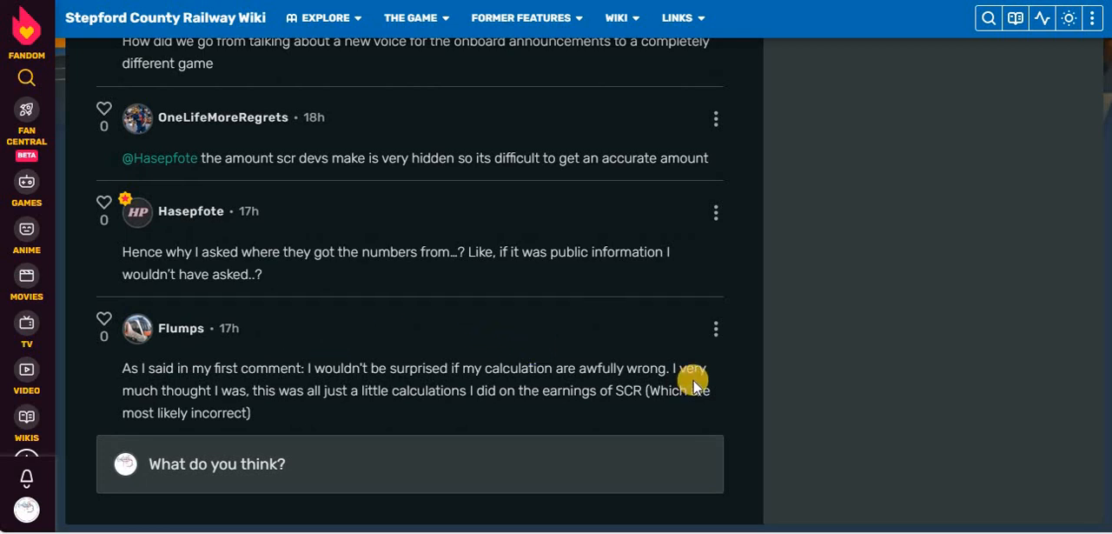
pyautogui.moveTo(323, 369)
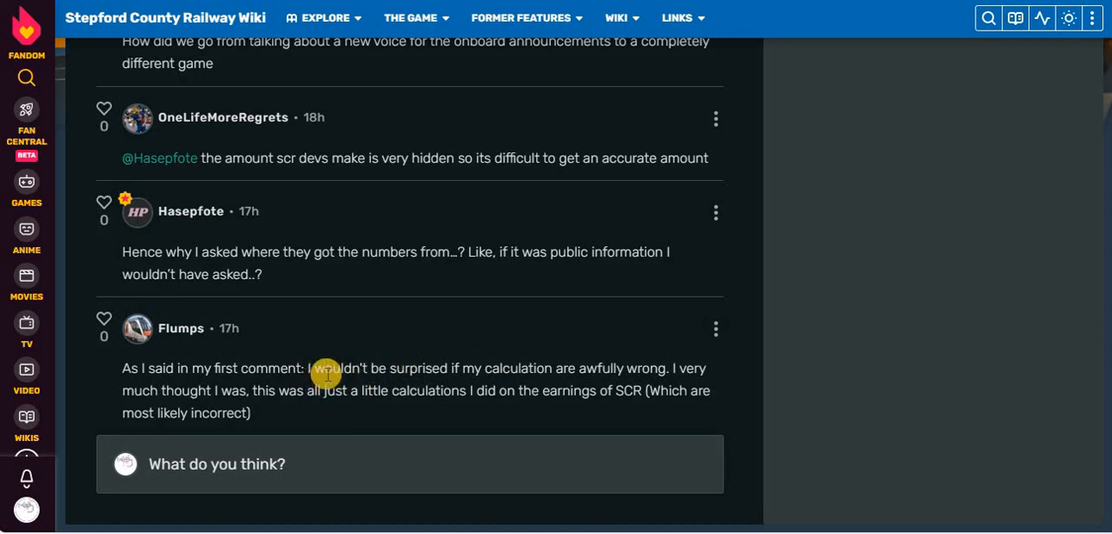
pyautogui.moveTo(500, 414)
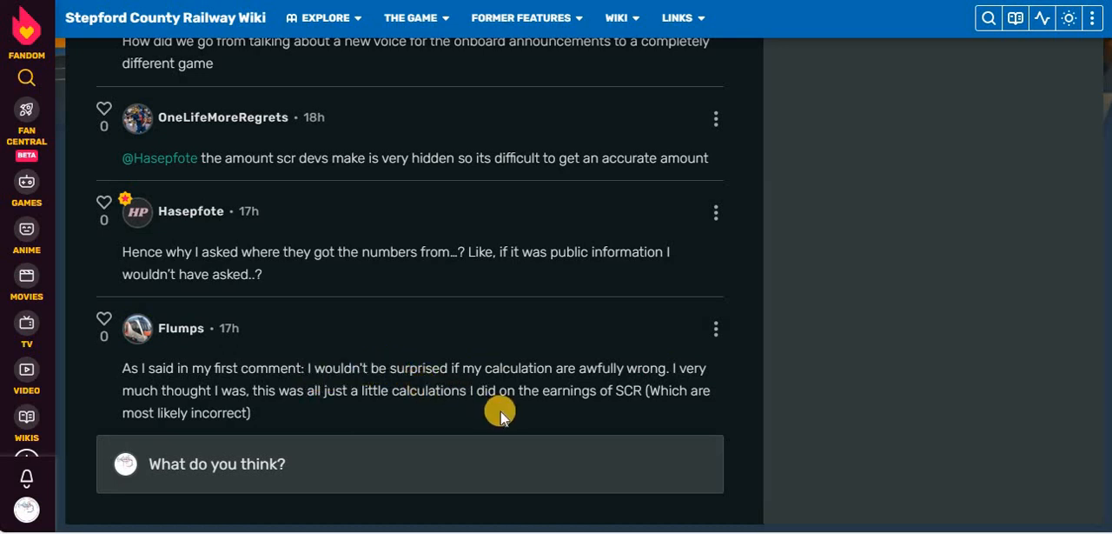
pyautogui.moveTo(588, 389)
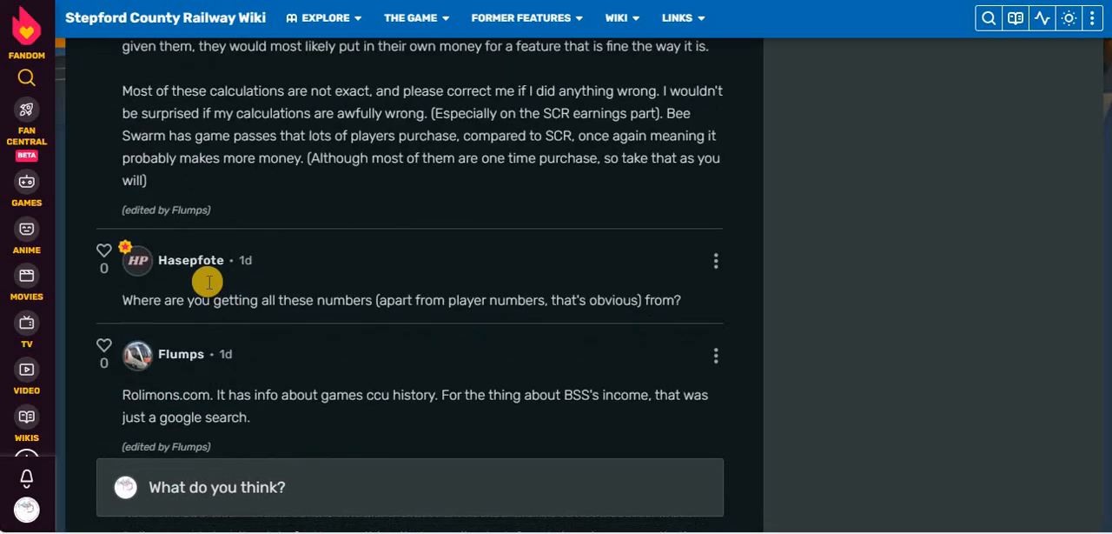
pyautogui.scroll(-3)
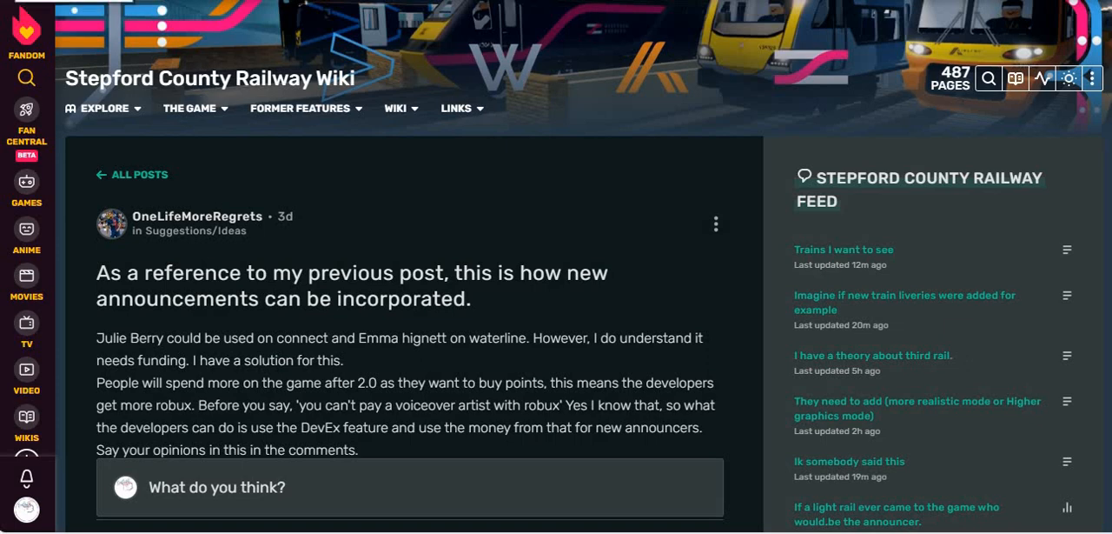
pyautogui.scroll(-3)
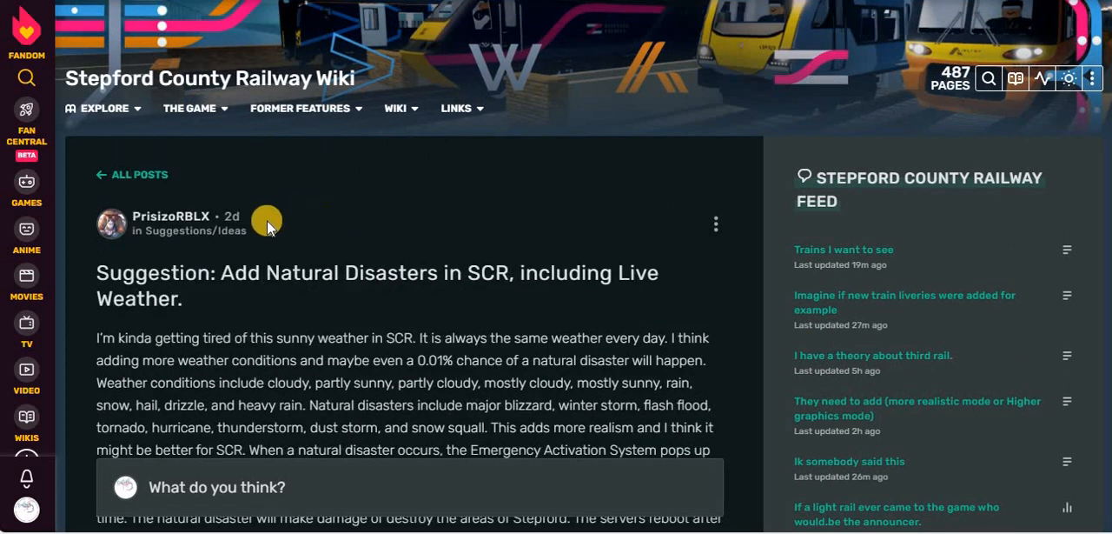
pyautogui.moveTo(239, 247)
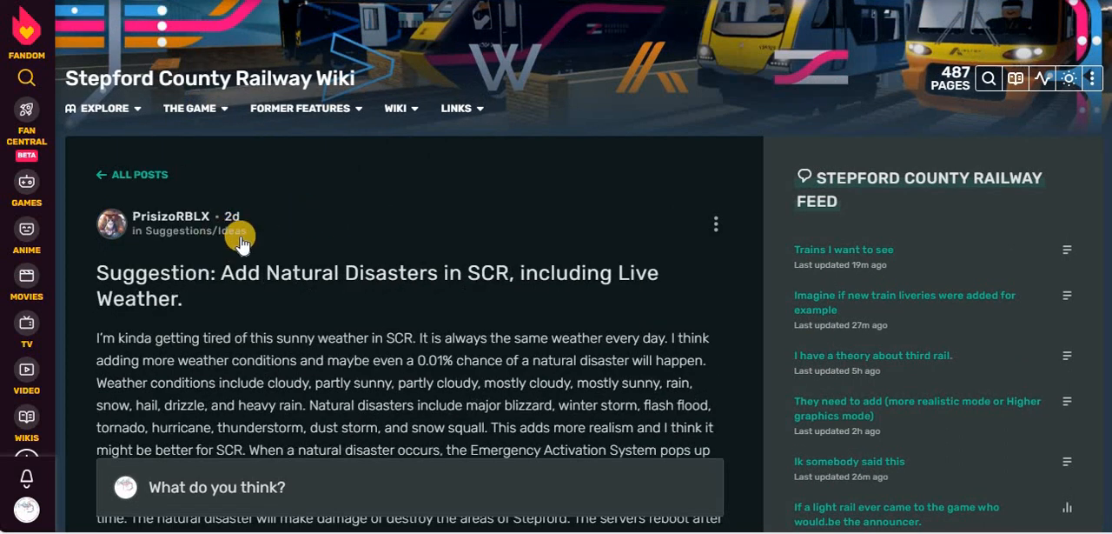
pyautogui.moveTo(233, 216)
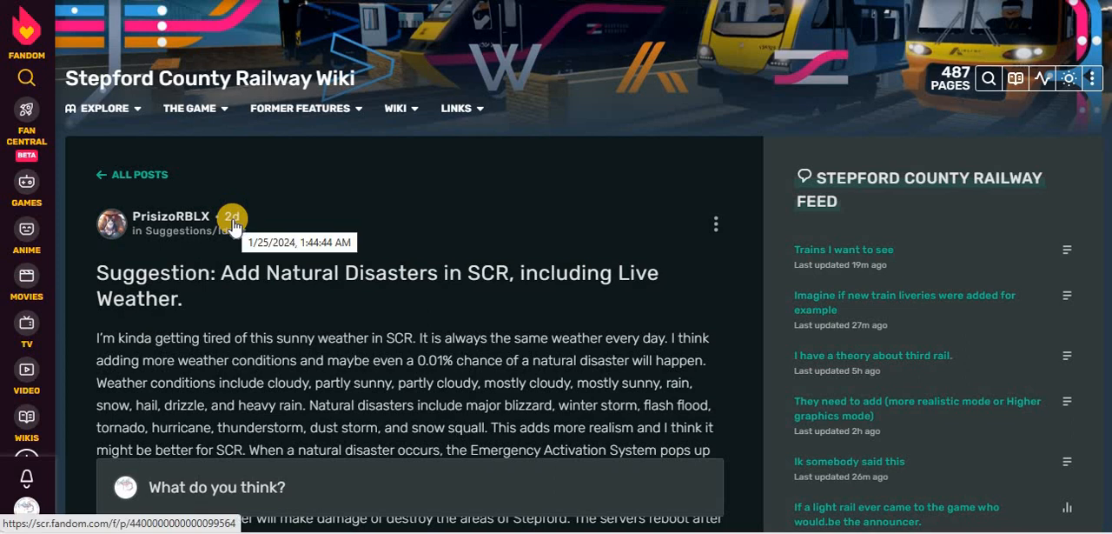
pyautogui.moveTo(264, 242)
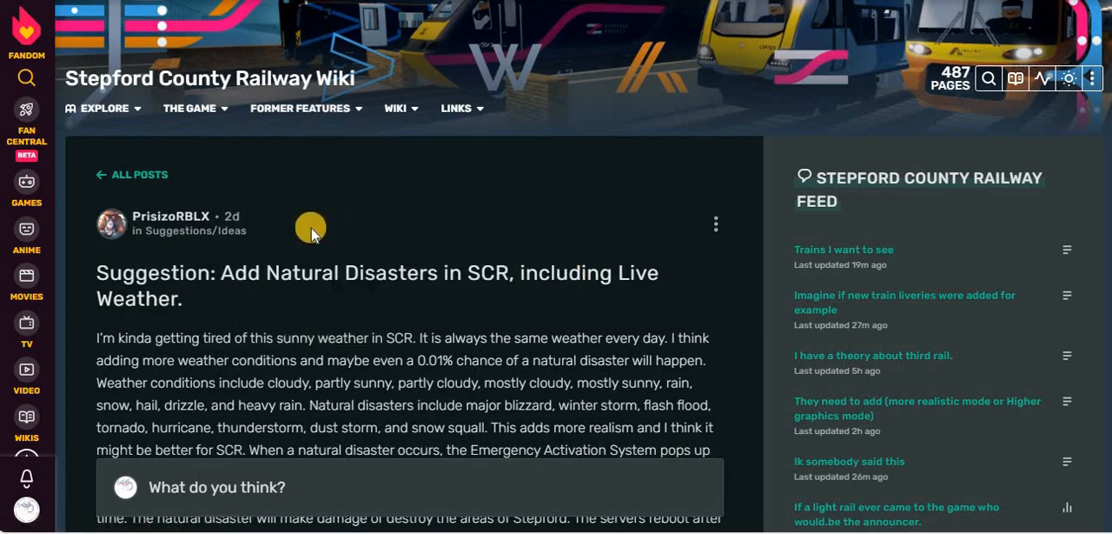
pyautogui.scroll(-3)
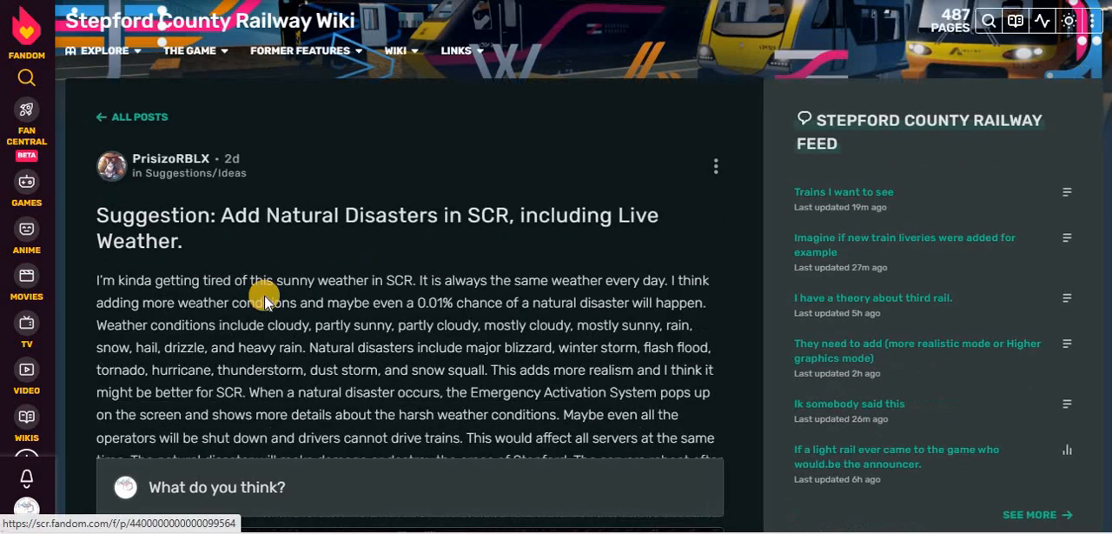
pyautogui.scroll(-3)
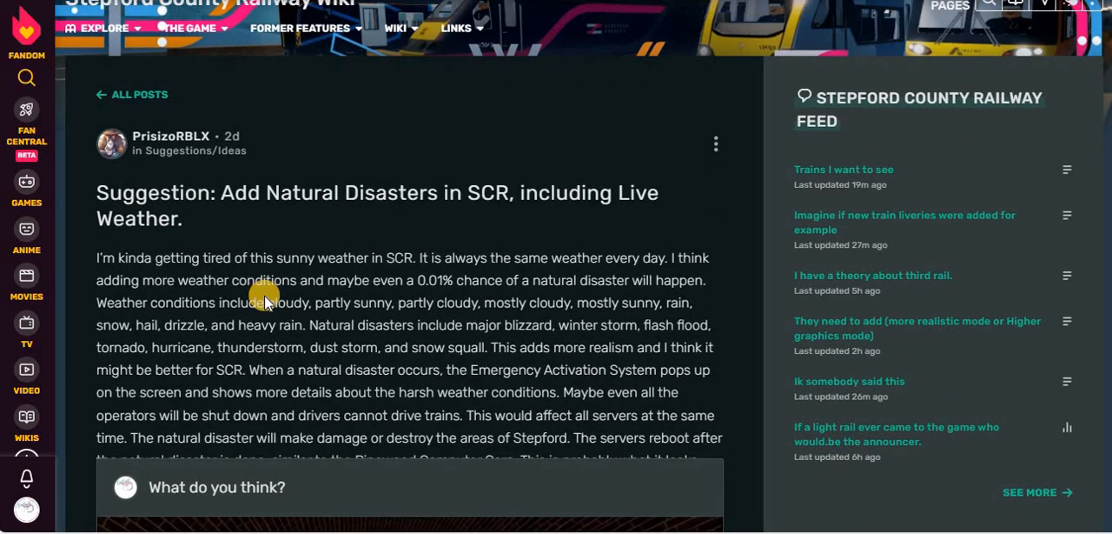
pyautogui.moveTo(185, 264)
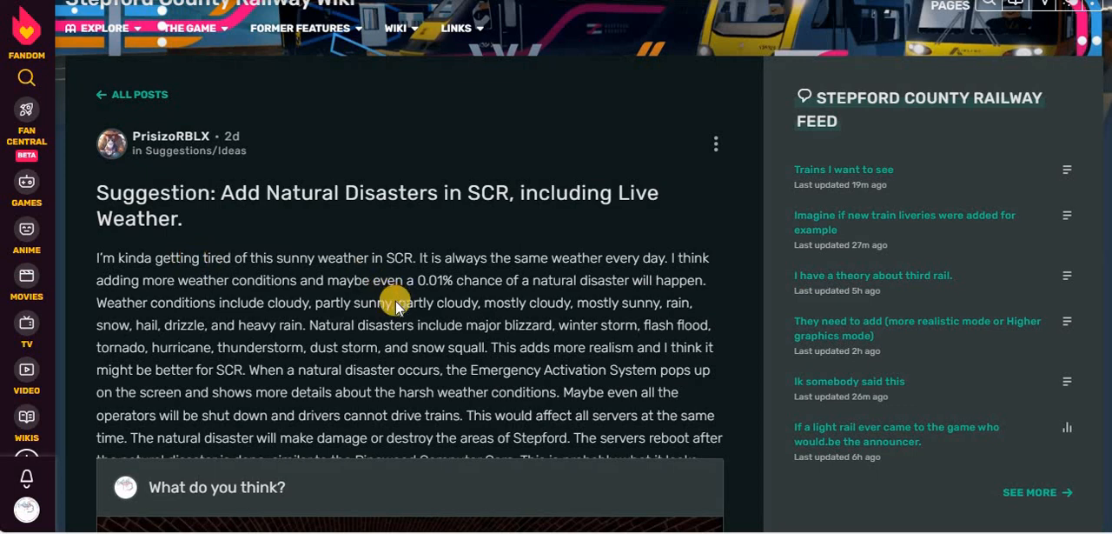
pyautogui.moveTo(451, 268)
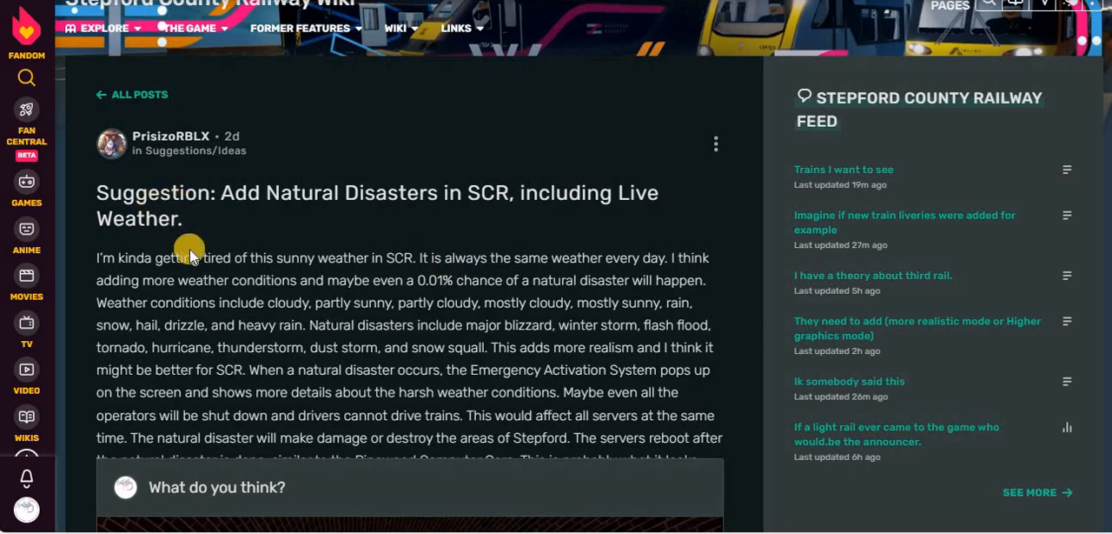
pyautogui.moveTo(391, 286)
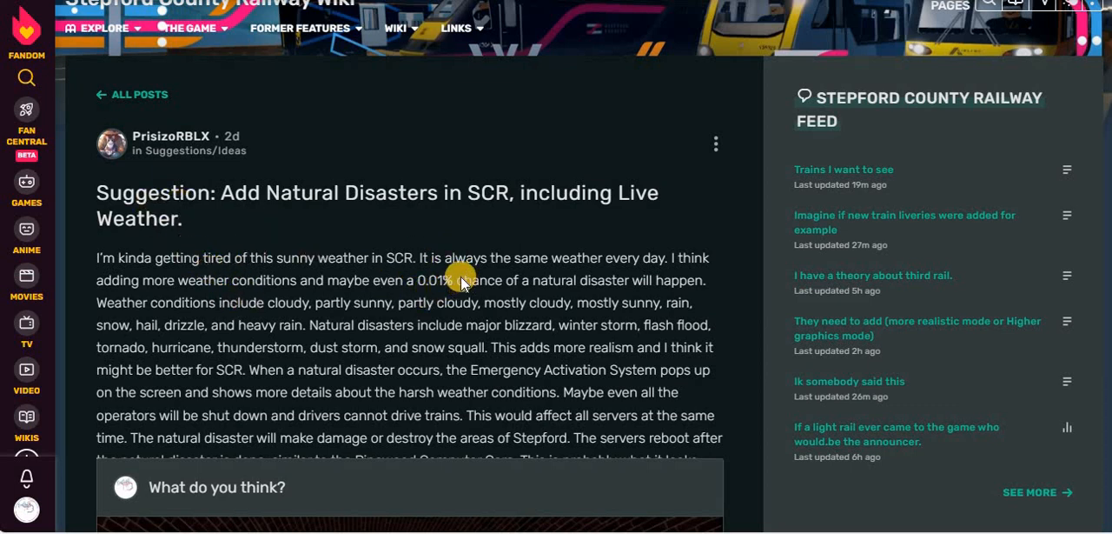
pyautogui.moveTo(678, 294)
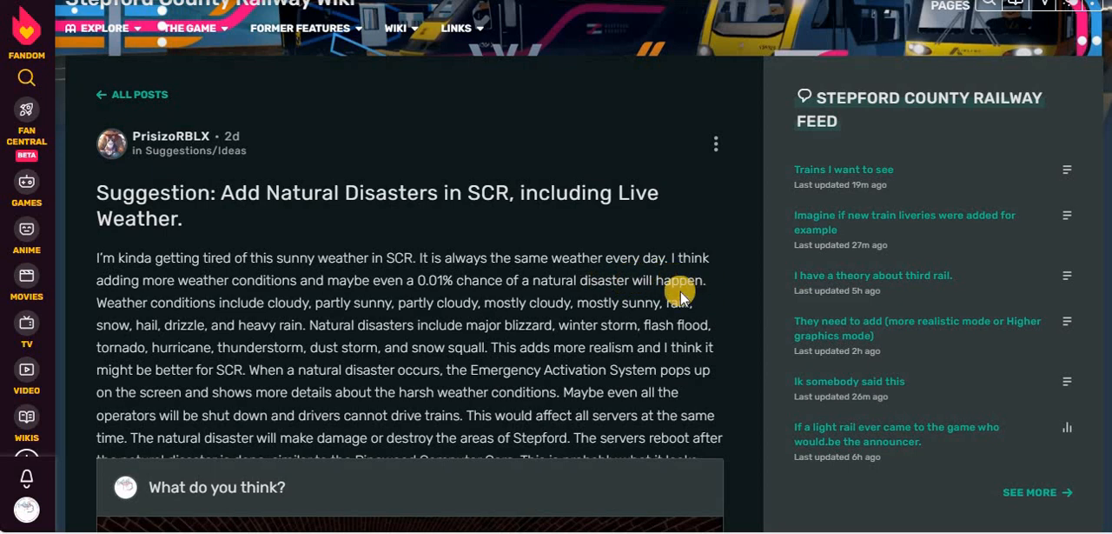
pyautogui.scroll(-3)
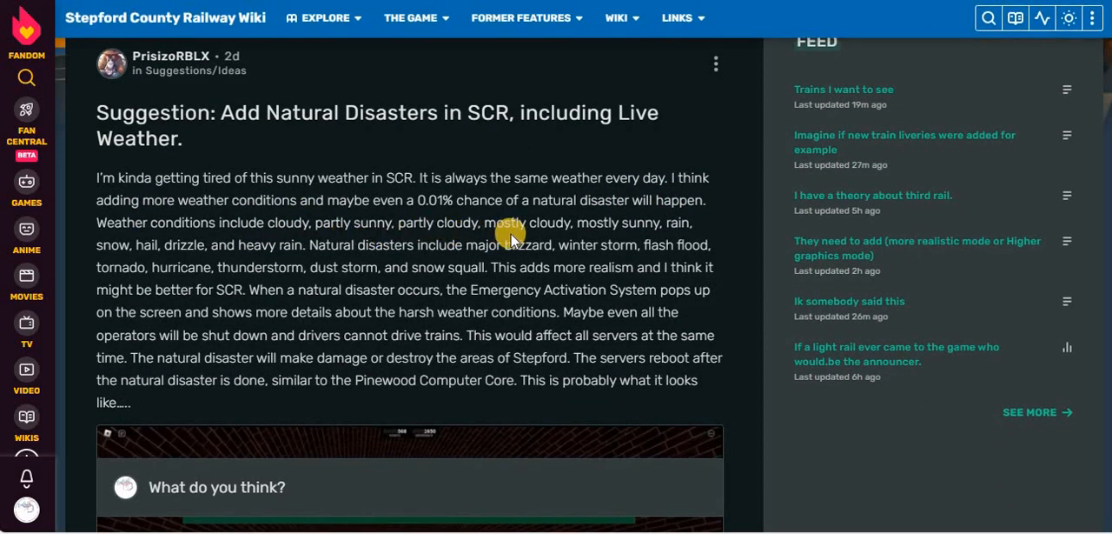
pyautogui.moveTo(118, 264)
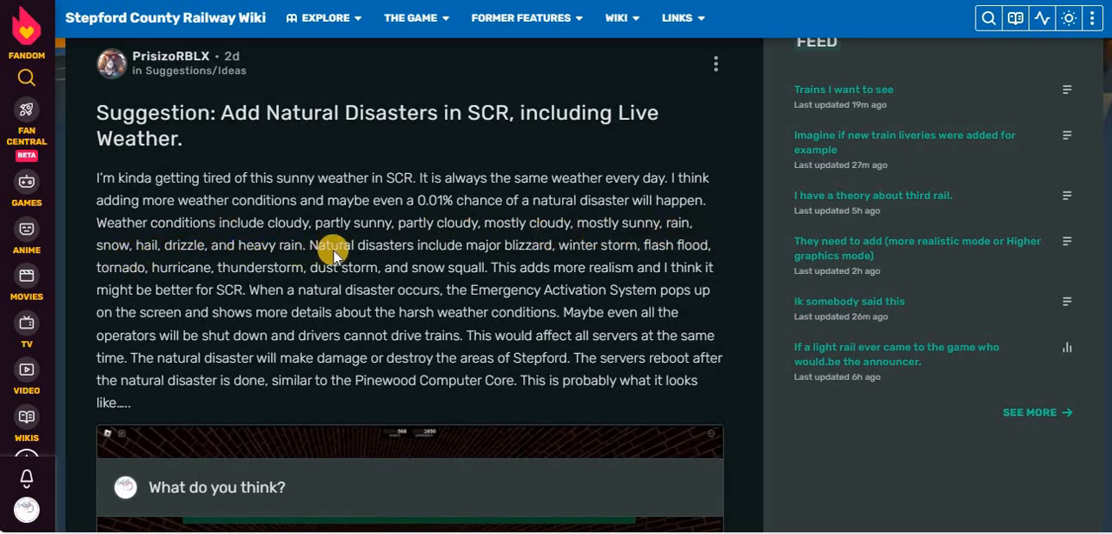
pyautogui.moveTo(591, 252)
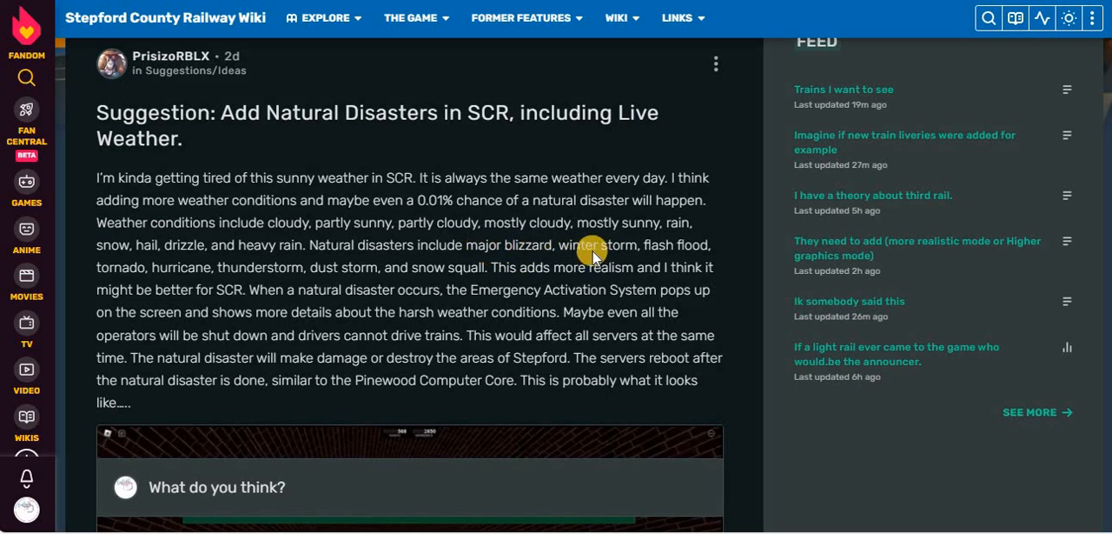
pyautogui.moveTo(26, 285)
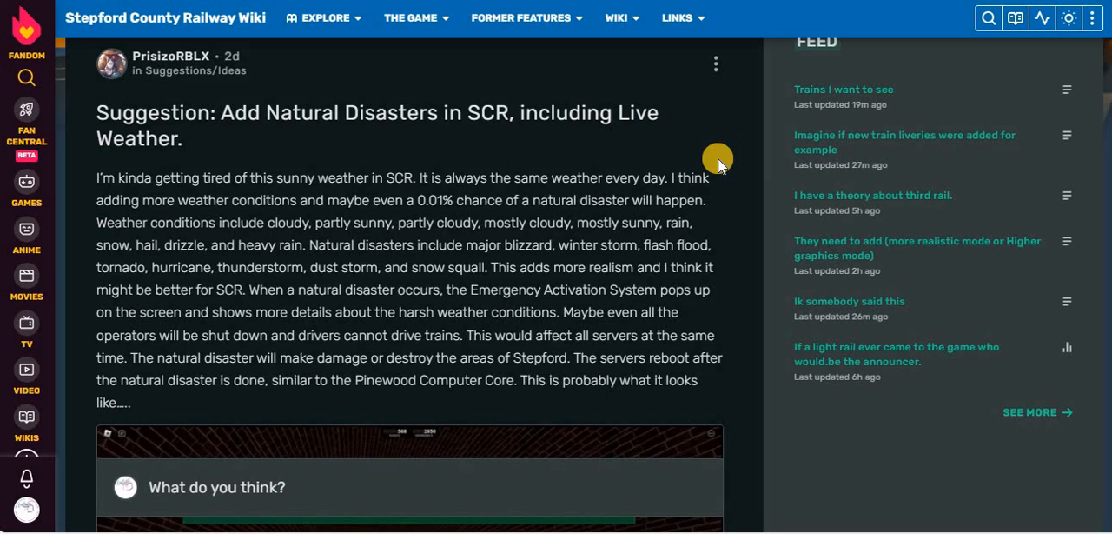
pyautogui.moveTo(426, 208)
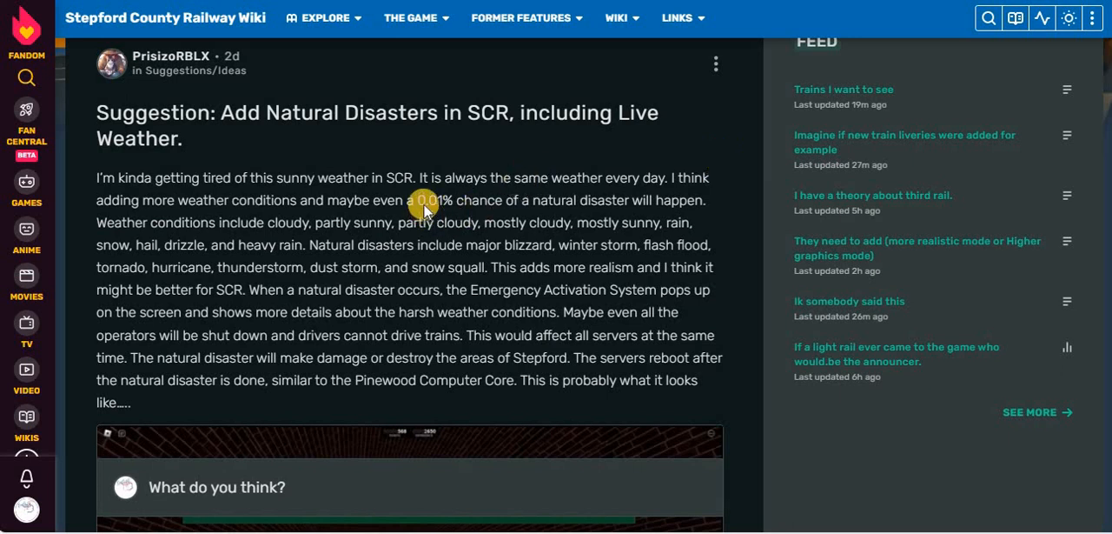
pyautogui.moveTo(421, 325)
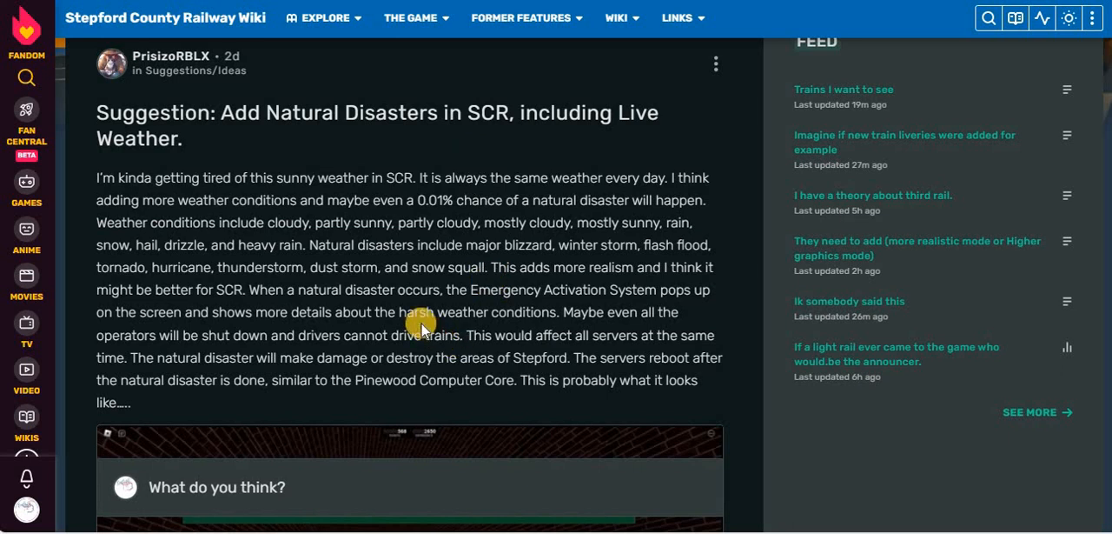
pyautogui.moveTo(532, 209)
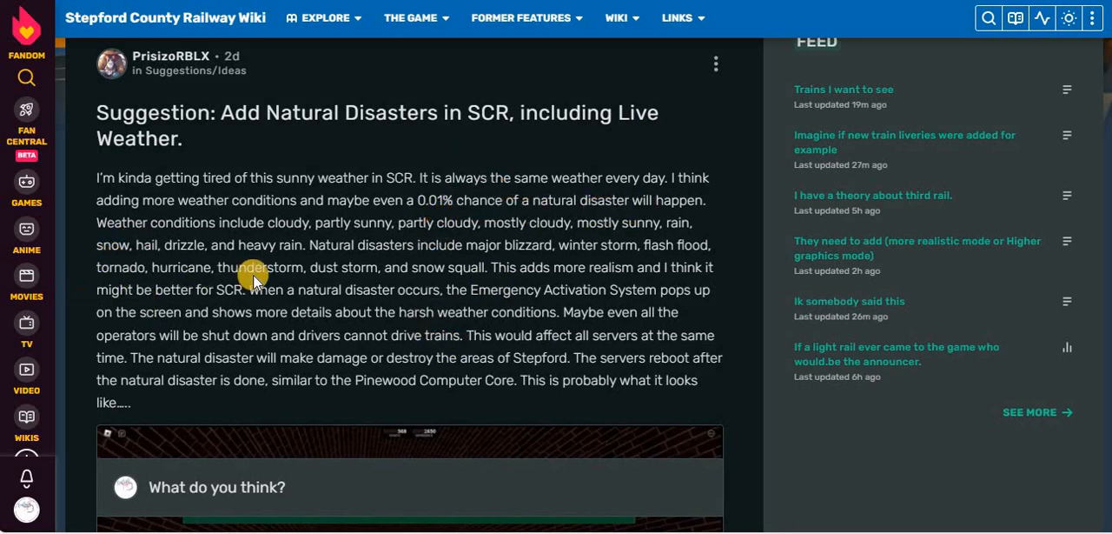
pyautogui.moveTo(396, 257)
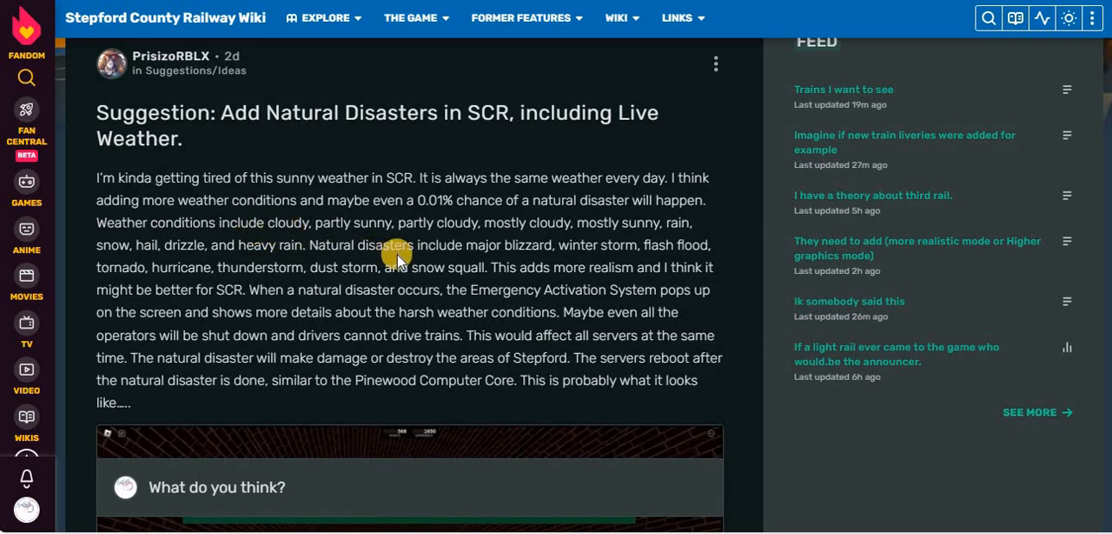
pyautogui.moveTo(54, 235)
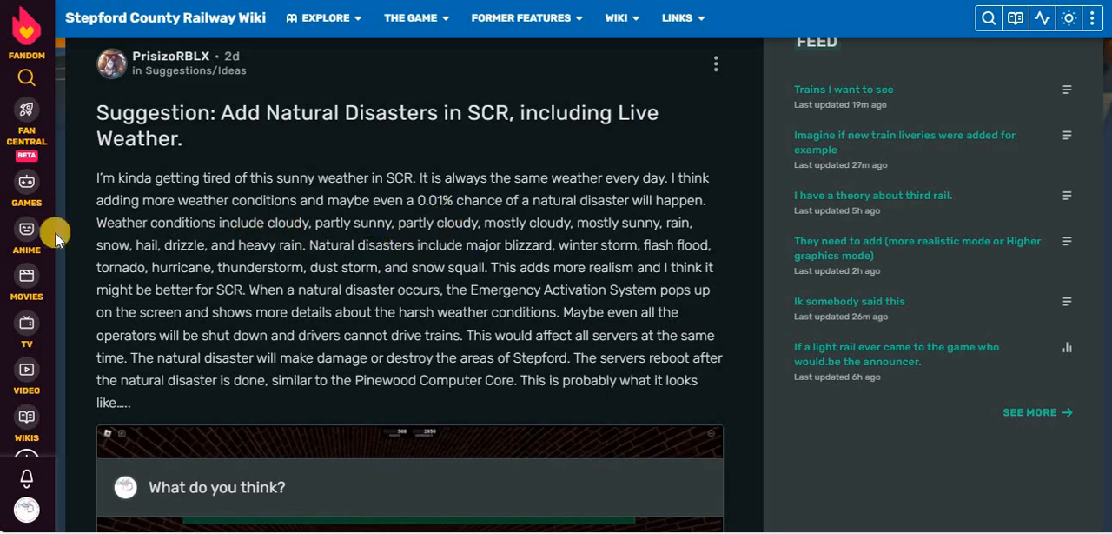
pyautogui.moveTo(212, 263)
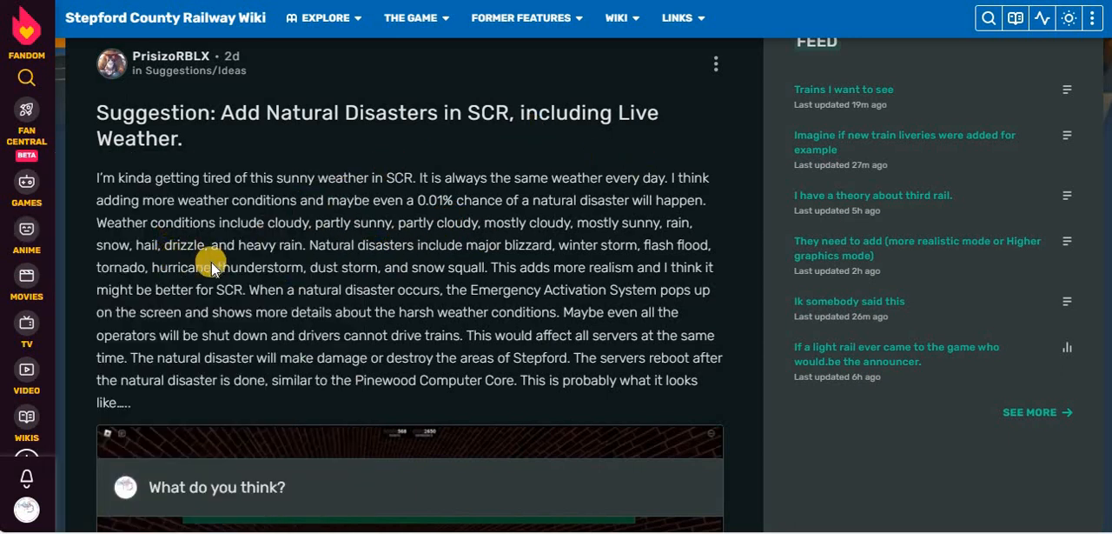
pyautogui.moveTo(135, 261)
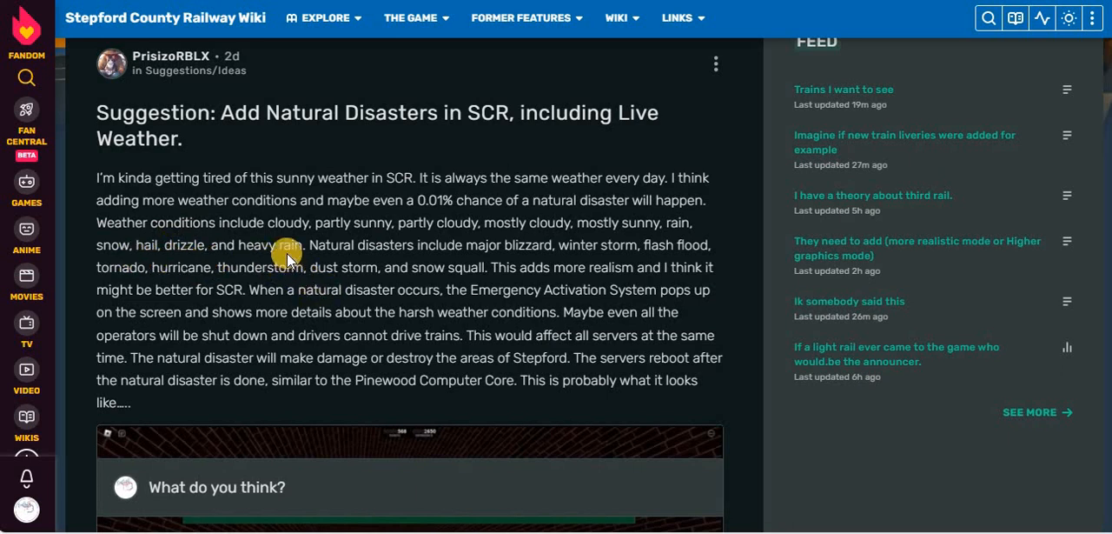
pyautogui.moveTo(299, 228)
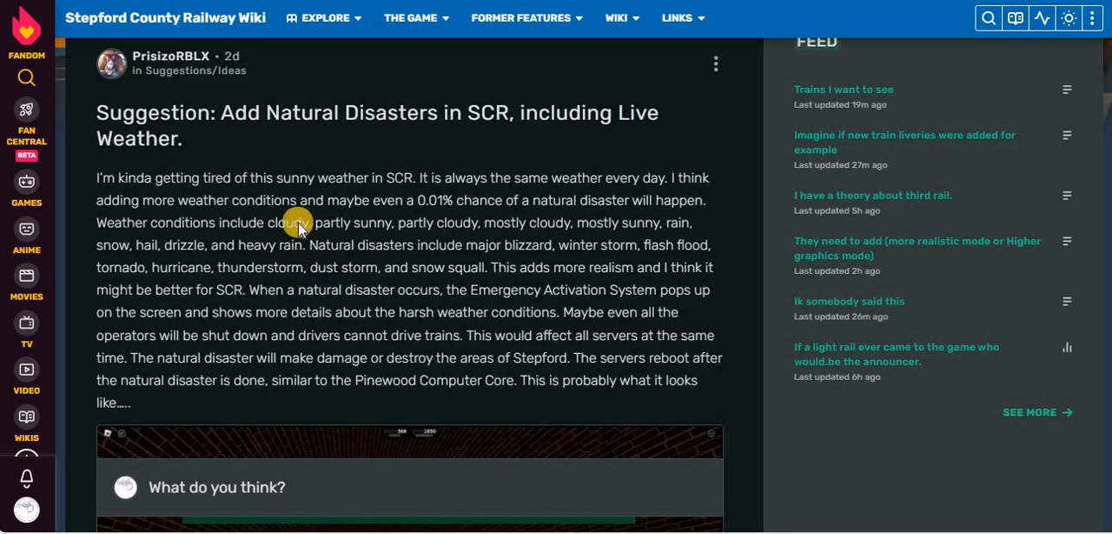
pyautogui.moveTo(522, 400)
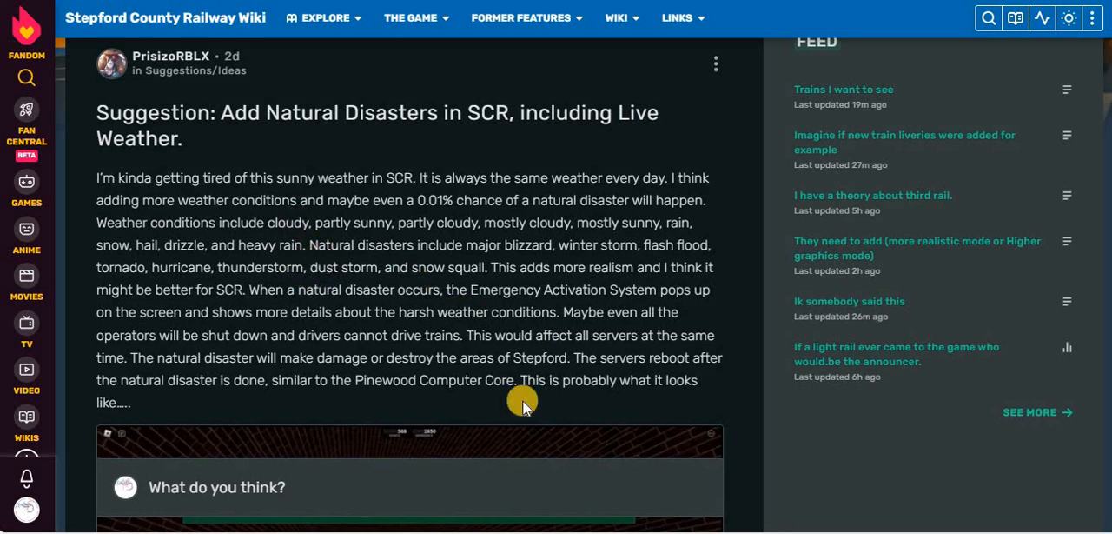
pyautogui.moveTo(359, 337)
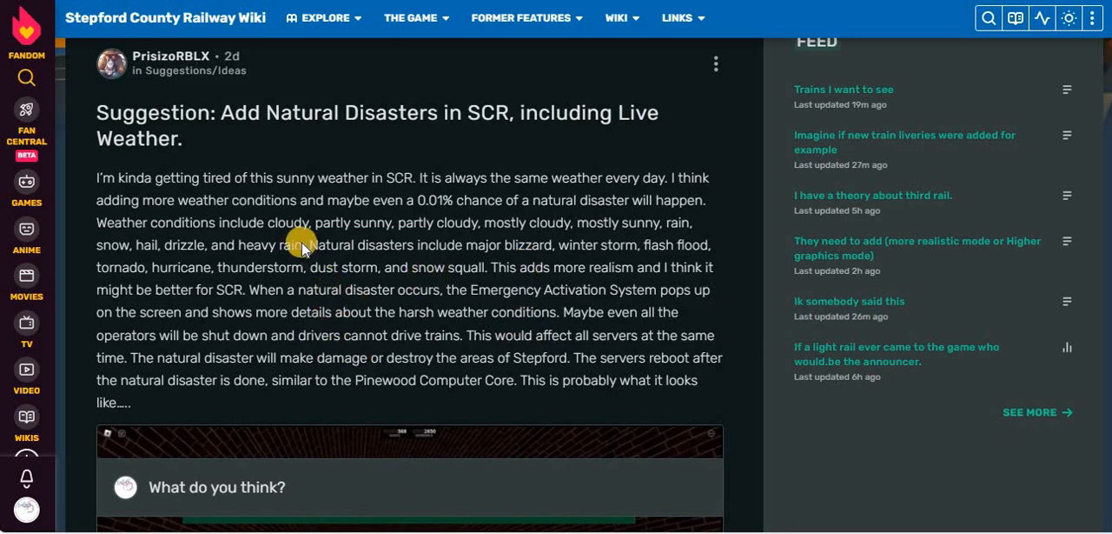
pyautogui.moveTo(313, 235)
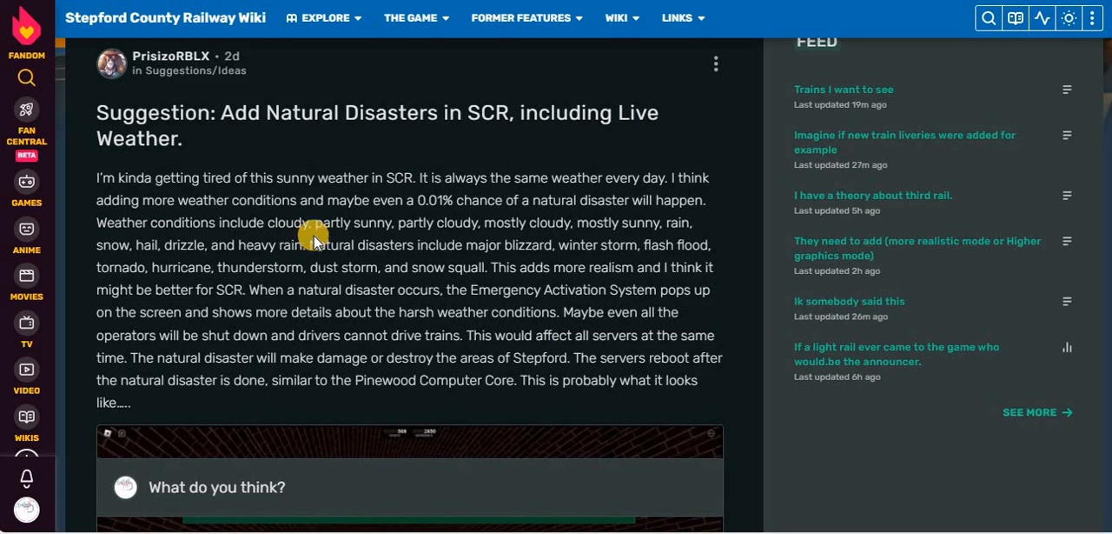
pyautogui.moveTo(198, 264)
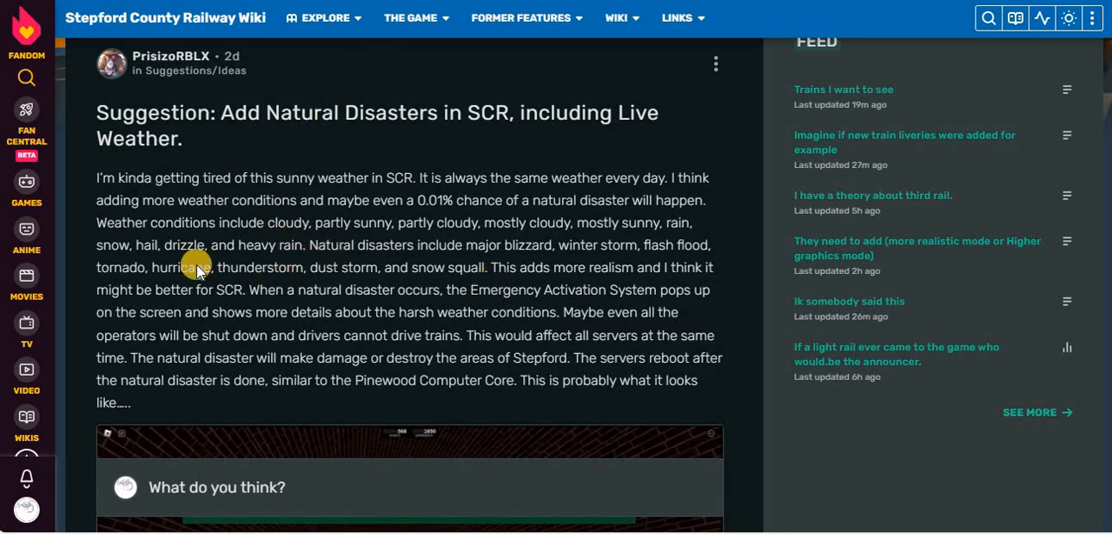
pyautogui.moveTo(182, 316)
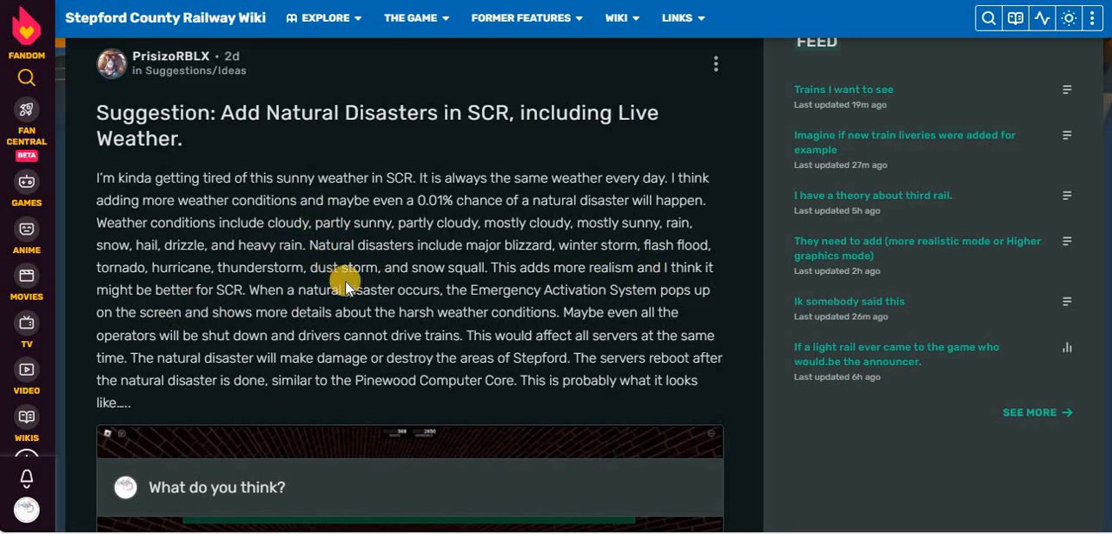
pyautogui.moveTo(664, 316)
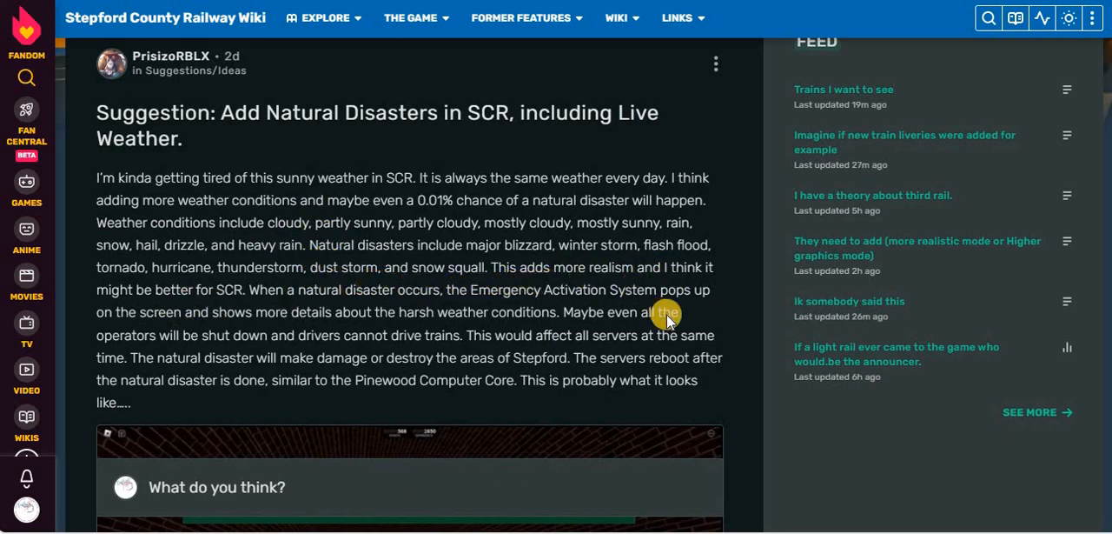
pyautogui.moveTo(382, 306)
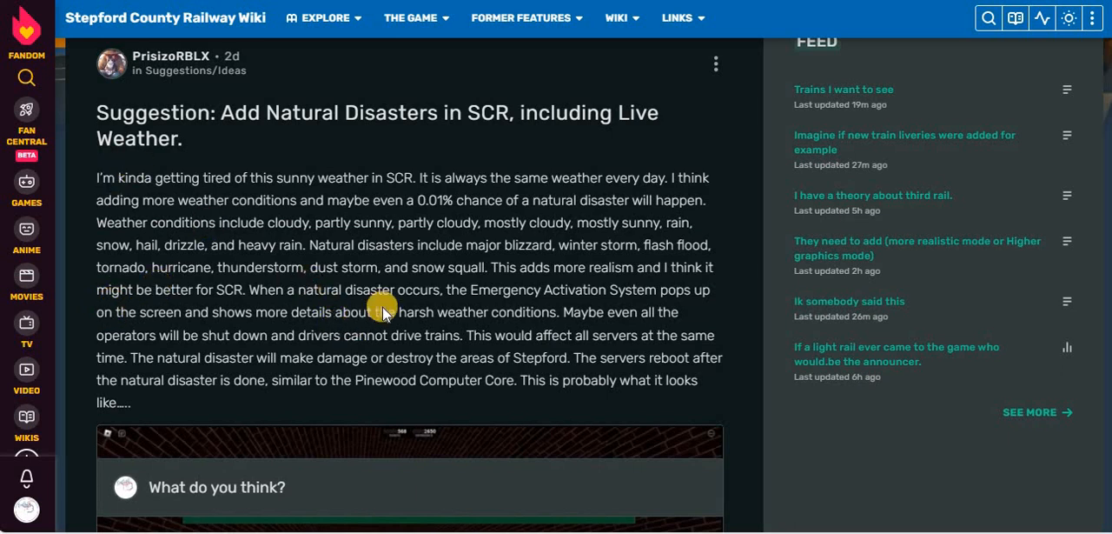
pyautogui.moveTo(611, 332)
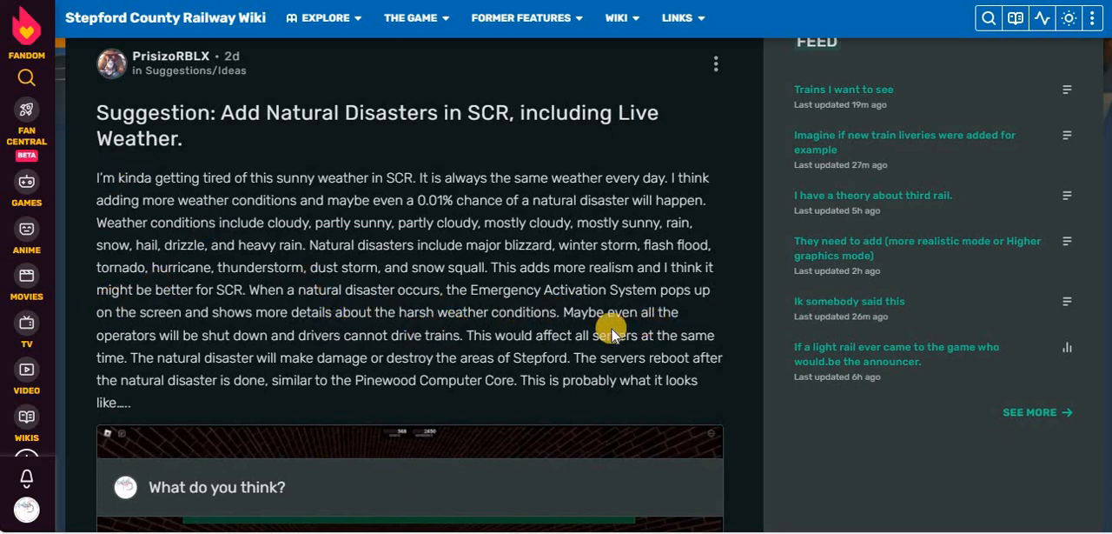
pyautogui.moveTo(264, 339)
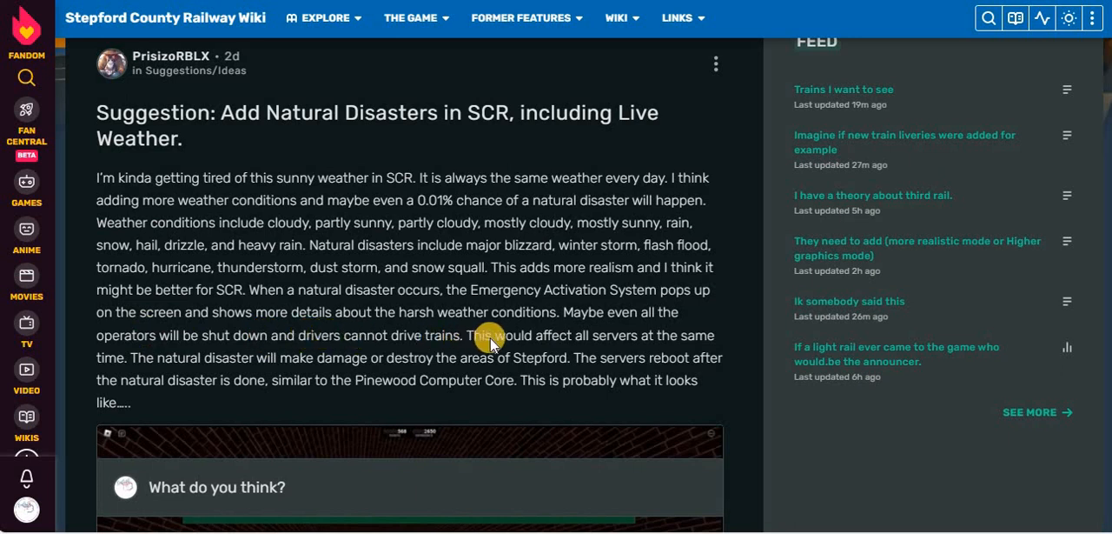
pyautogui.moveTo(136, 357)
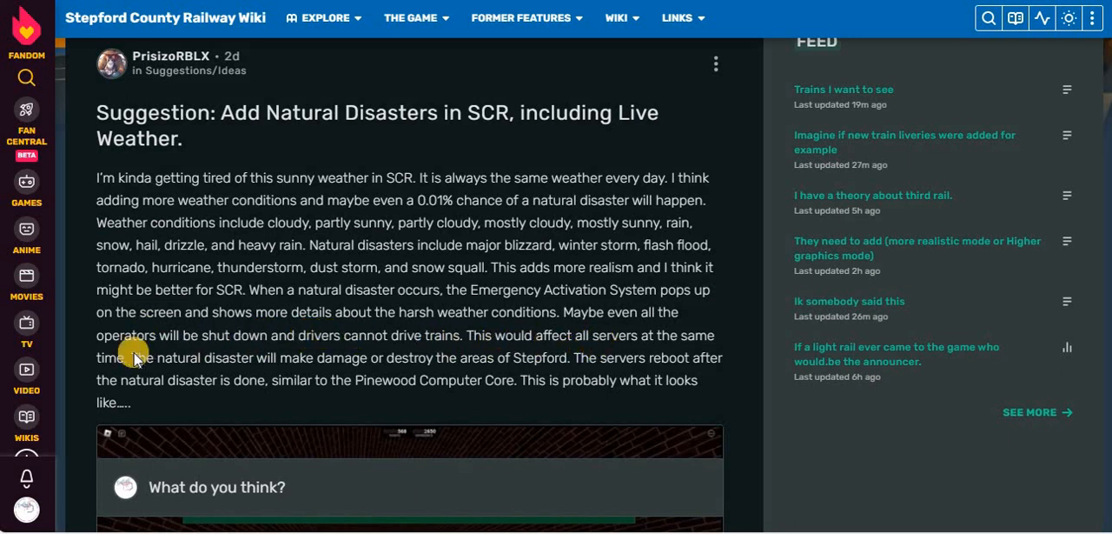
pyautogui.moveTo(390, 268)
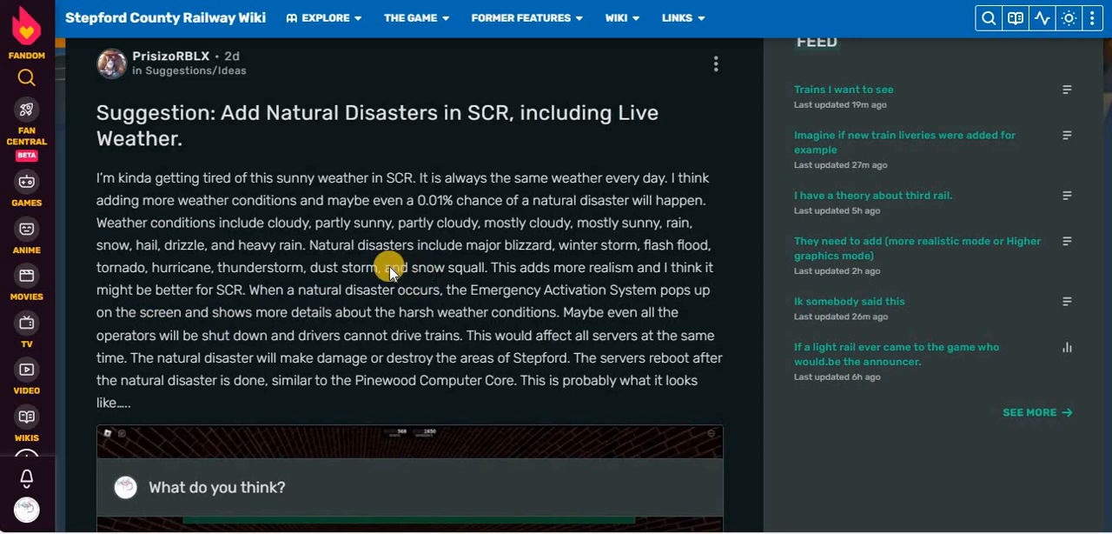
pyautogui.moveTo(240, 348)
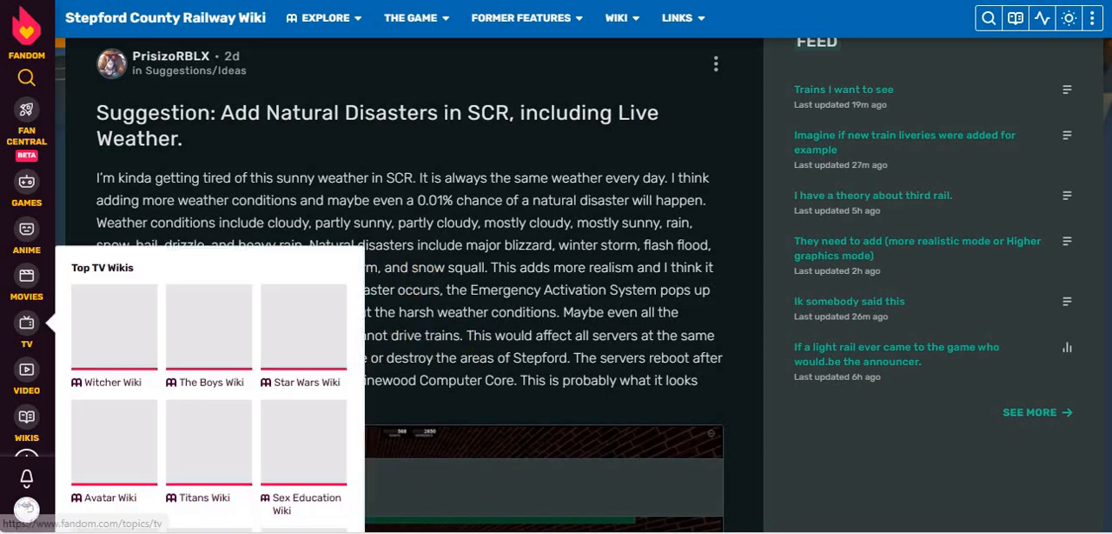
pyautogui.scroll(-3)
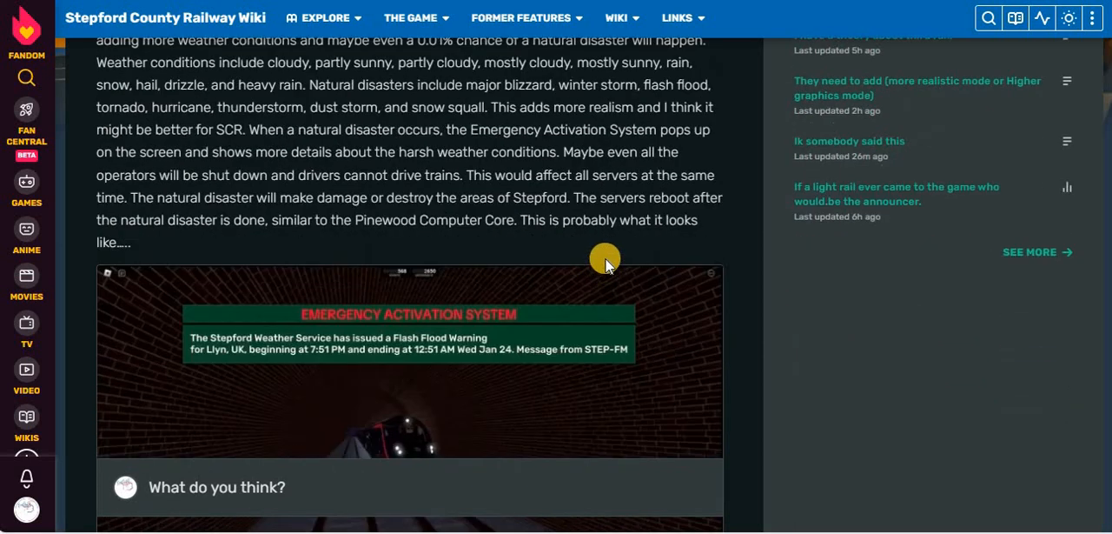
pyautogui.moveTo(392, 219)
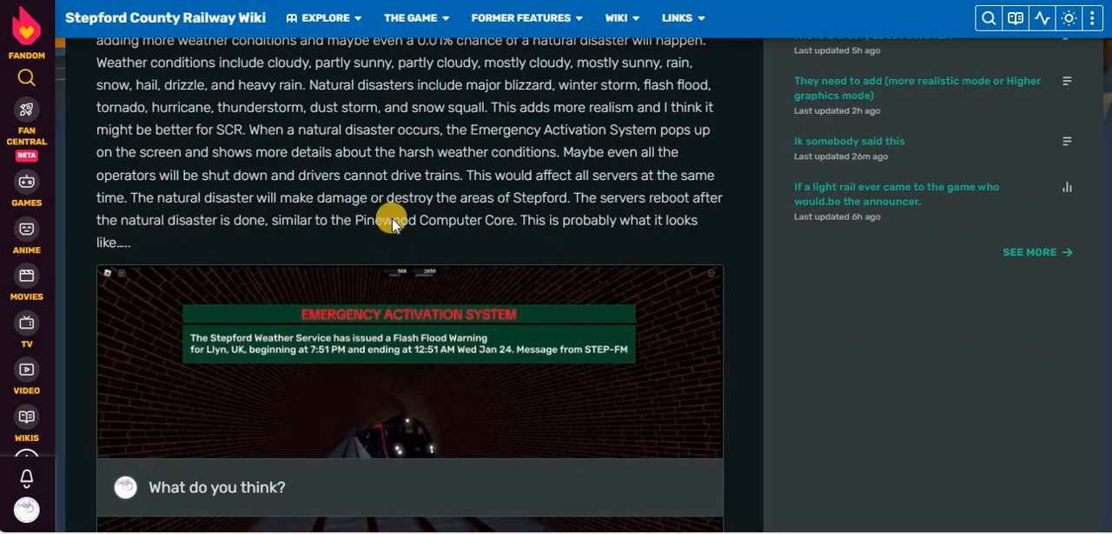
pyautogui.moveTo(512, 240)
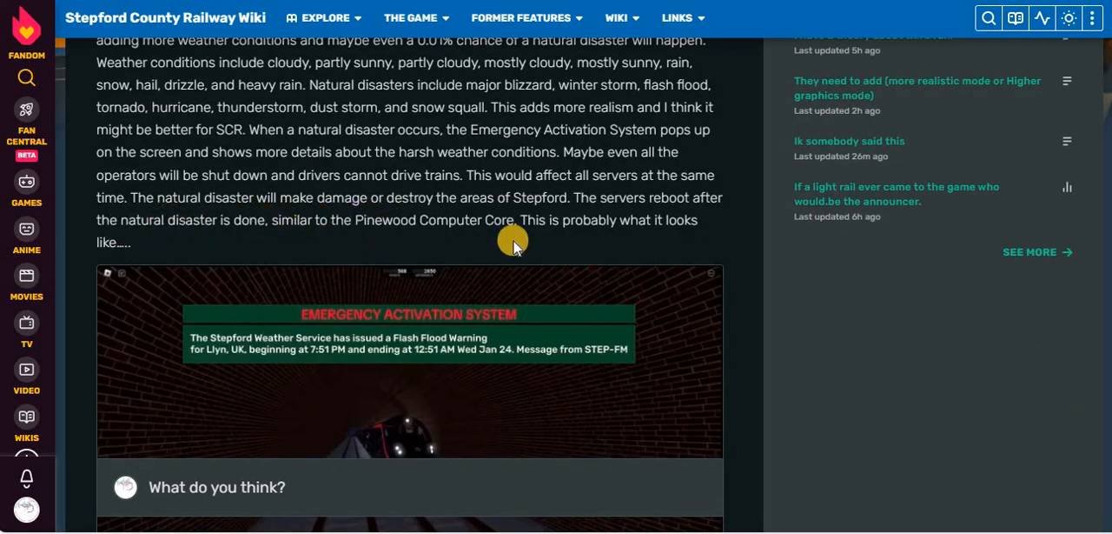
pyautogui.moveTo(487, 233)
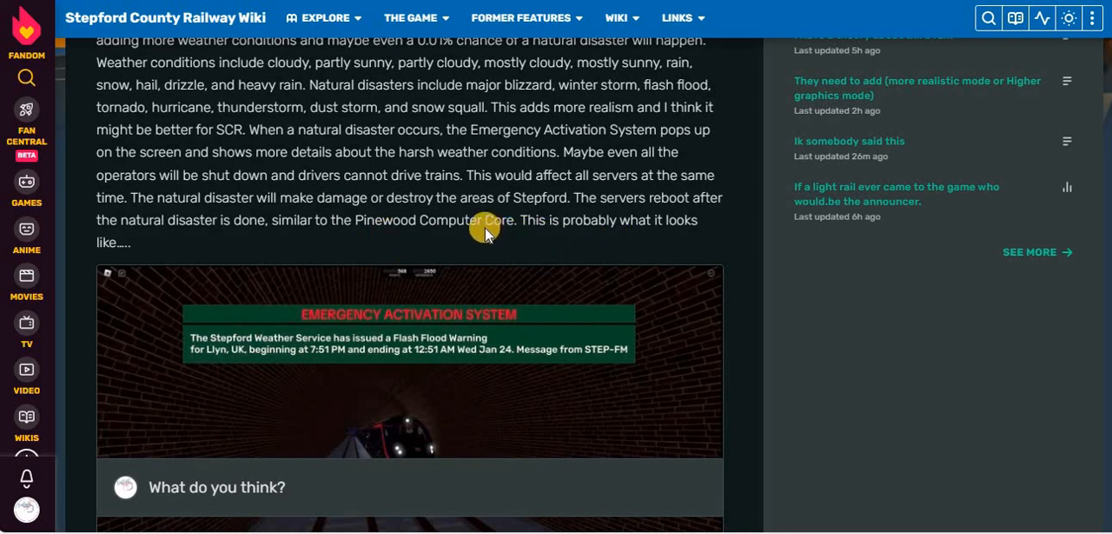
pyautogui.moveTo(459, 244)
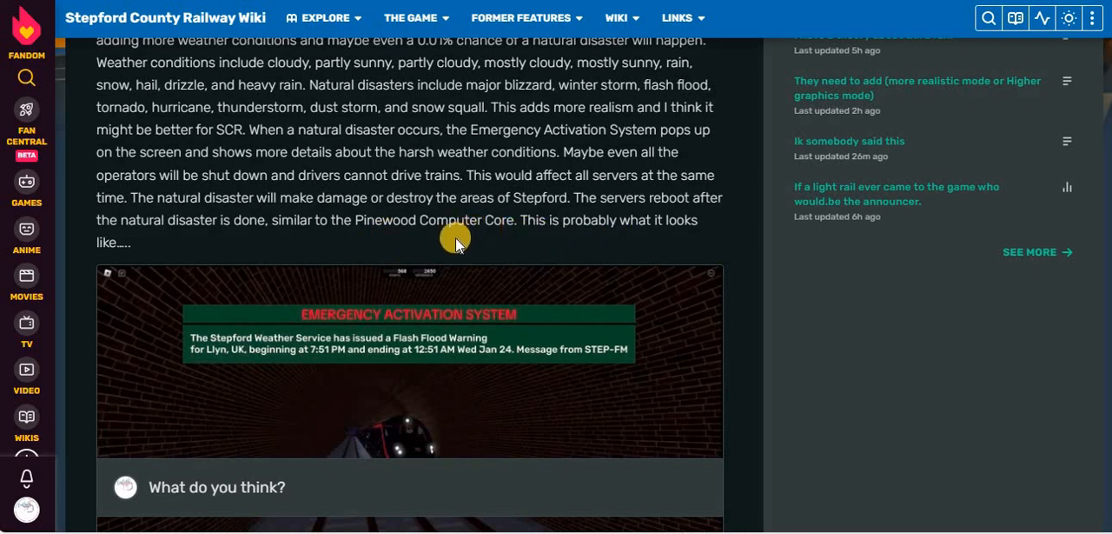
pyautogui.scroll(-3)
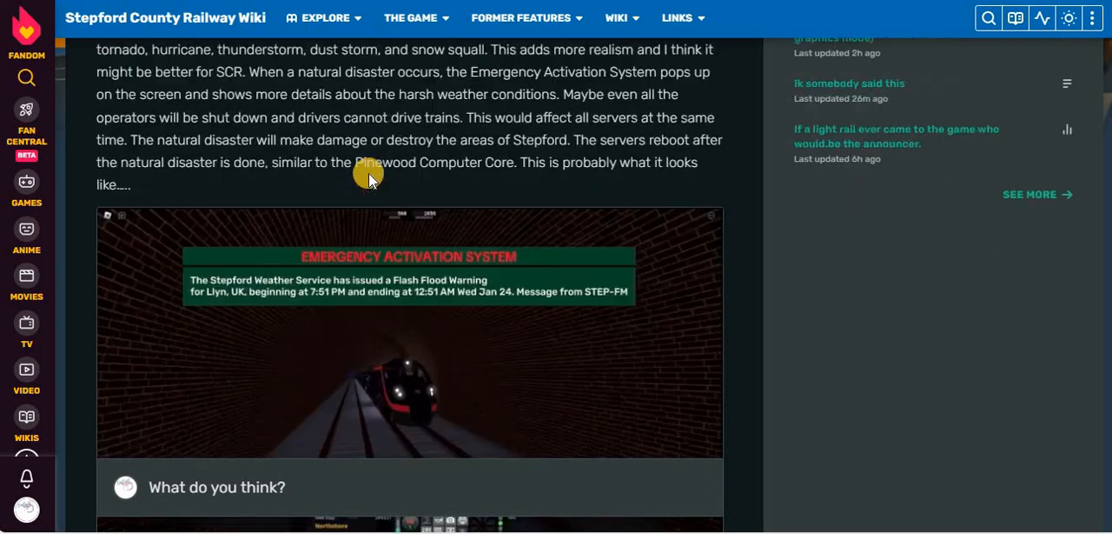
pyautogui.scroll(-3)
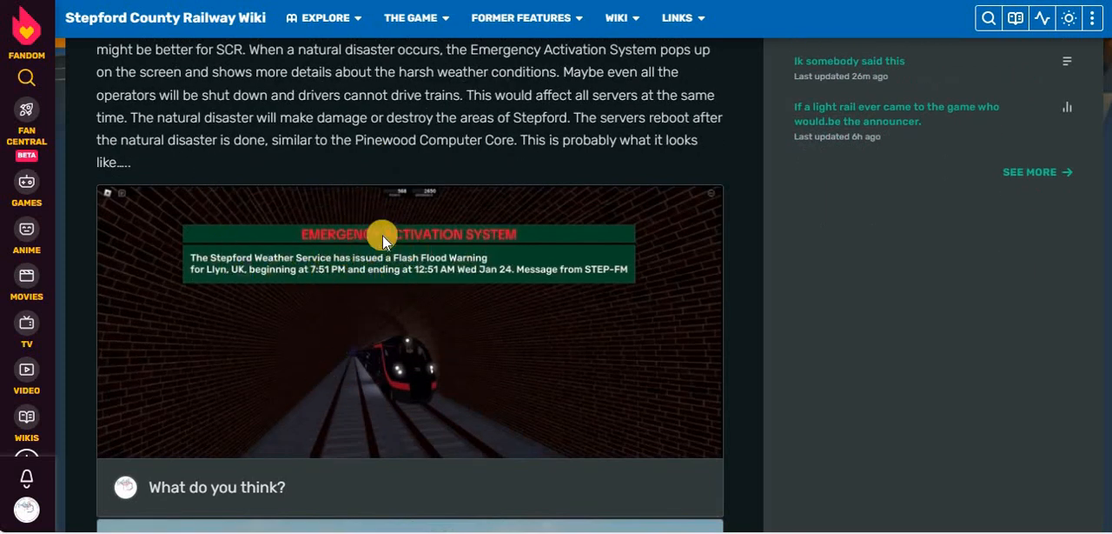
pyautogui.moveTo(242, 263)
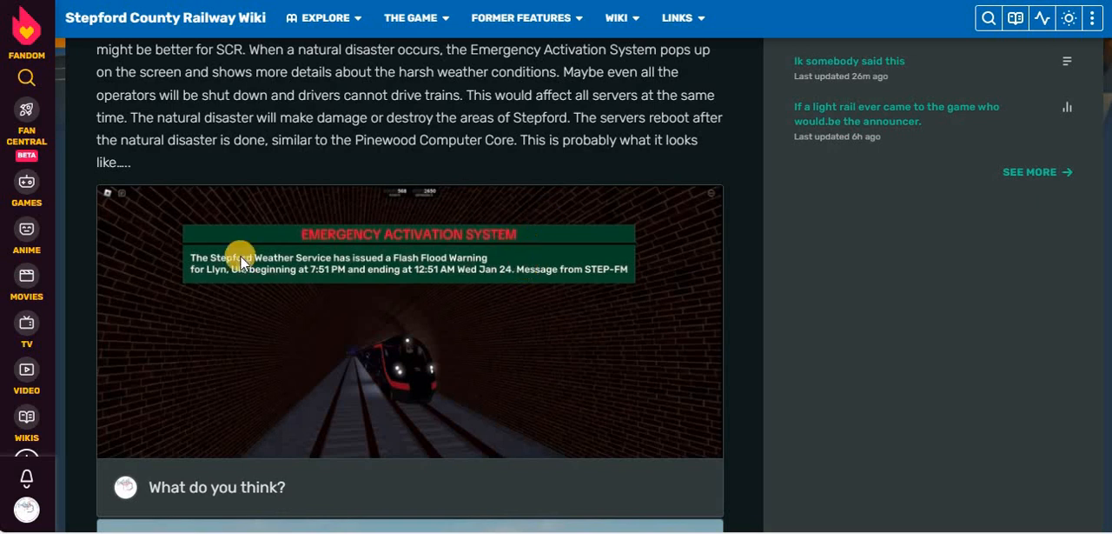
pyautogui.moveTo(324, 277)
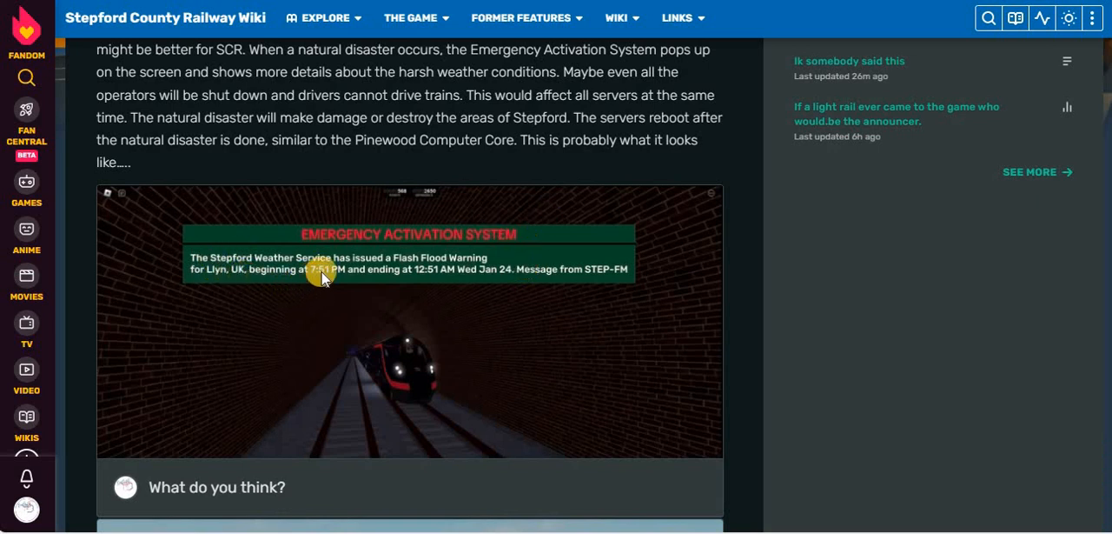
pyautogui.moveTo(445, 286)
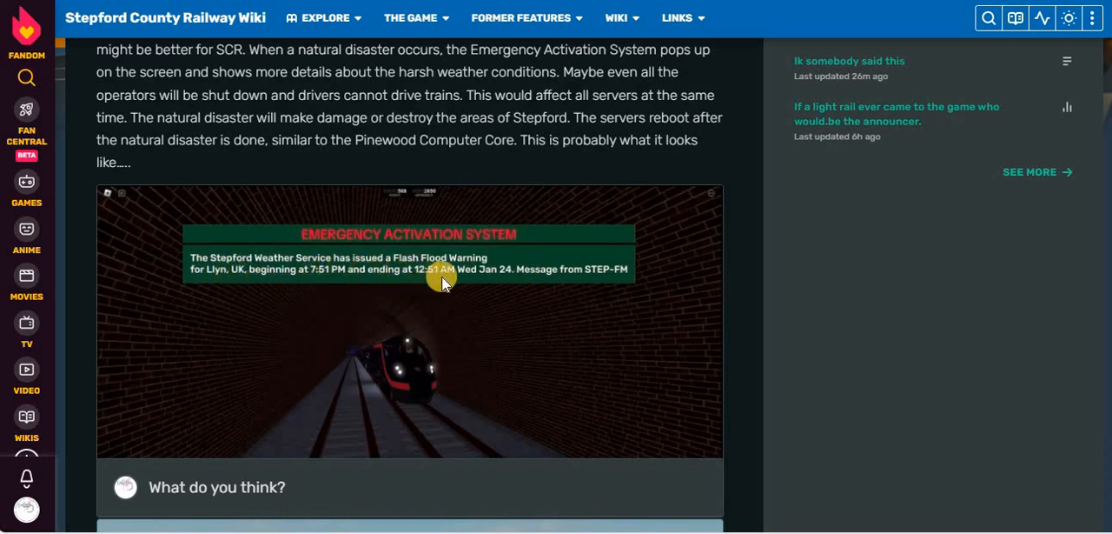
pyautogui.moveTo(500, 287)
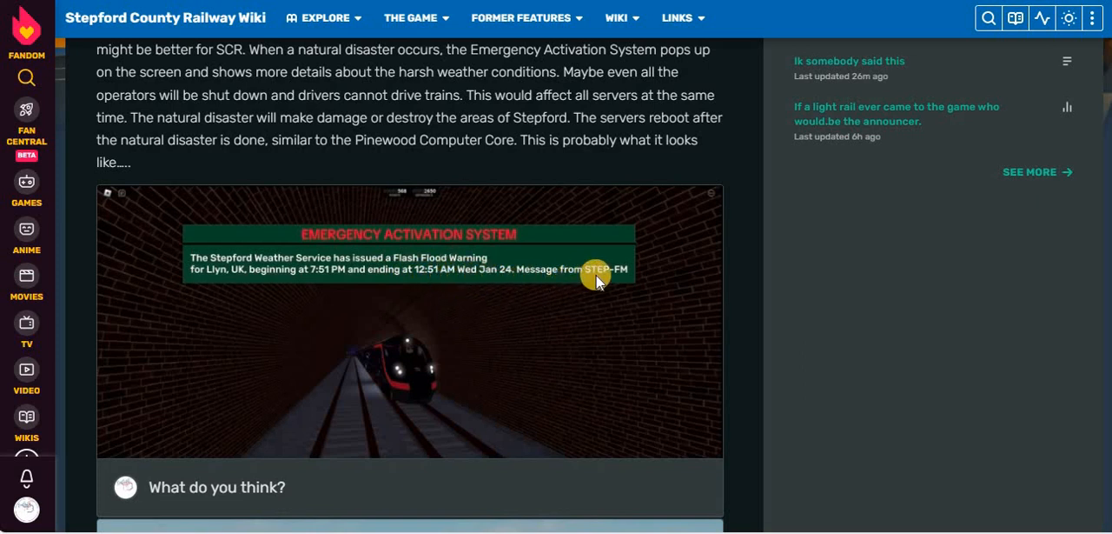
pyautogui.moveTo(327, 289)
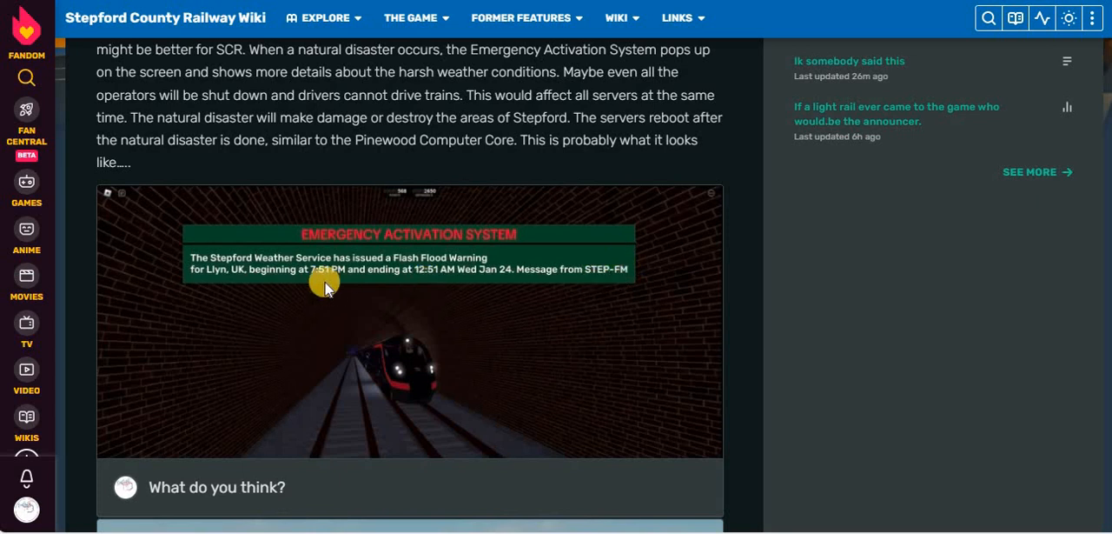
pyautogui.moveTo(398, 302)
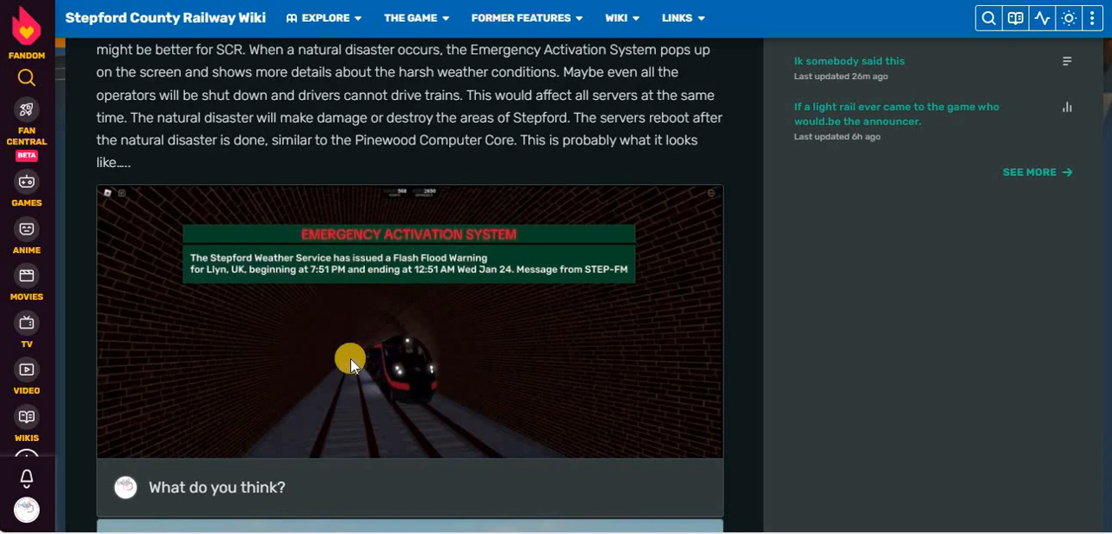
pyautogui.moveTo(355, 274)
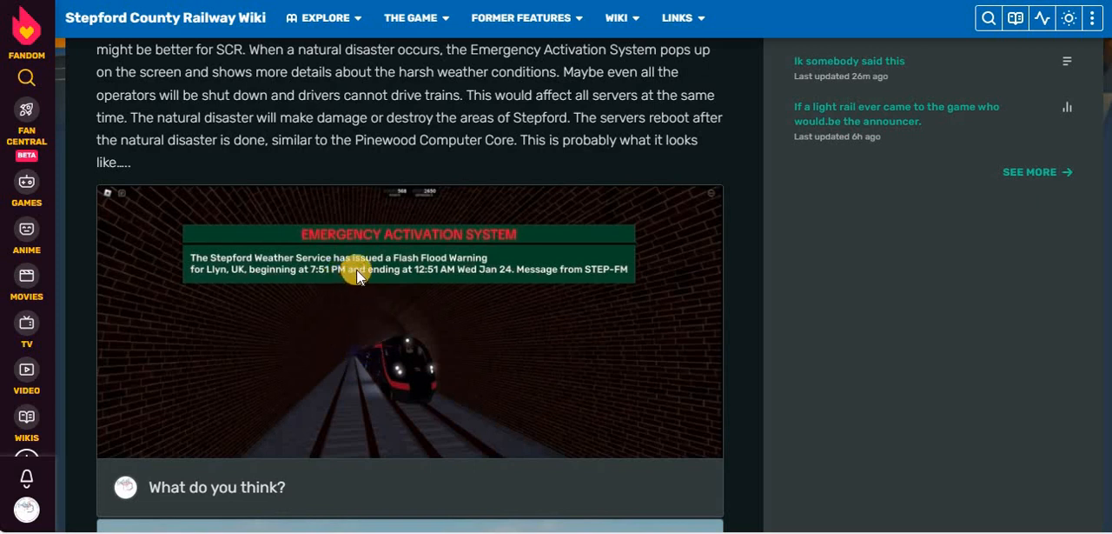
pyautogui.moveTo(497, 278)
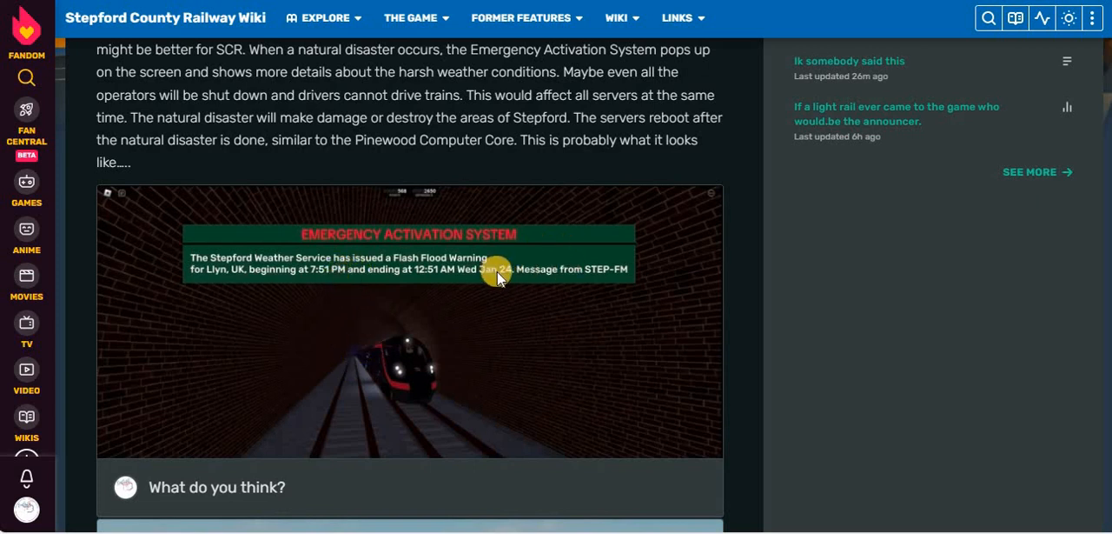
pyautogui.moveTo(317, 315)
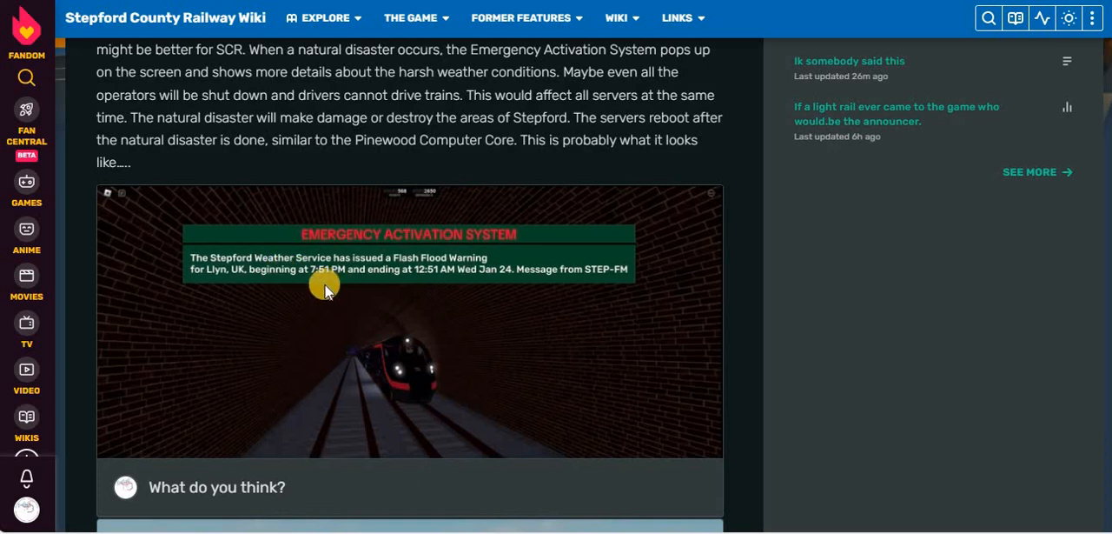
pyautogui.moveTo(244, 287)
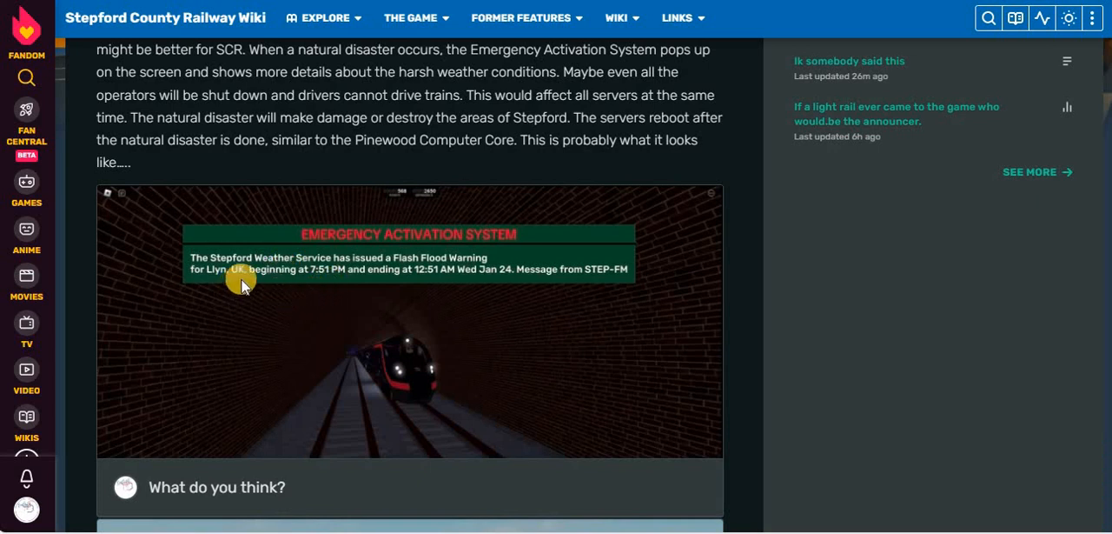
pyautogui.moveTo(409, 331)
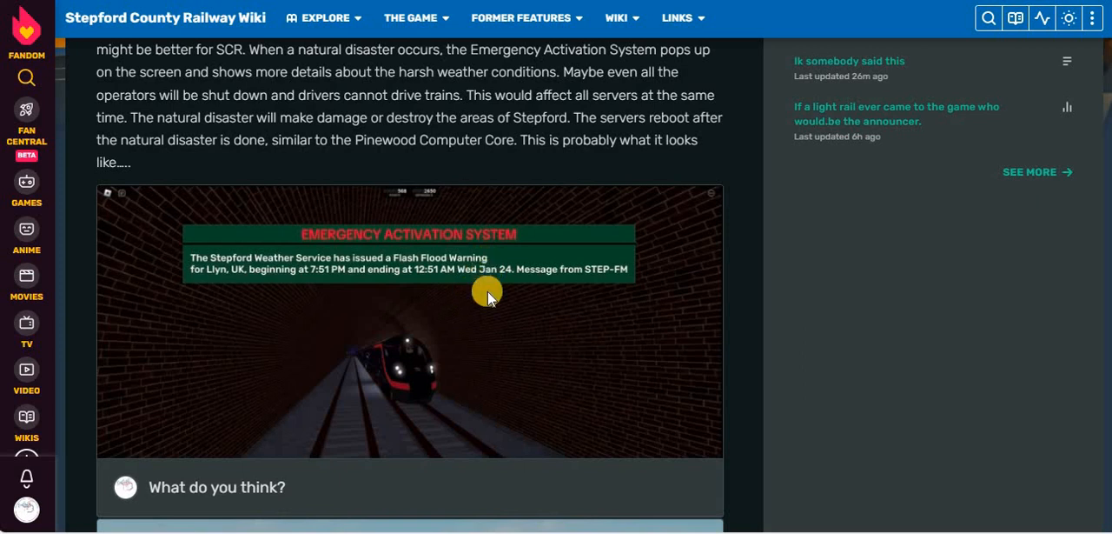
pyautogui.moveTo(504, 270)
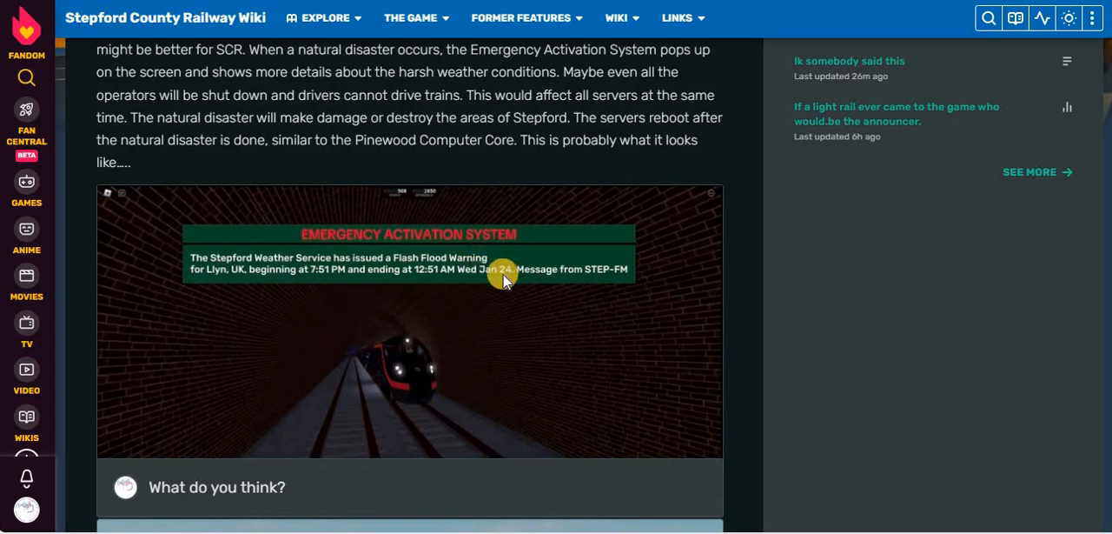
pyautogui.moveTo(460, 323)
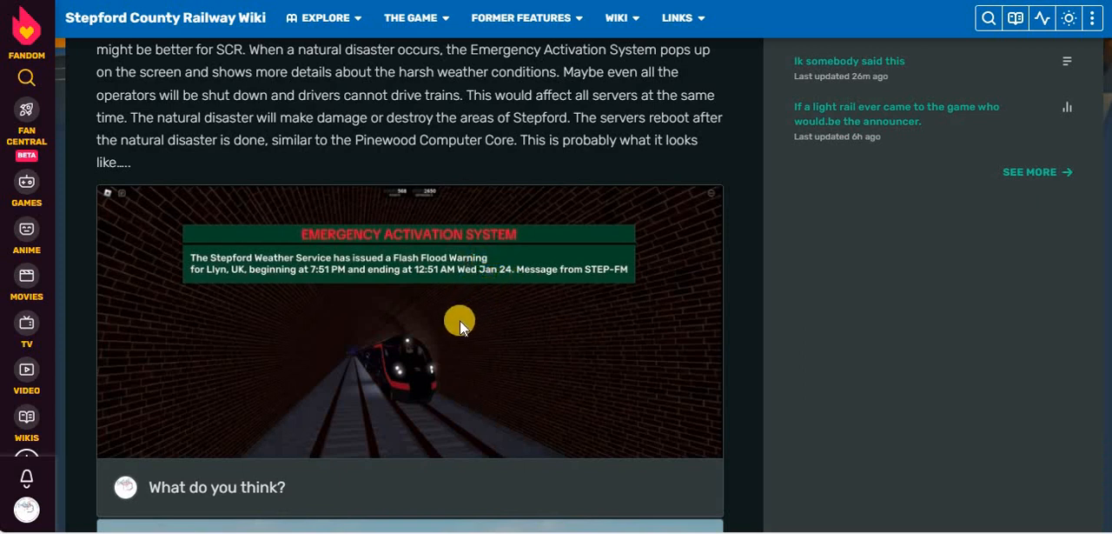
pyautogui.moveTo(329, 289)
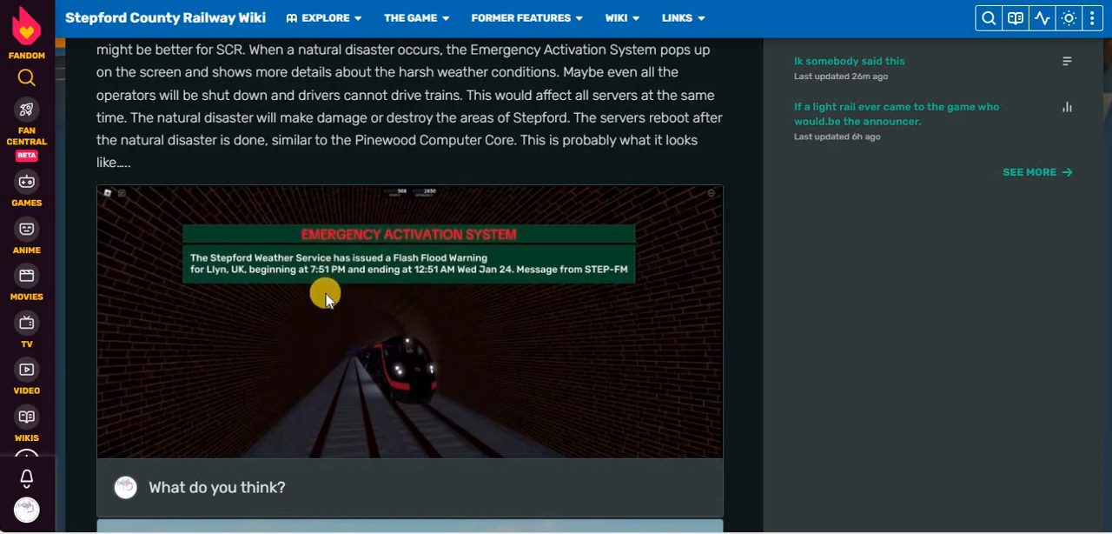
pyautogui.moveTo(341, 296)
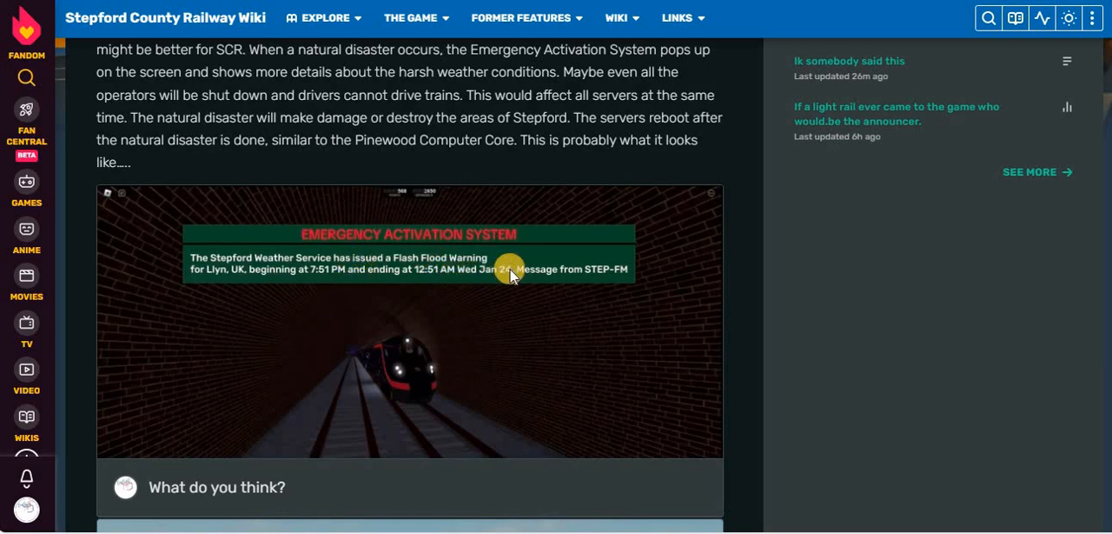
pyautogui.scroll(-3)
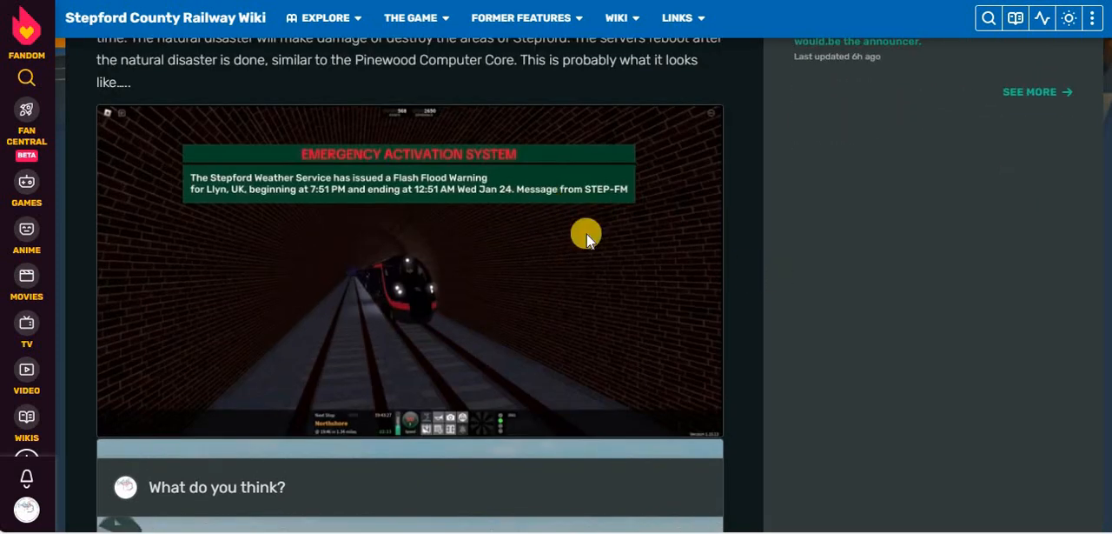
pyautogui.moveTo(452, 182)
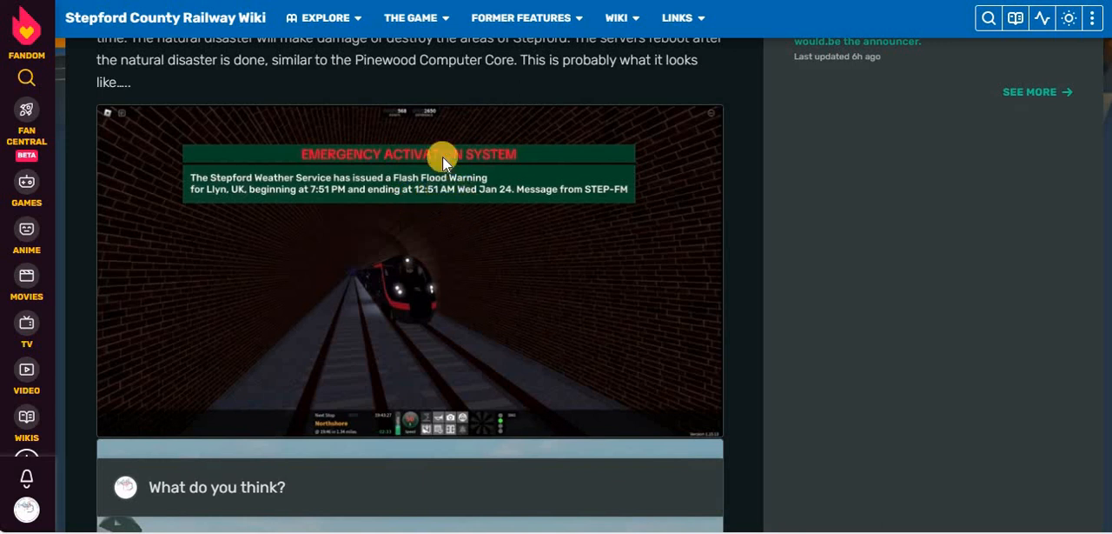
pyautogui.moveTo(434, 228)
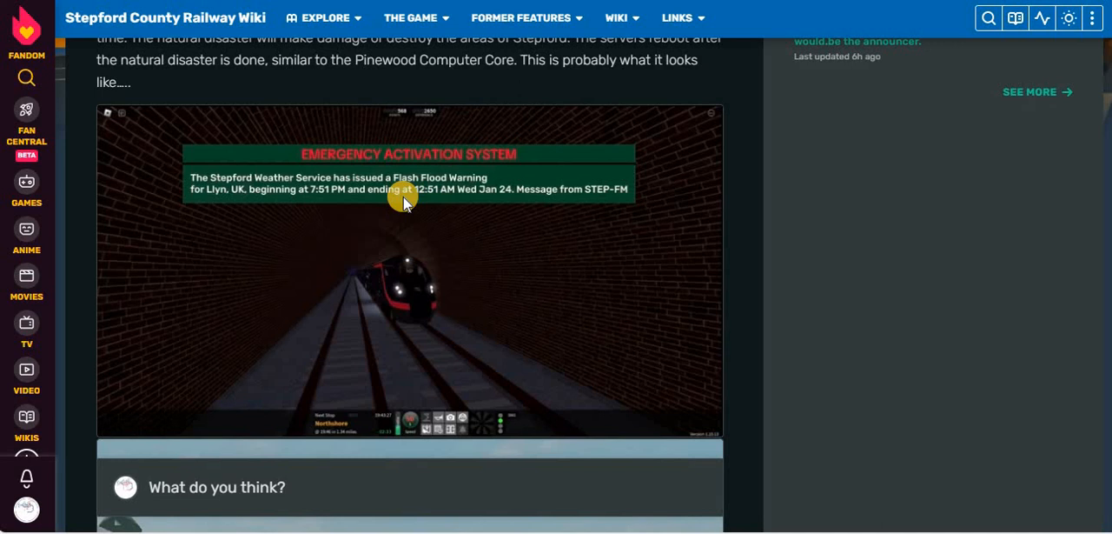
pyautogui.scroll(-3)
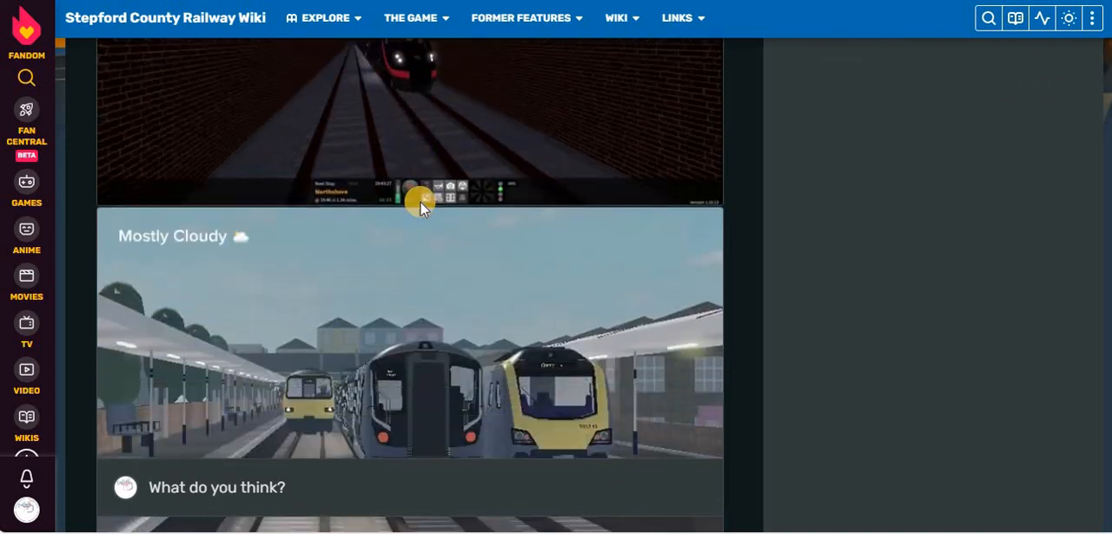
pyautogui.scroll(-3)
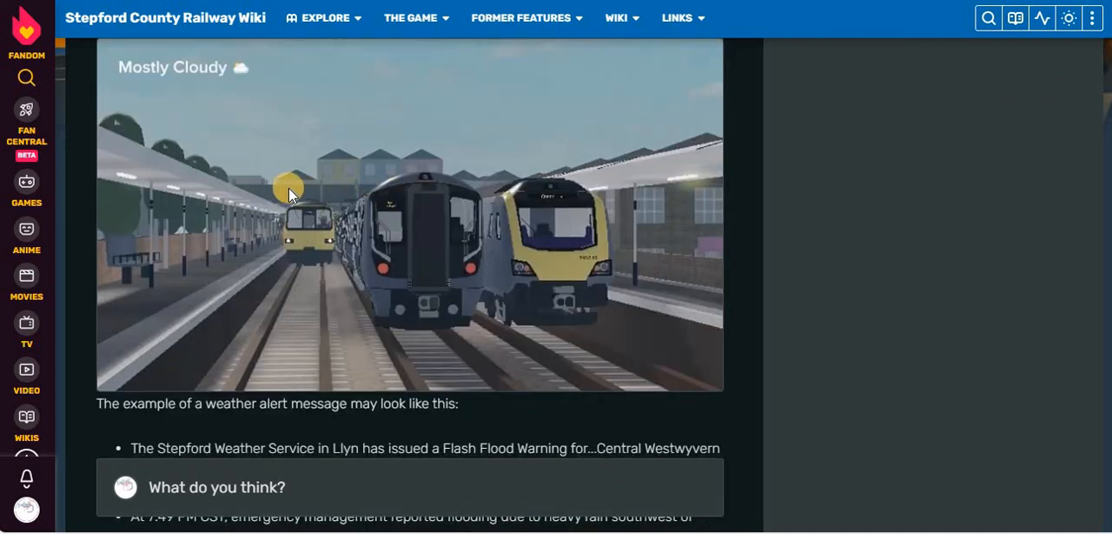
pyautogui.moveTo(383, 159)
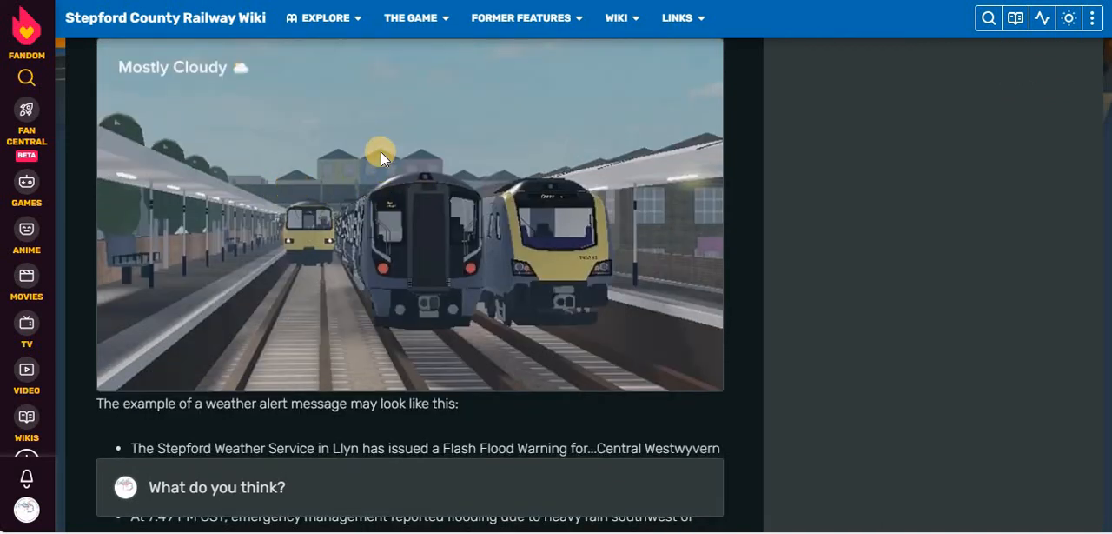
pyautogui.moveTo(320, 216)
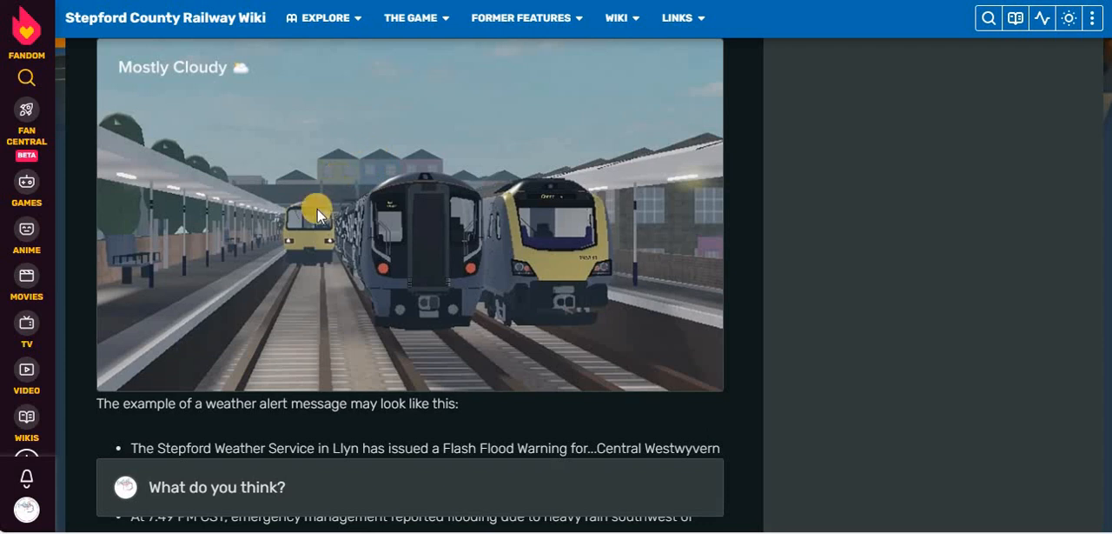
pyautogui.scroll(-3)
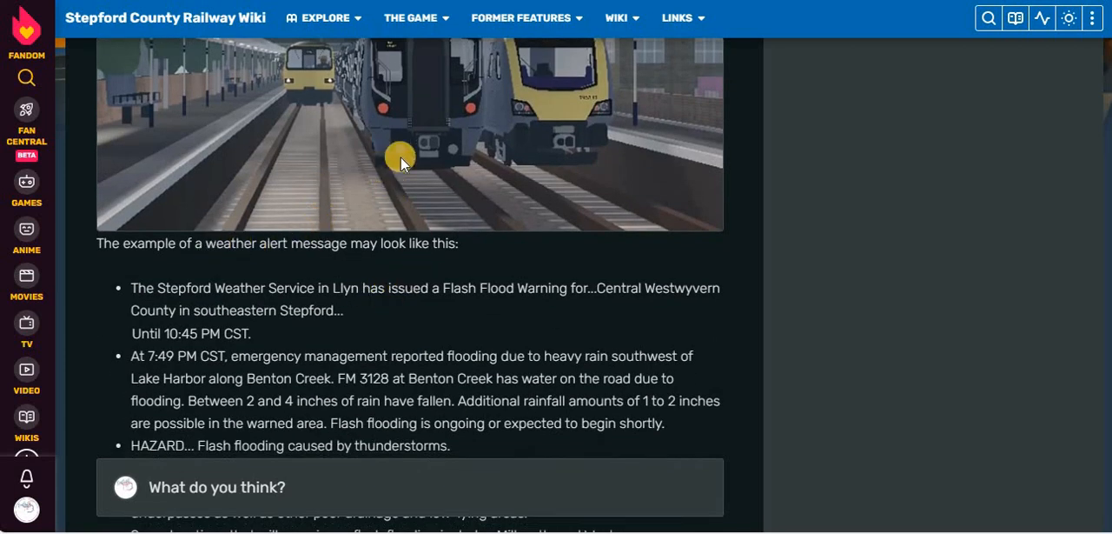
# Scroll through the example flash flood warning down to the 'turn around, don't drown' safety advice
pyautogui.scroll(-3)
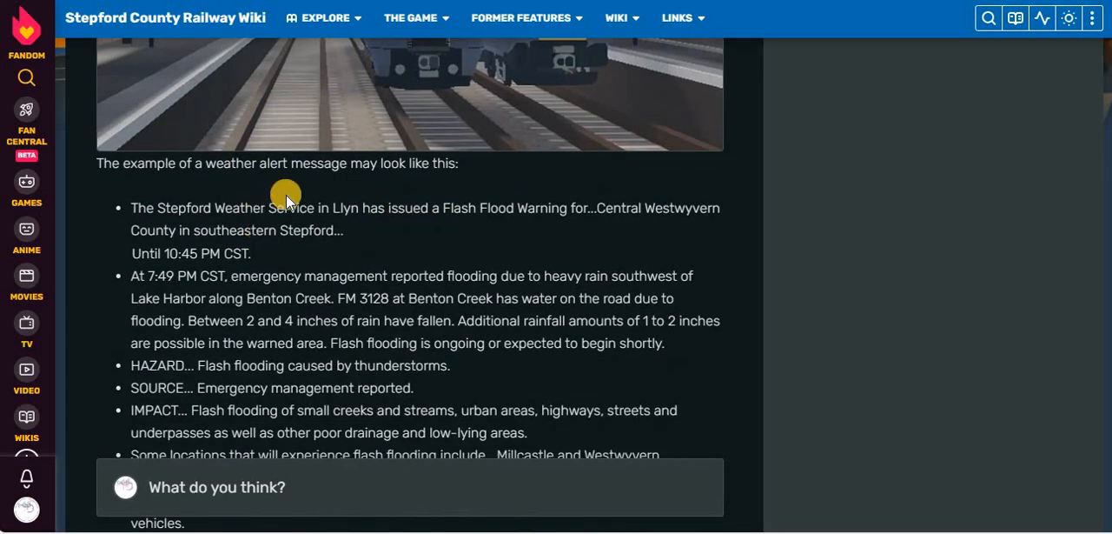
pyautogui.moveTo(555, 207)
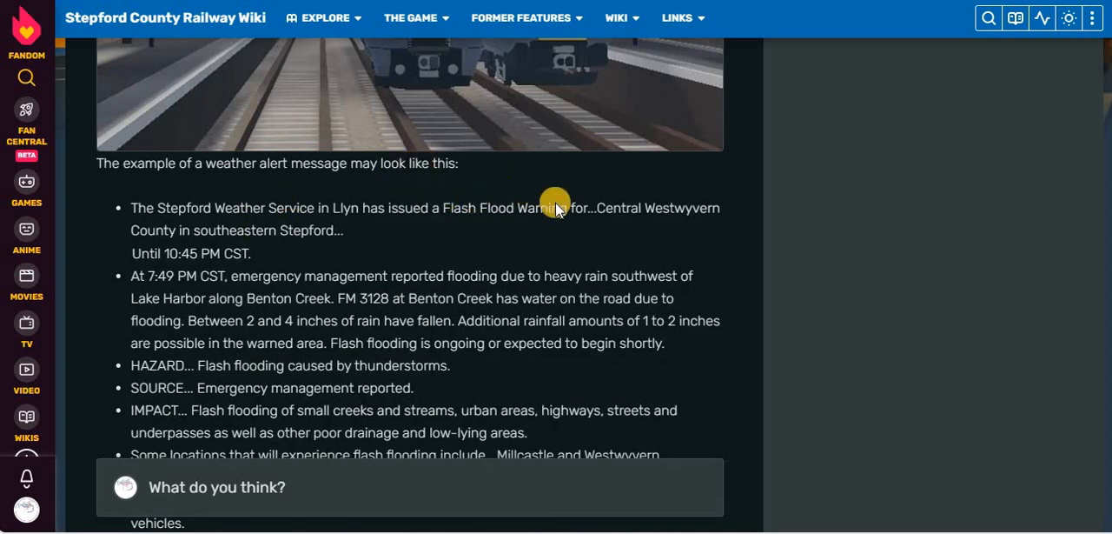
pyautogui.moveTo(216, 217)
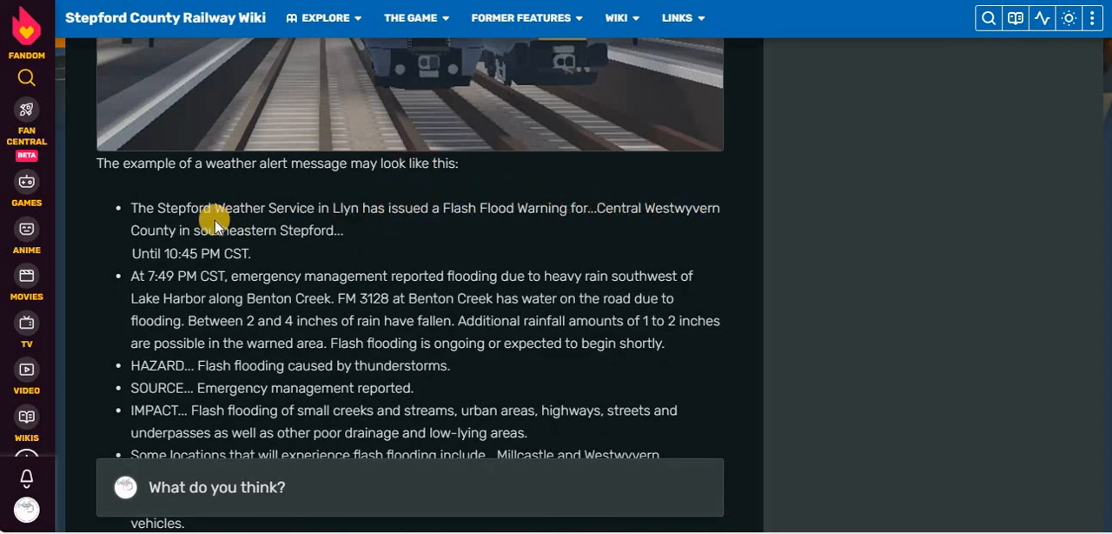
pyautogui.moveTo(282, 229)
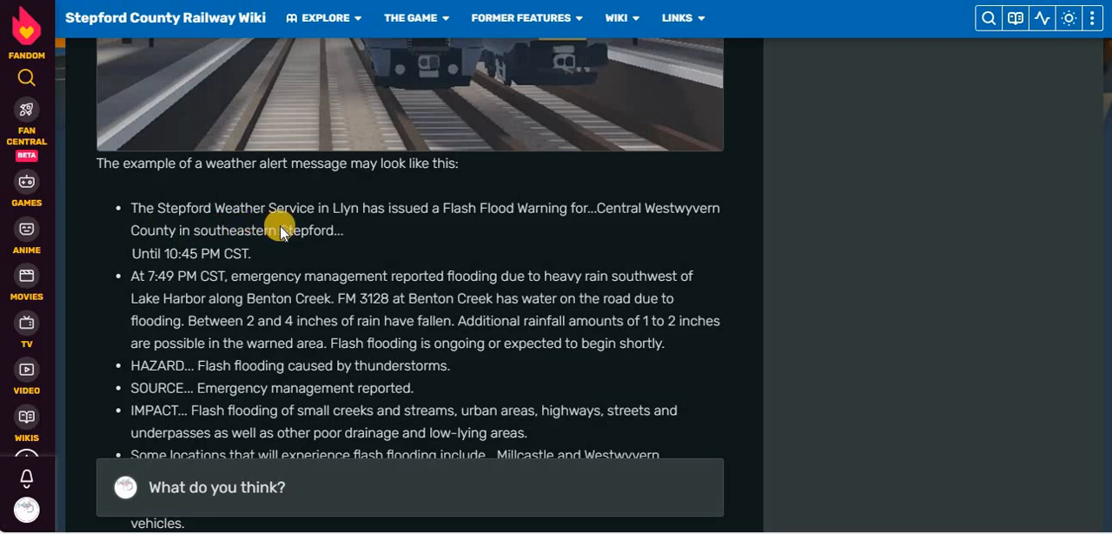
pyautogui.moveTo(635, 224)
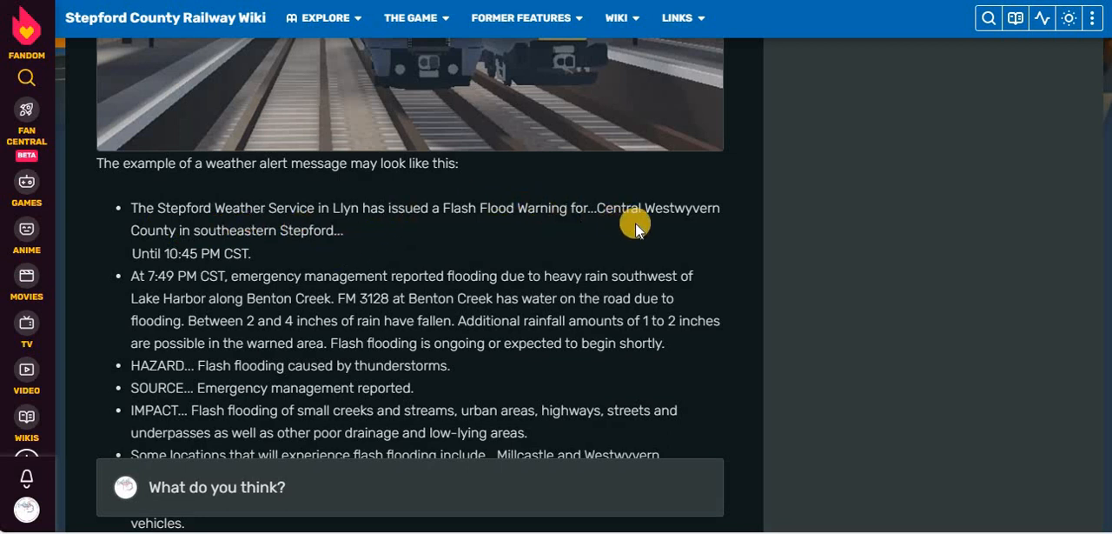
pyautogui.moveTo(339, 171)
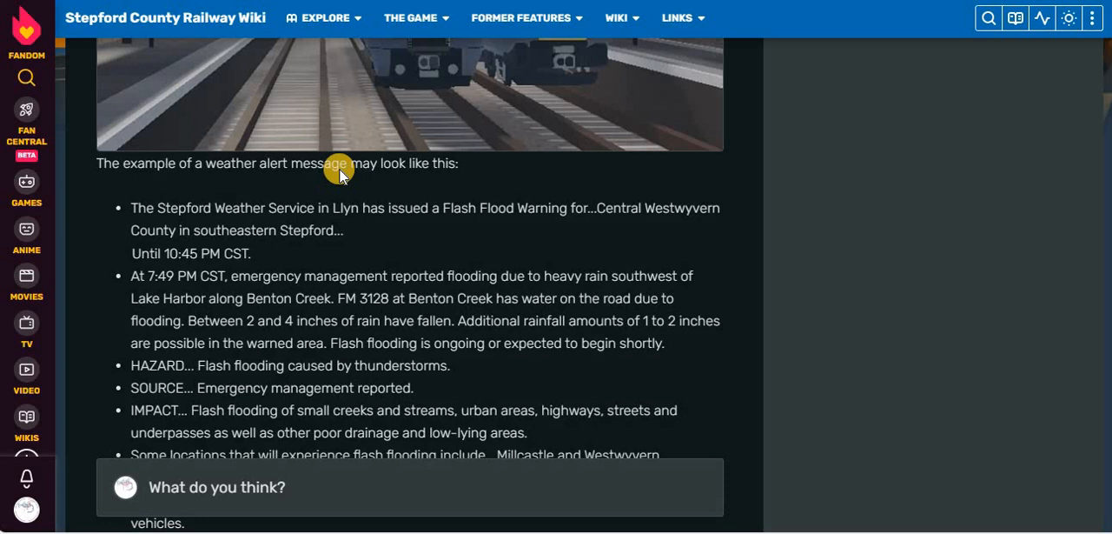
pyautogui.moveTo(263, 180)
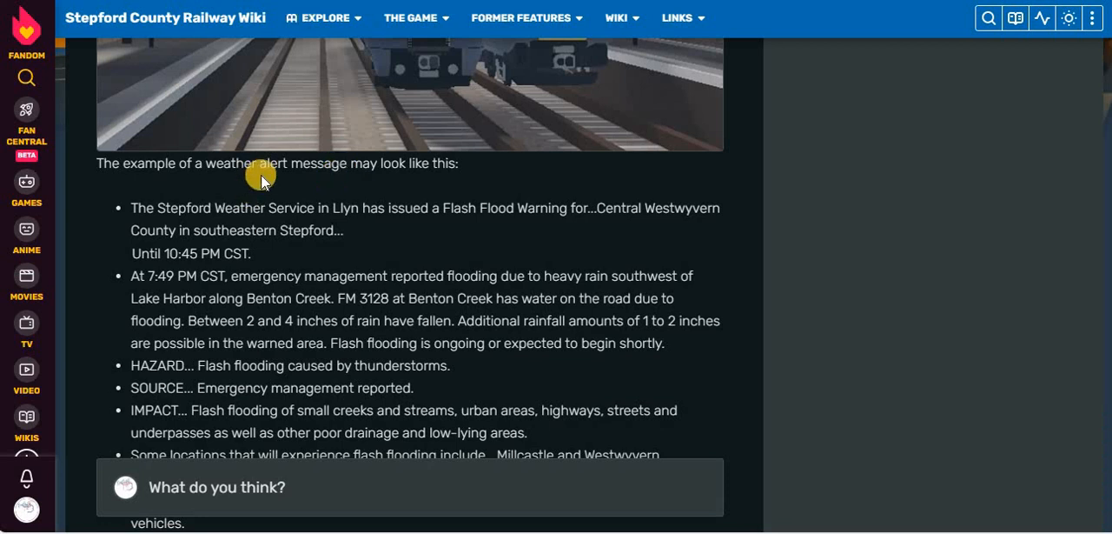
pyautogui.moveTo(171, 108)
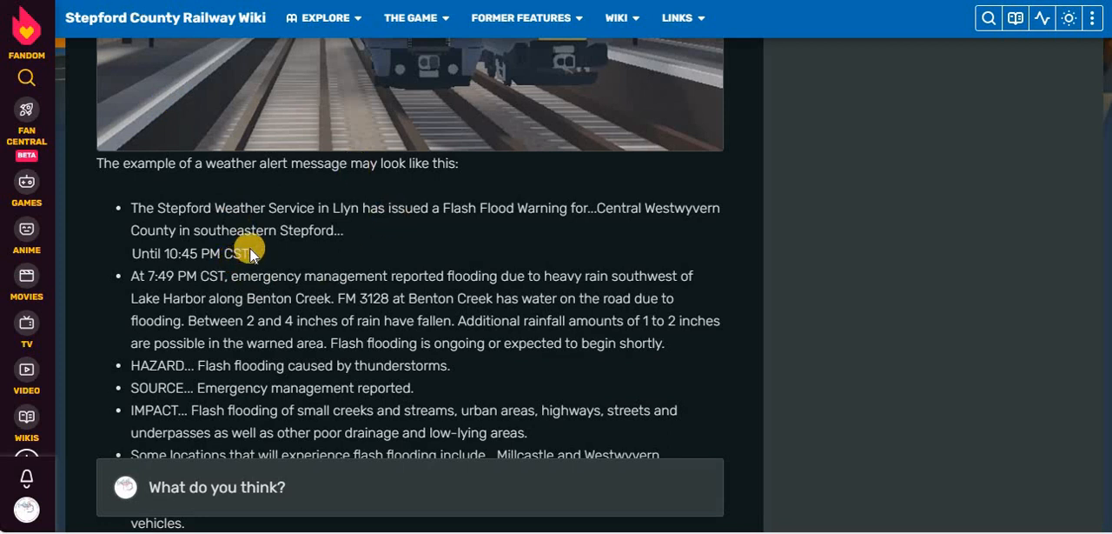
pyautogui.moveTo(243, 250)
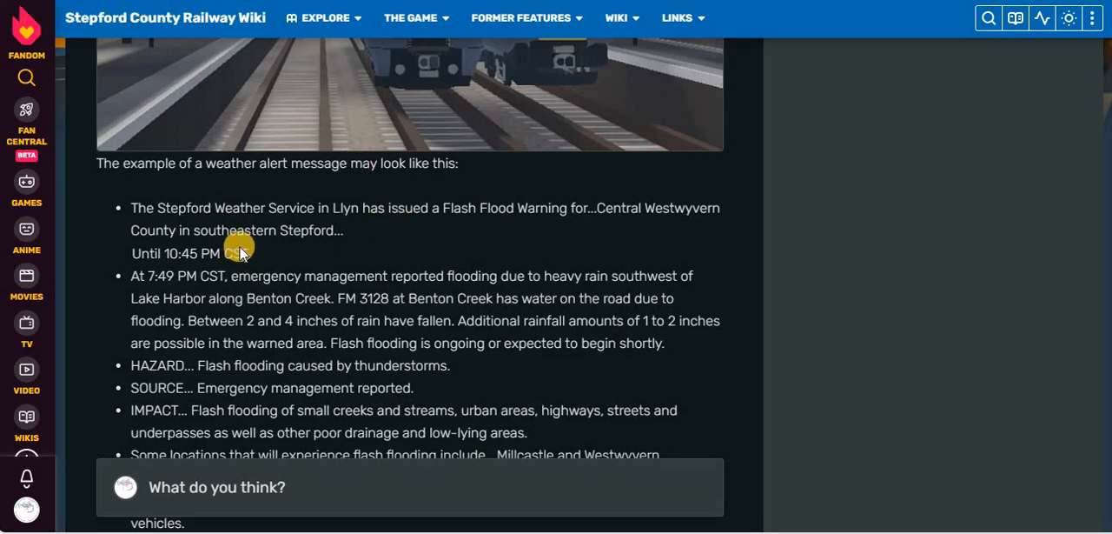
pyautogui.moveTo(236, 195)
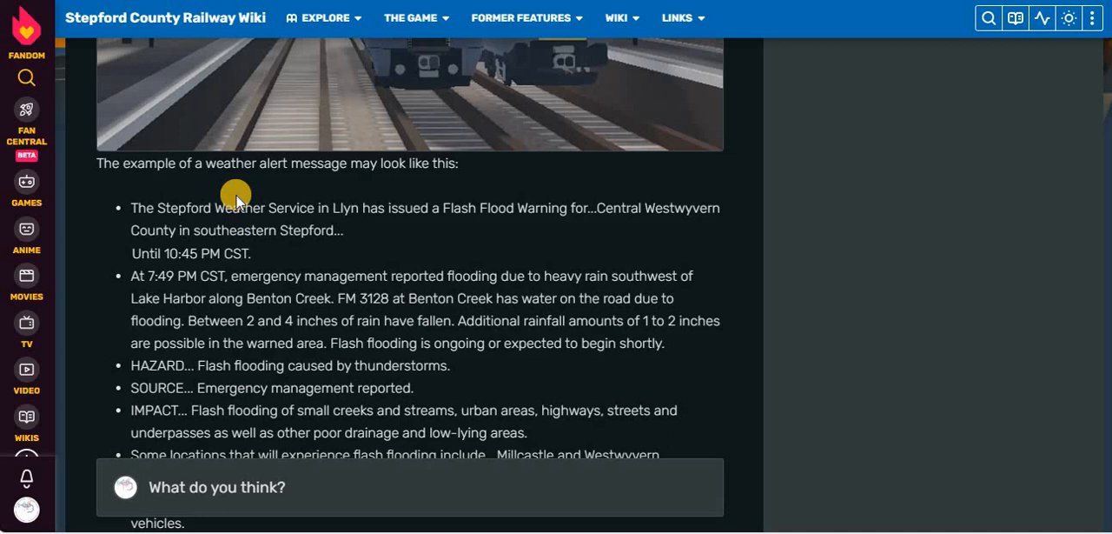
pyautogui.moveTo(215, 222)
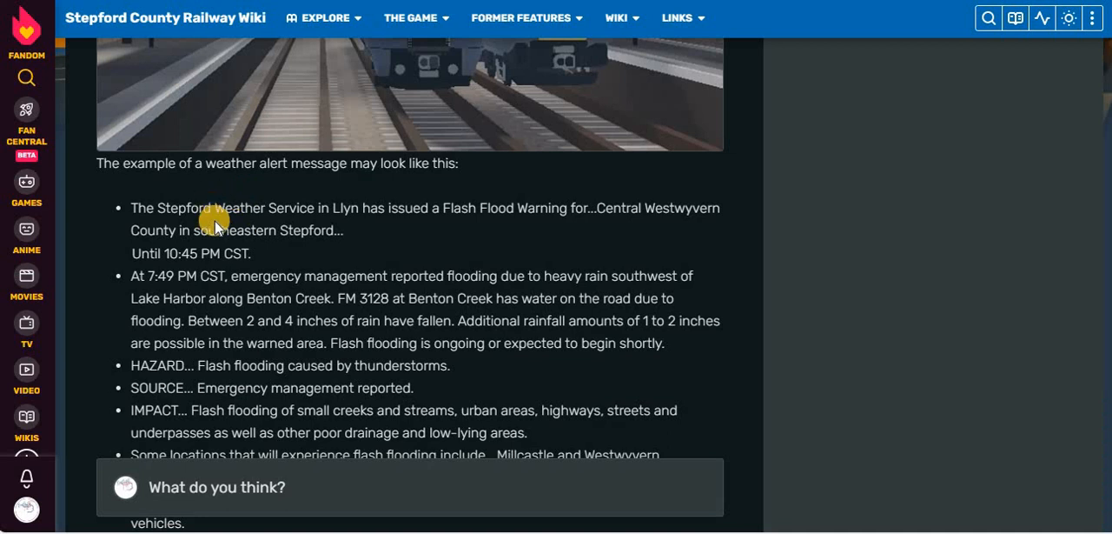
pyautogui.moveTo(224, 287)
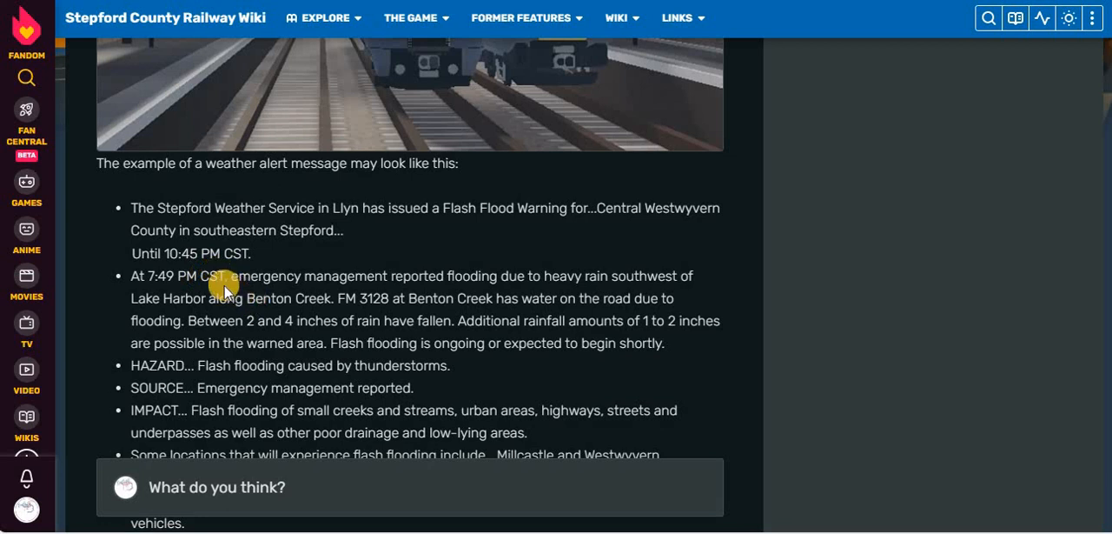
pyautogui.moveTo(219, 282)
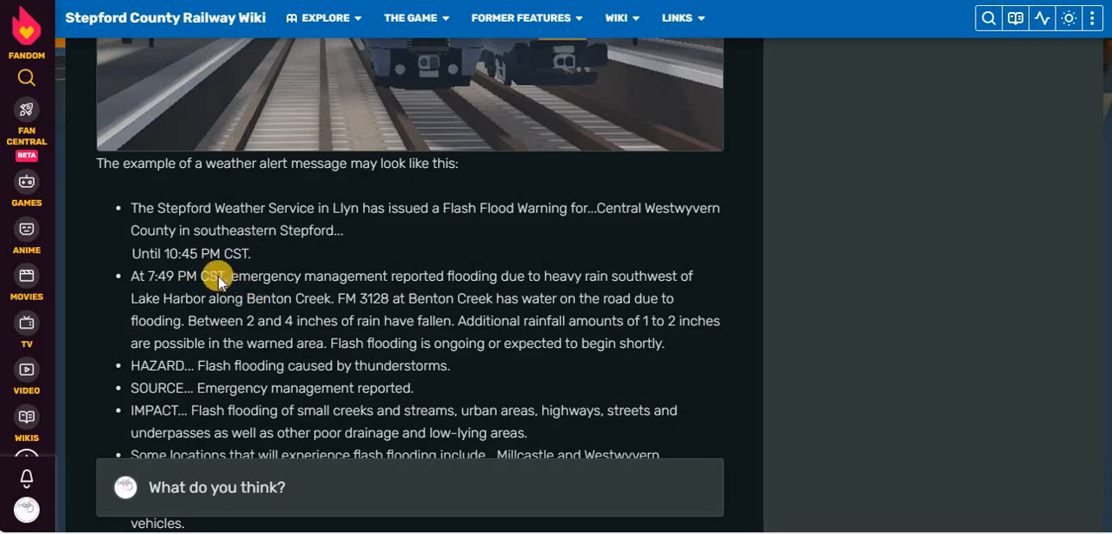
pyautogui.moveTo(247, 275)
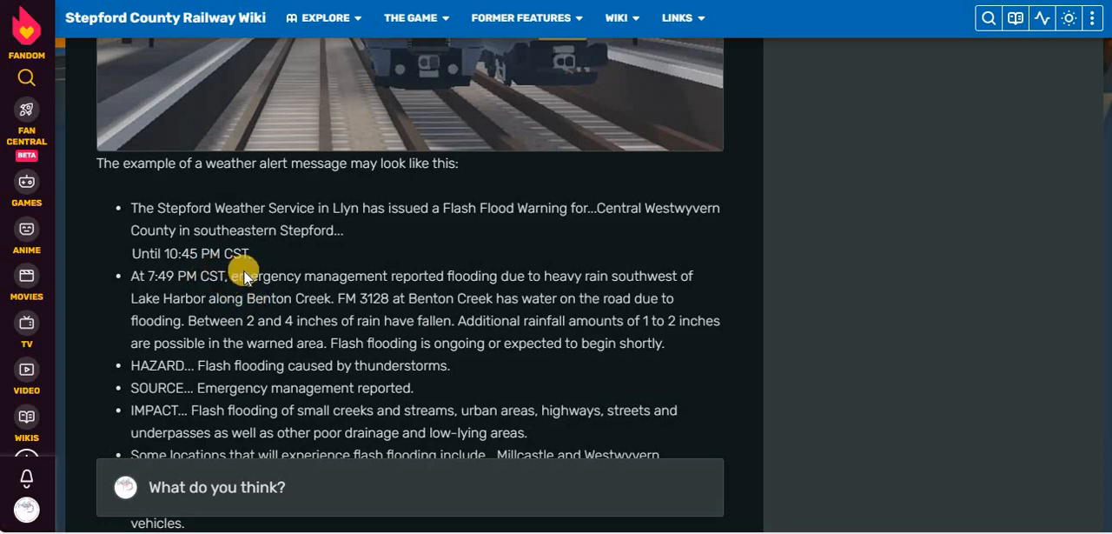
pyautogui.moveTo(276, 298)
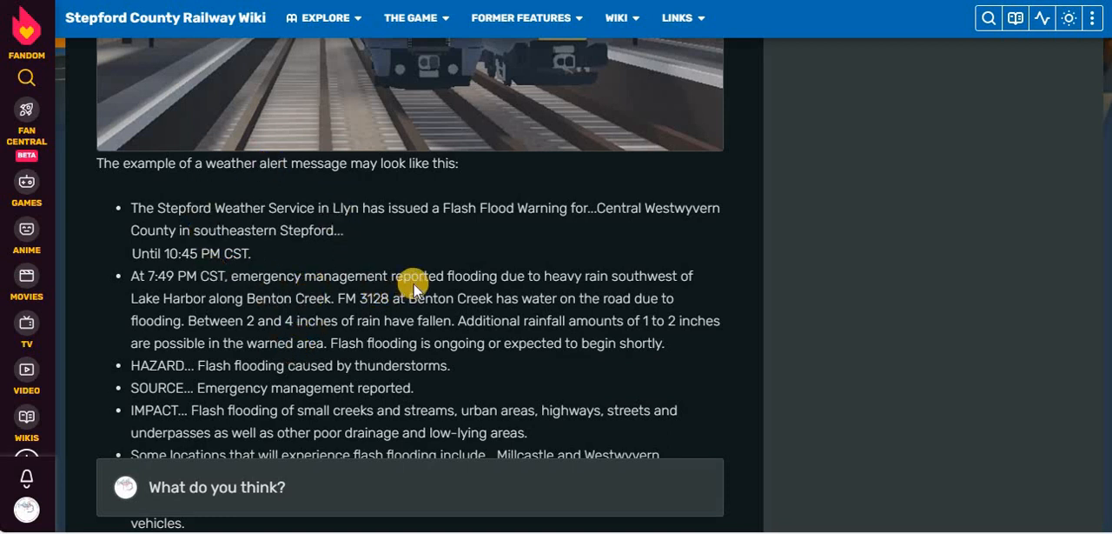
pyautogui.moveTo(664, 282)
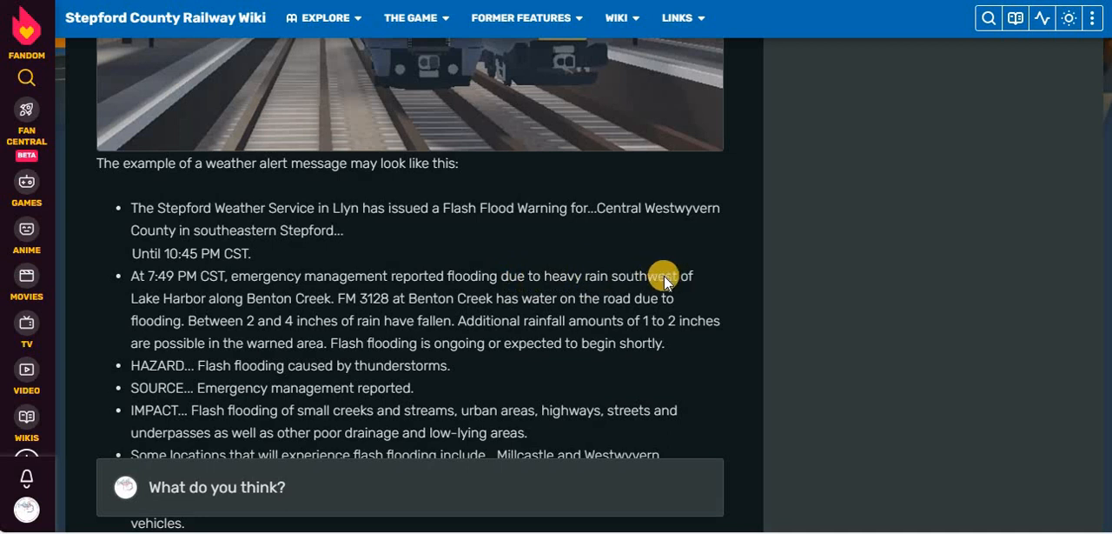
pyautogui.moveTo(337, 311)
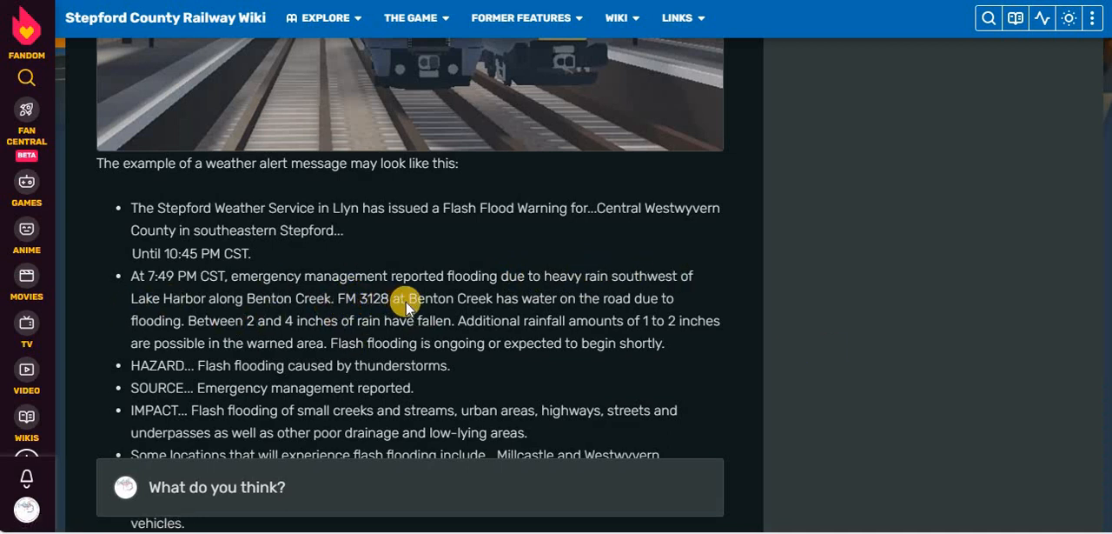
pyautogui.moveTo(667, 305)
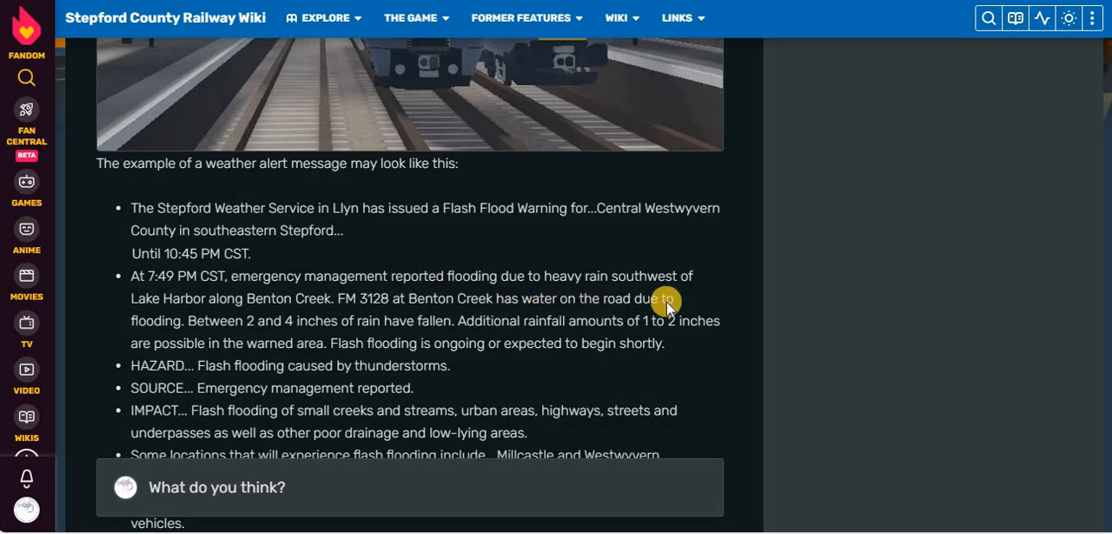
pyautogui.moveTo(263, 309)
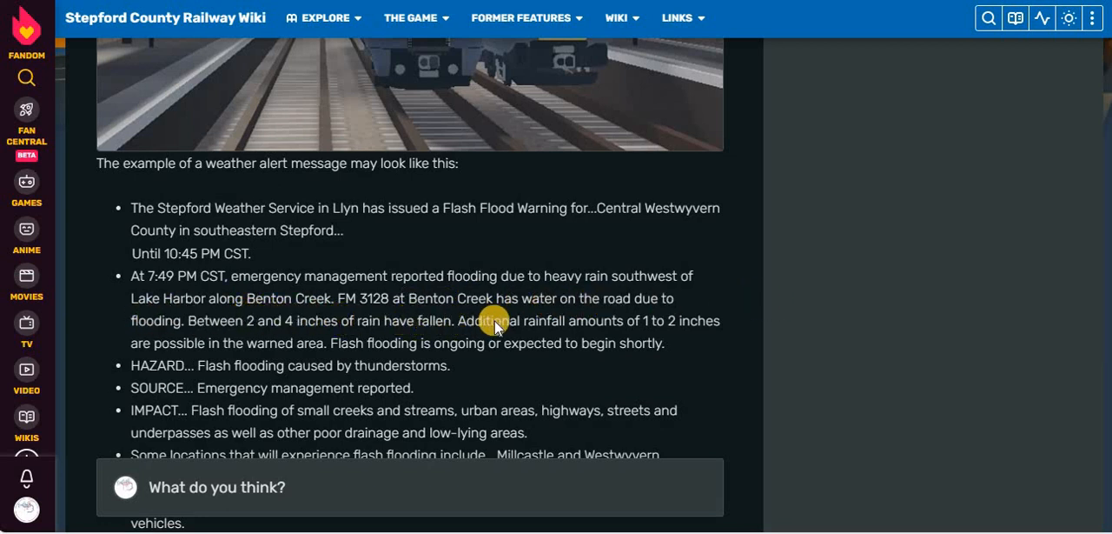
pyautogui.moveTo(675, 327)
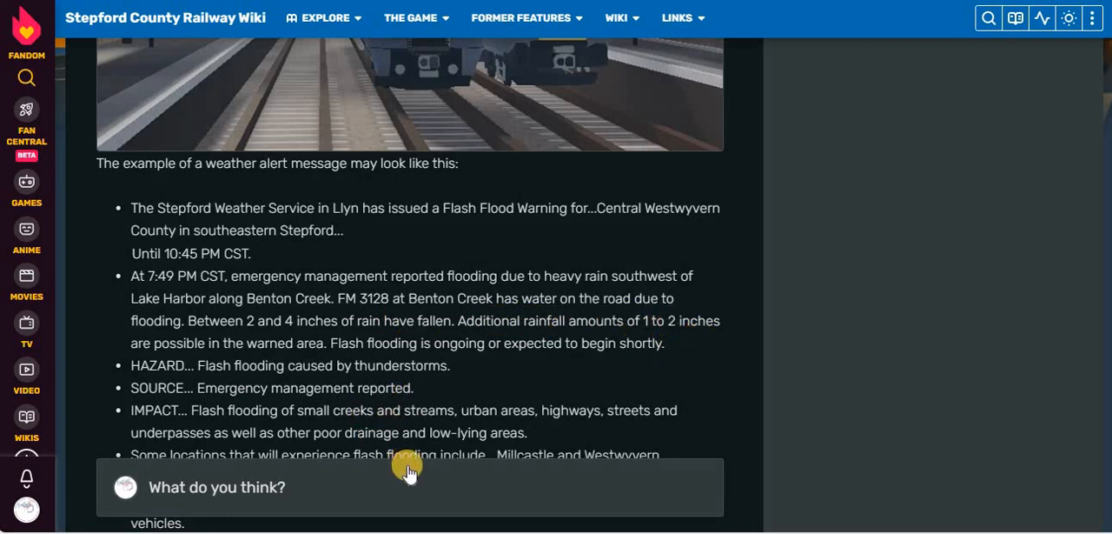
pyautogui.moveTo(584, 365)
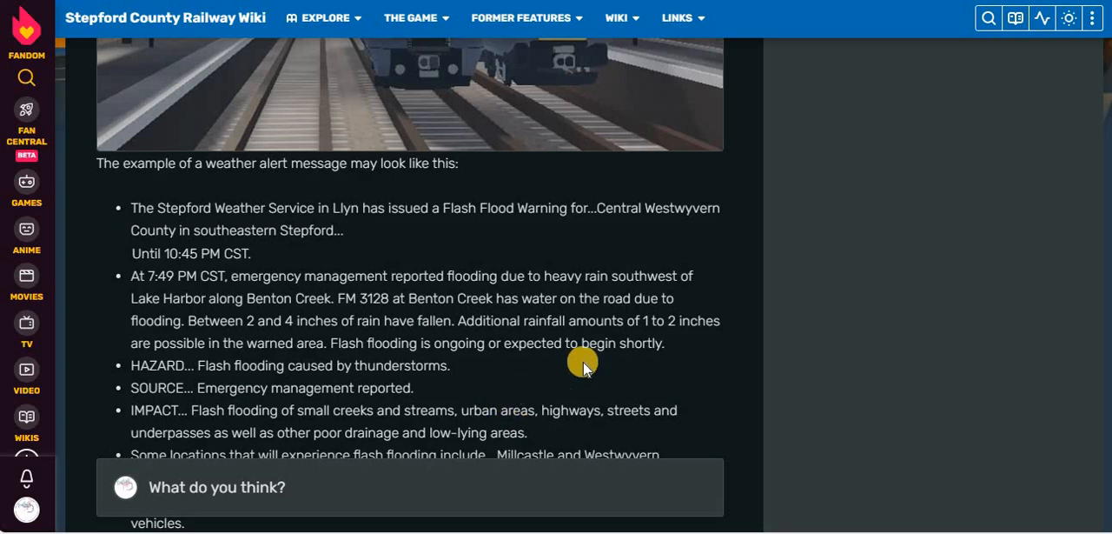
pyautogui.moveTo(445, 323)
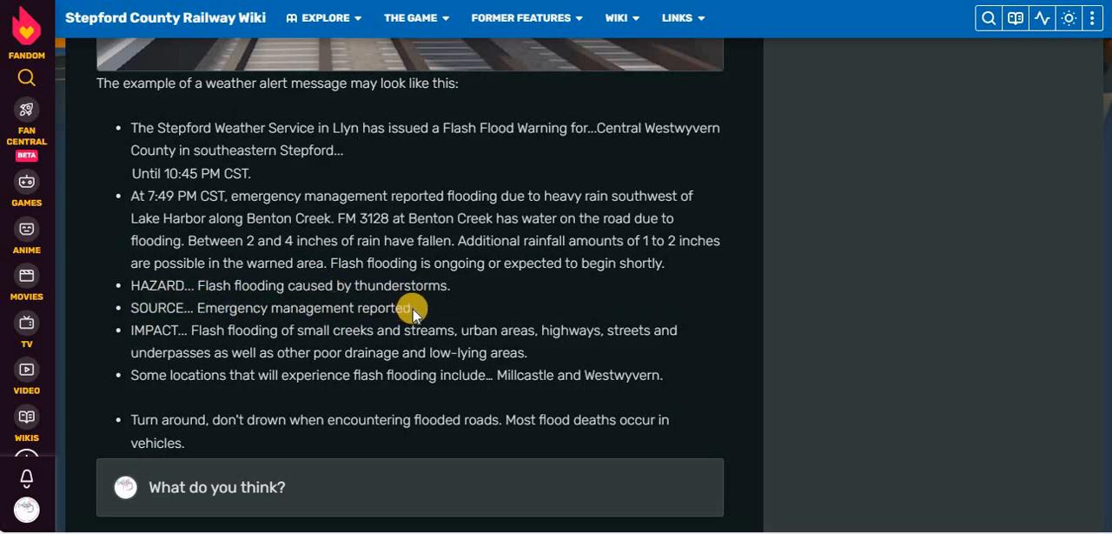
pyautogui.scroll(-3)
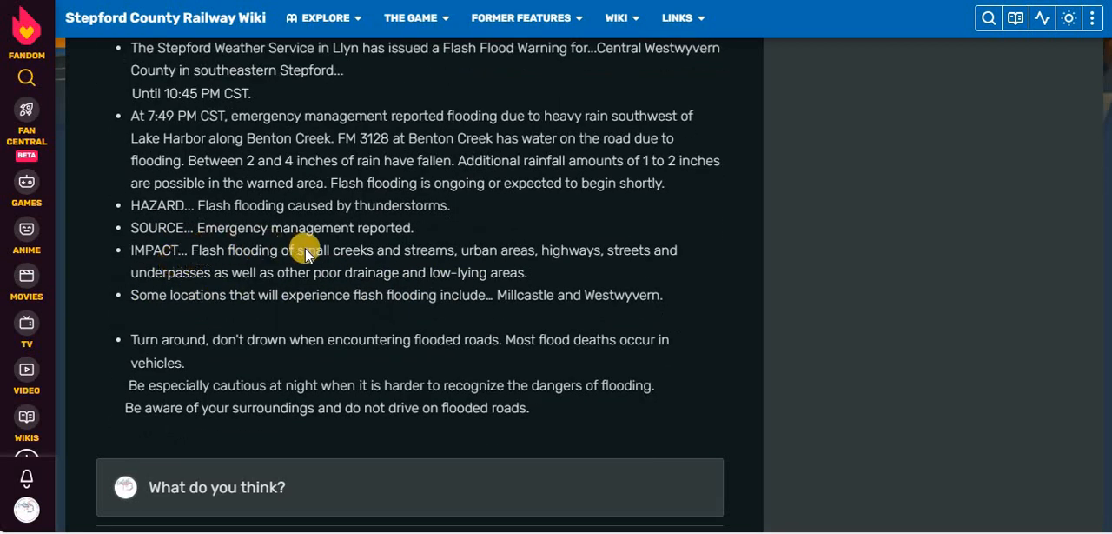
pyautogui.moveTo(664, 244)
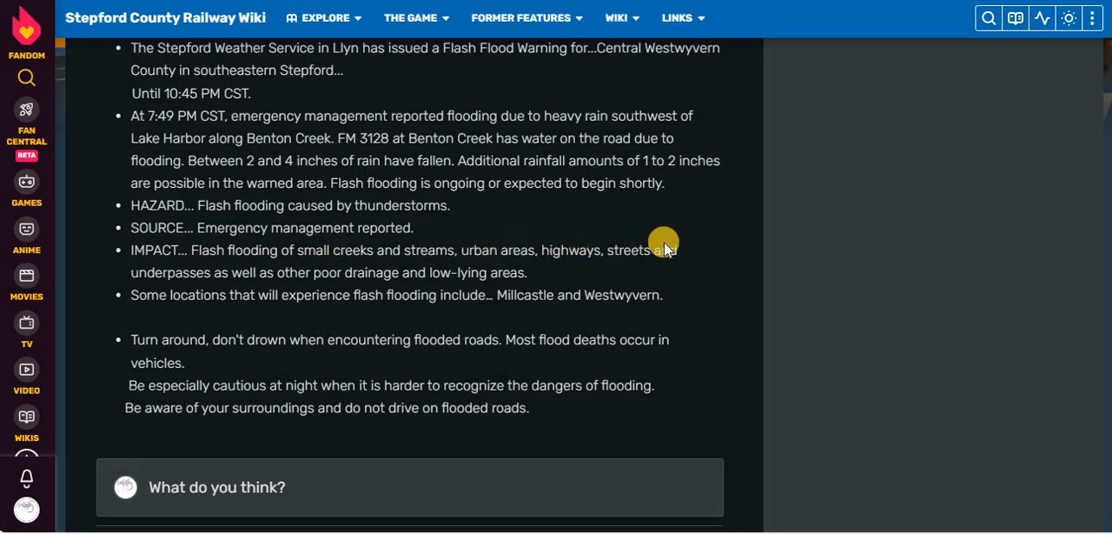
pyautogui.moveTo(543, 236)
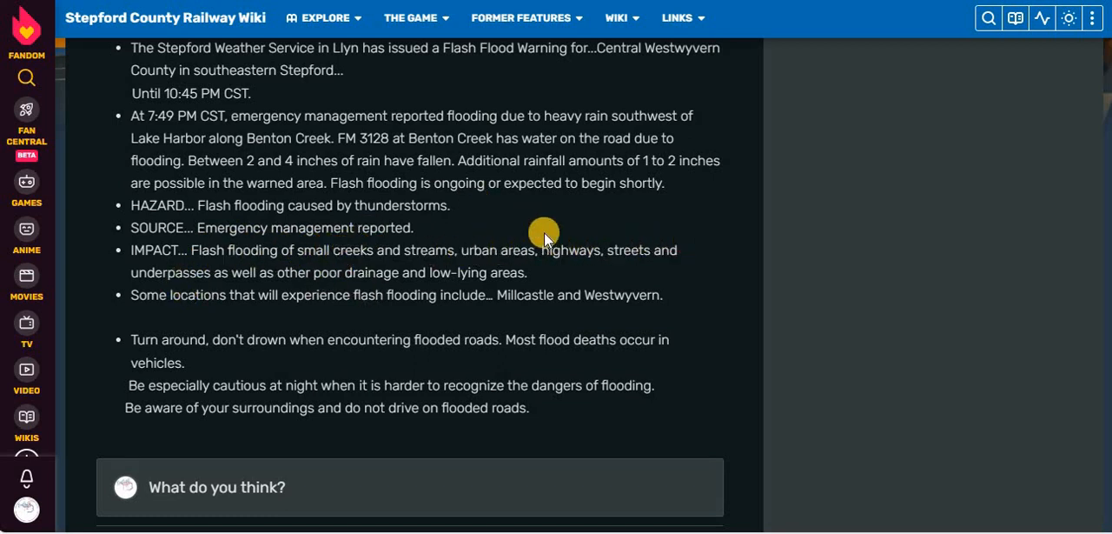
pyautogui.moveTo(285, 286)
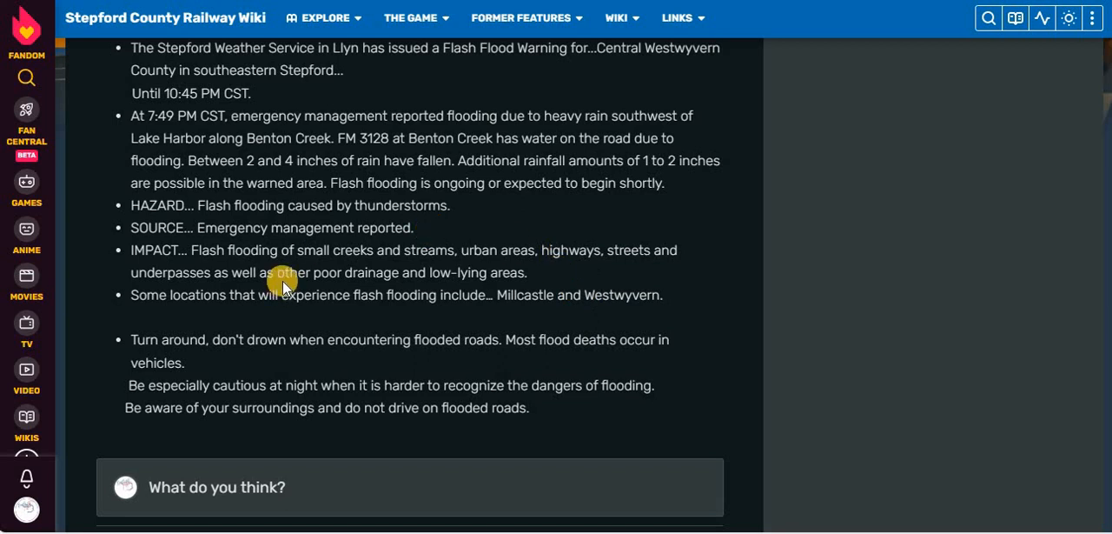
pyautogui.moveTo(473, 313)
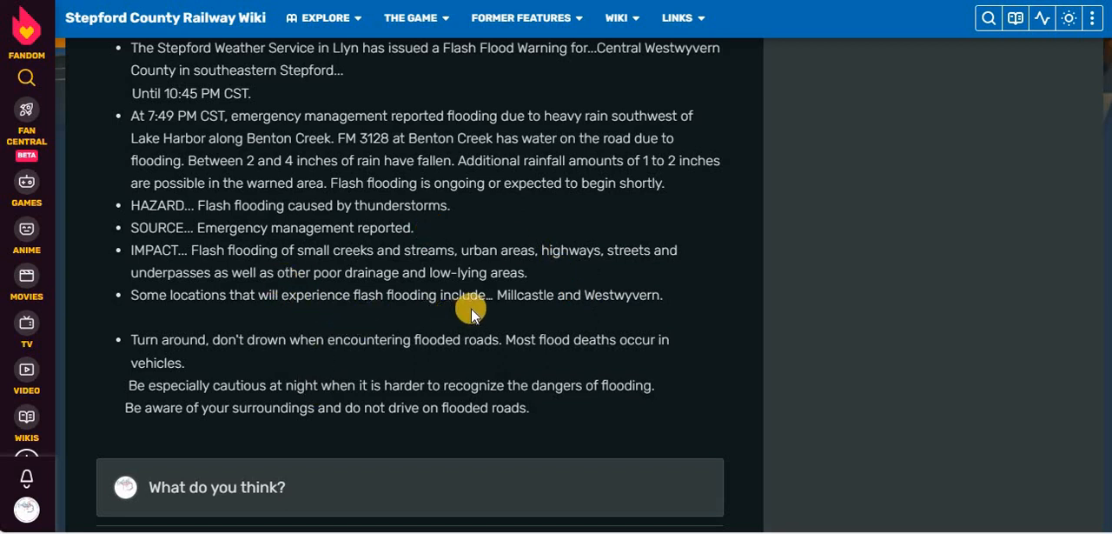
pyautogui.moveTo(268, 205)
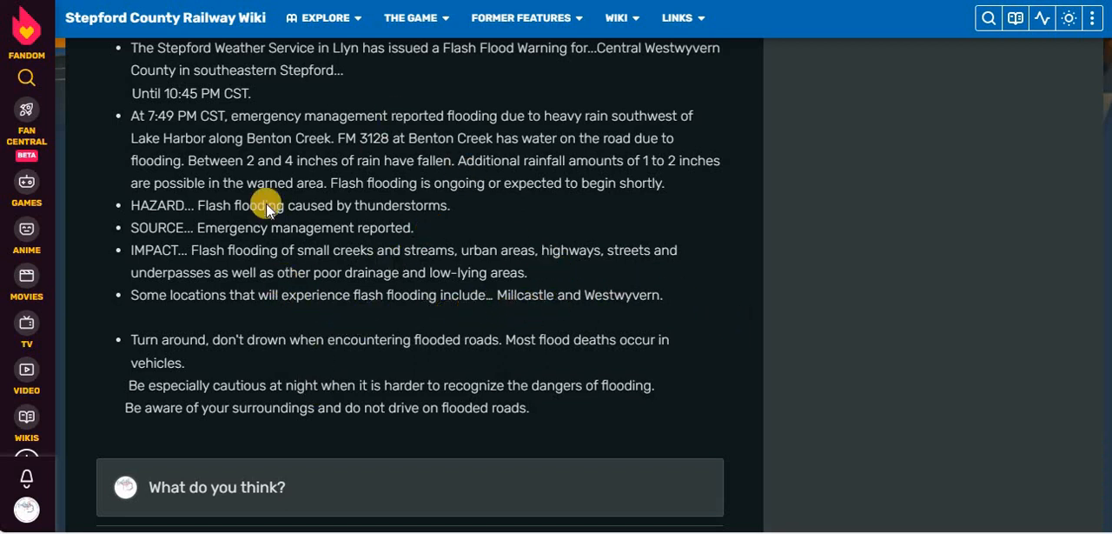
pyautogui.moveTo(487, 347)
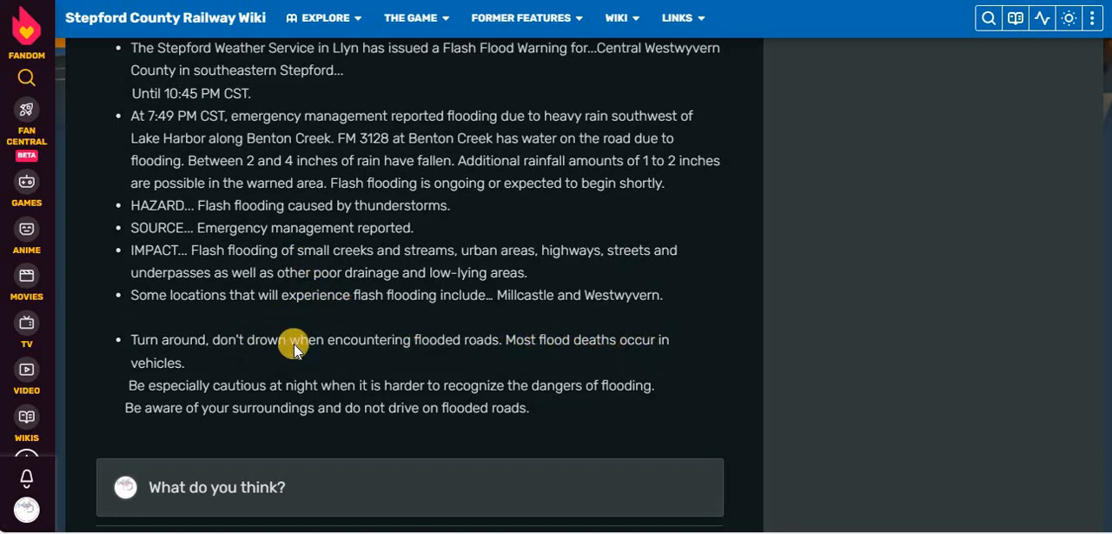
pyautogui.scroll(-3)
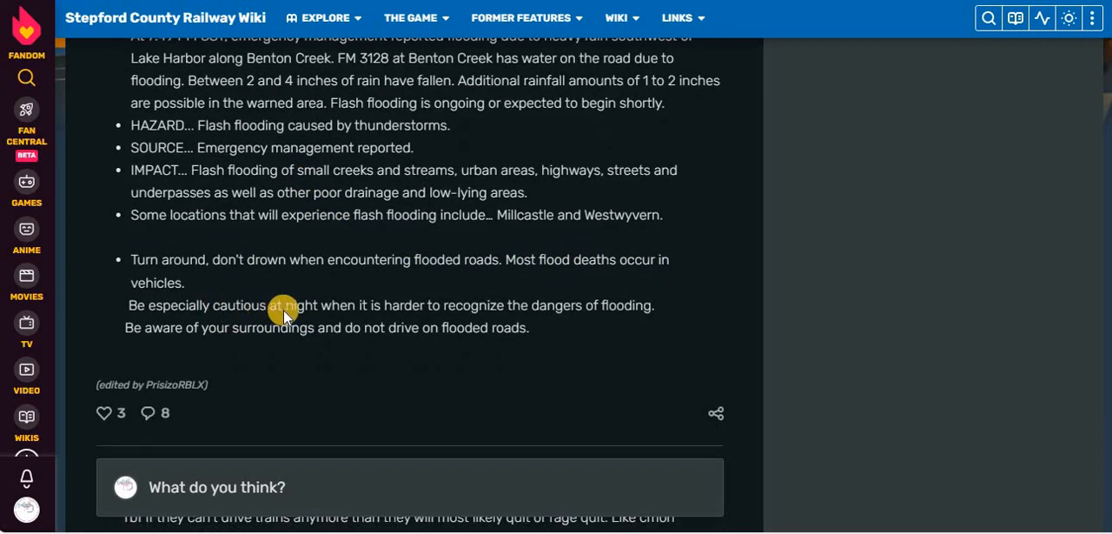
pyautogui.moveTo(356, 316)
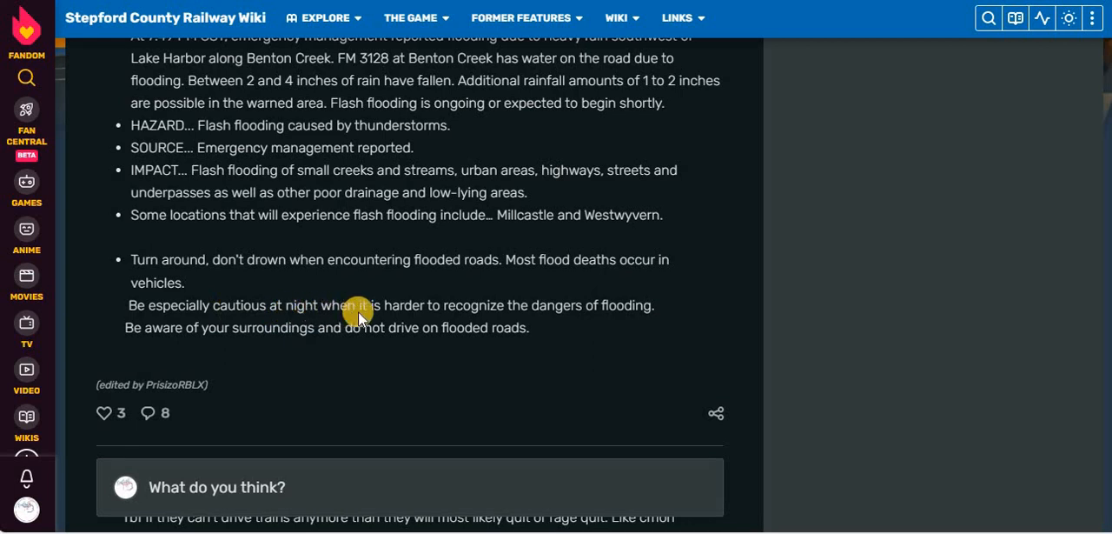
pyautogui.moveTo(189, 324)
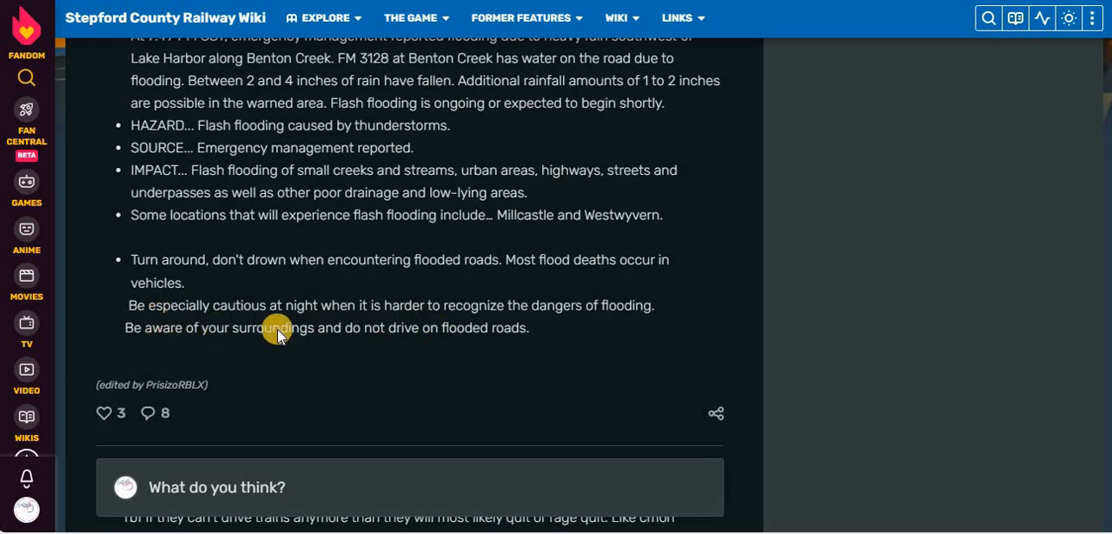
pyautogui.scroll(-3)
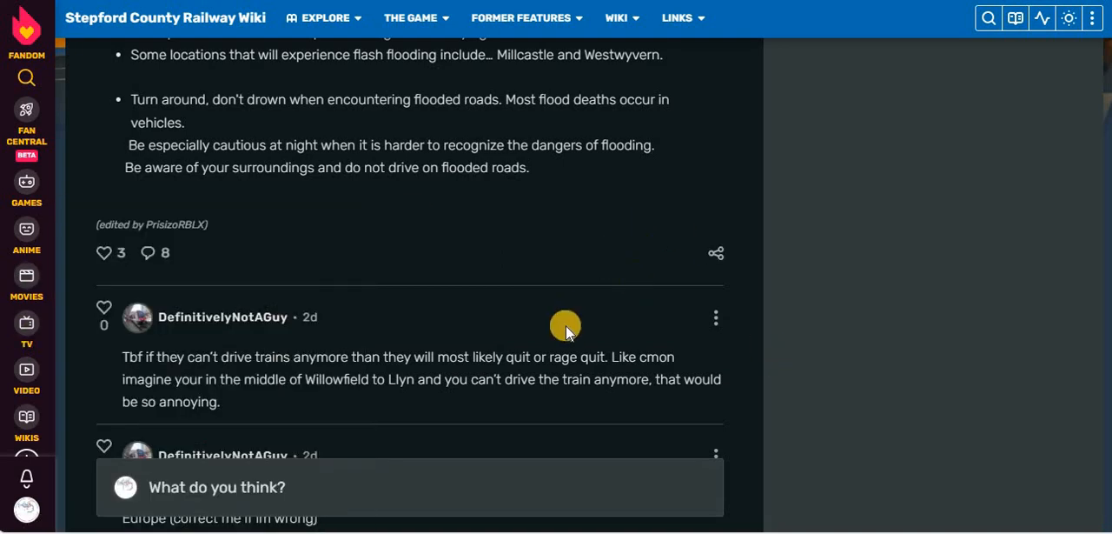
pyautogui.moveTo(375, 323)
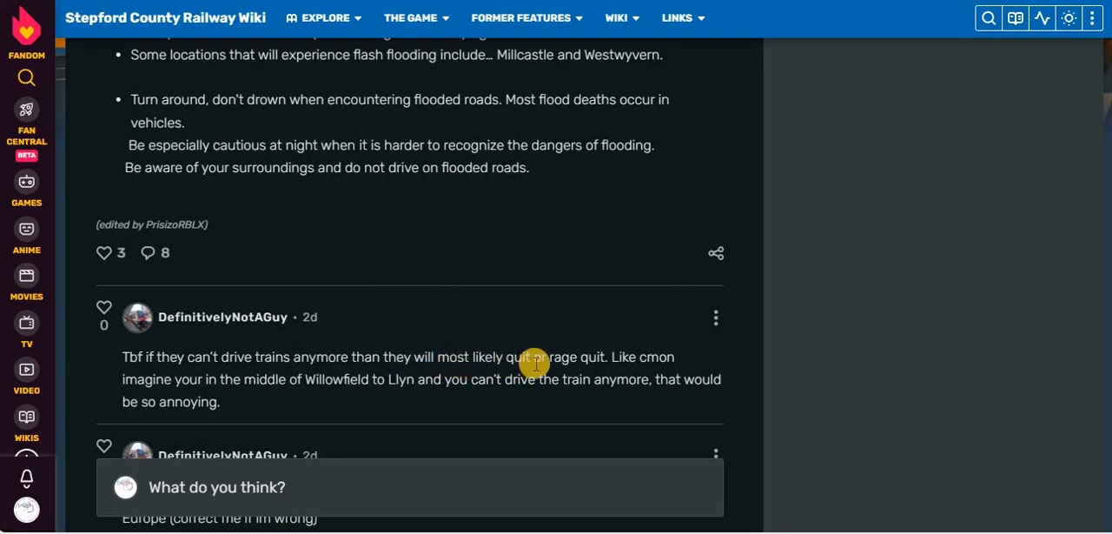
pyautogui.moveTo(195, 379)
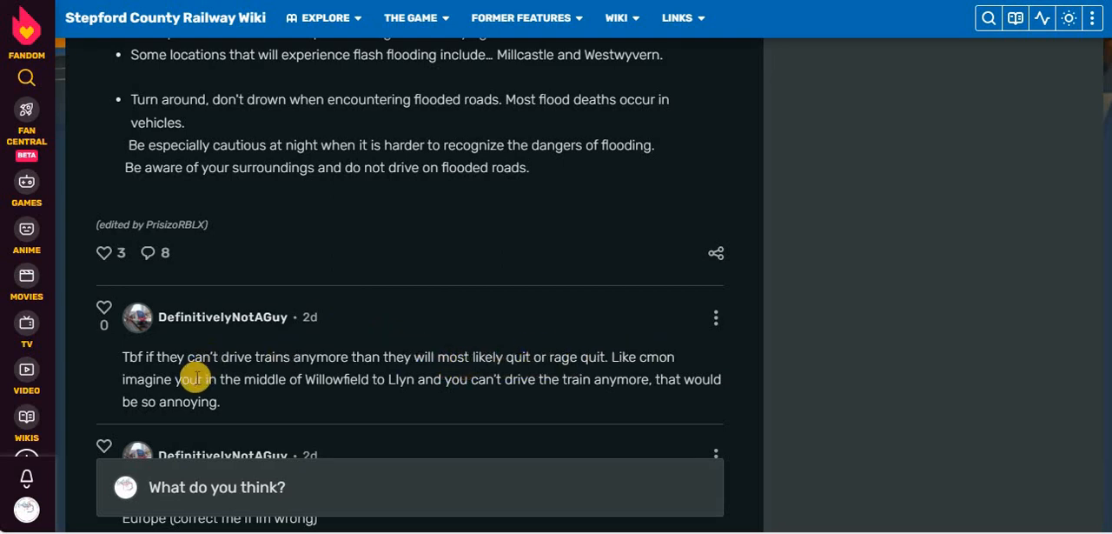
pyautogui.moveTo(296, 403)
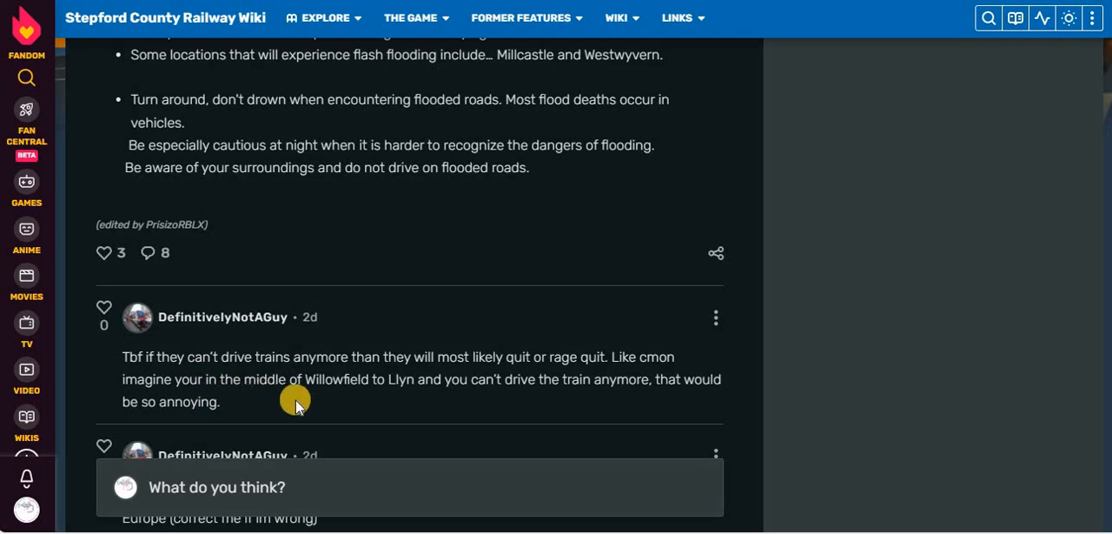
pyautogui.moveTo(521, 407)
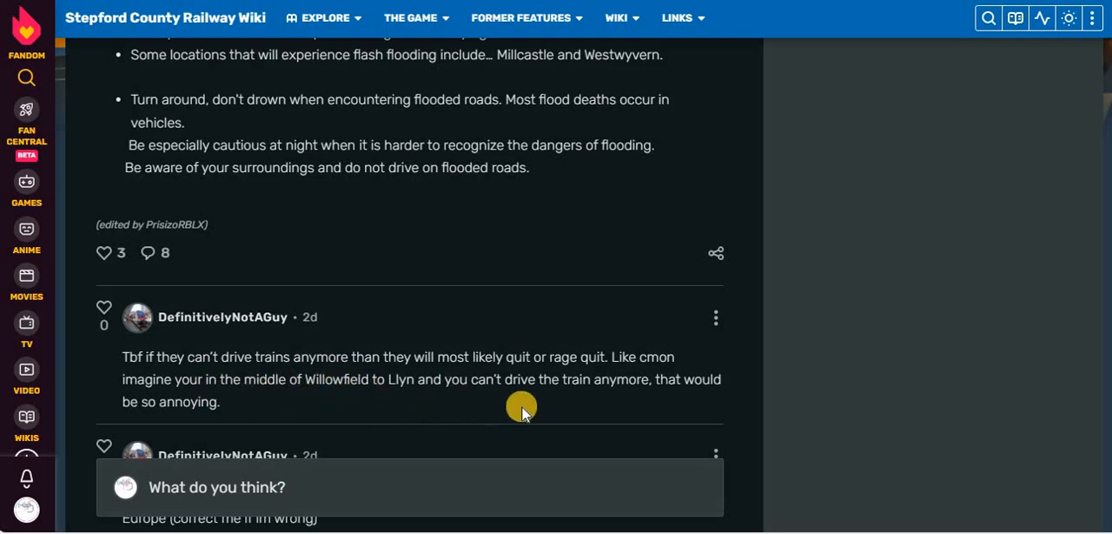
pyautogui.moveTo(208, 421)
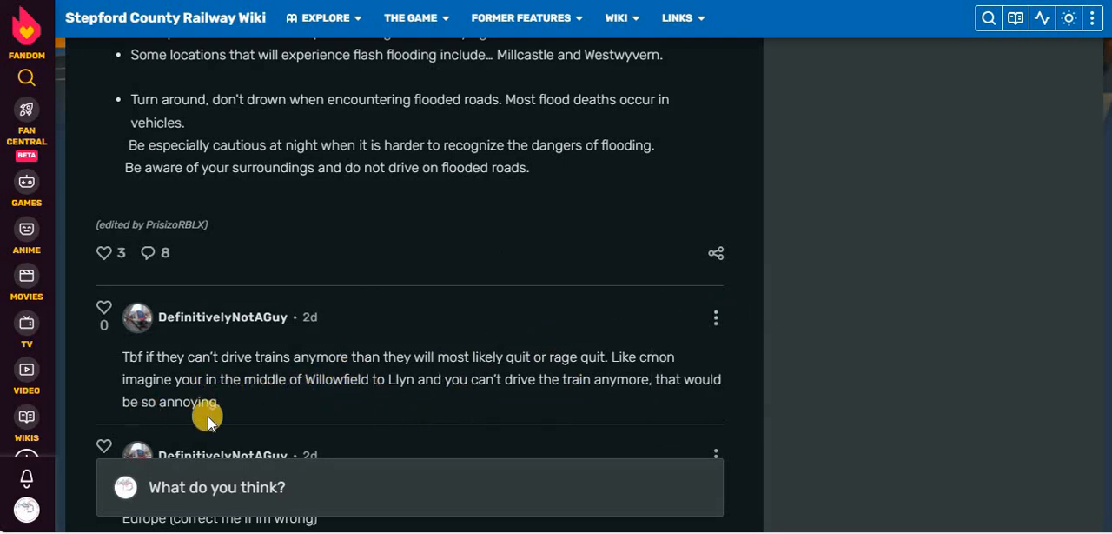
pyautogui.scroll(-3)
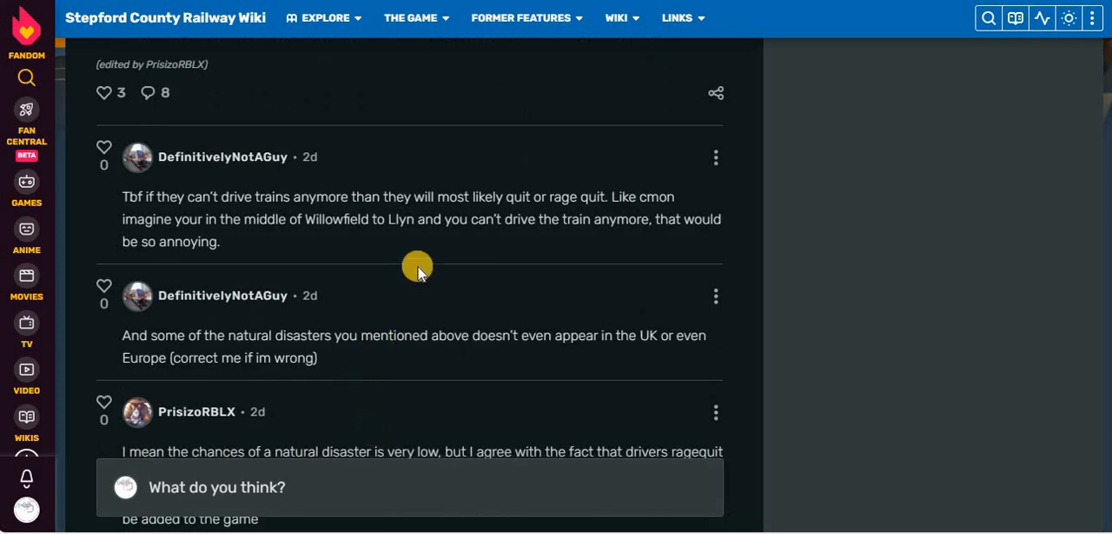
pyautogui.moveTo(424, 280)
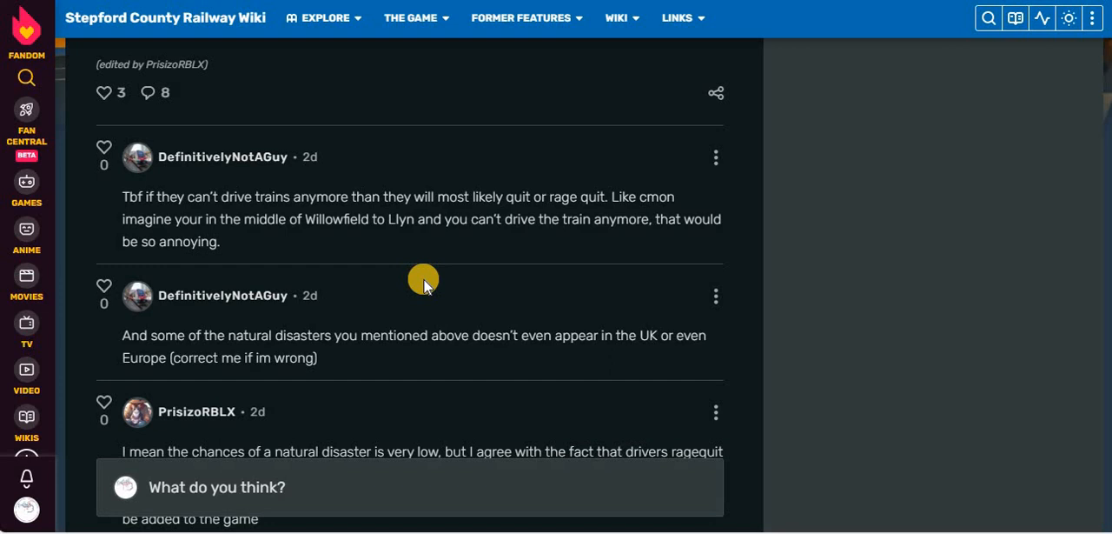
pyautogui.moveTo(425, 358)
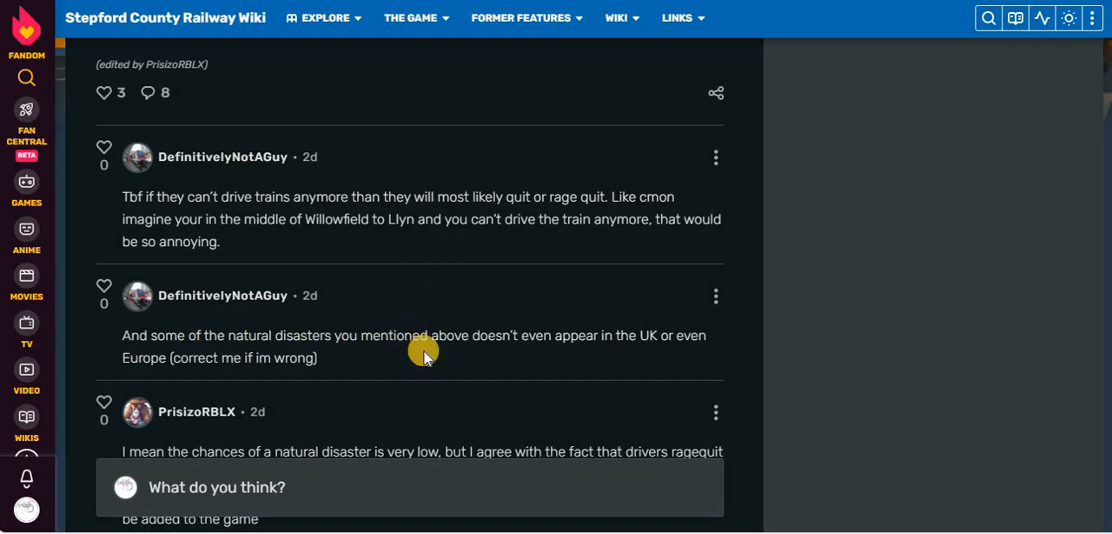
pyautogui.moveTo(594, 341)
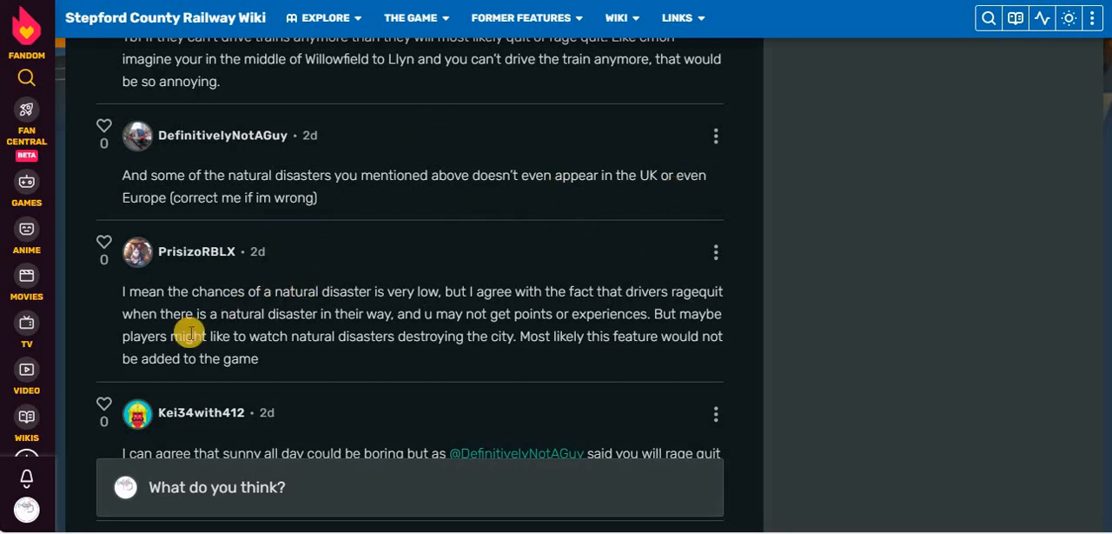
pyautogui.moveTo(560, 316)
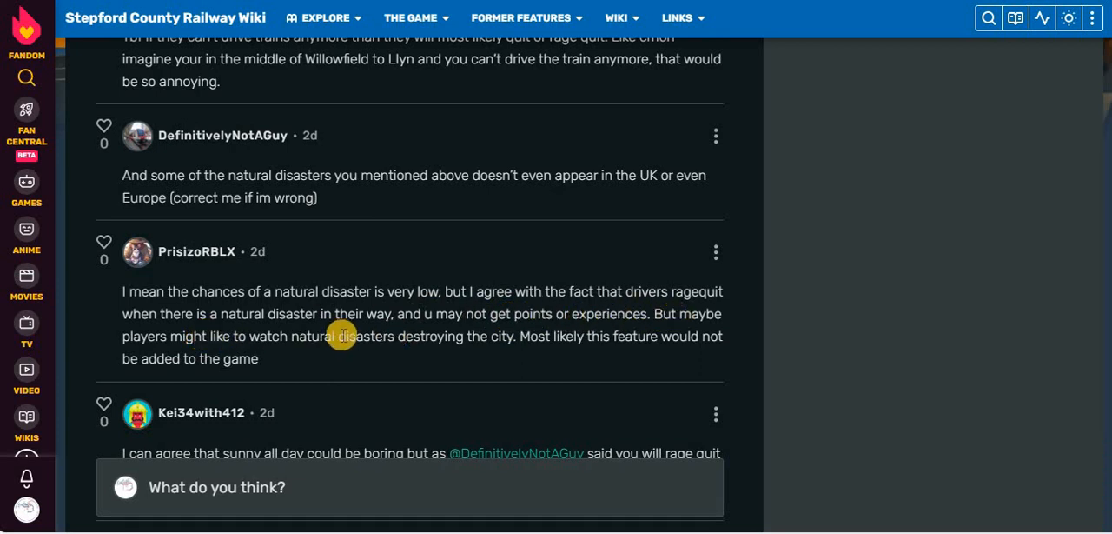
pyautogui.moveTo(536, 315)
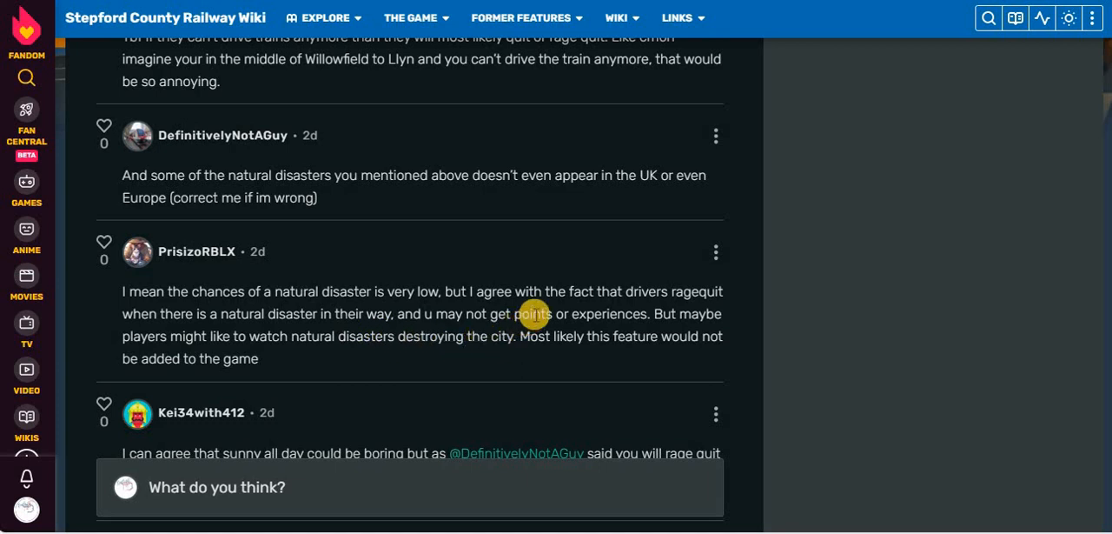
pyautogui.moveTo(363, 375)
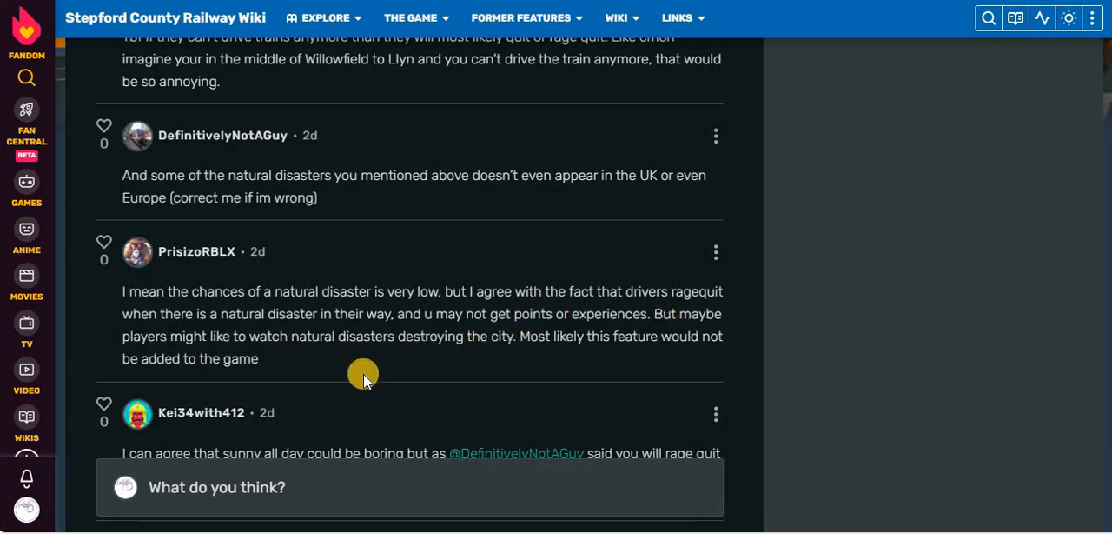
pyautogui.scroll(-3)
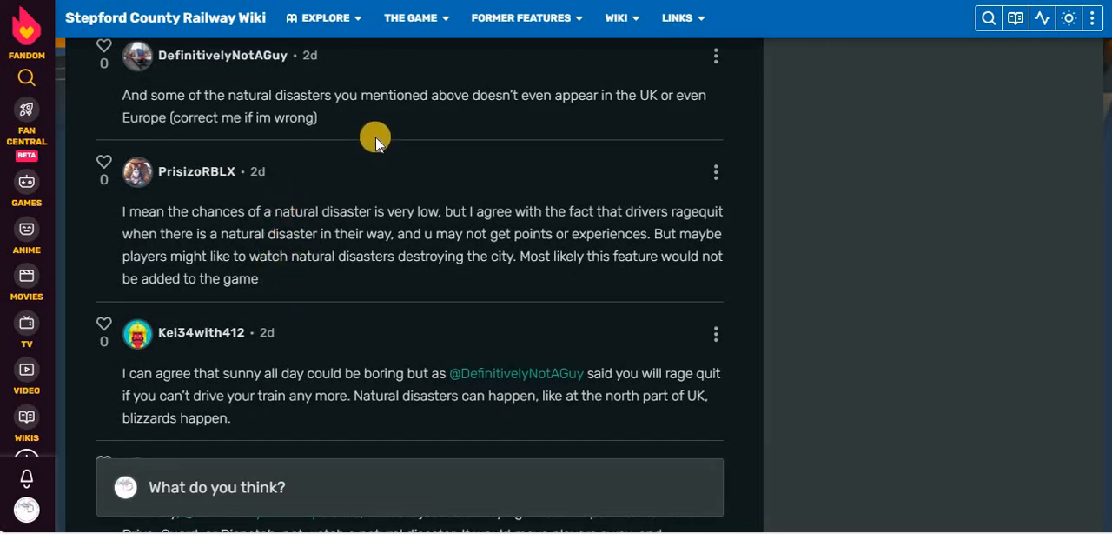
pyautogui.moveTo(118, 372)
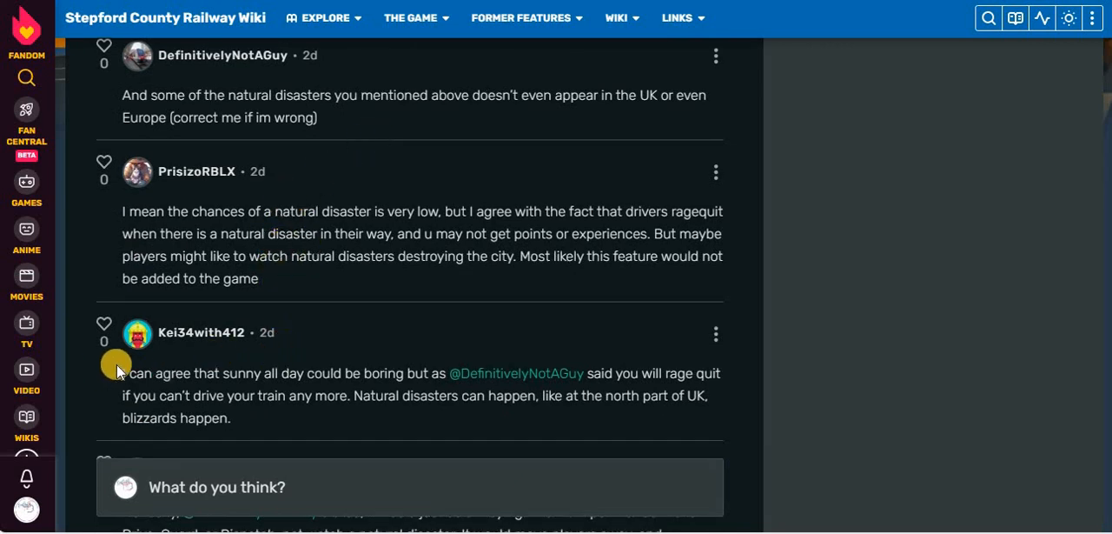
pyautogui.moveTo(435, 368)
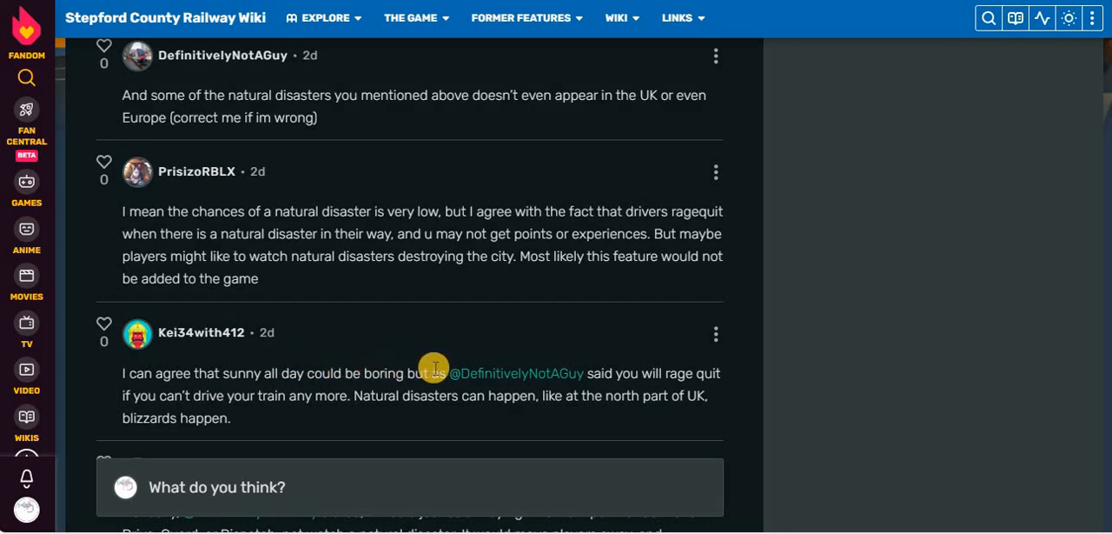
pyautogui.moveTo(643, 390)
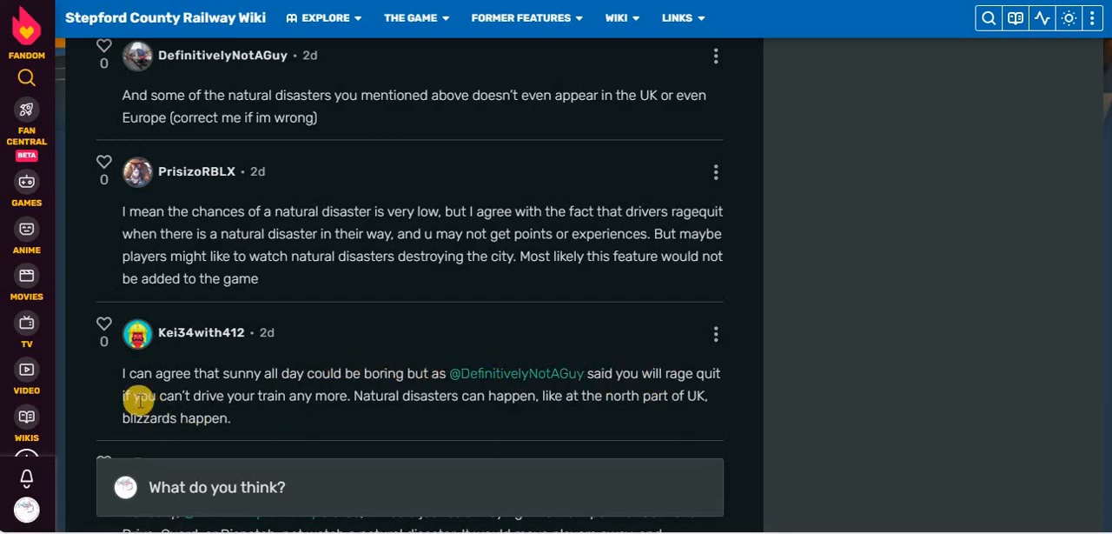
pyautogui.moveTo(553, 410)
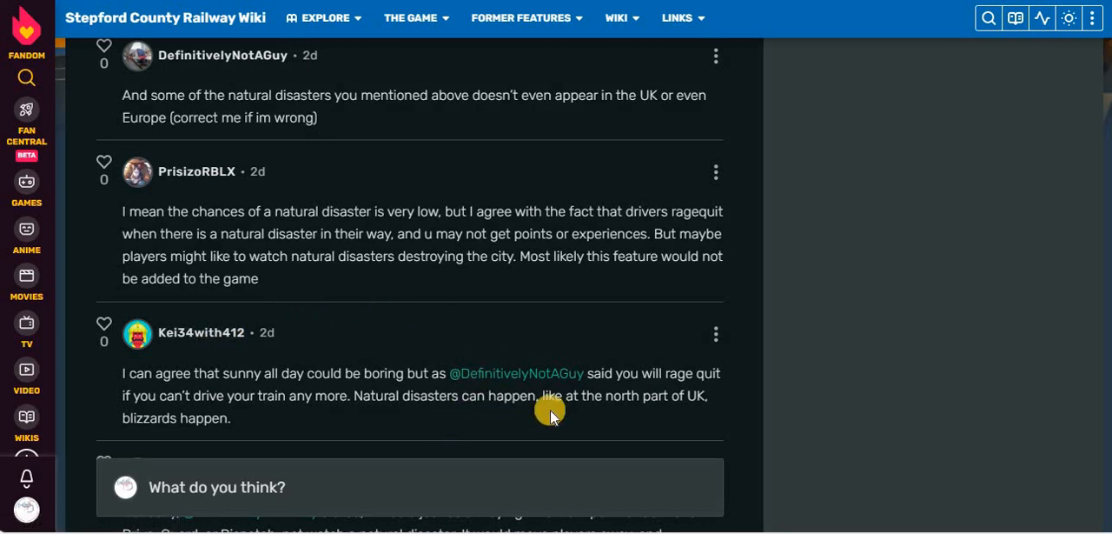
pyautogui.moveTo(184, 408)
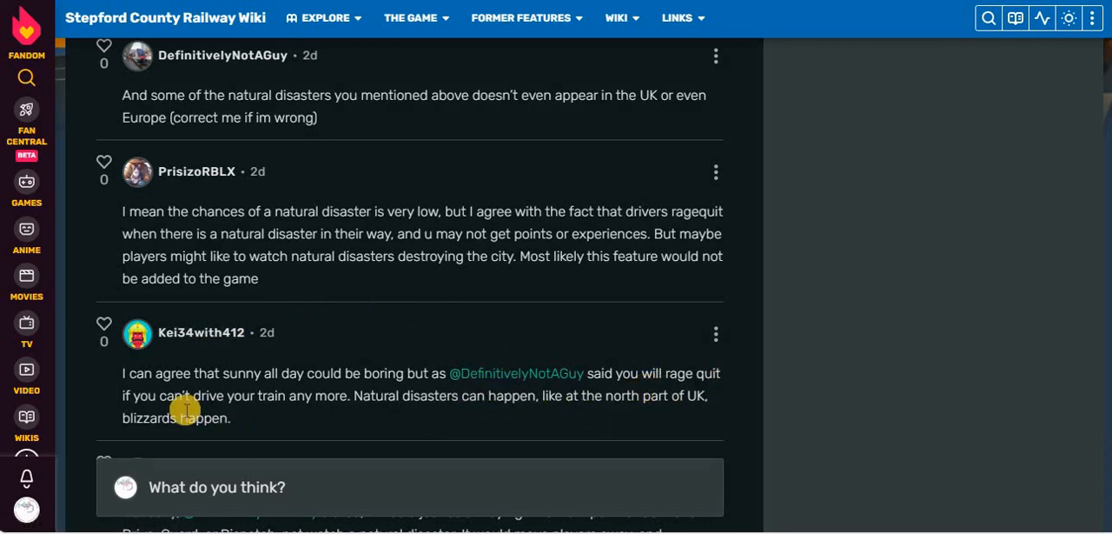
pyautogui.scroll(-3)
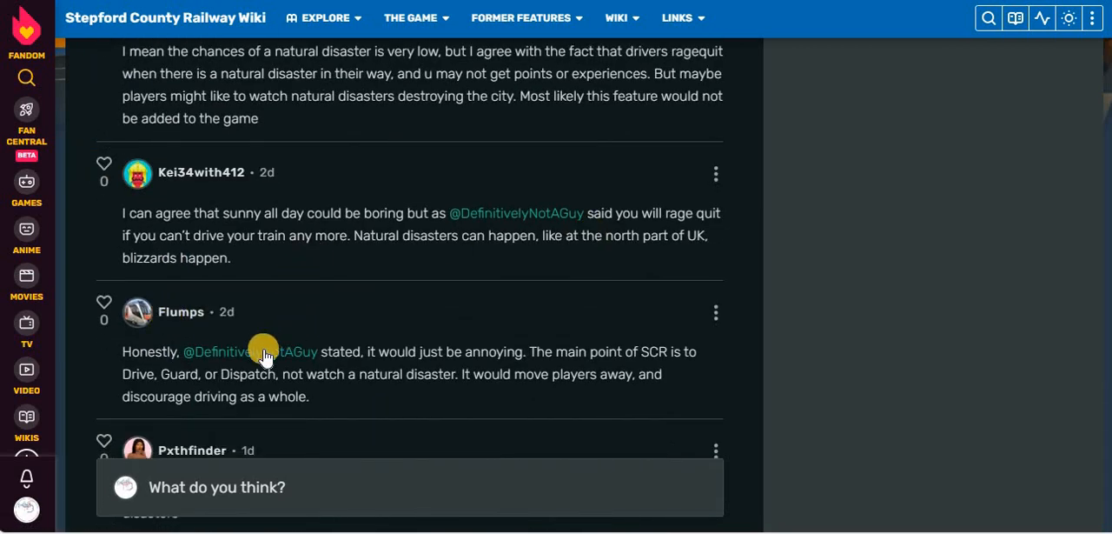
pyautogui.moveTo(362, 351)
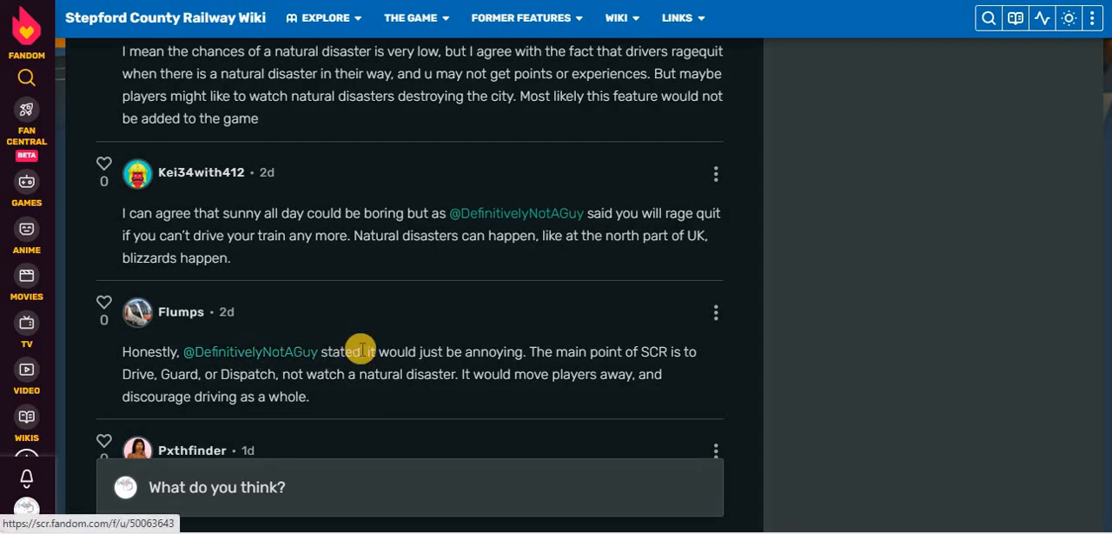
pyautogui.moveTo(565, 351)
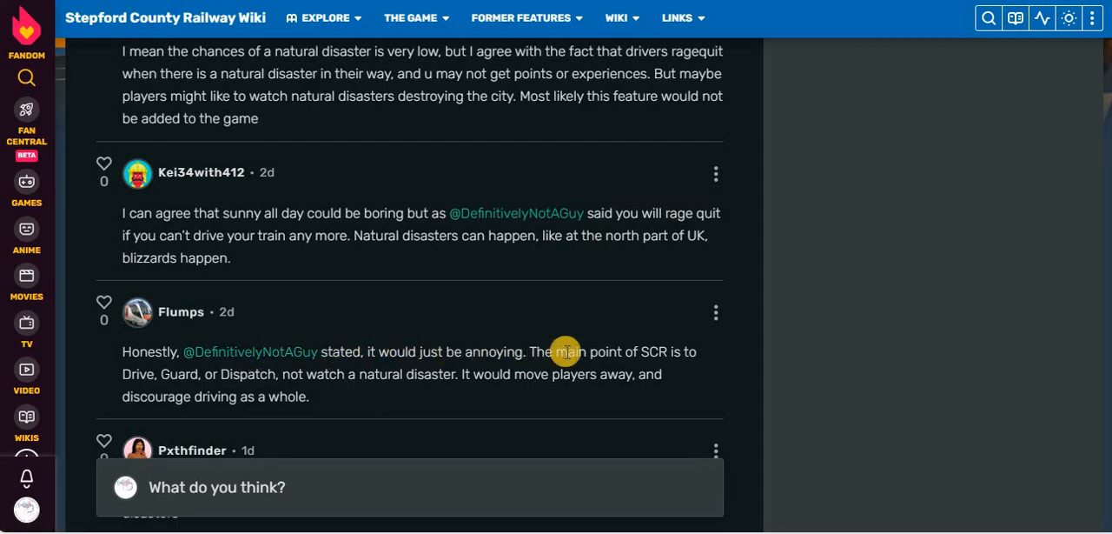
pyautogui.moveTo(235, 379)
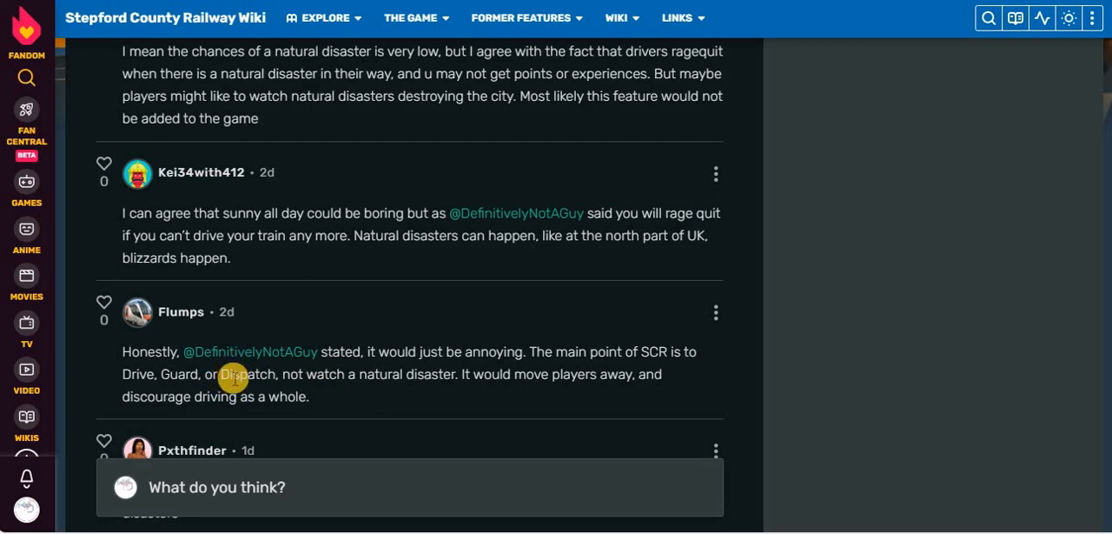
pyautogui.moveTo(528, 191)
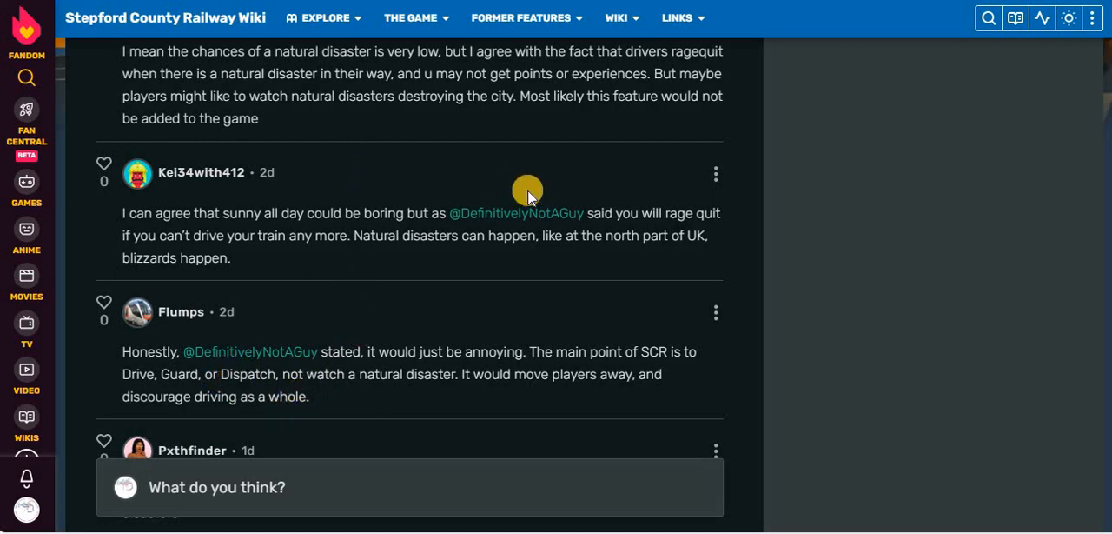
pyautogui.moveTo(490, 355)
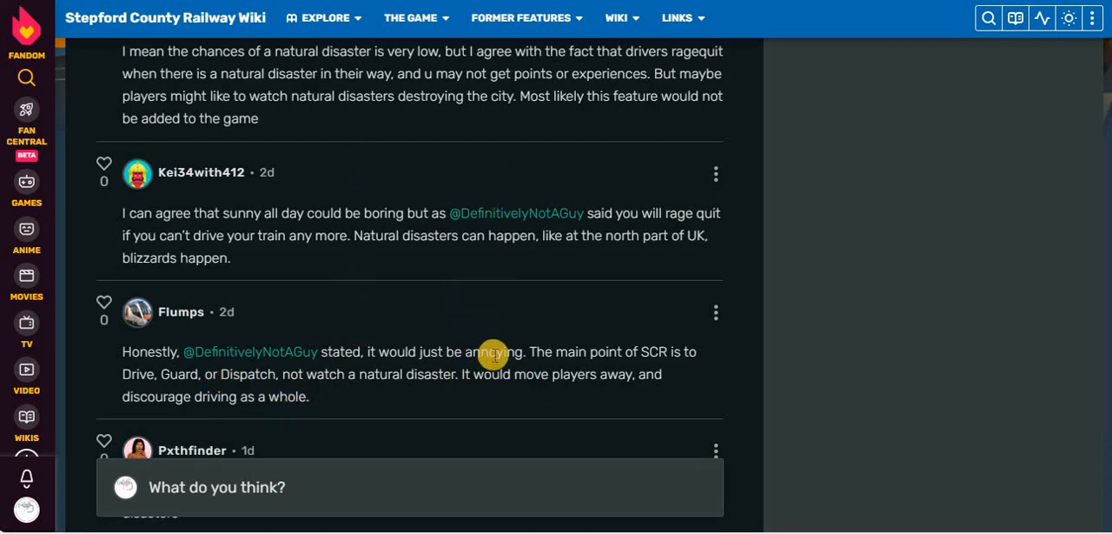
pyautogui.scroll(-3)
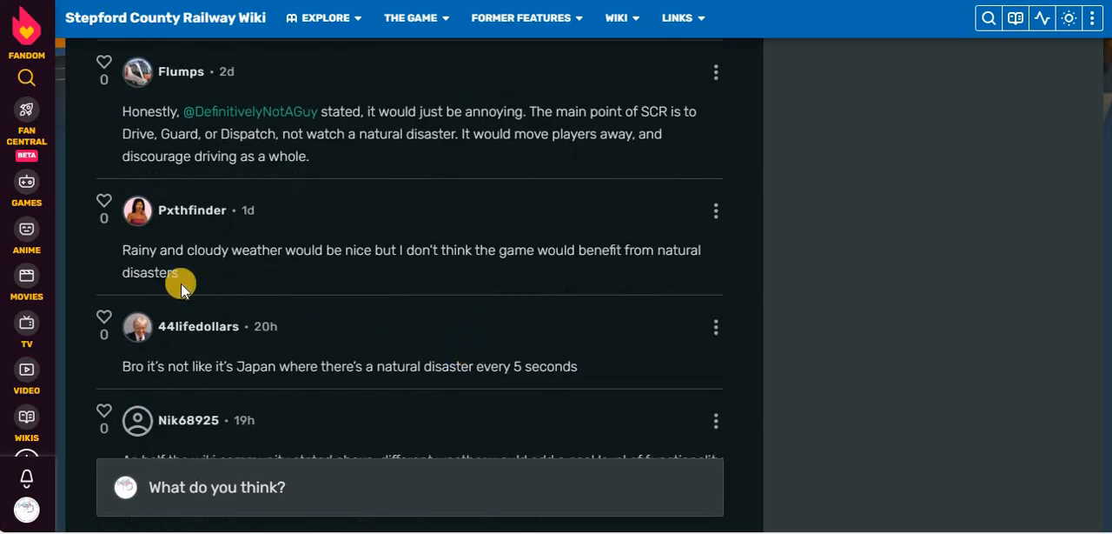
pyautogui.moveTo(445, 247)
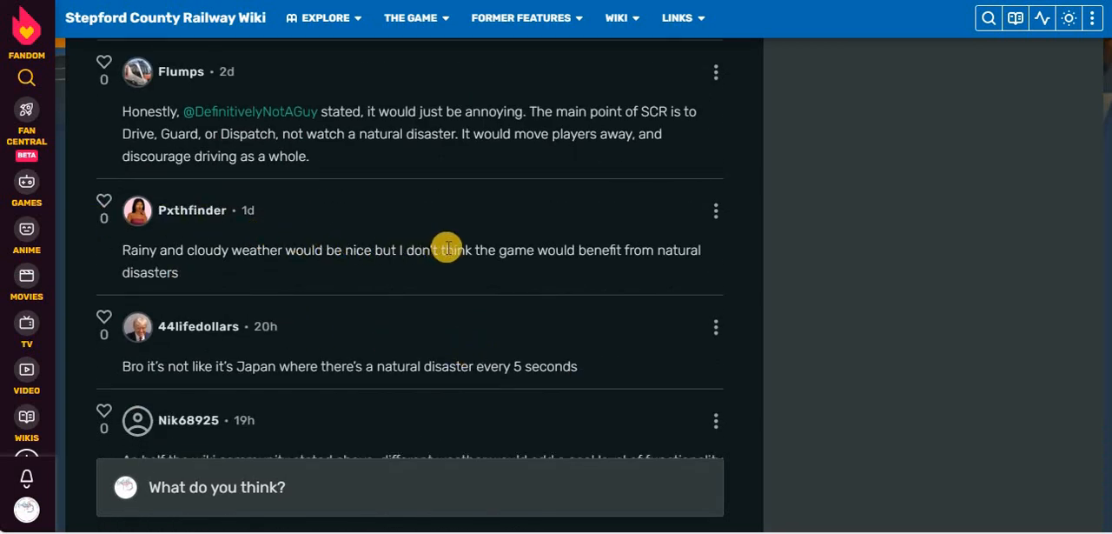
pyautogui.moveTo(223, 236)
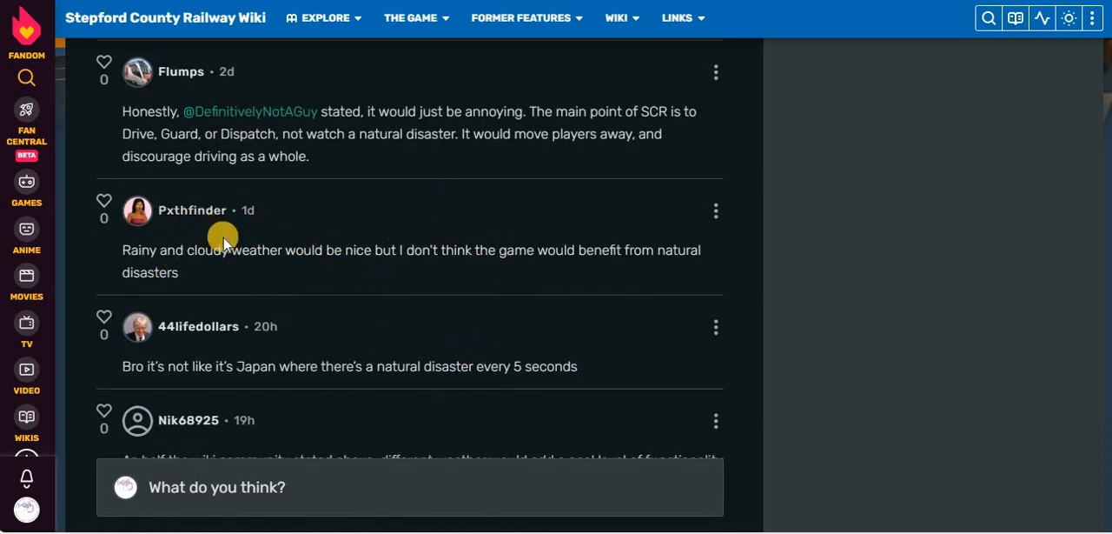
pyautogui.moveTo(275, 365)
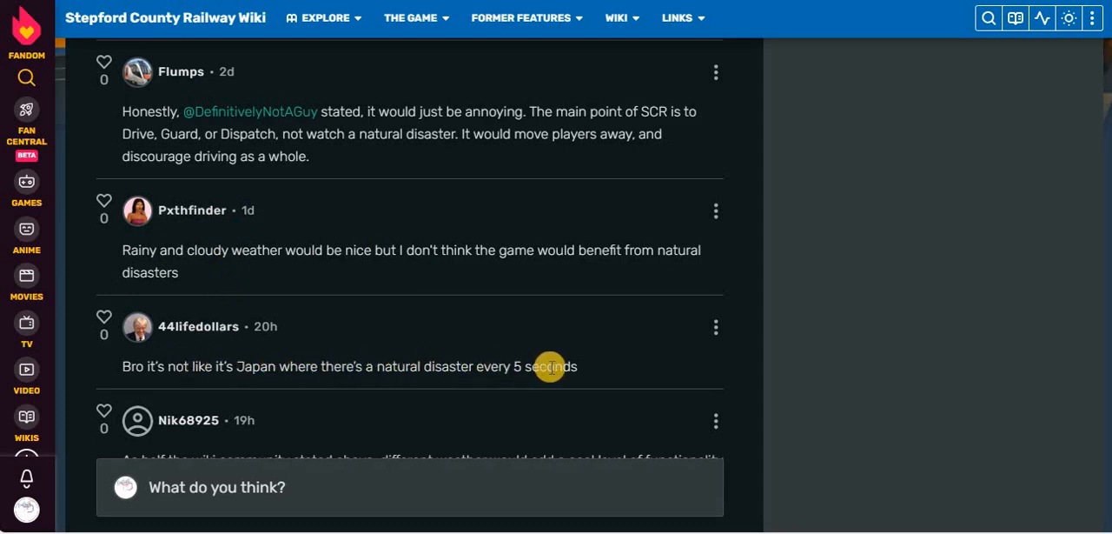
pyautogui.moveTo(377, 296)
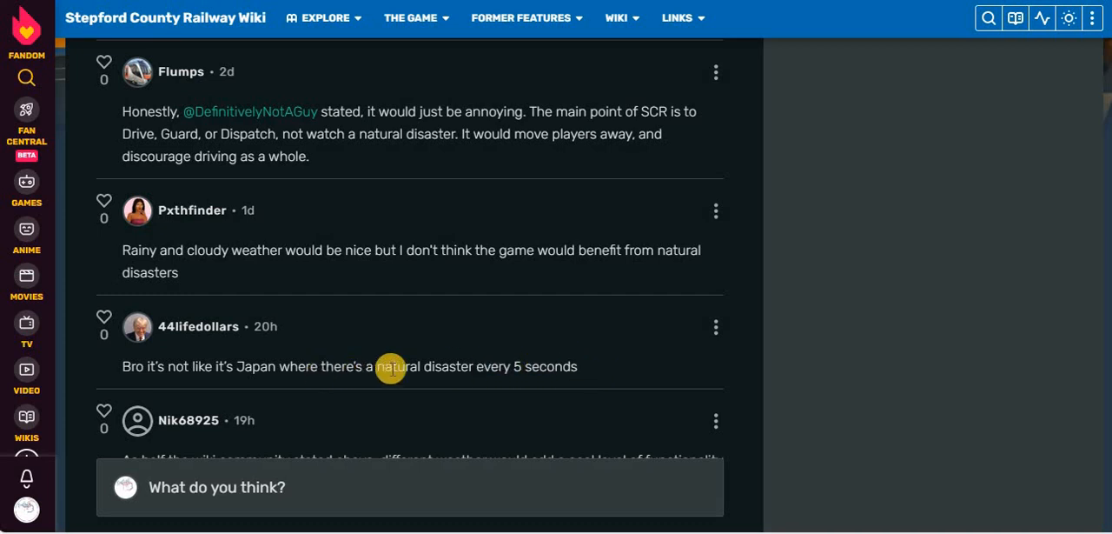
pyautogui.scroll(-3)
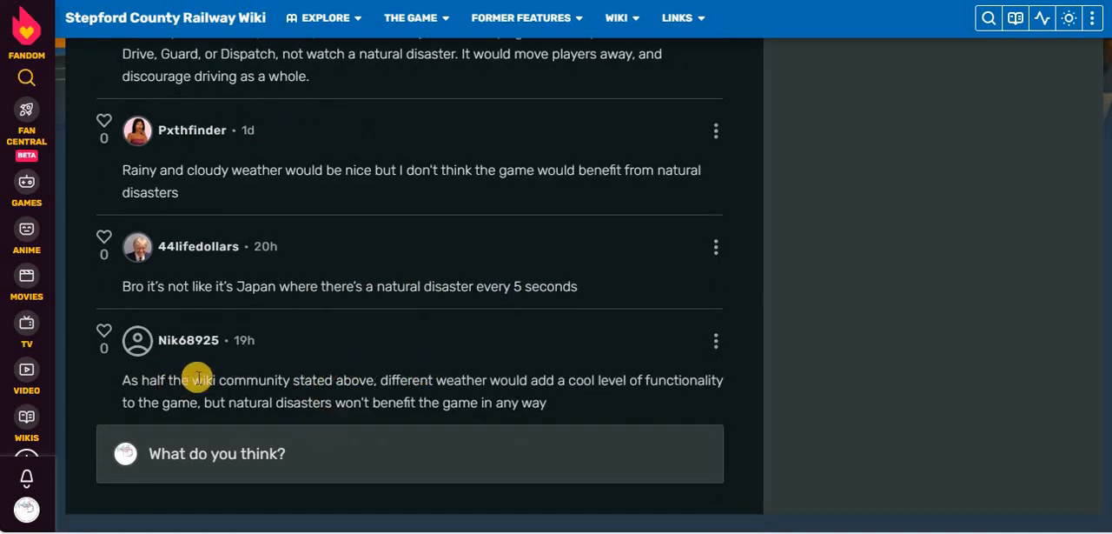
pyautogui.moveTo(501, 386)
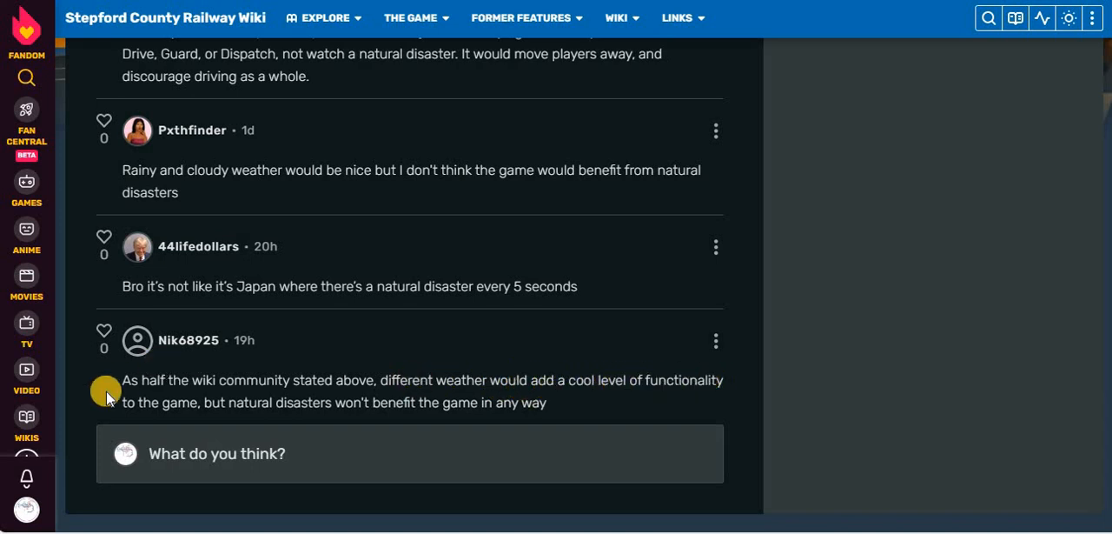
pyautogui.moveTo(511, 264)
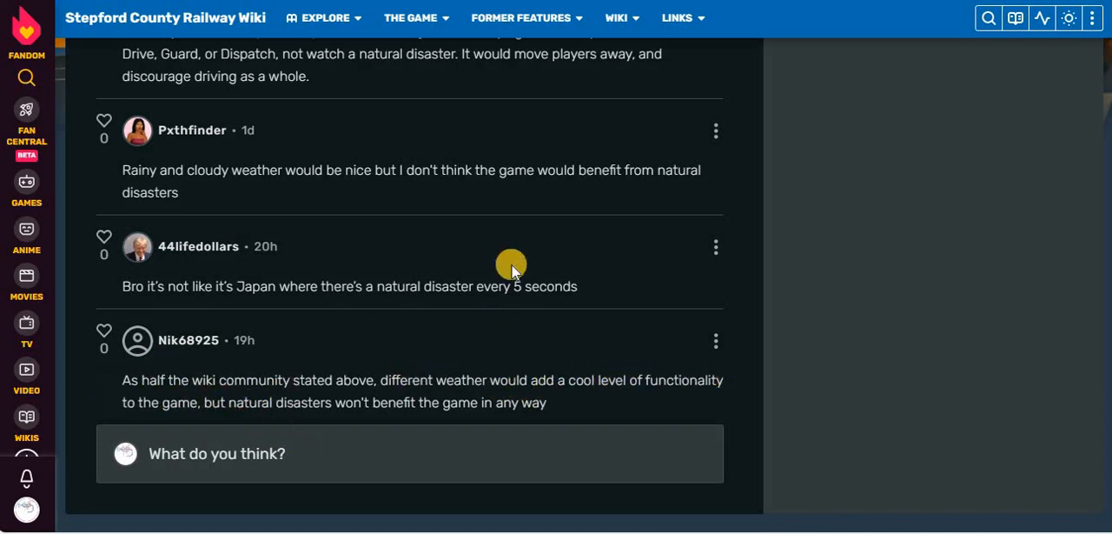
pyautogui.scroll(-3)
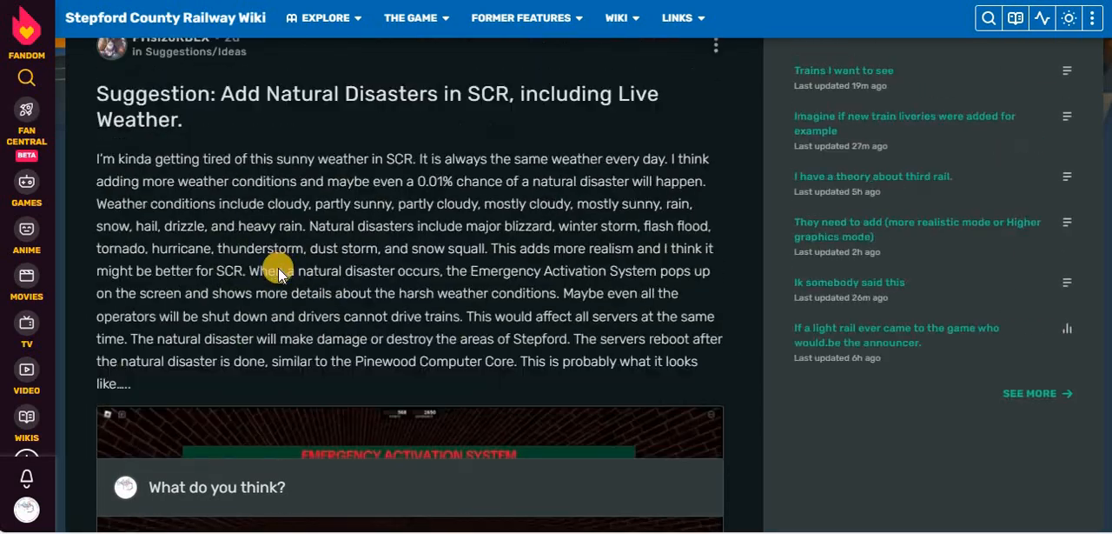
pyautogui.scroll(-3)
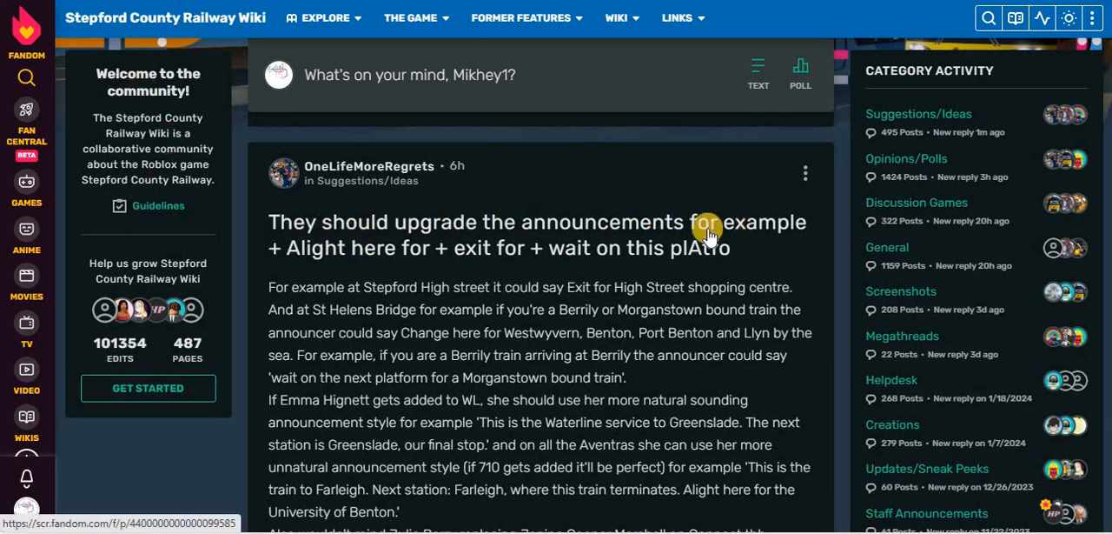
pyautogui.moveTo(525, 264)
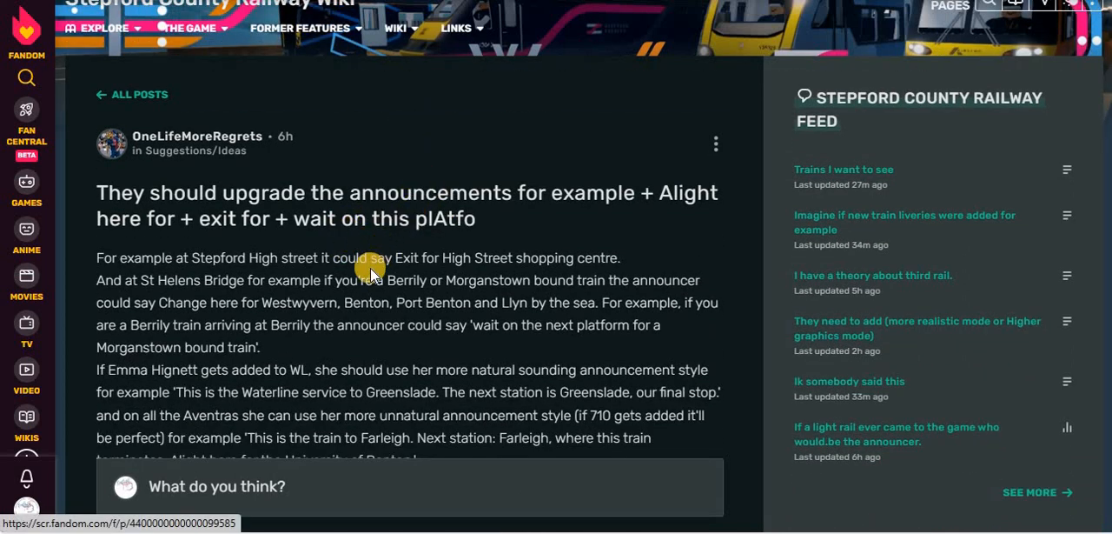
pyautogui.moveTo(339, 205)
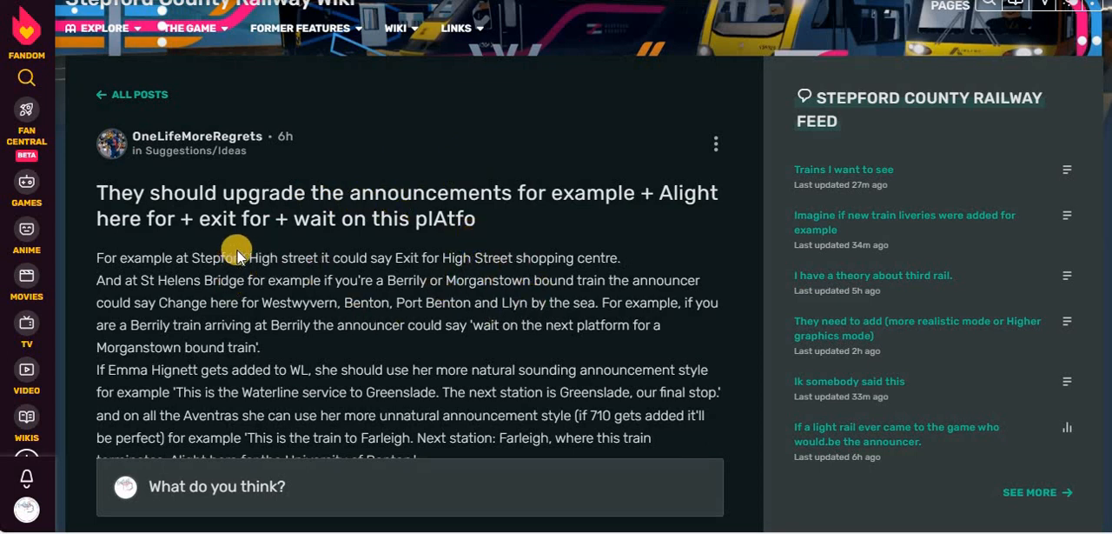
pyautogui.moveTo(346, 237)
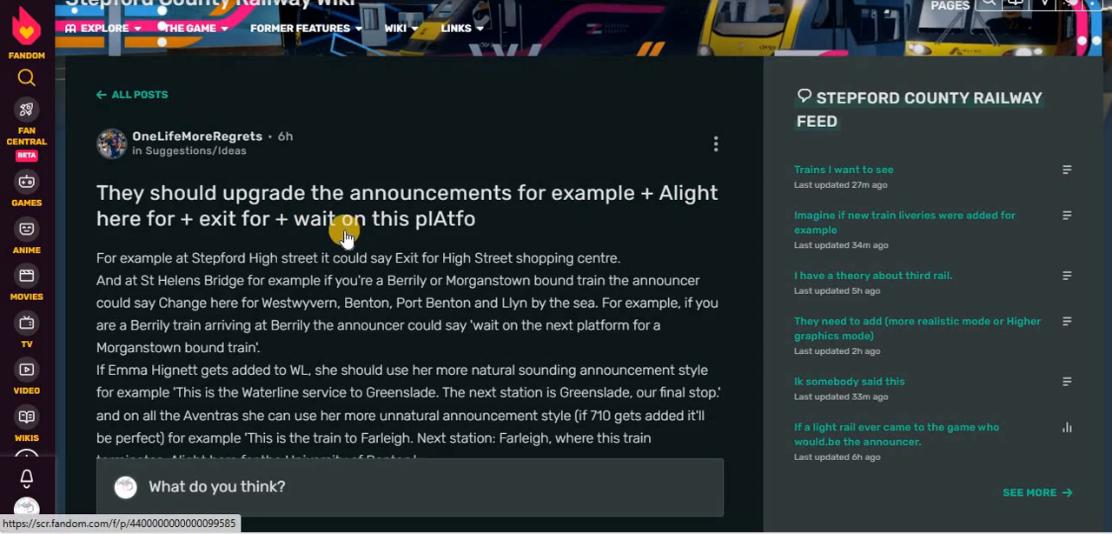
pyautogui.click(299, 27)
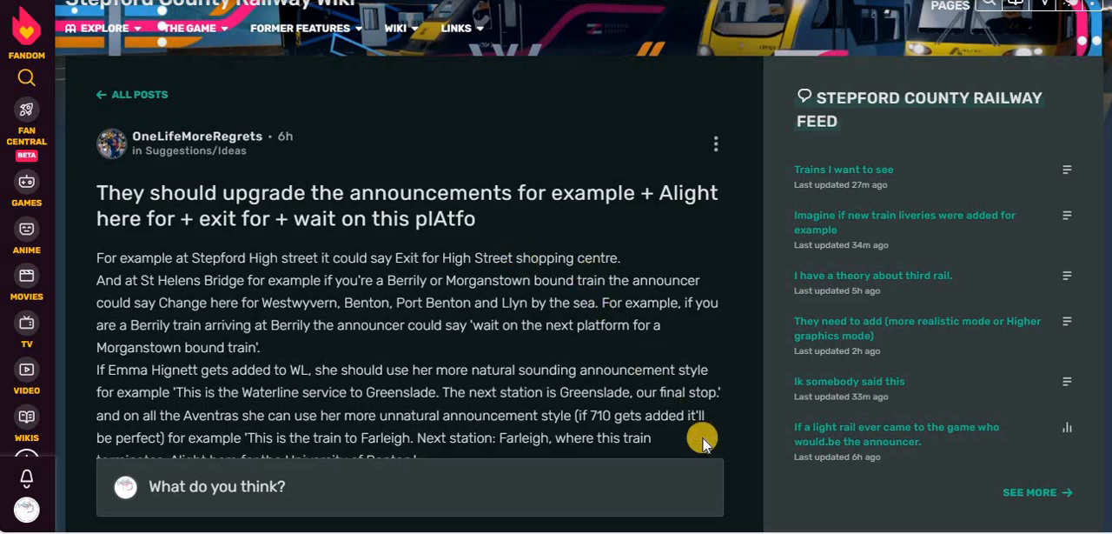
pyautogui.scroll(-3)
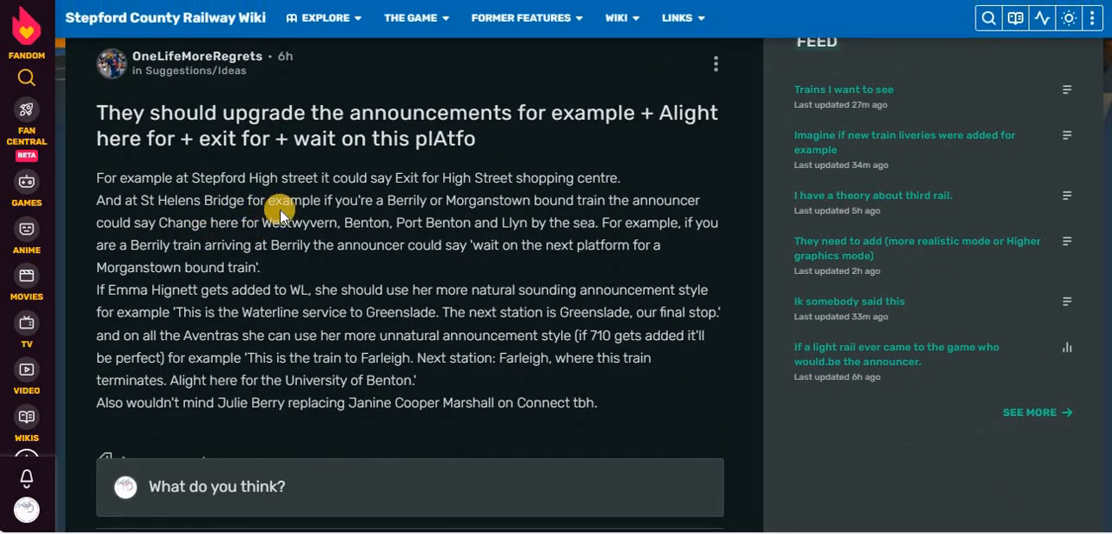
pyautogui.moveTo(449, 233)
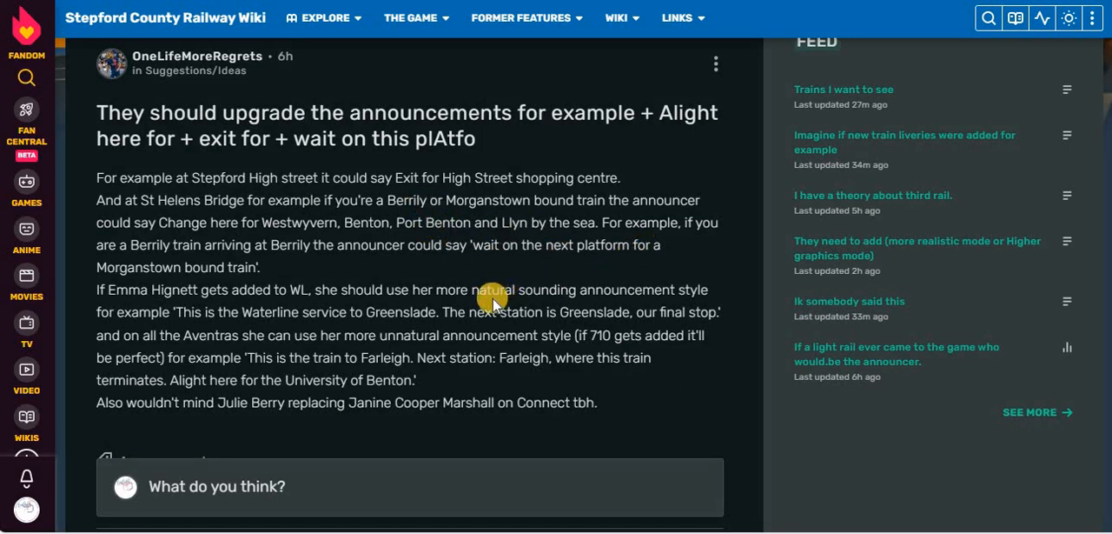
pyautogui.moveTo(426, 461)
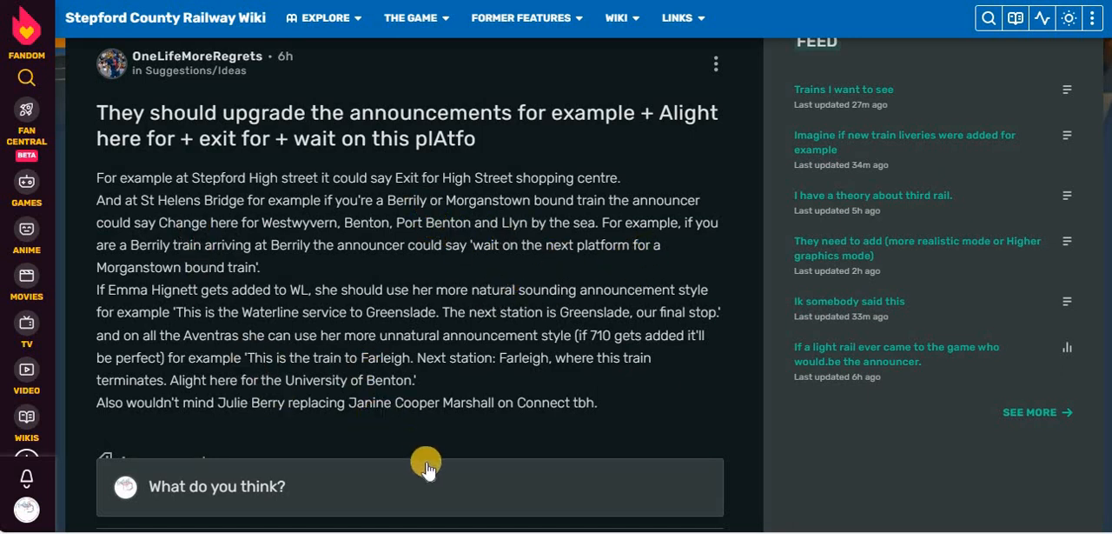
pyautogui.moveTo(509, 273)
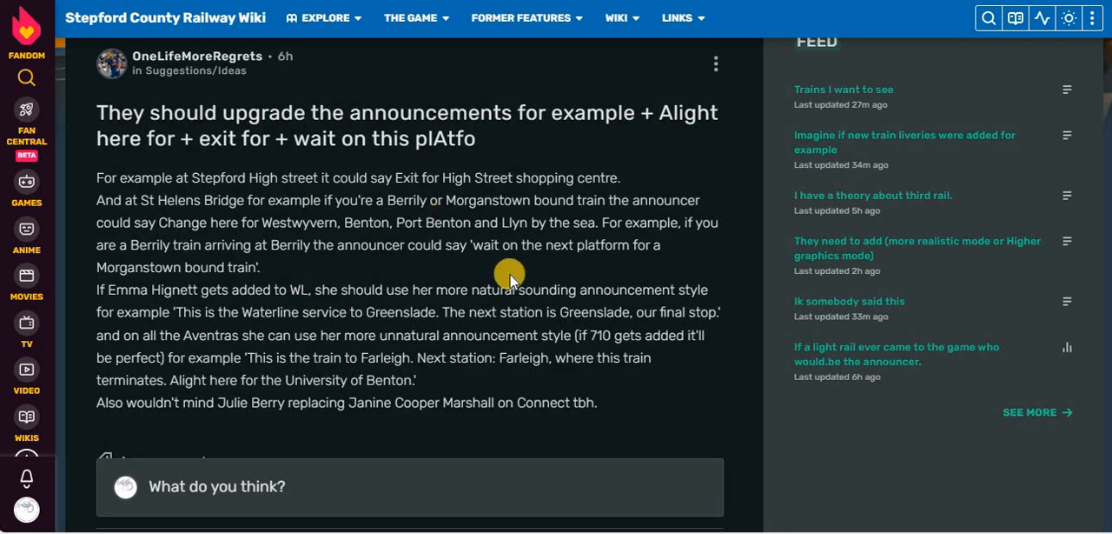
pyautogui.moveTo(582, 270)
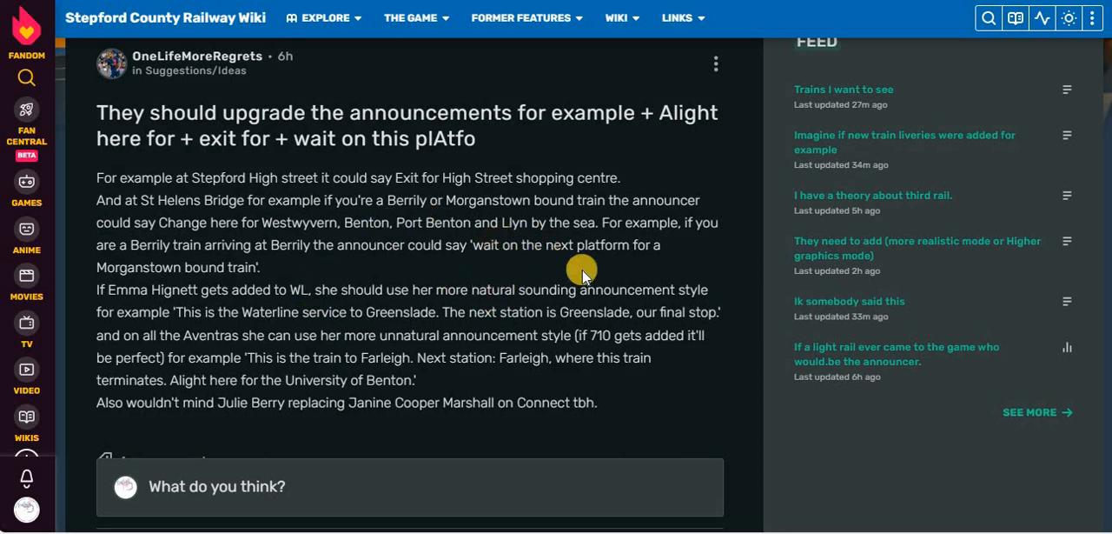
pyautogui.moveTo(640, 295)
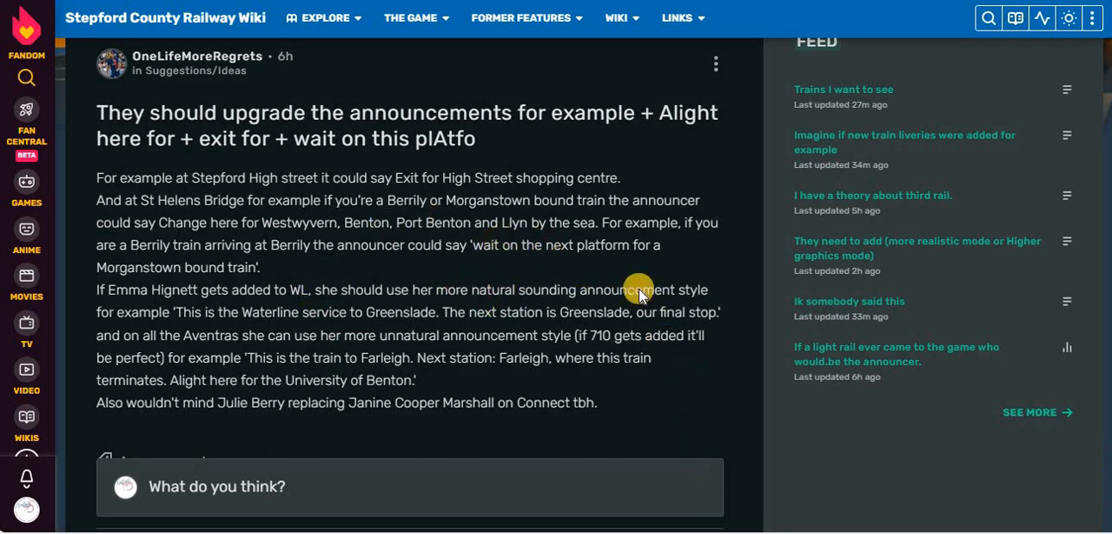
pyautogui.moveTo(495, 139)
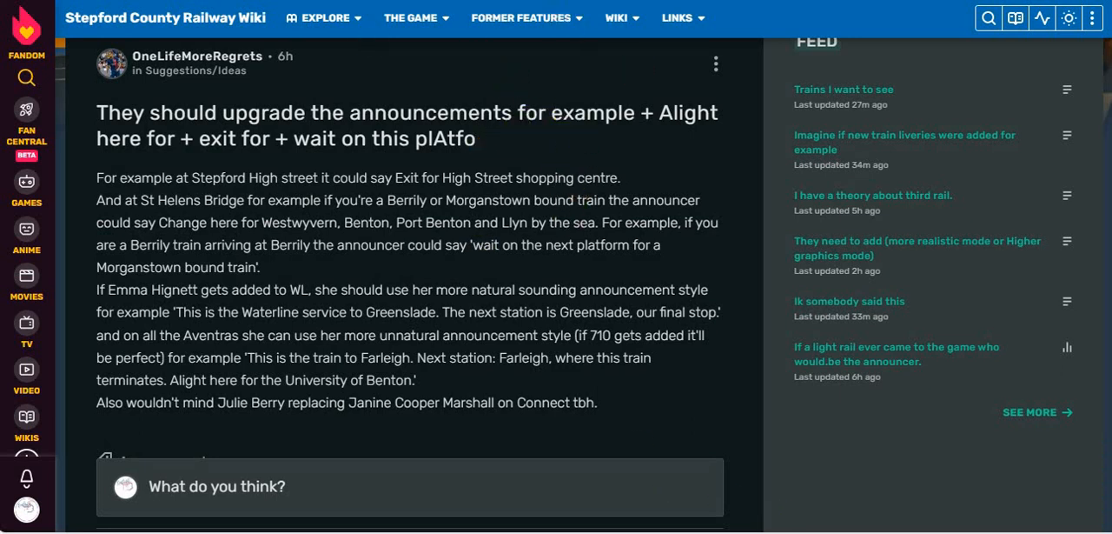
pyautogui.moveTo(224, 329)
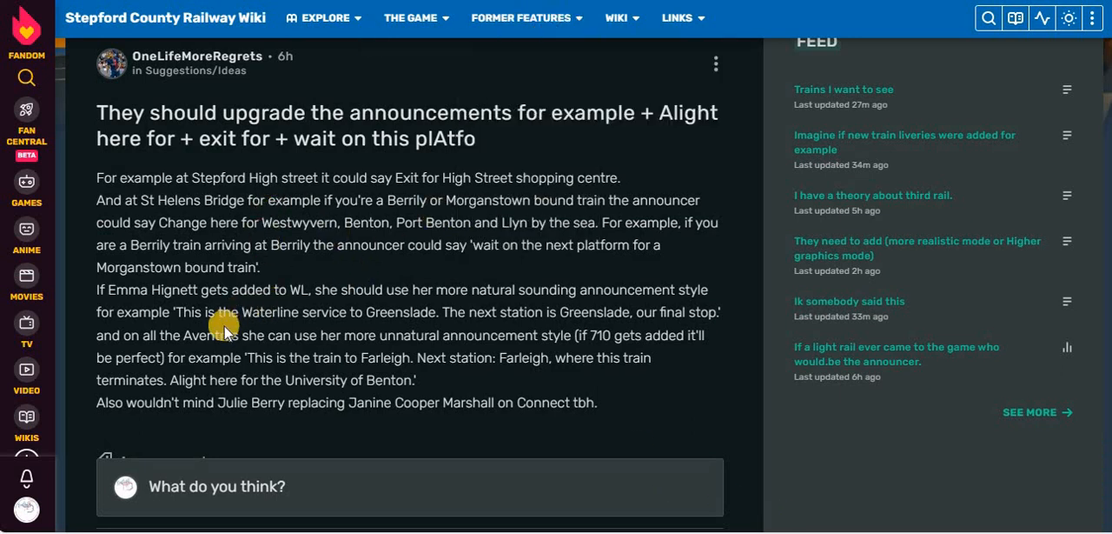
pyautogui.moveTo(362, 336)
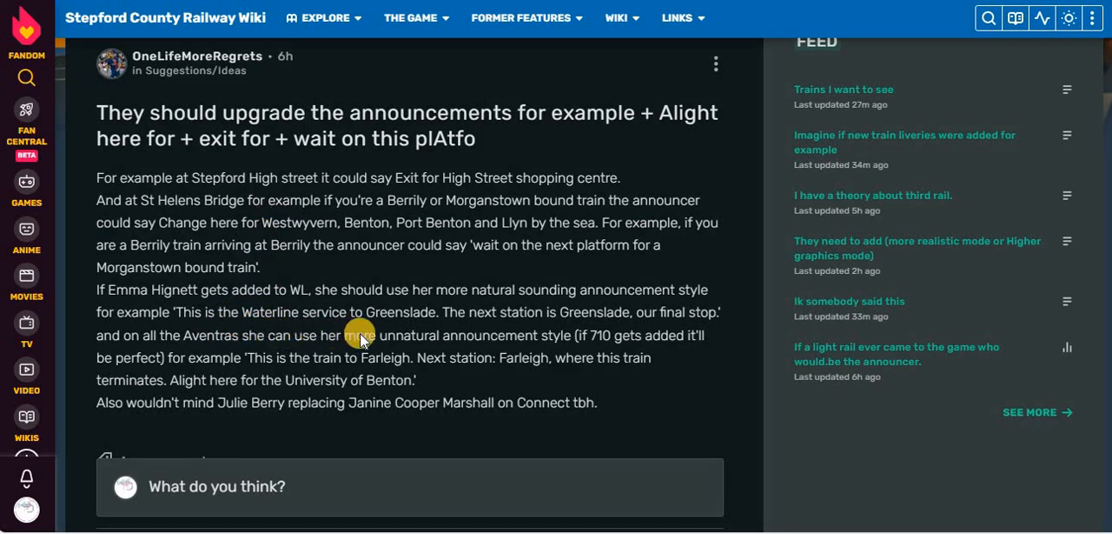
pyautogui.moveTo(572, 337)
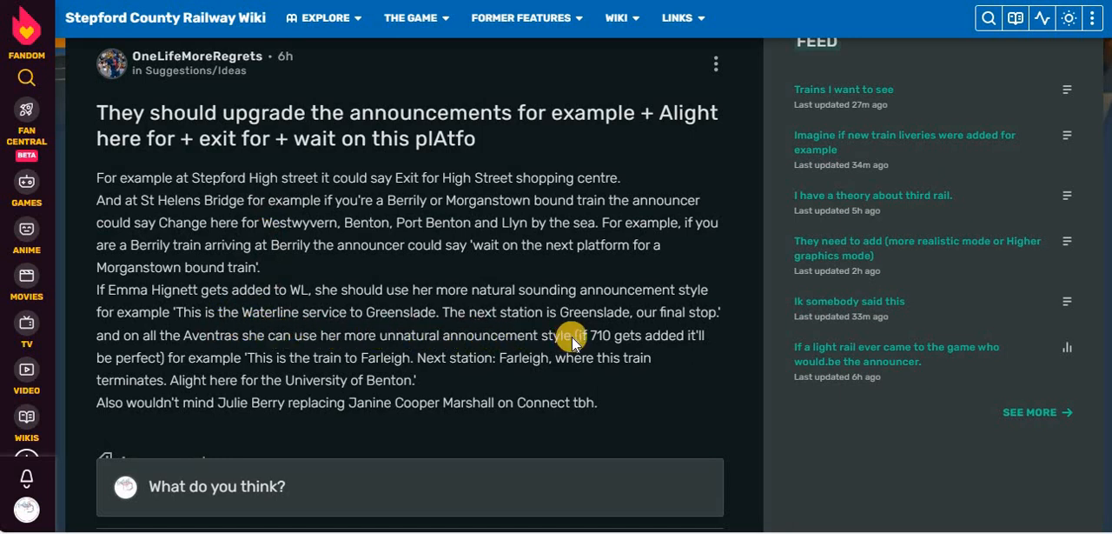
pyautogui.moveTo(601, 339)
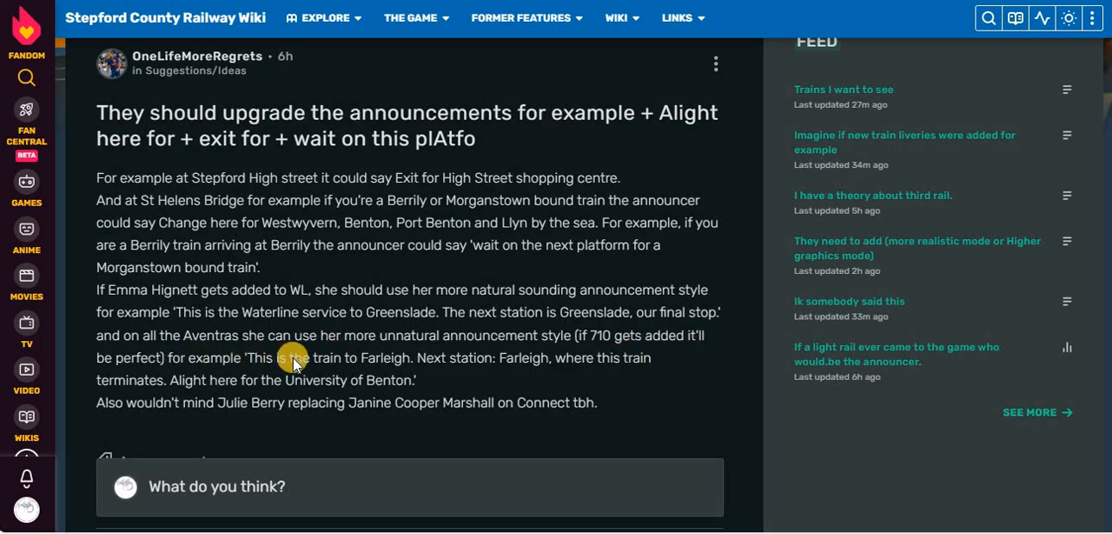
pyautogui.moveTo(612, 275)
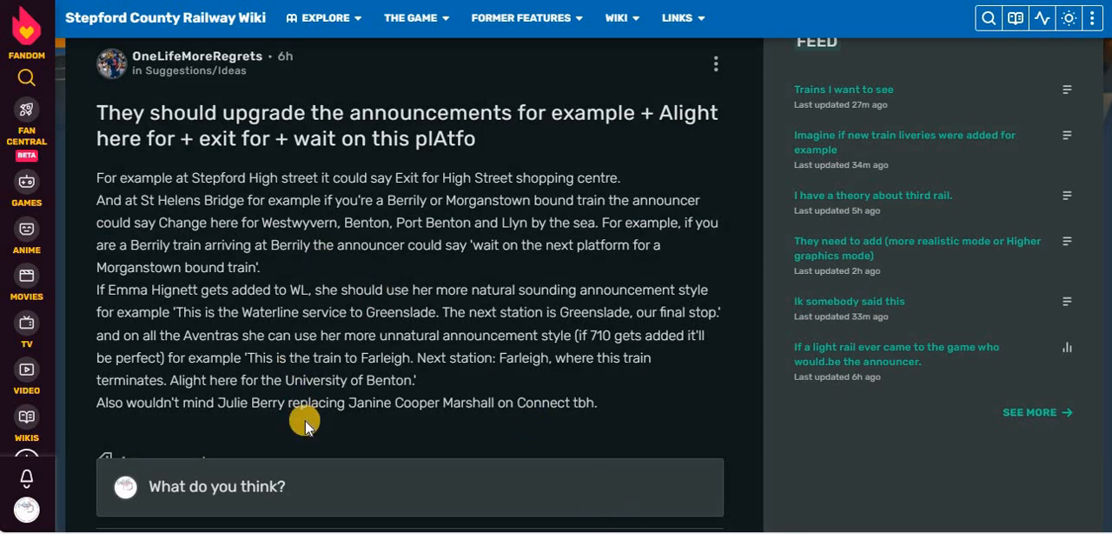
pyautogui.moveTo(160, 218)
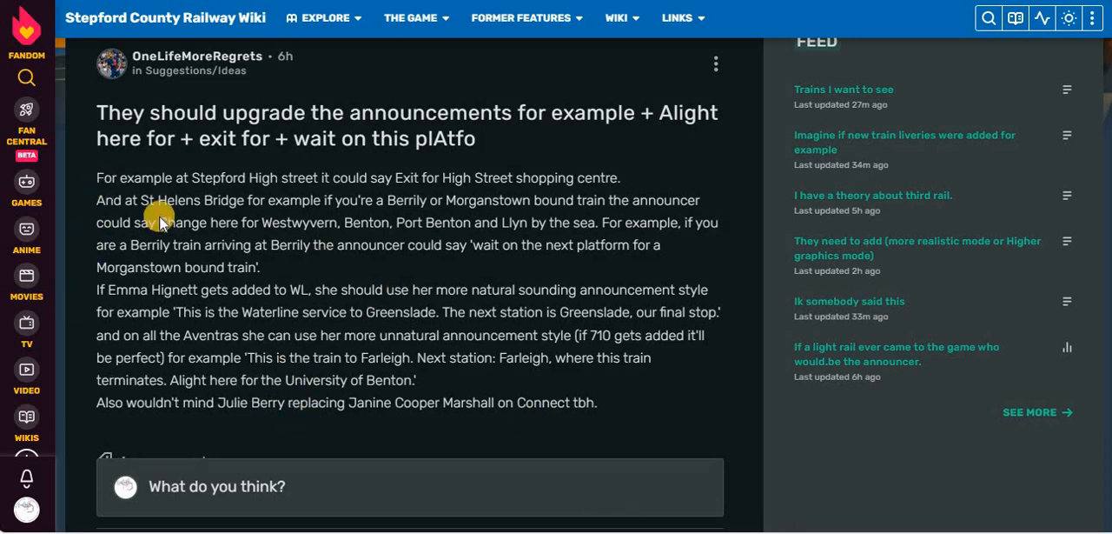
pyautogui.moveTo(390, 406)
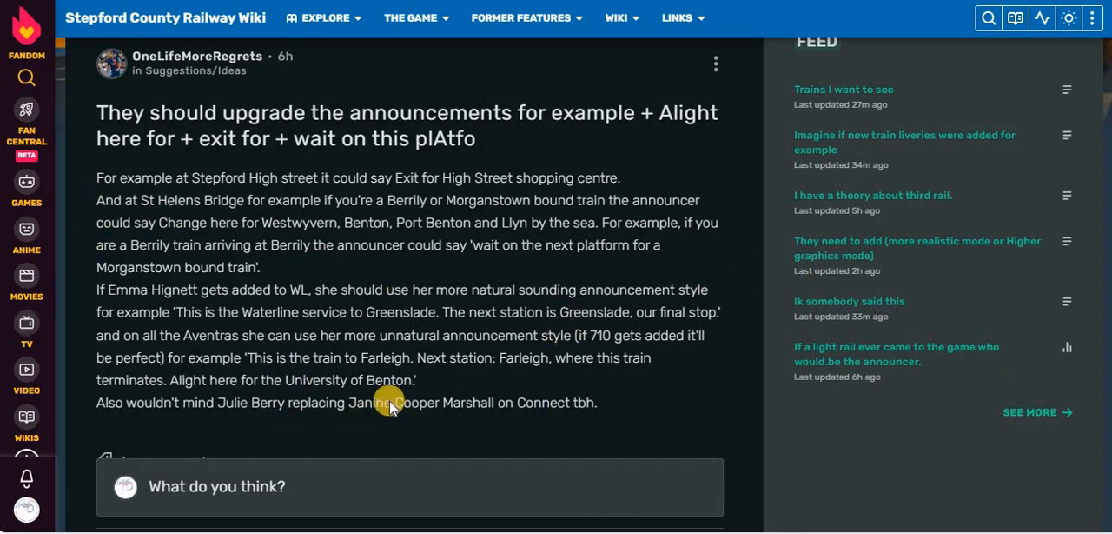
pyautogui.moveTo(483, 421)
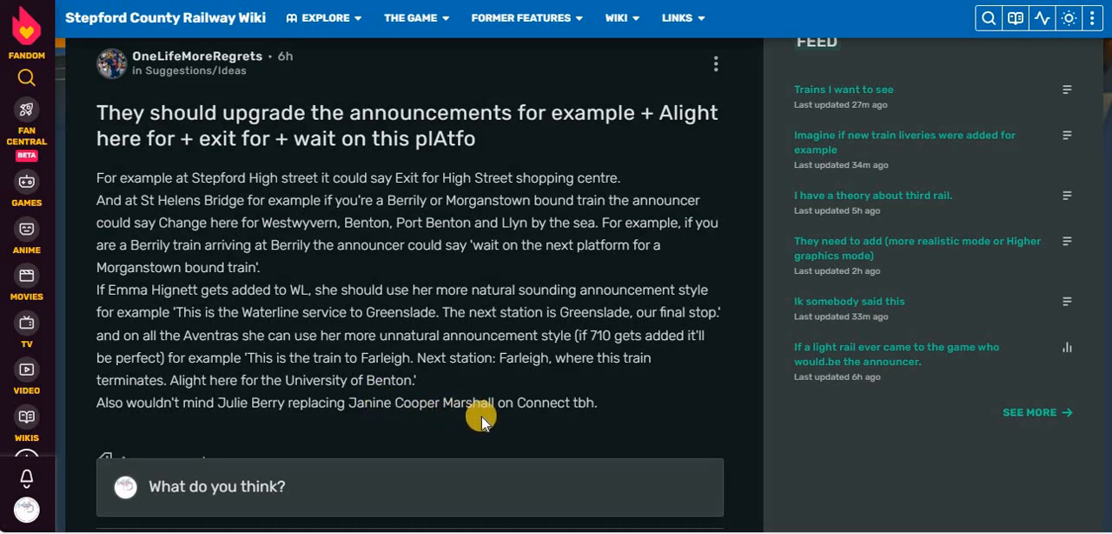
pyautogui.moveTo(386, 287)
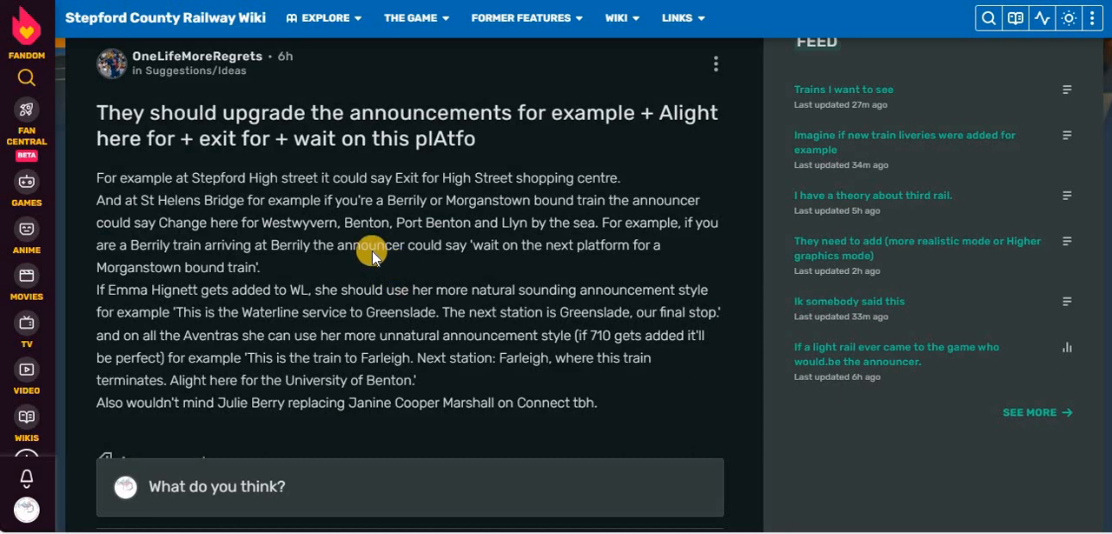
pyautogui.scroll(-3)
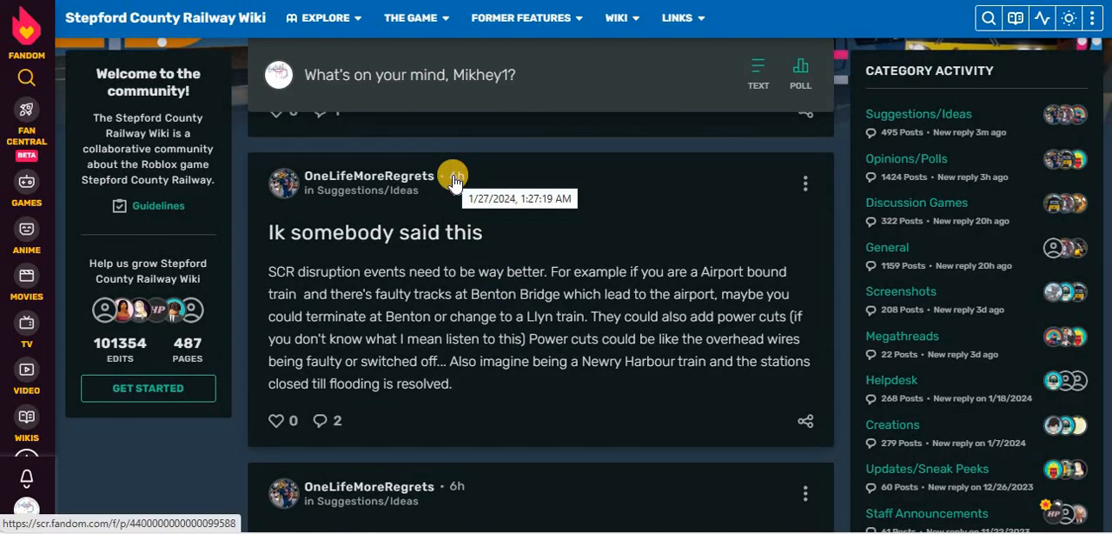
pyautogui.moveTo(323, 240)
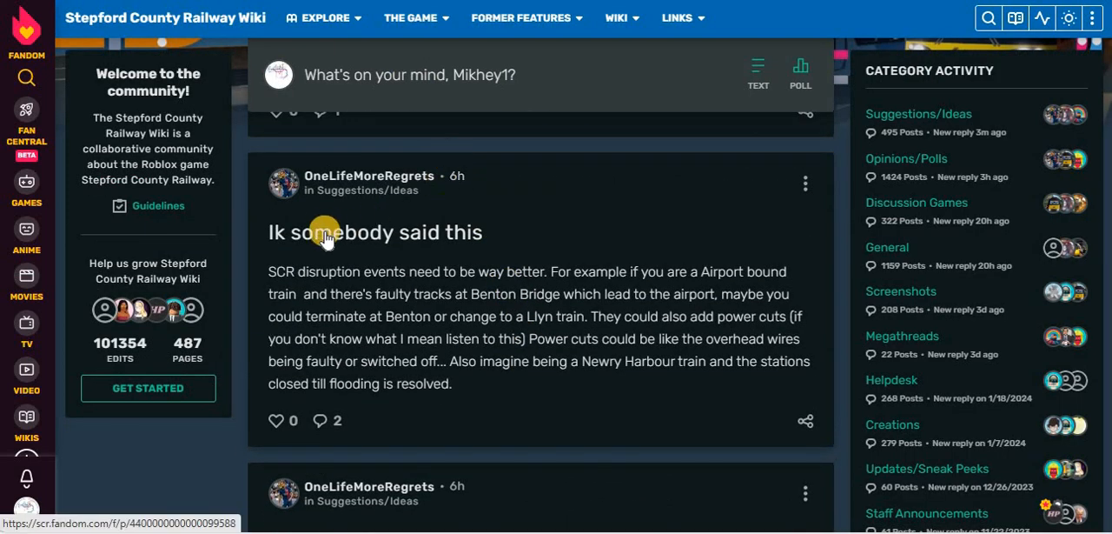
pyautogui.moveTo(417, 292)
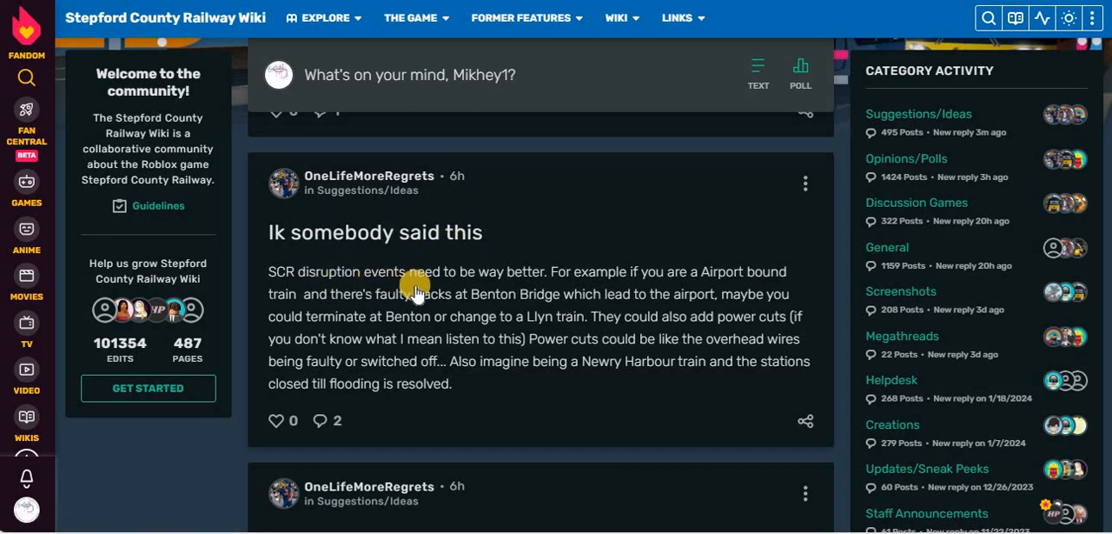
pyautogui.moveTo(657, 287)
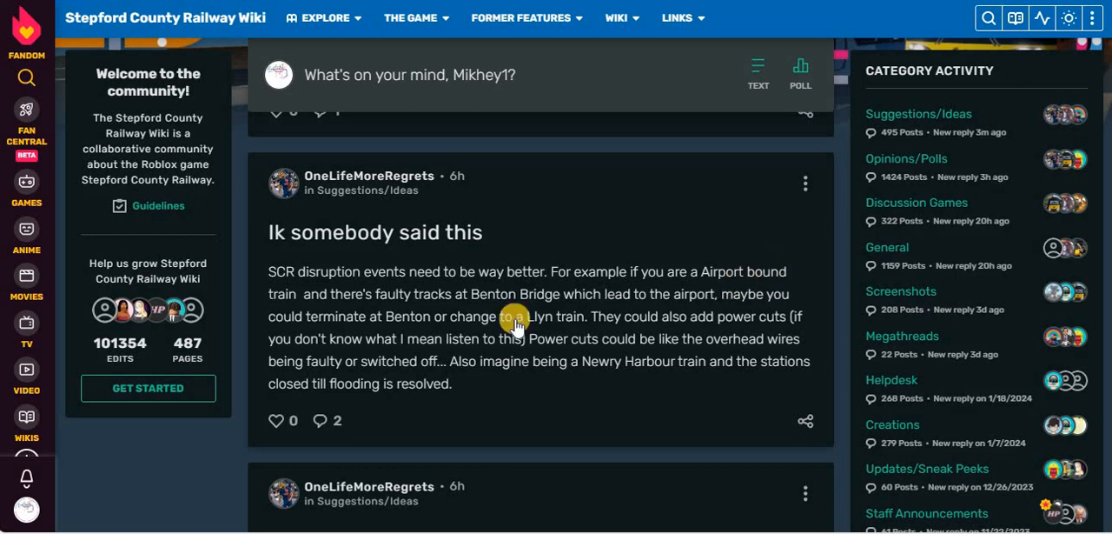
pyautogui.moveTo(531, 299)
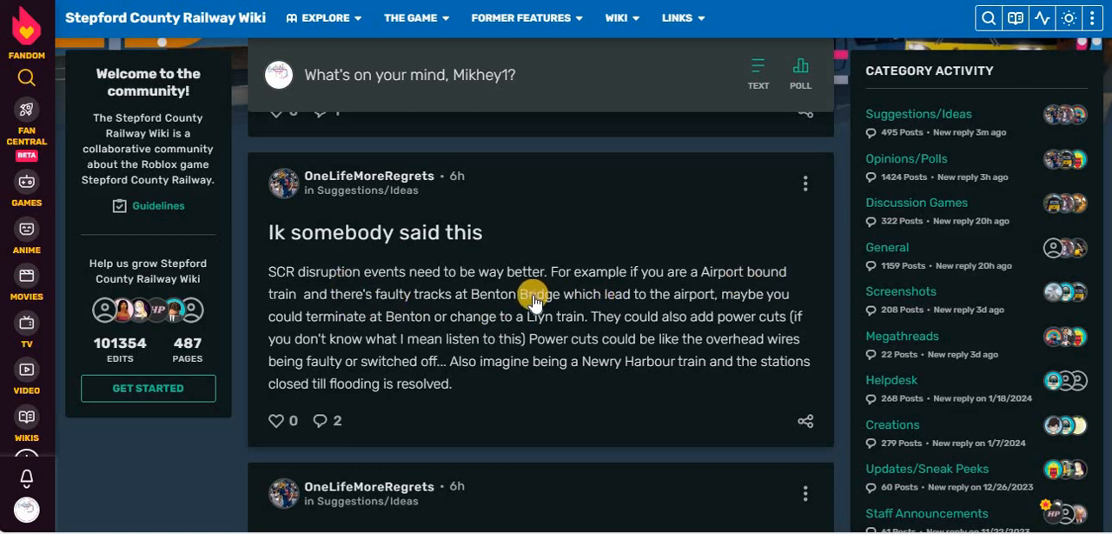
pyautogui.moveTo(285, 328)
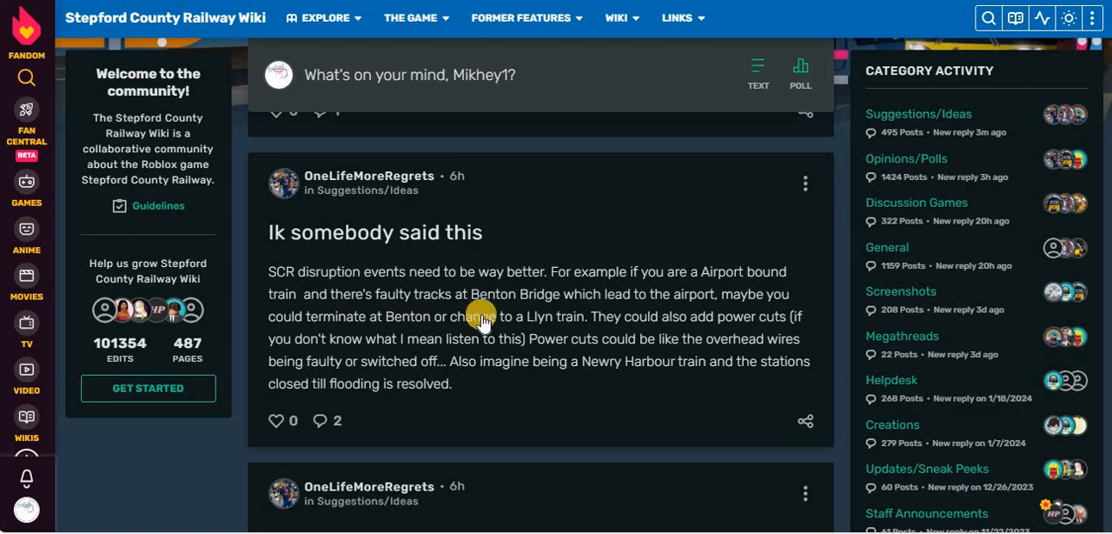
pyautogui.moveTo(572, 327)
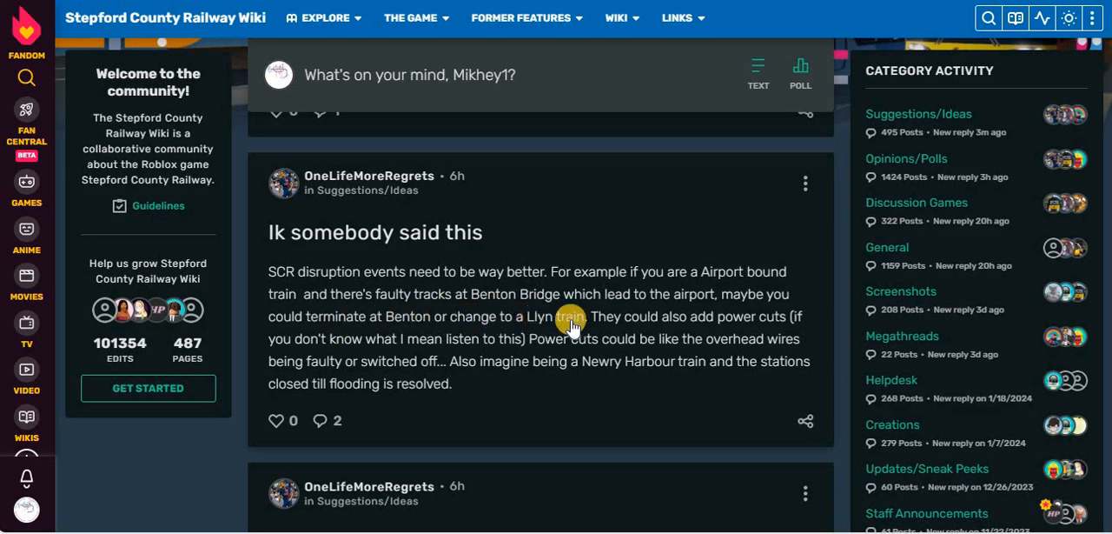
pyautogui.moveTo(734, 327)
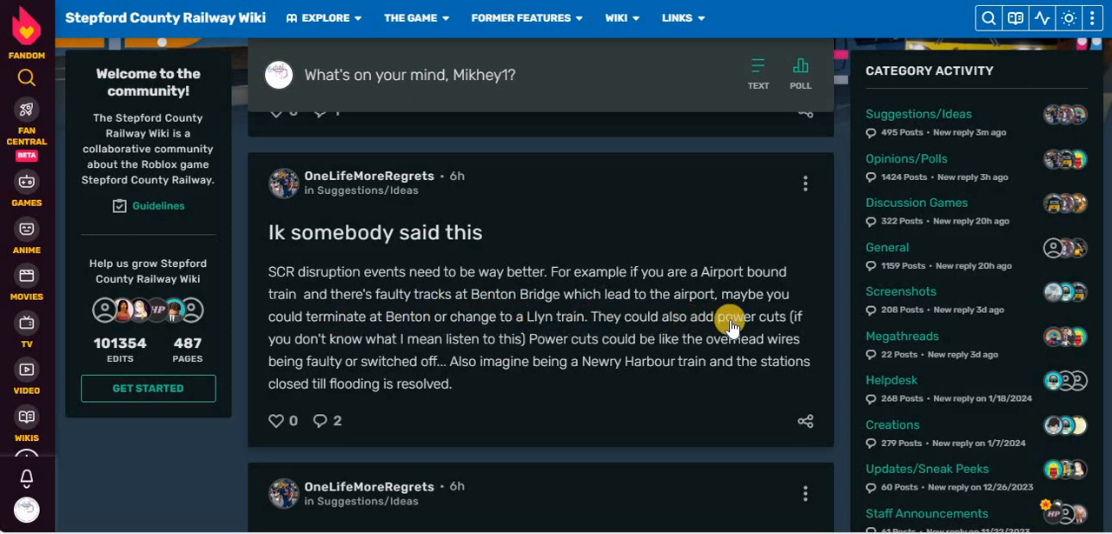
pyautogui.moveTo(455, 348)
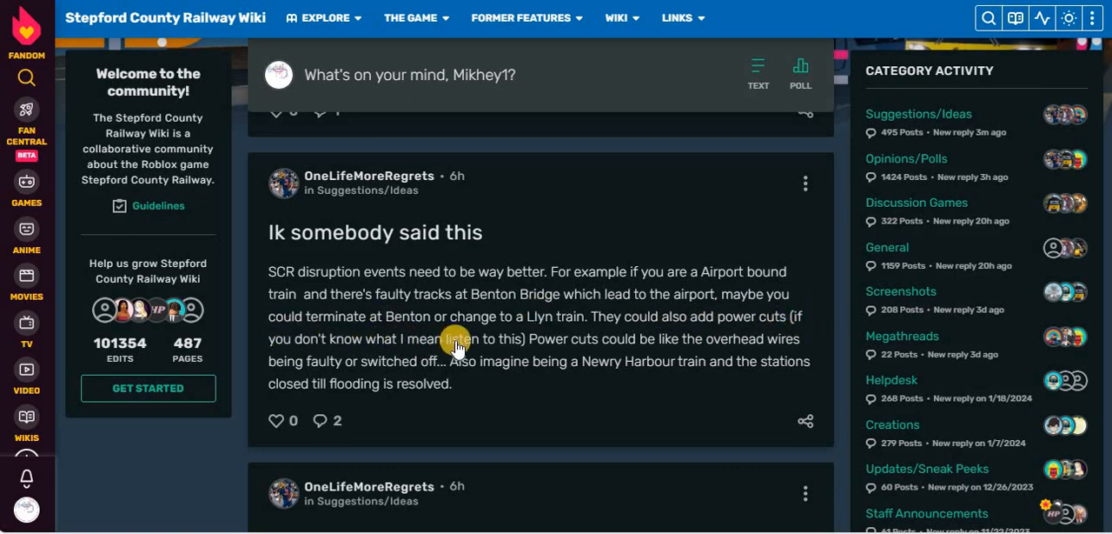
pyautogui.moveTo(680, 350)
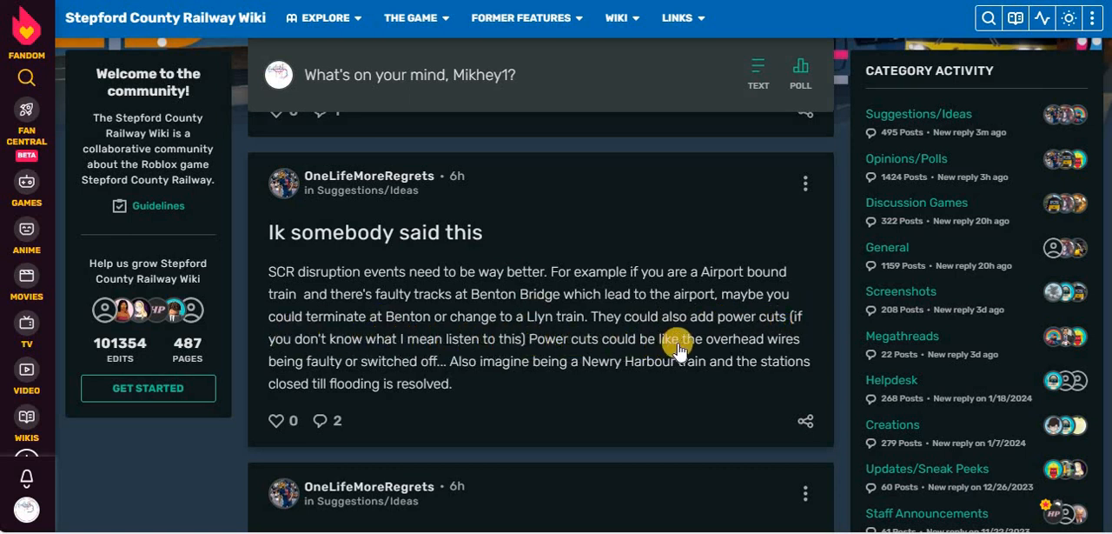
pyautogui.moveTo(314, 358)
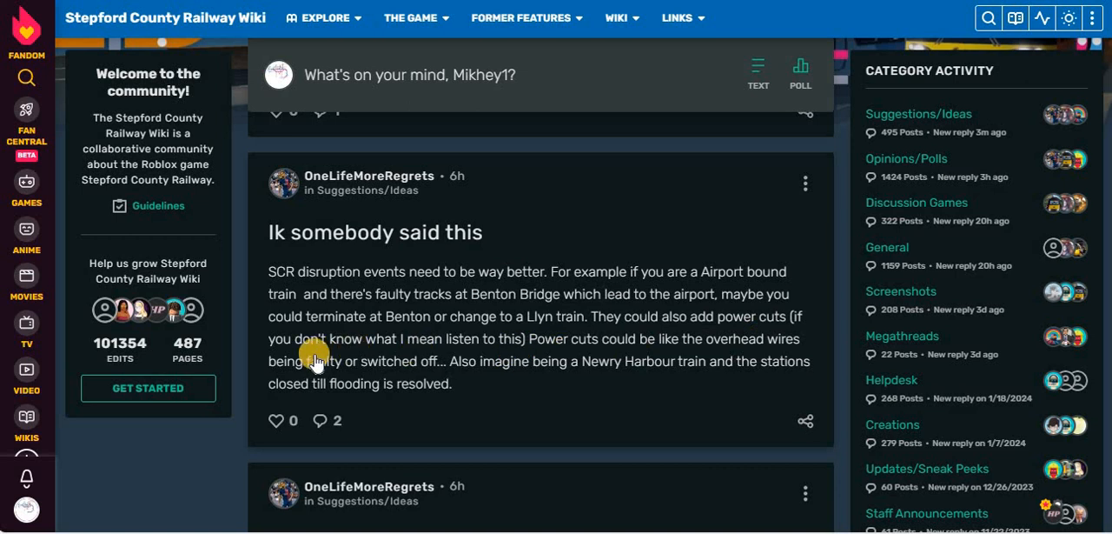
pyautogui.moveTo(756, 313)
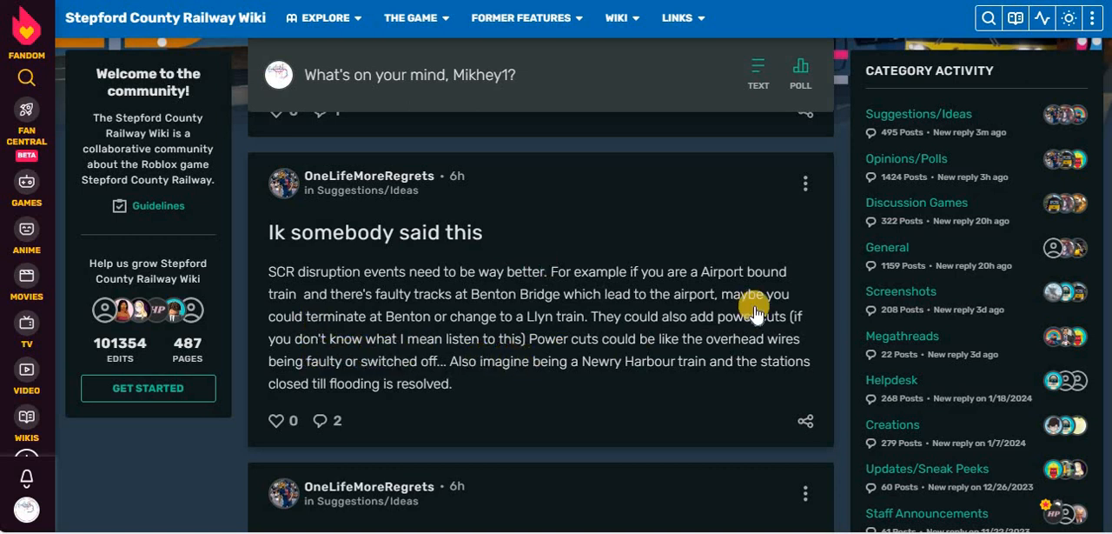
pyautogui.moveTo(391, 373)
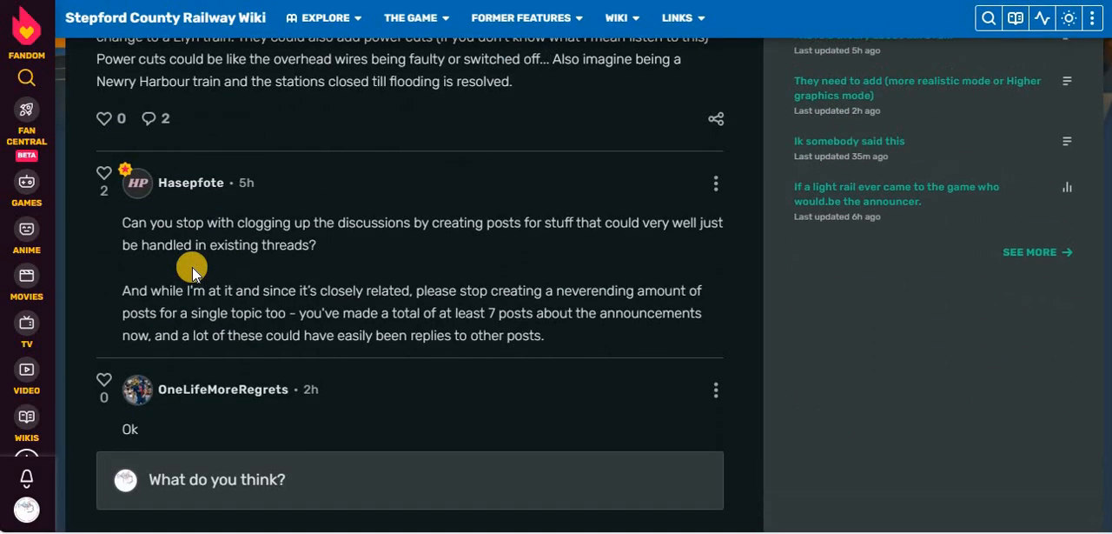
pyautogui.scroll(-3)
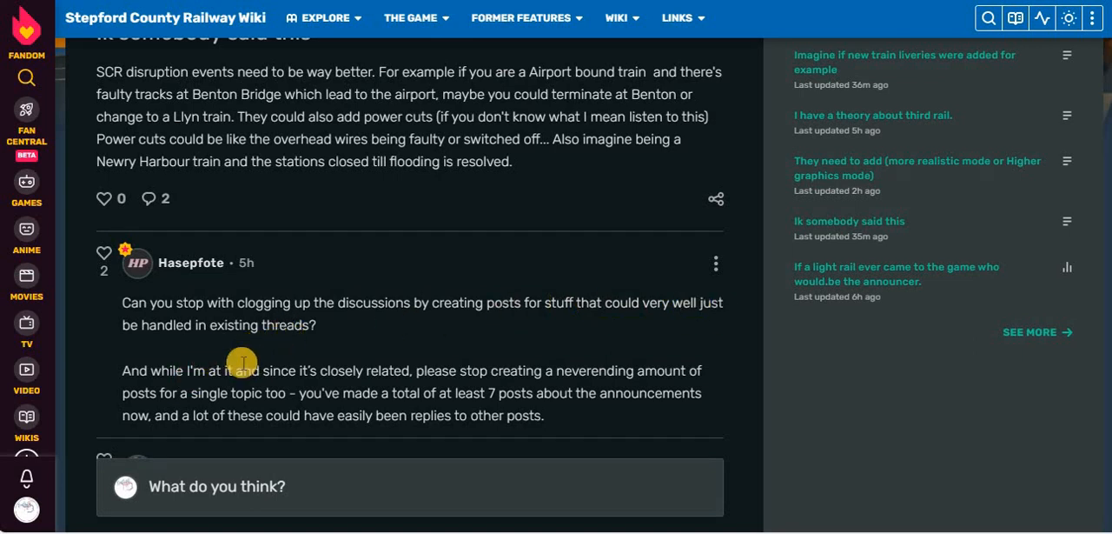
pyautogui.moveTo(410, 316)
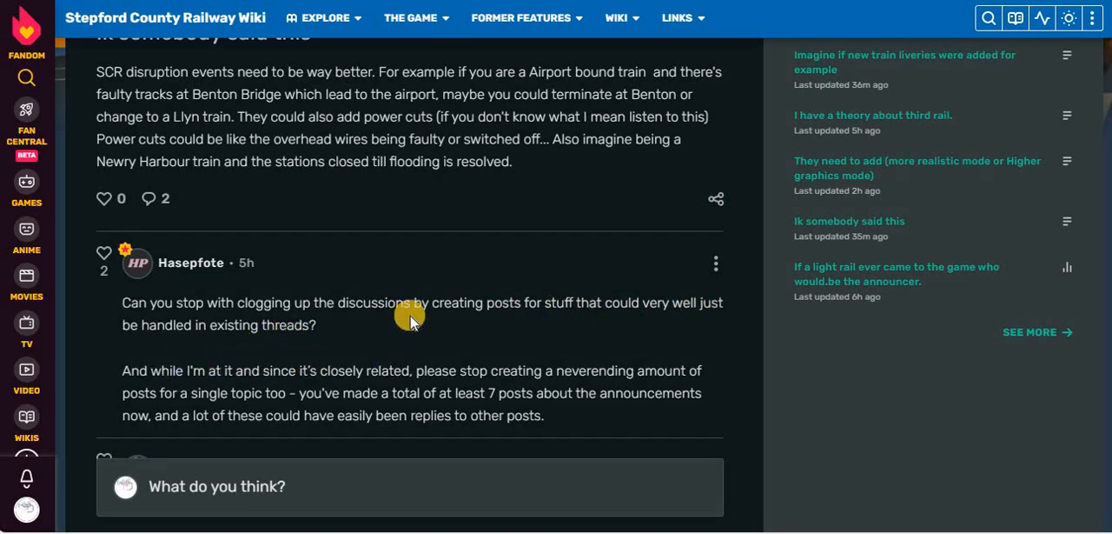
pyautogui.moveTo(476, 237)
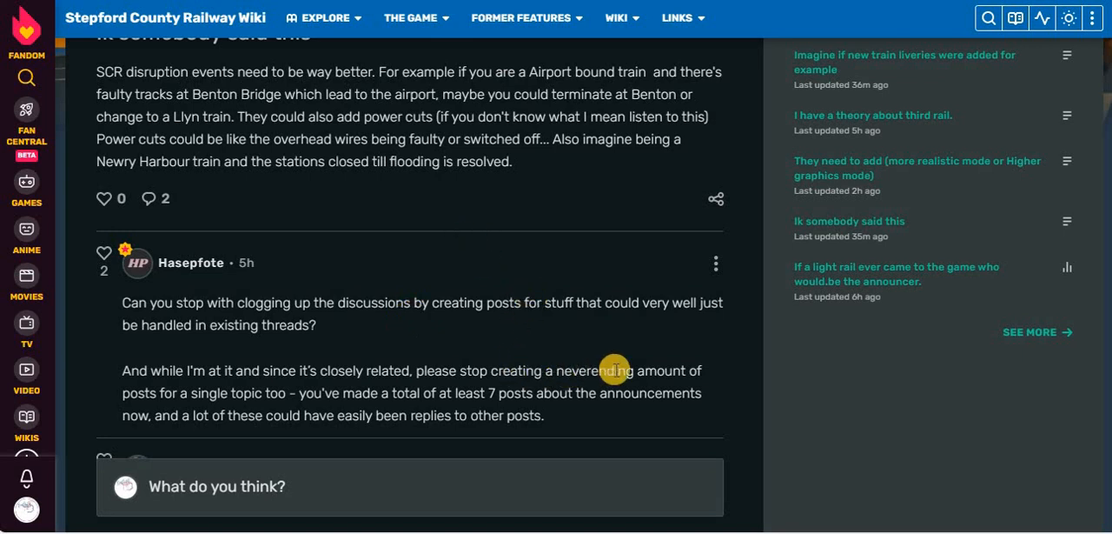
pyautogui.moveTo(244, 391)
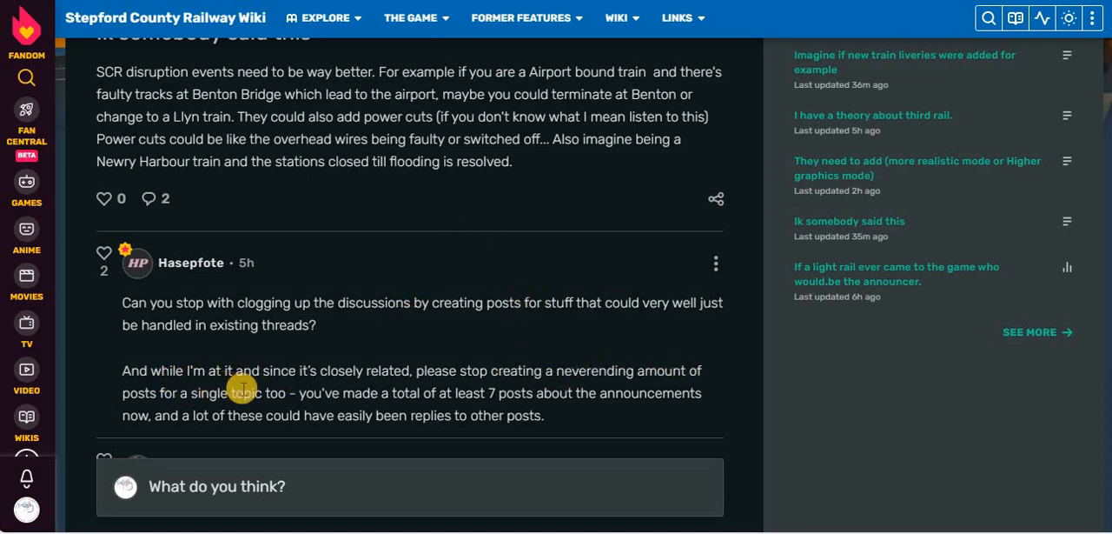
pyautogui.moveTo(415, 391)
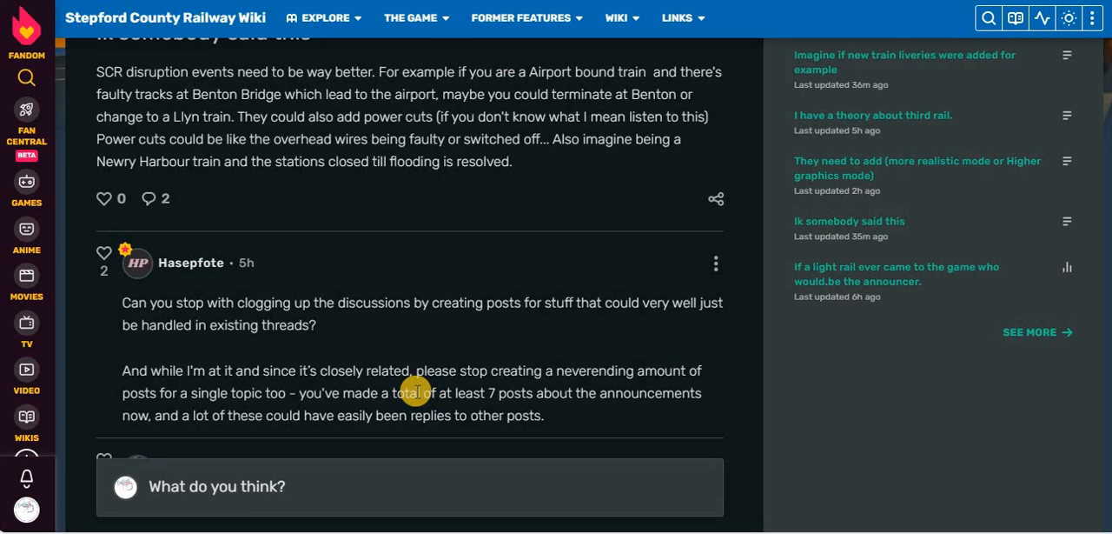
pyautogui.scroll(-3)
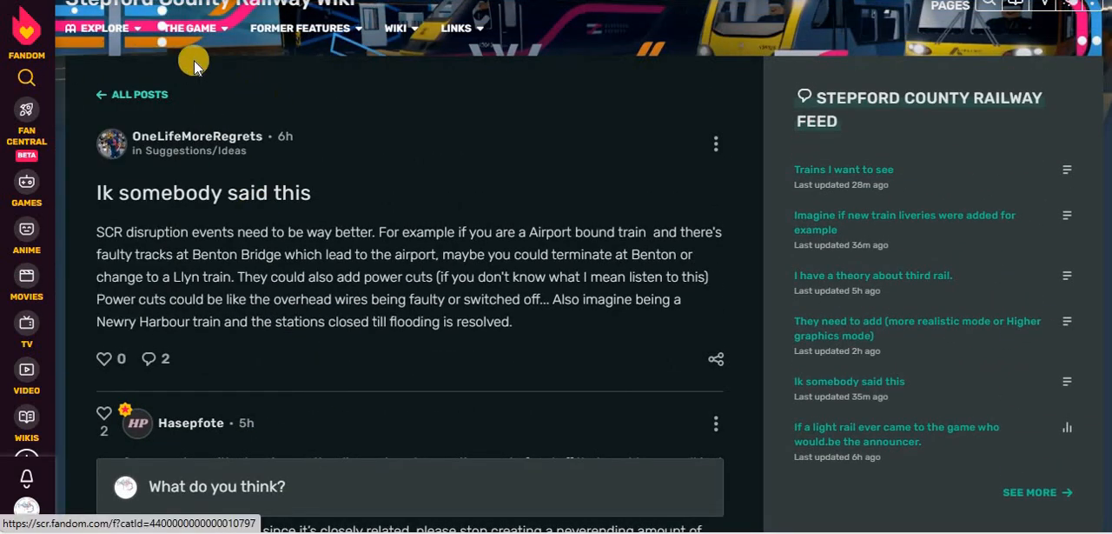
pyautogui.scroll(-3)
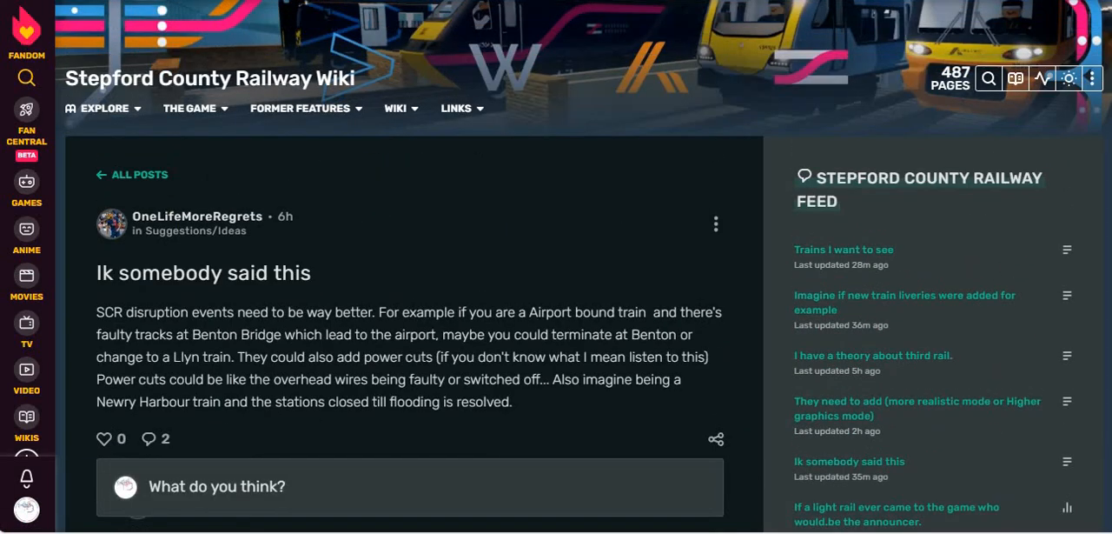
pyautogui.scroll(3)
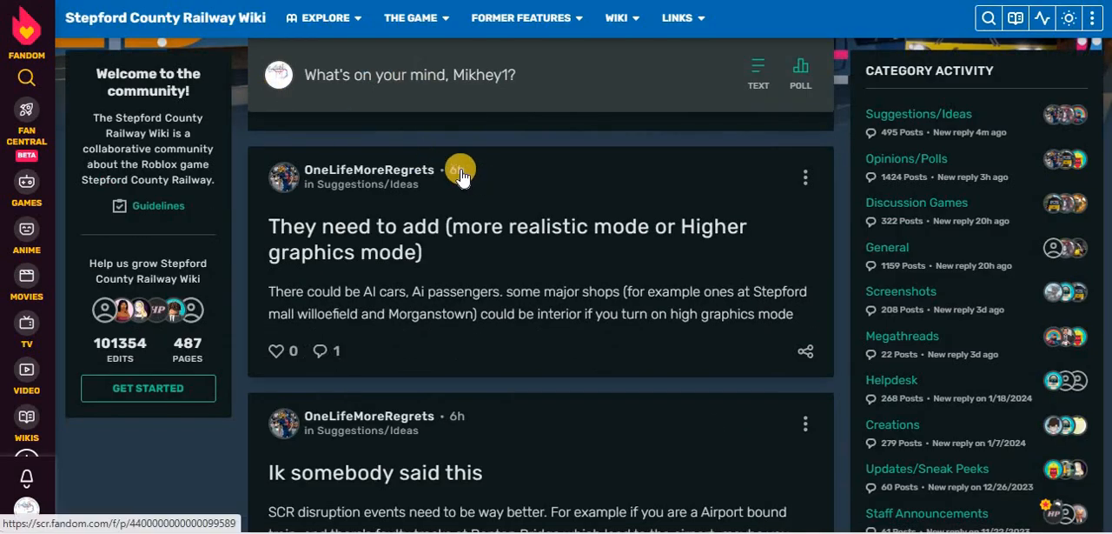
pyautogui.moveTo(501, 235)
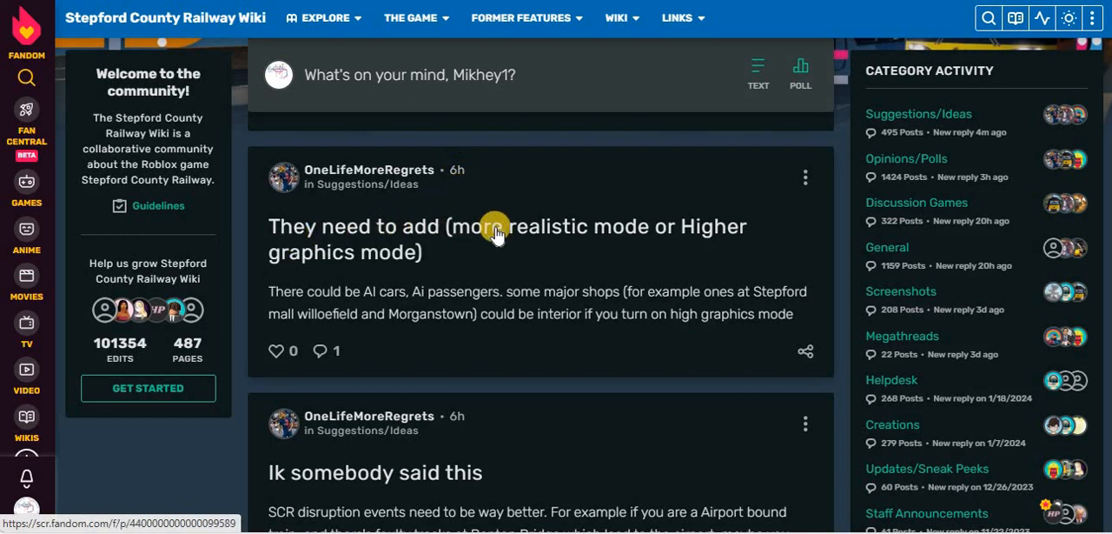
pyautogui.moveTo(681, 236)
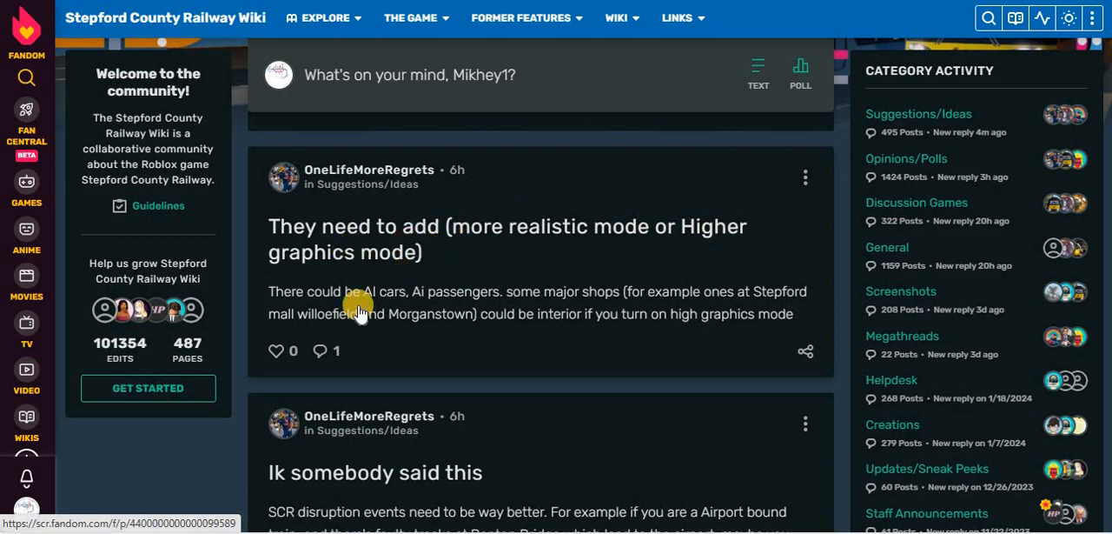
pyautogui.moveTo(542, 299)
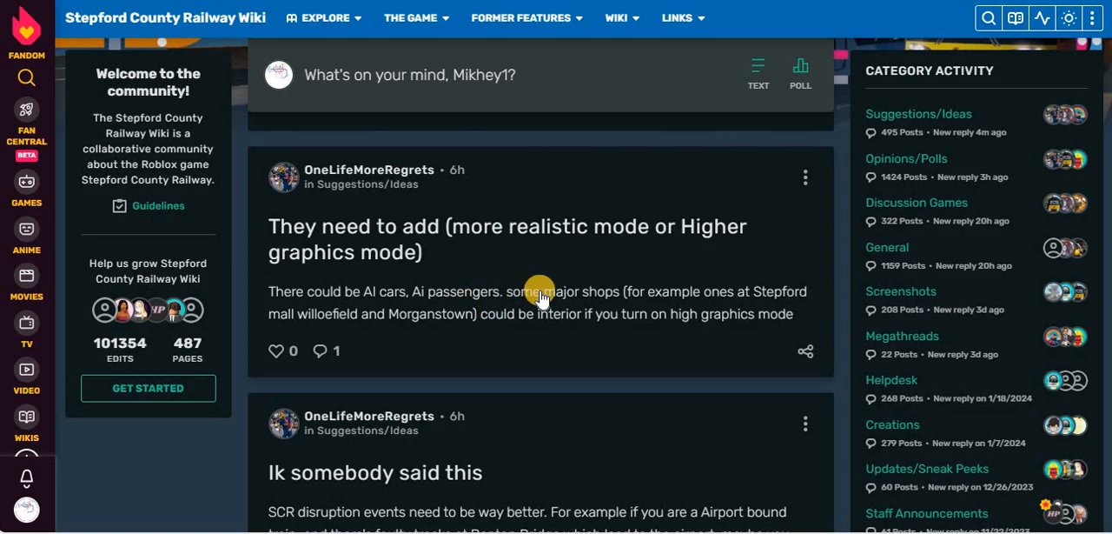
pyautogui.moveTo(711, 310)
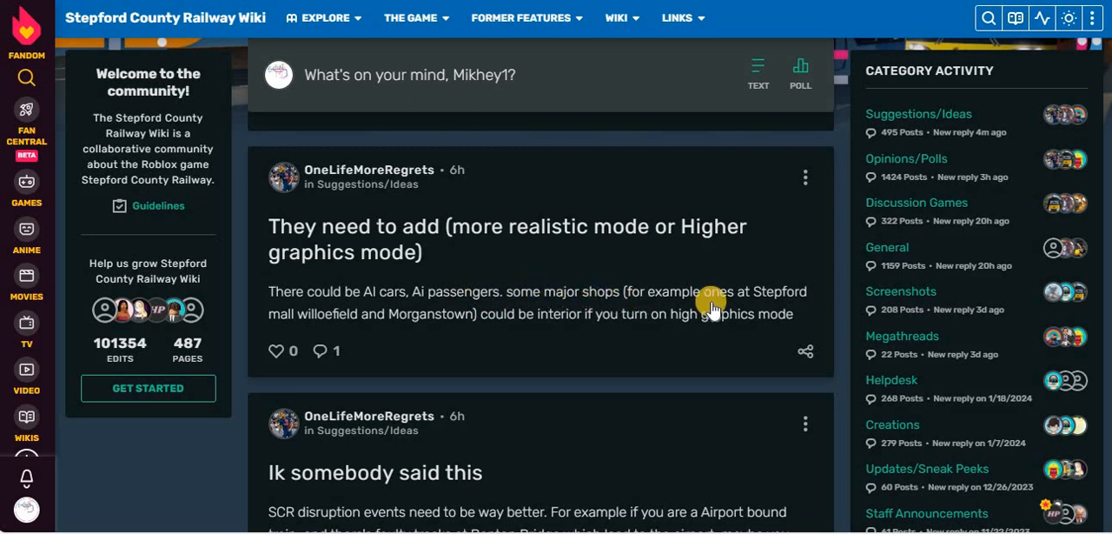
pyautogui.moveTo(365, 317)
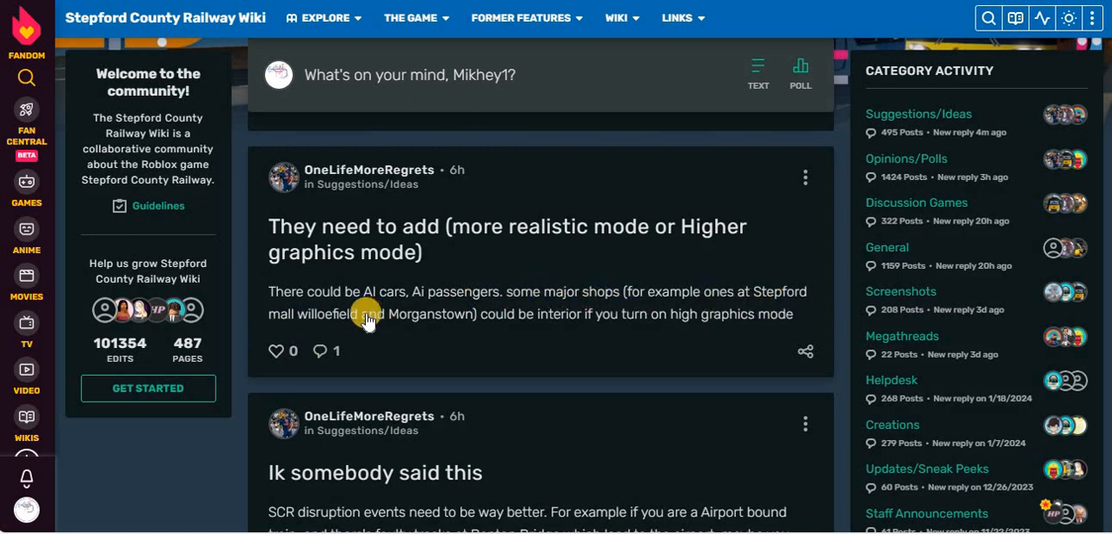
pyautogui.moveTo(435, 328)
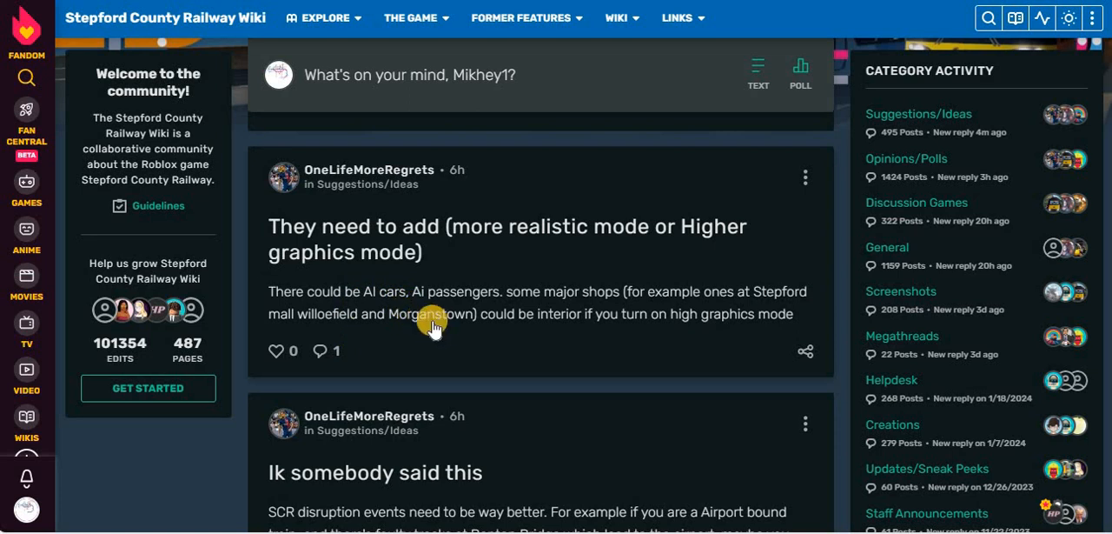
pyautogui.moveTo(681, 305)
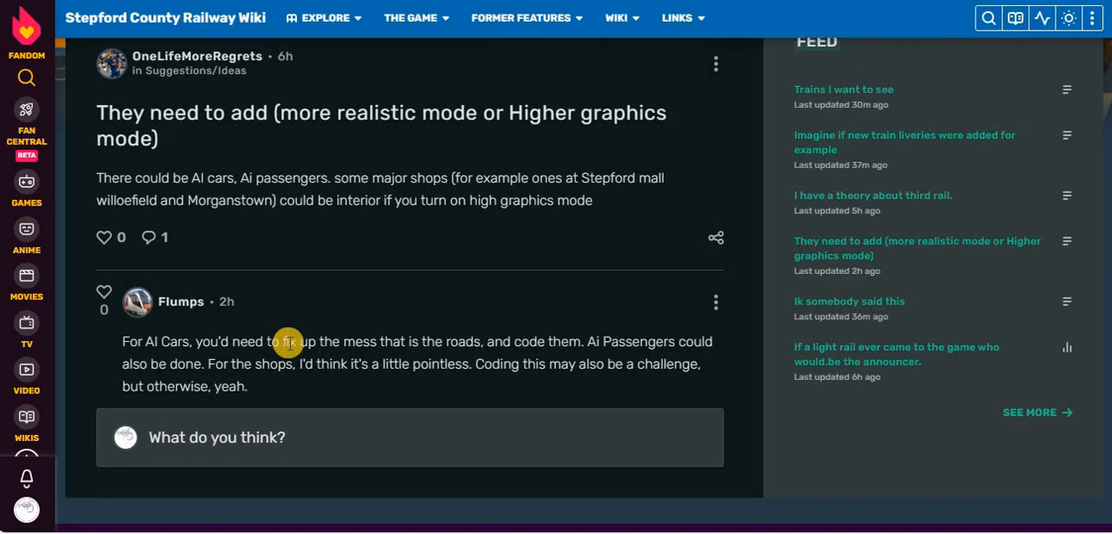
pyautogui.moveTo(695, 344)
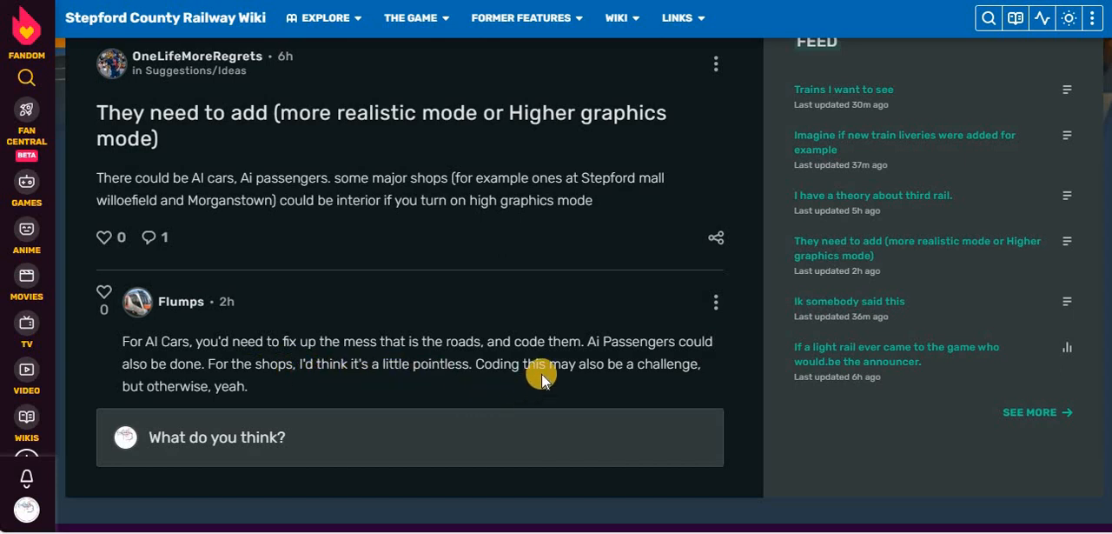
pyautogui.moveTo(391, 391)
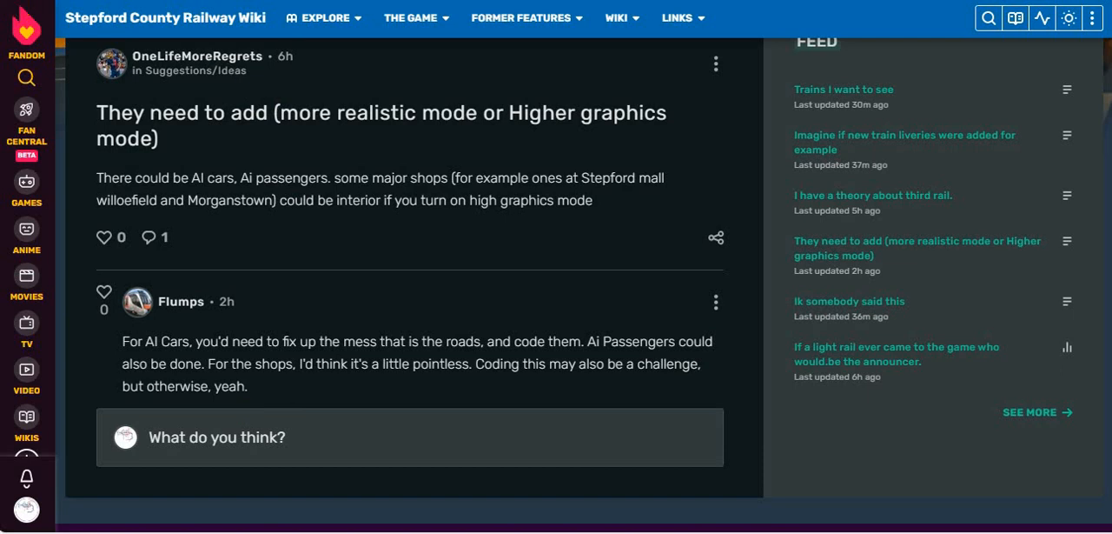
# Scroll up to the third rail theory post's opening text about the class 465 and 444
pyautogui.scroll(3)
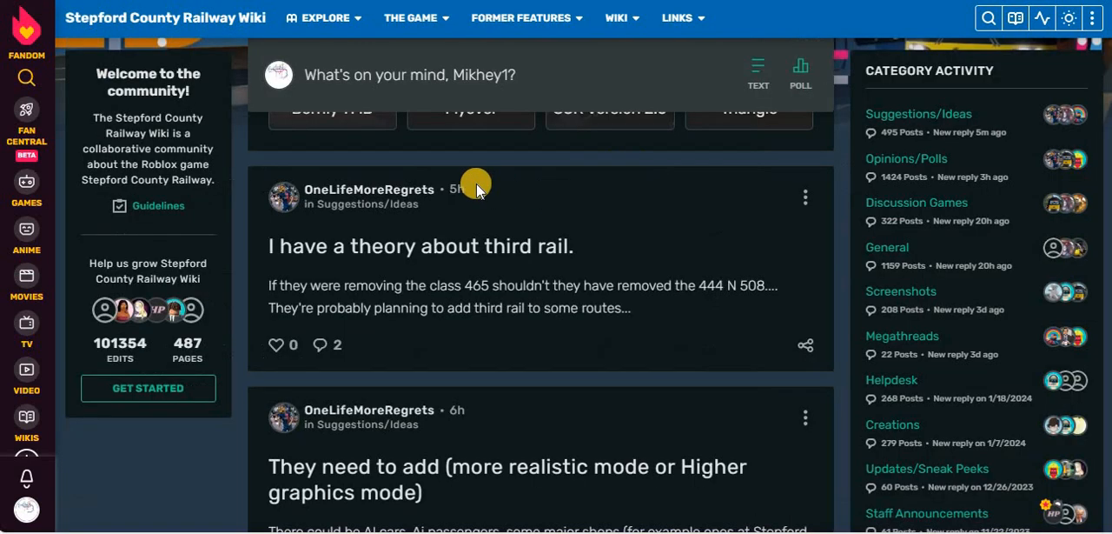
pyautogui.moveTo(455, 188)
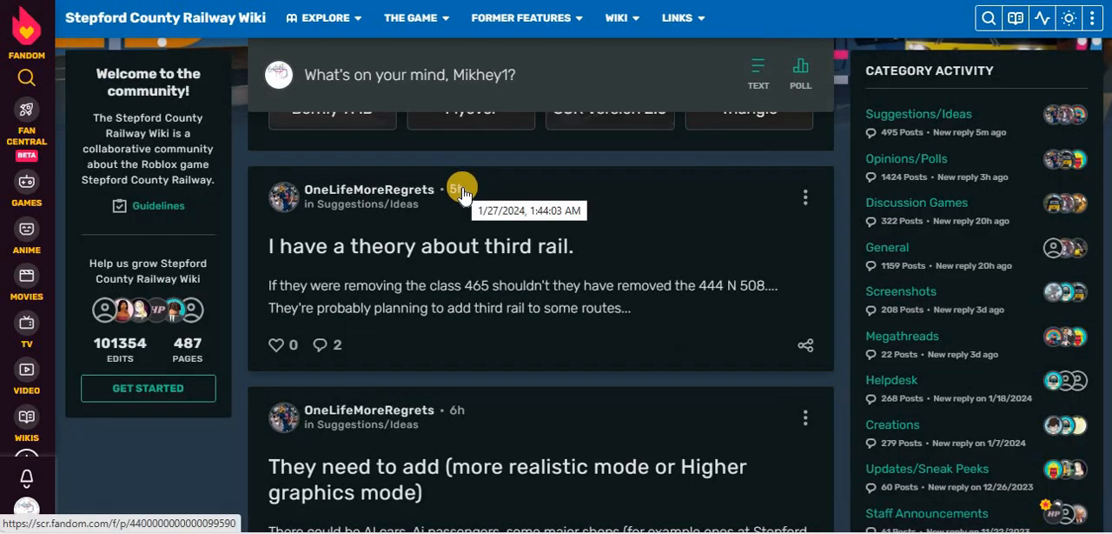
pyautogui.moveTo(443, 253)
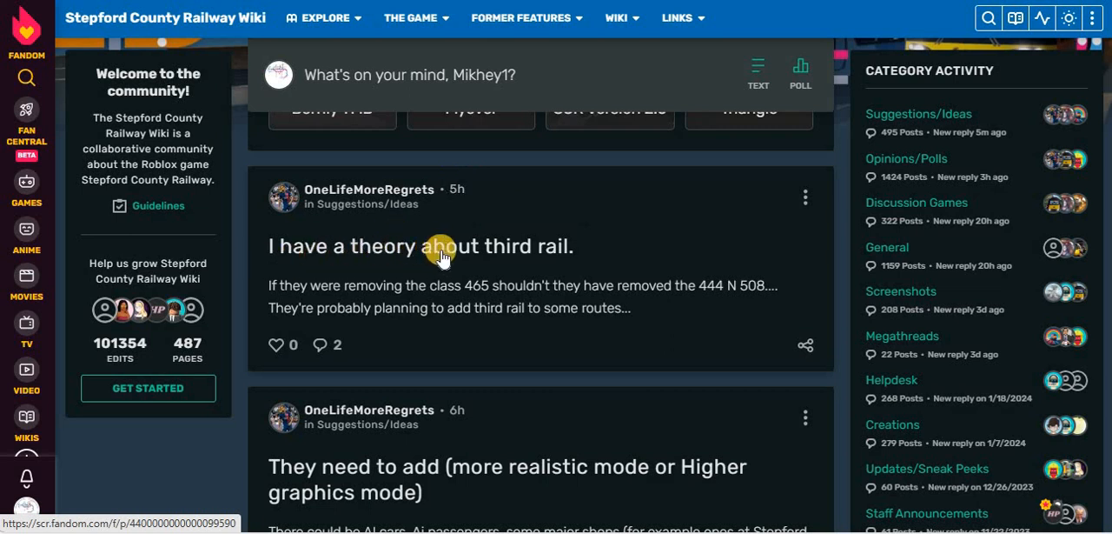
pyautogui.moveTo(518, 261)
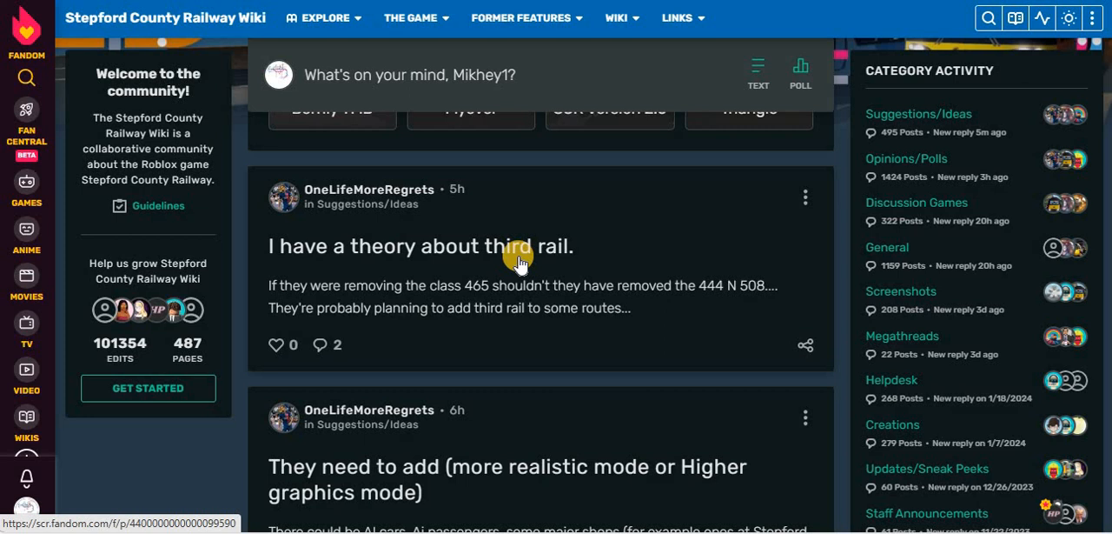
pyautogui.moveTo(532, 250)
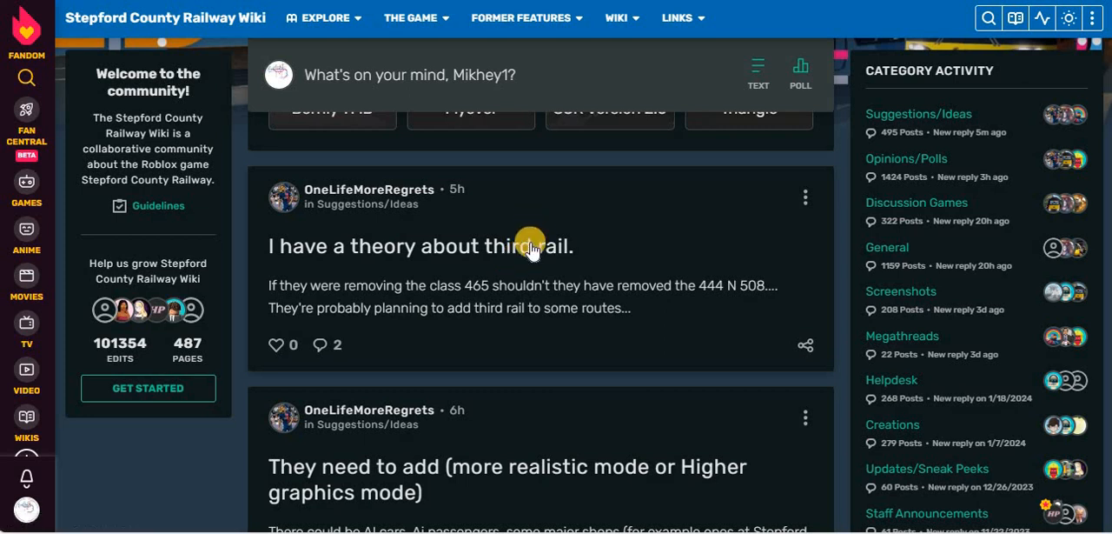
pyautogui.moveTo(365, 296)
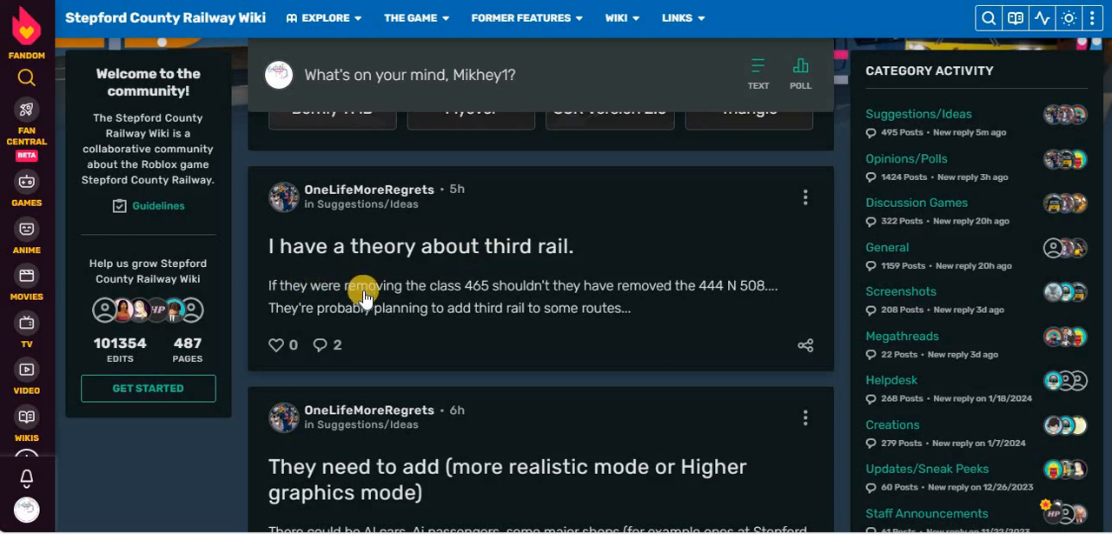
pyautogui.moveTo(633, 285)
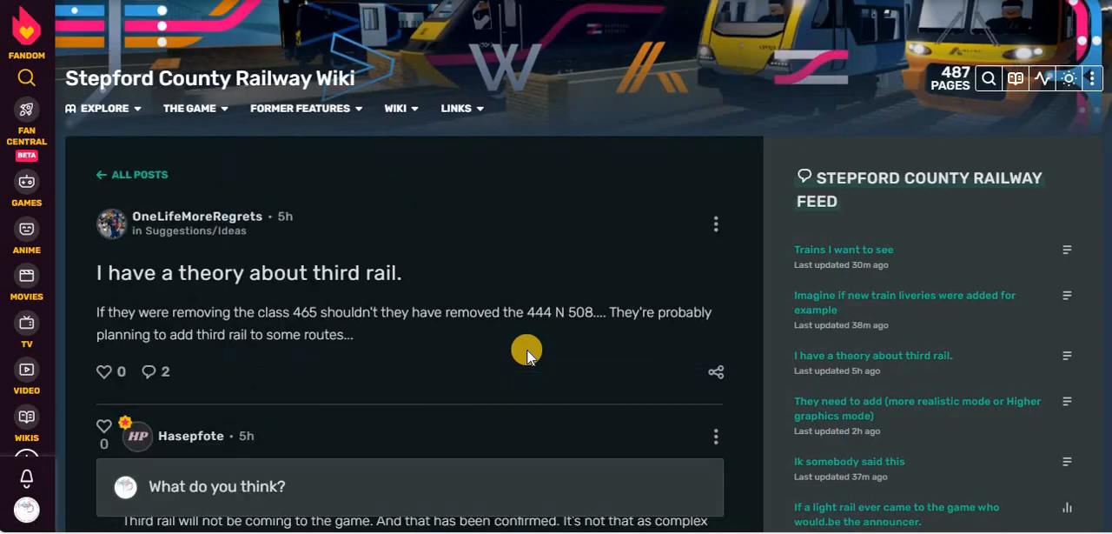
pyautogui.moveTo(542, 264)
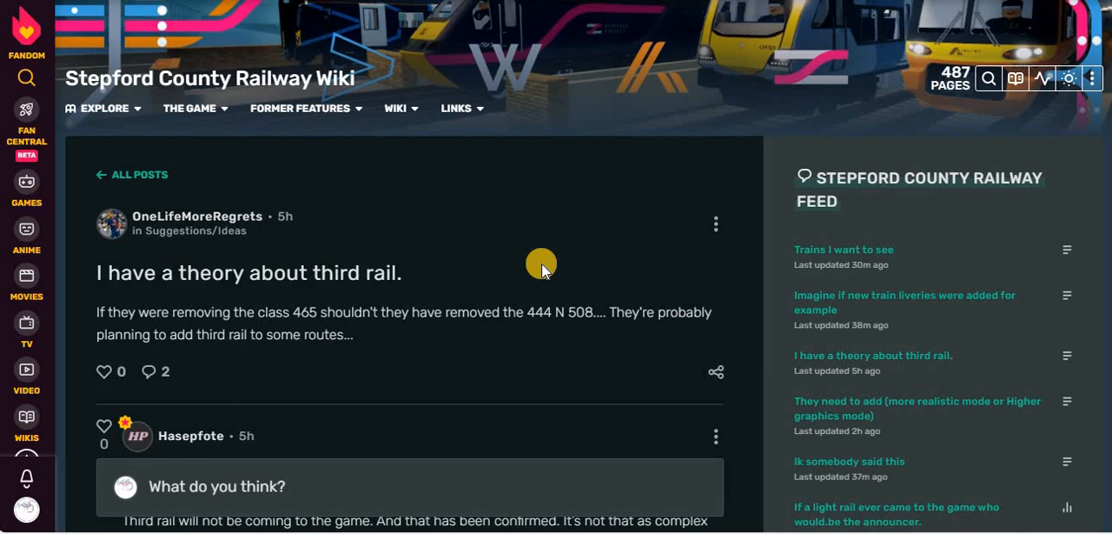
# Read down through the third rail theory post's replies to the end
pyautogui.scroll(-3)
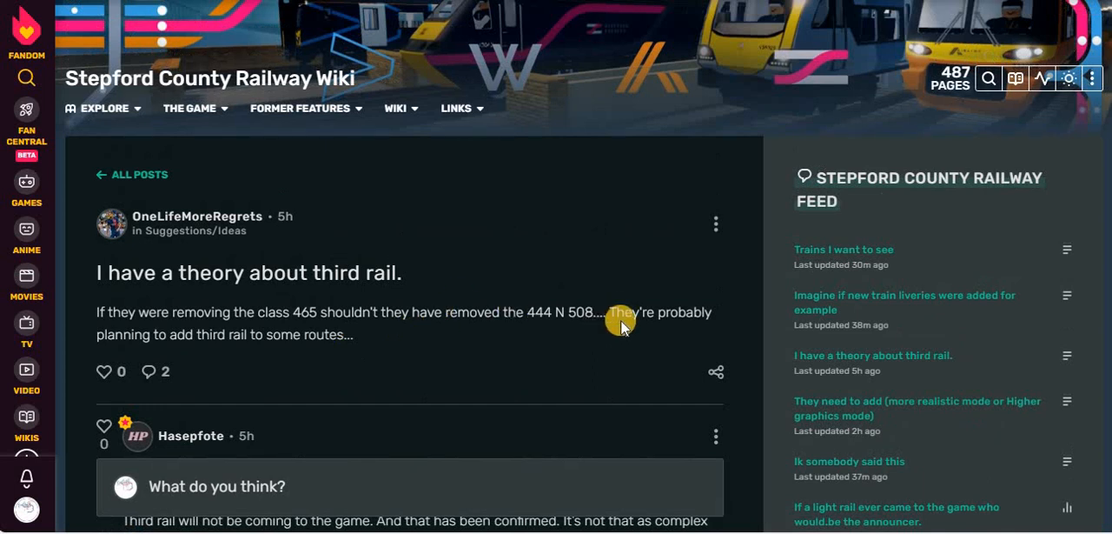
pyautogui.moveTo(553, 329)
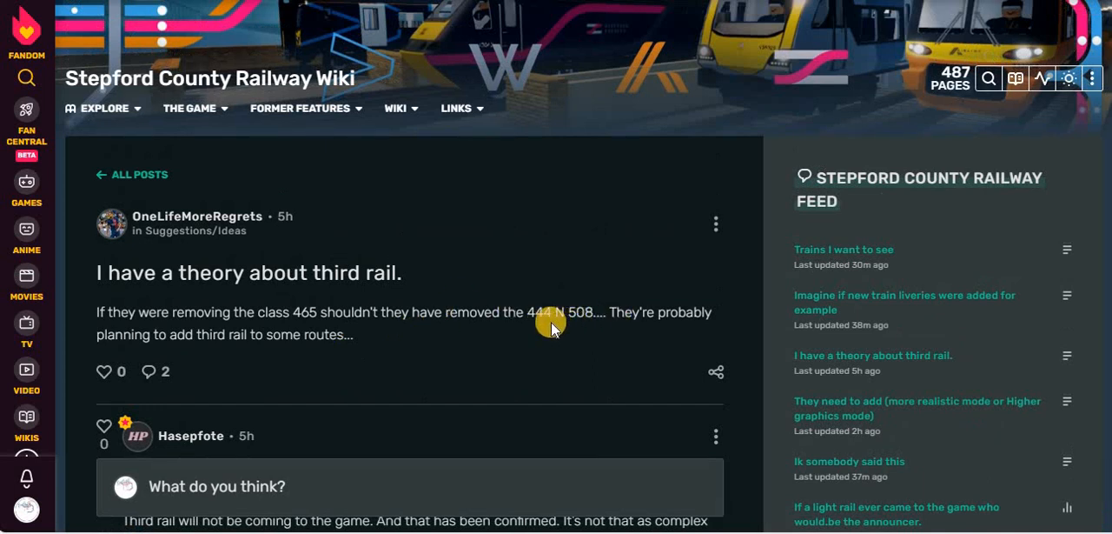
pyautogui.scroll(-3)
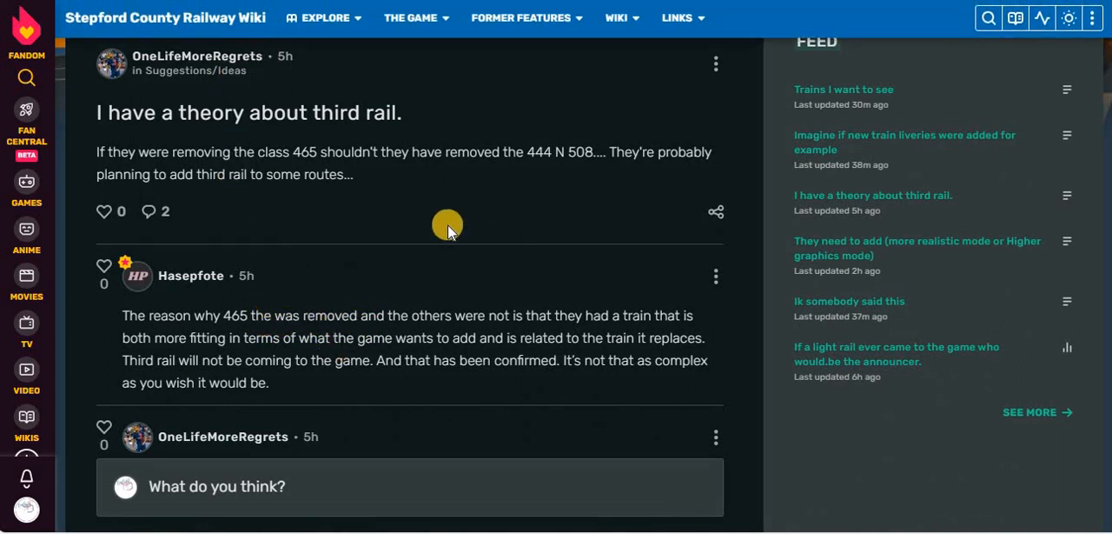
pyautogui.moveTo(542, 310)
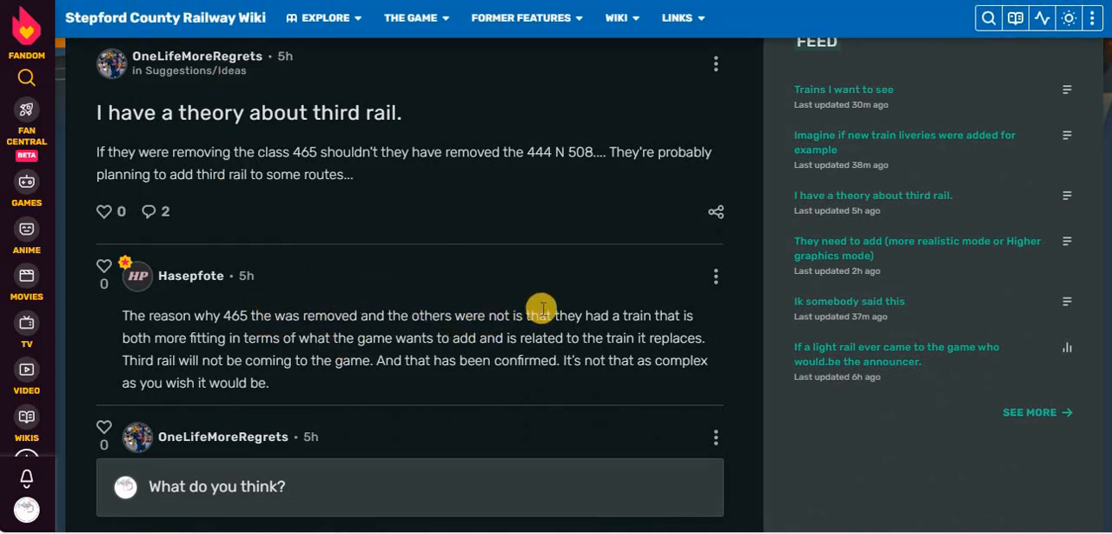
pyautogui.moveTo(271, 334)
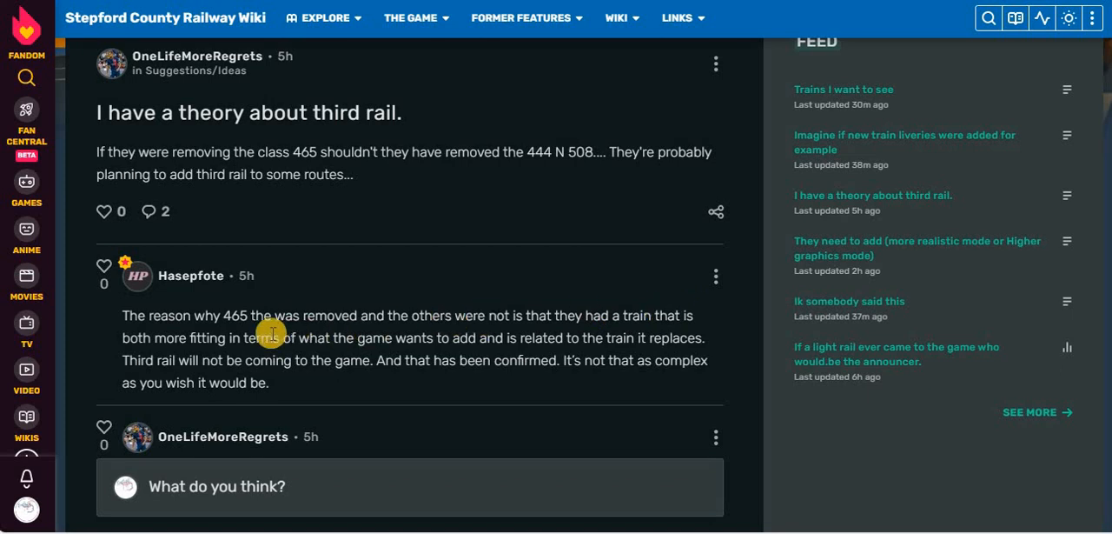
pyautogui.moveTo(485, 334)
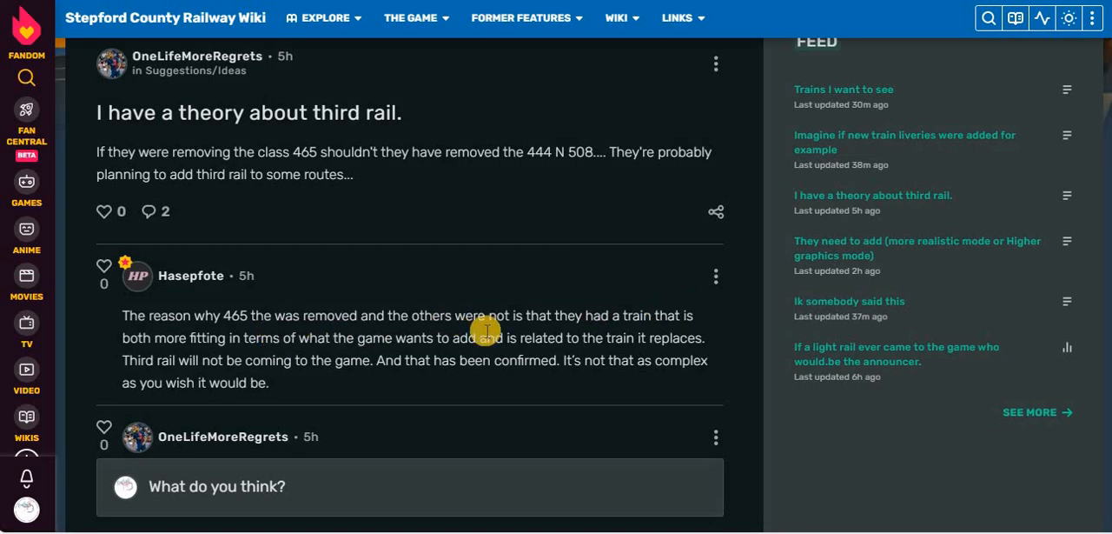
pyautogui.moveTo(181, 365)
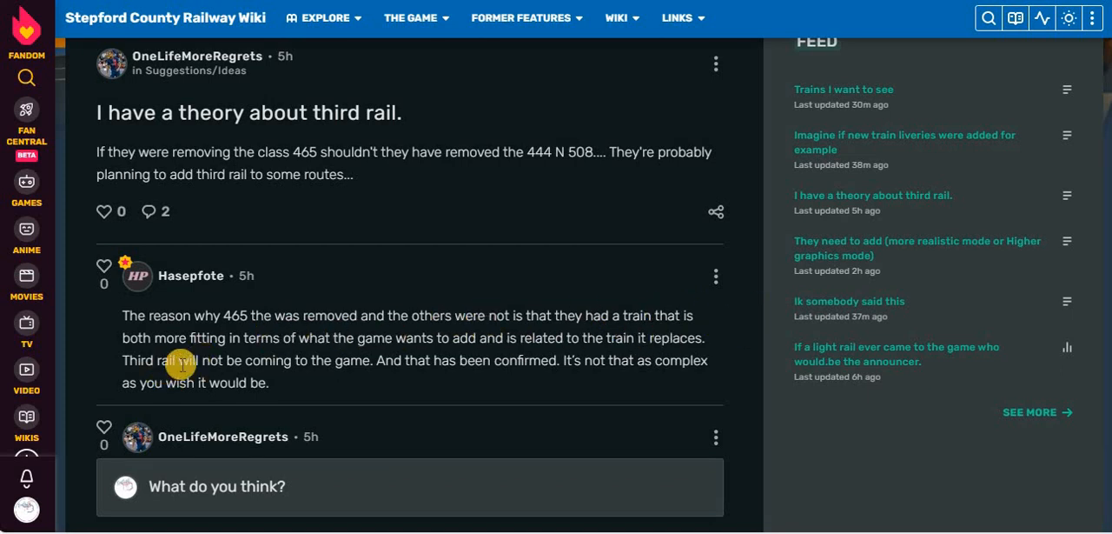
pyautogui.moveTo(407, 365)
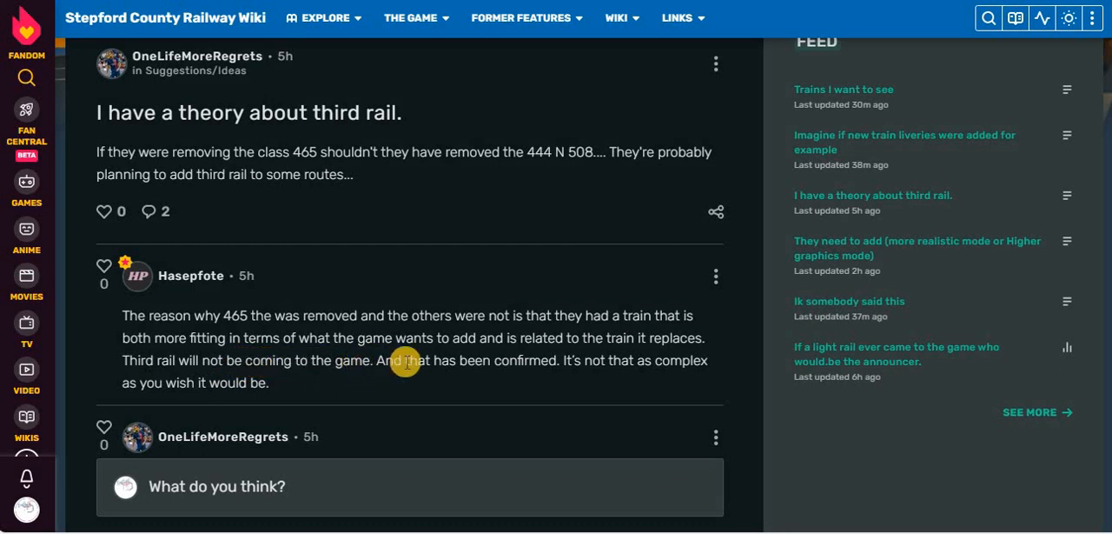
pyautogui.moveTo(518, 364)
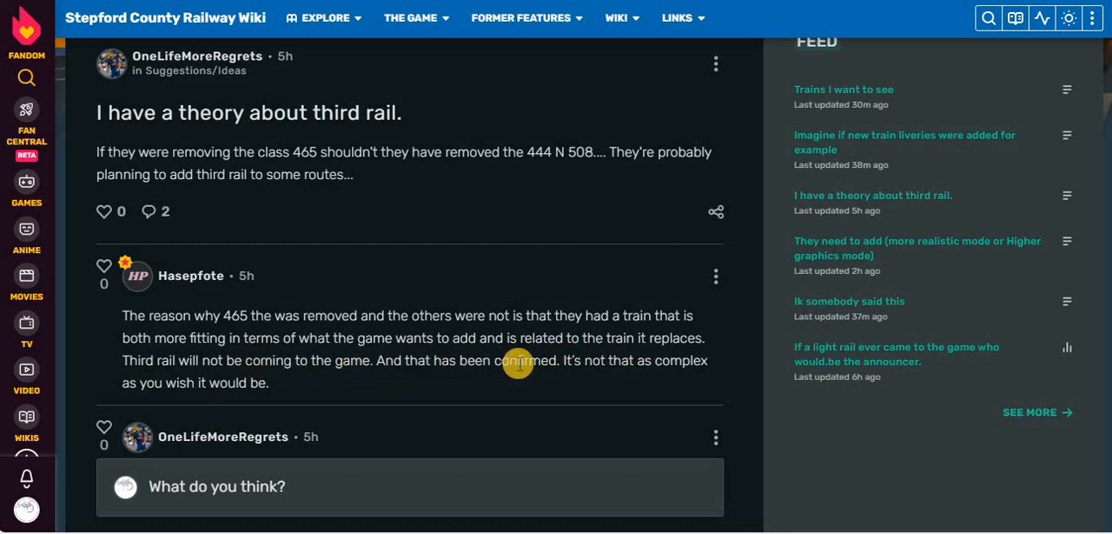
pyautogui.scroll(-3)
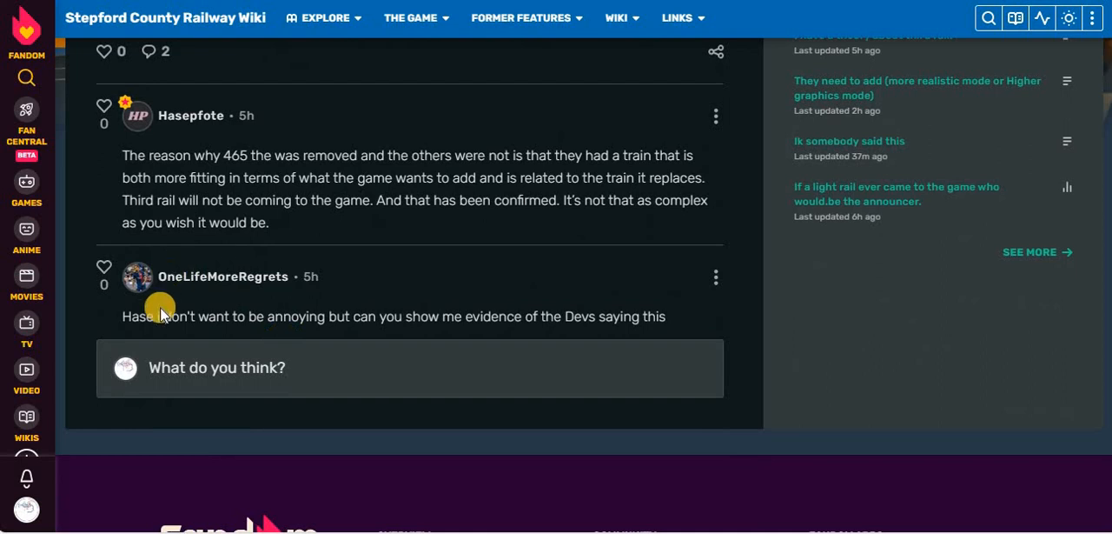
pyautogui.moveTo(382, 285)
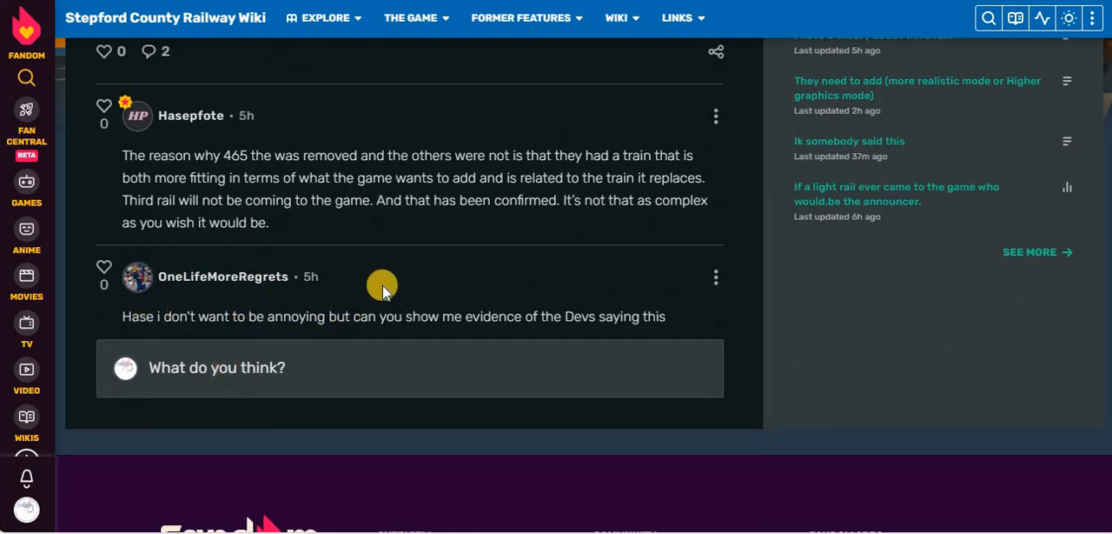
pyautogui.moveTo(514, 292)
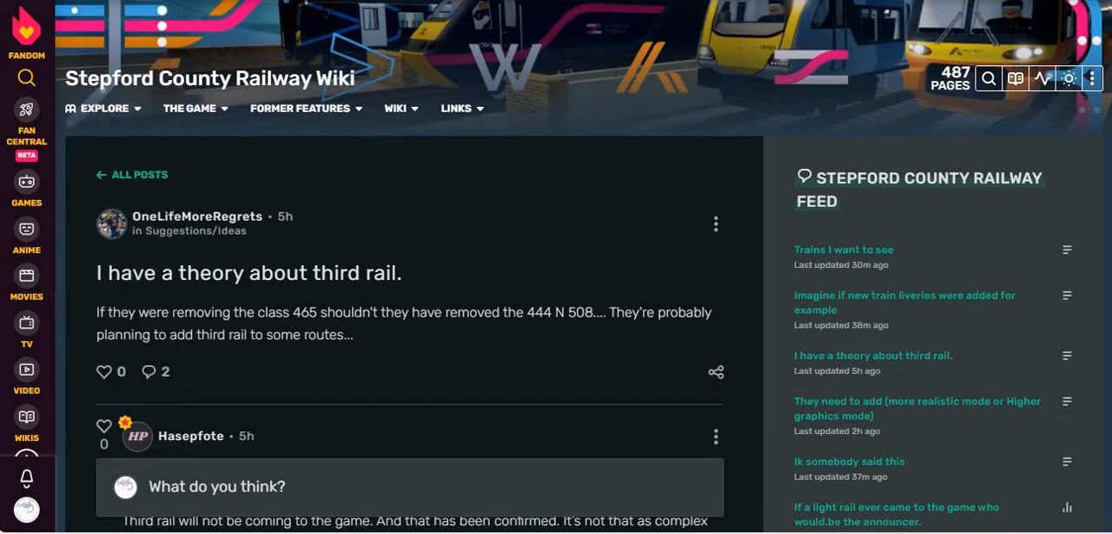
pyautogui.scroll(-3)
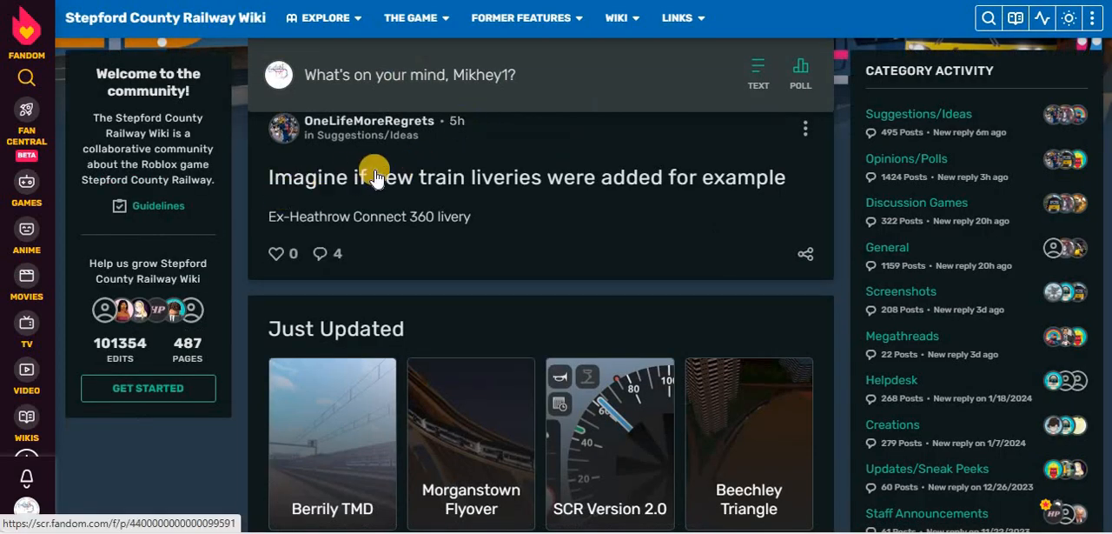
pyautogui.moveTo(522, 195)
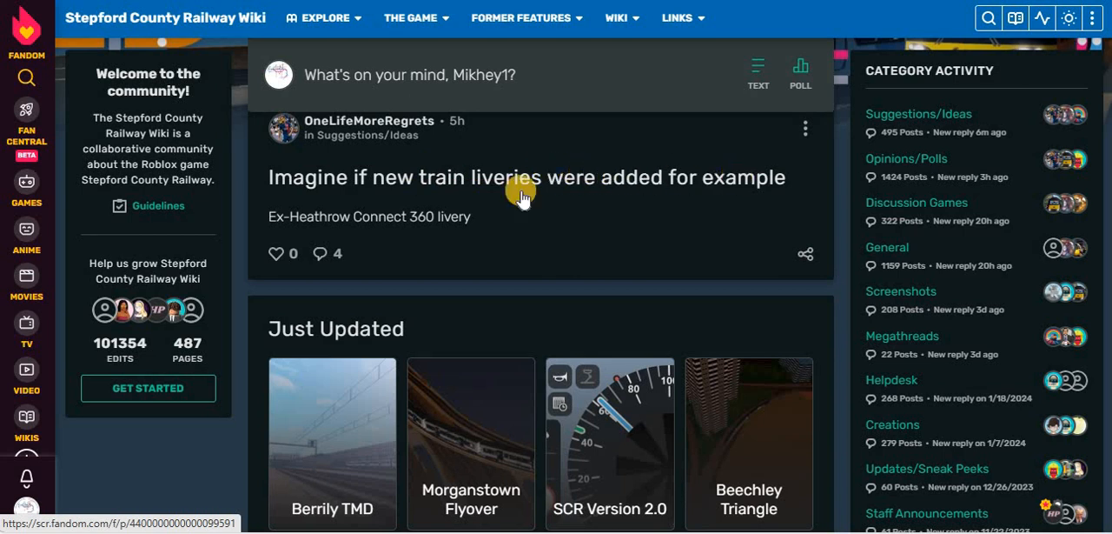
pyautogui.moveTo(459, 186)
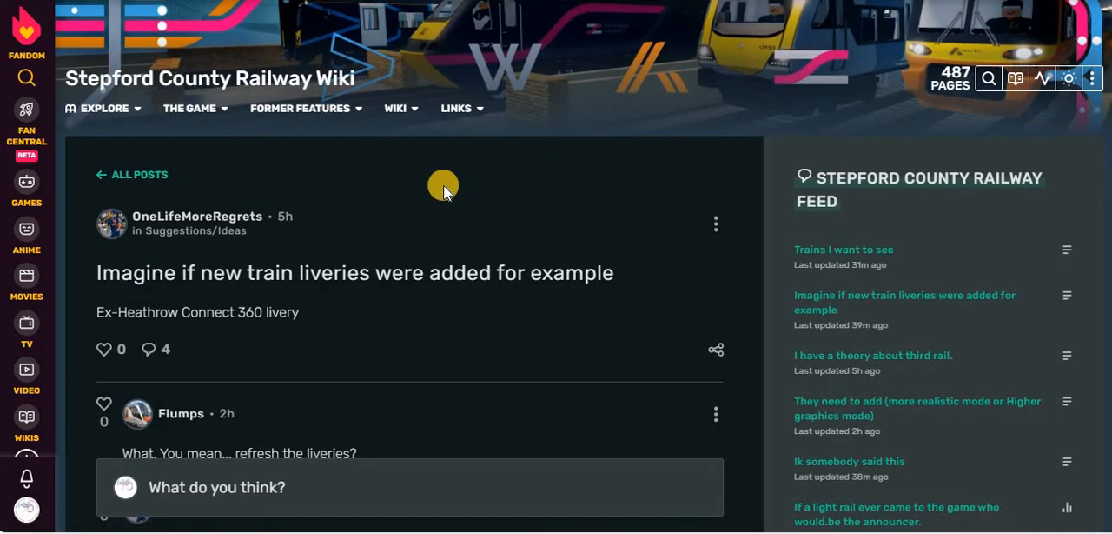
# Read the train liveries post's four replies down to the reply box
pyautogui.scroll(-3)
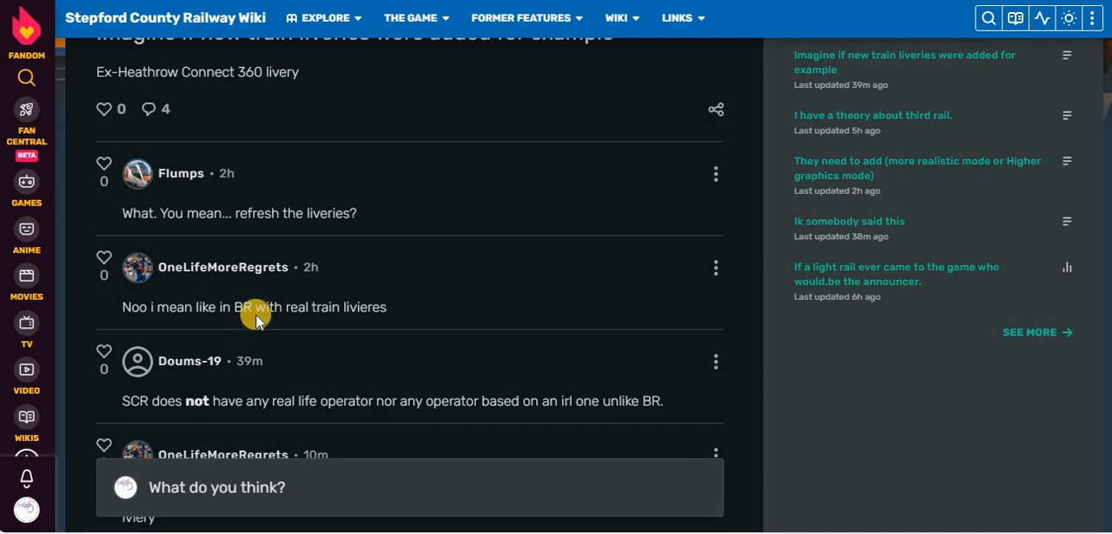
pyautogui.scroll(-3)
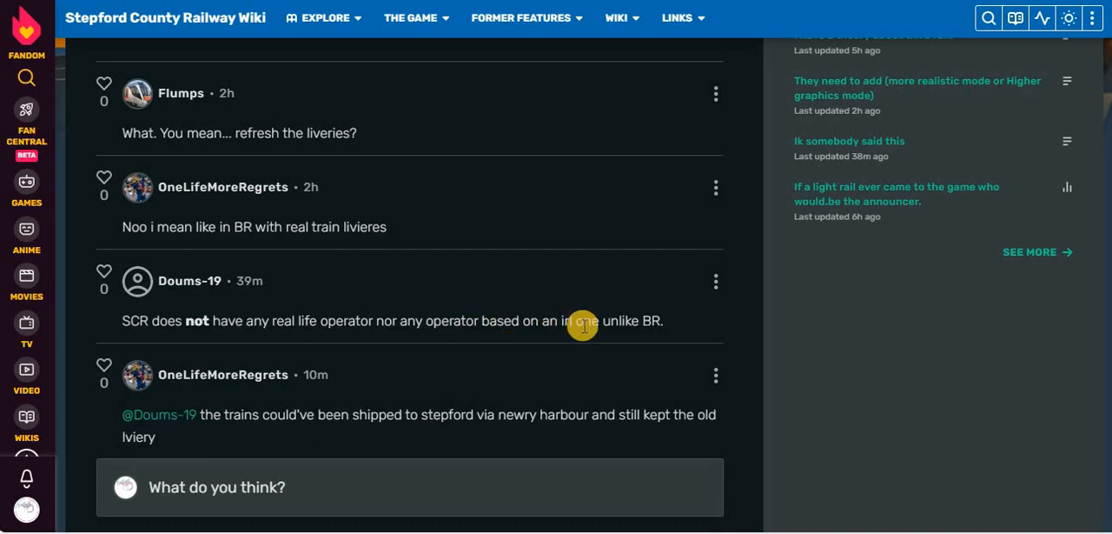
pyautogui.scroll(-3)
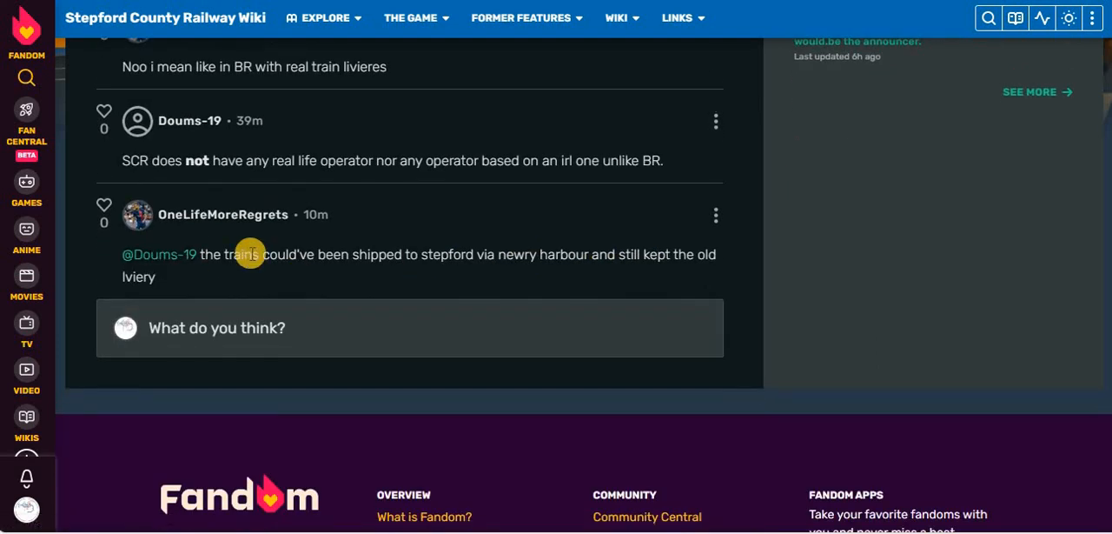
pyautogui.moveTo(500, 256)
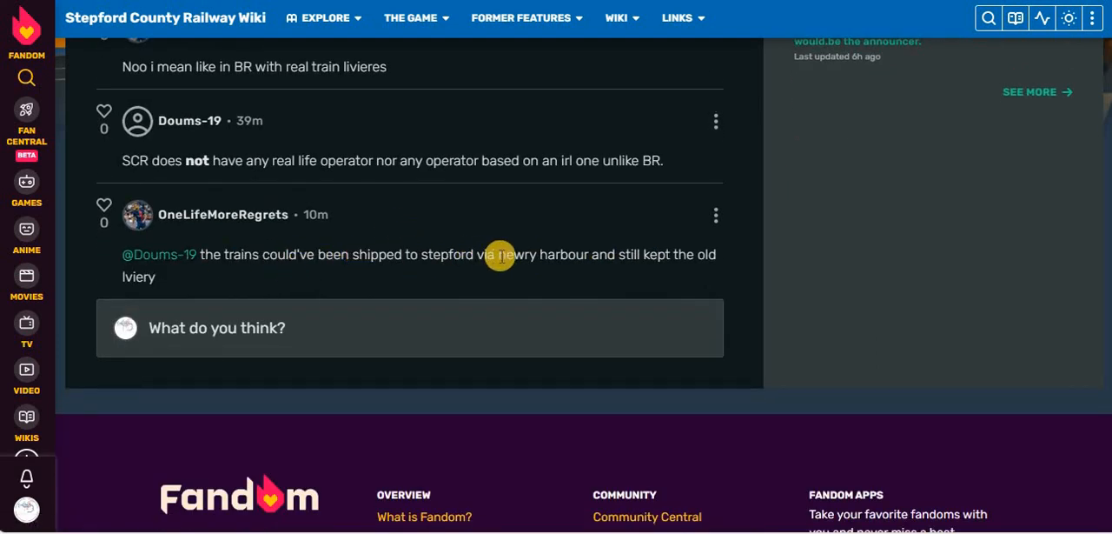
pyautogui.moveTo(275, 292)
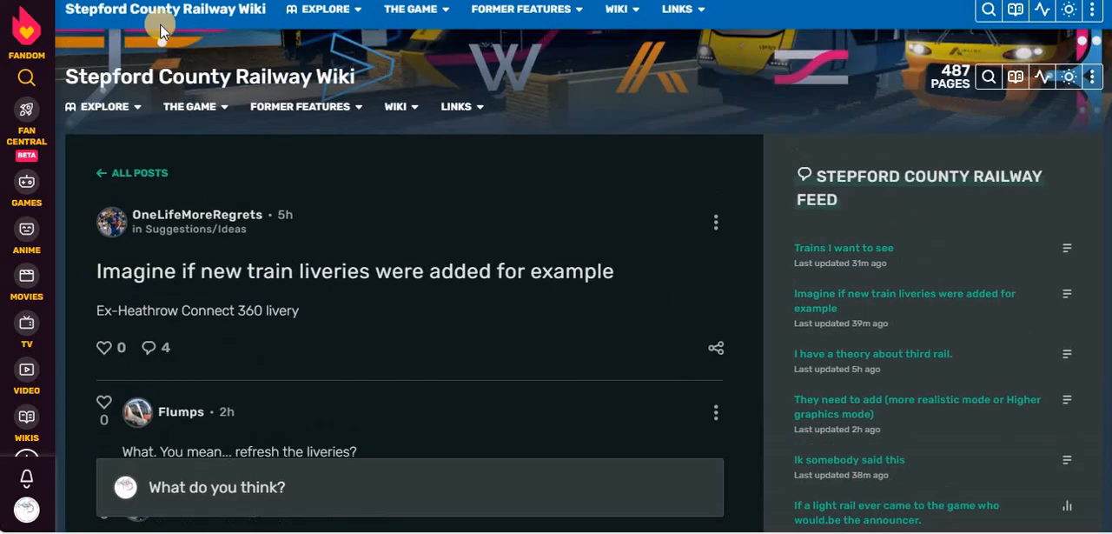
pyautogui.scroll(-3)
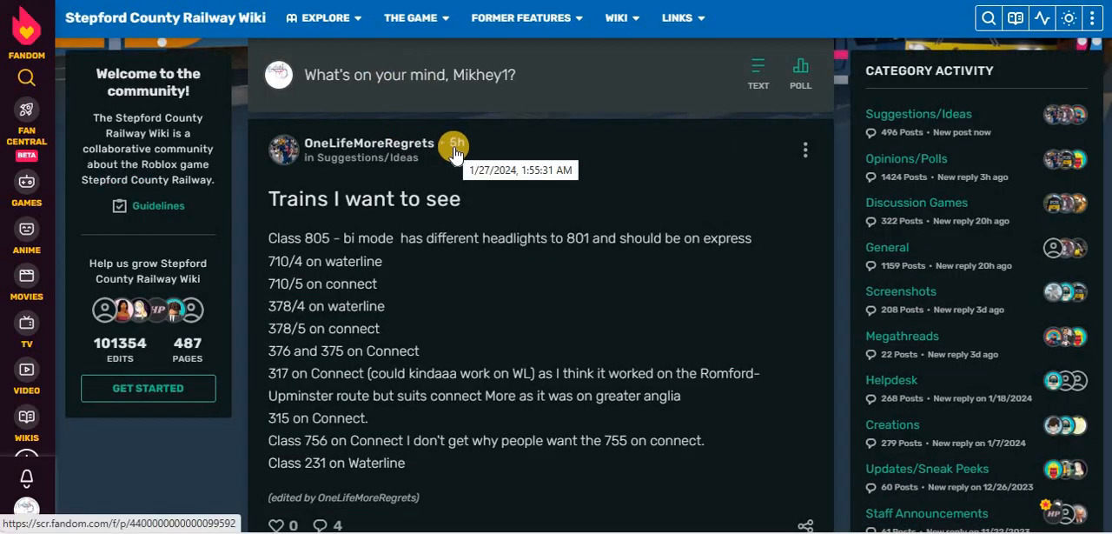
pyautogui.moveTo(315, 216)
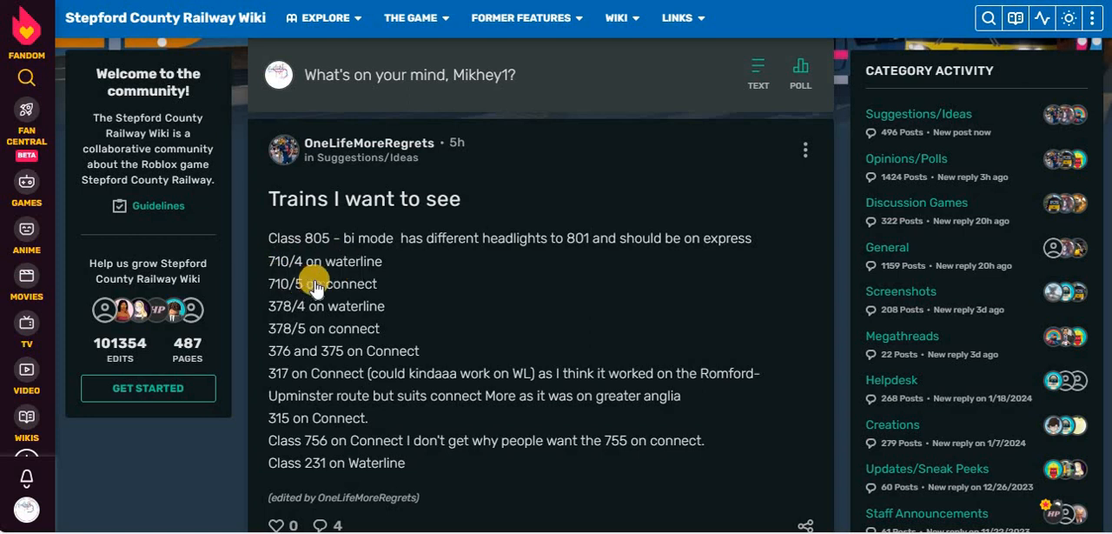
pyautogui.moveTo(349, 314)
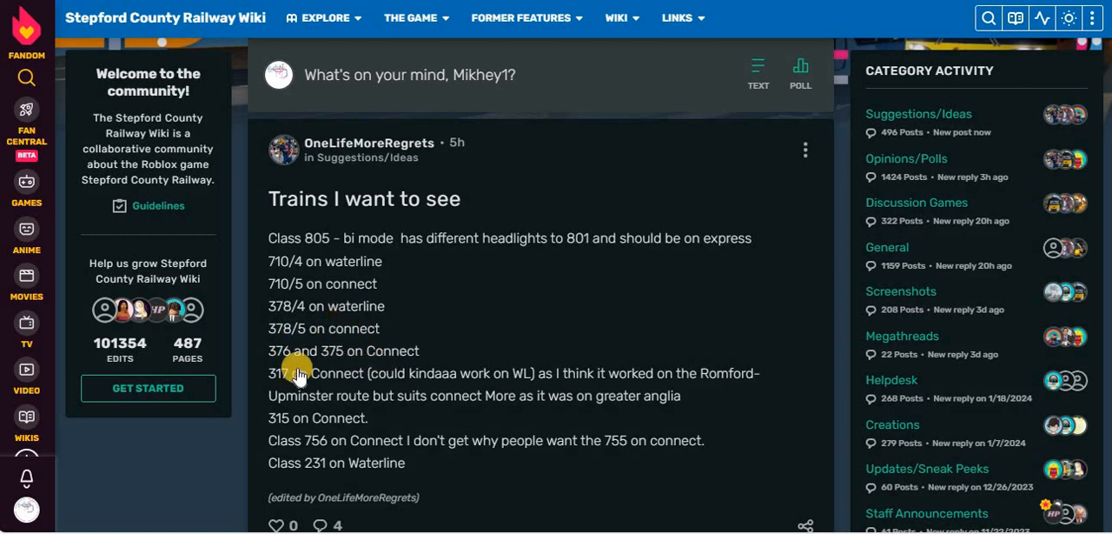
pyautogui.moveTo(460, 379)
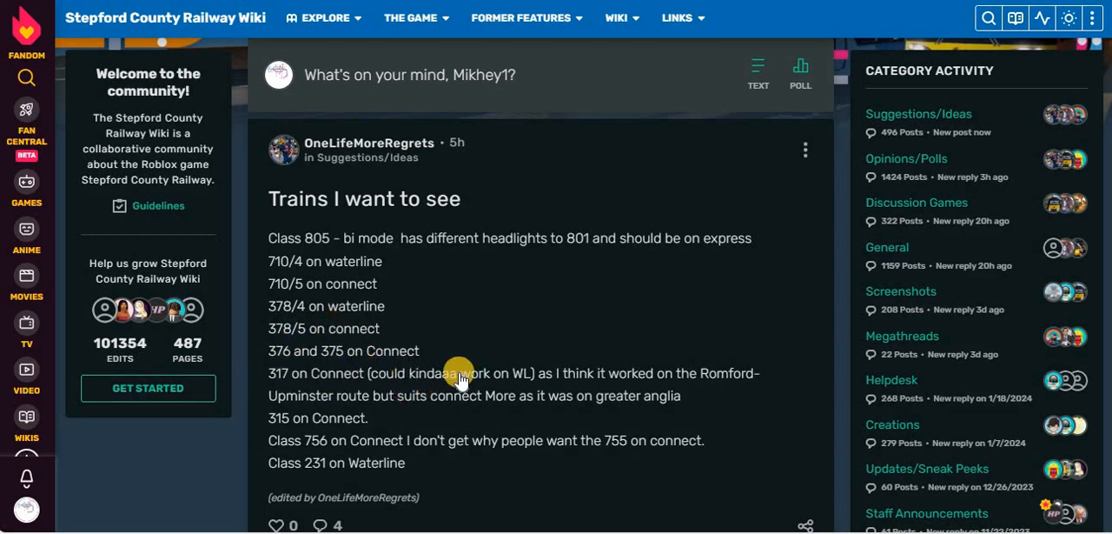
pyautogui.moveTo(573, 386)
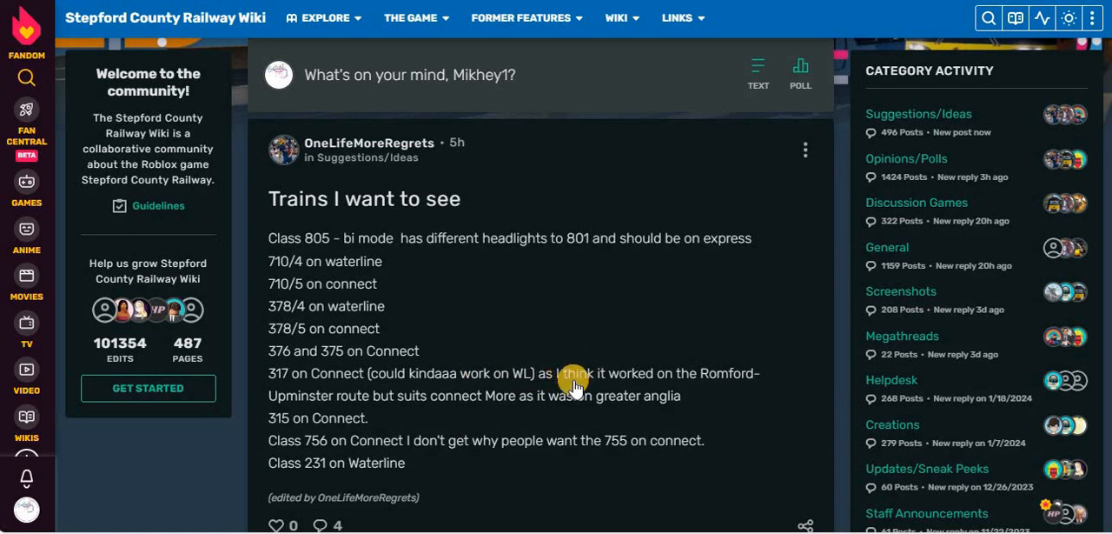
pyautogui.moveTo(356, 400)
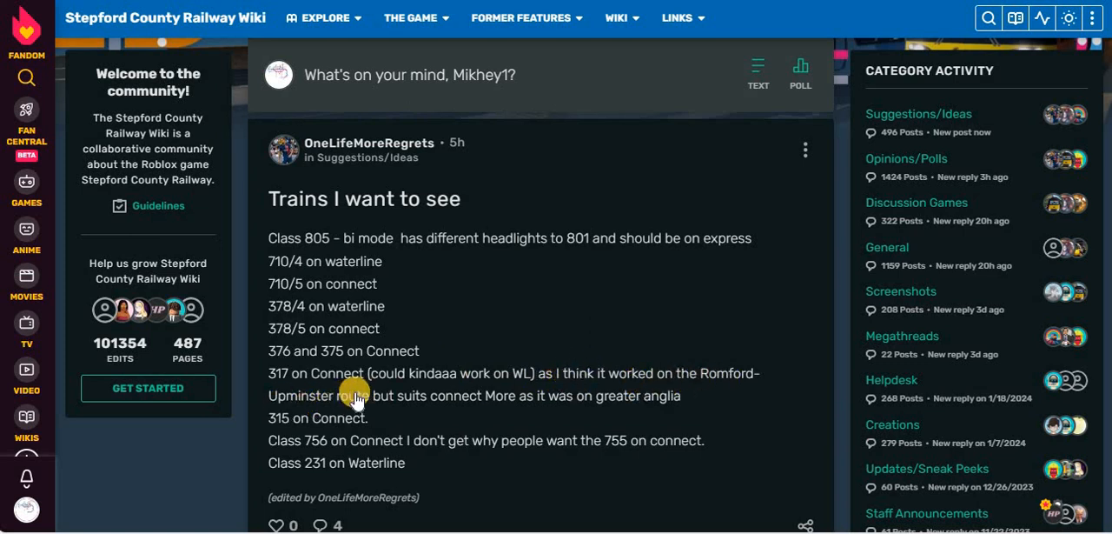
pyautogui.moveTo(647, 424)
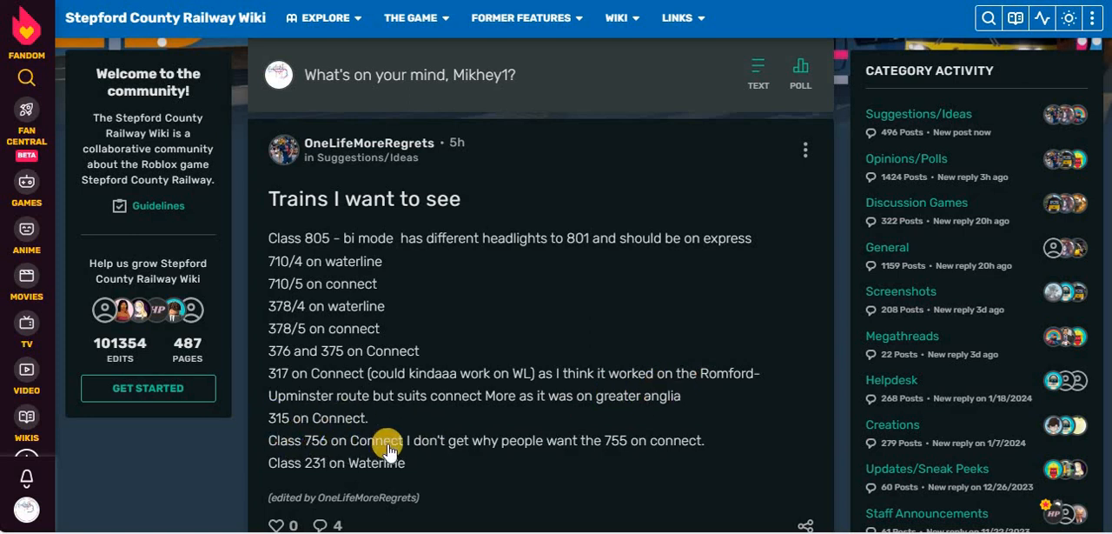
pyautogui.moveTo(657, 490)
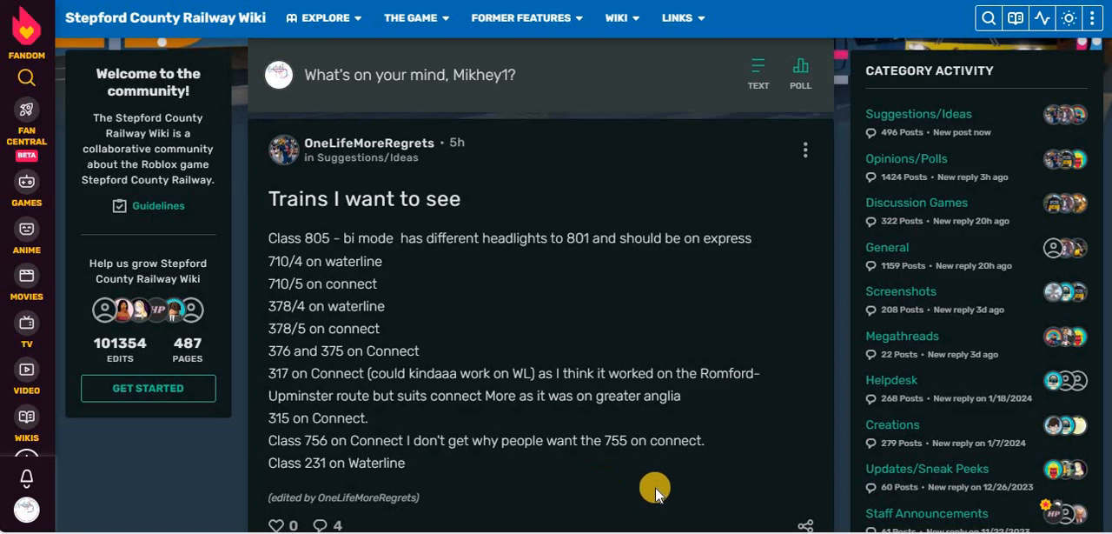
pyautogui.moveTo(511, 525)
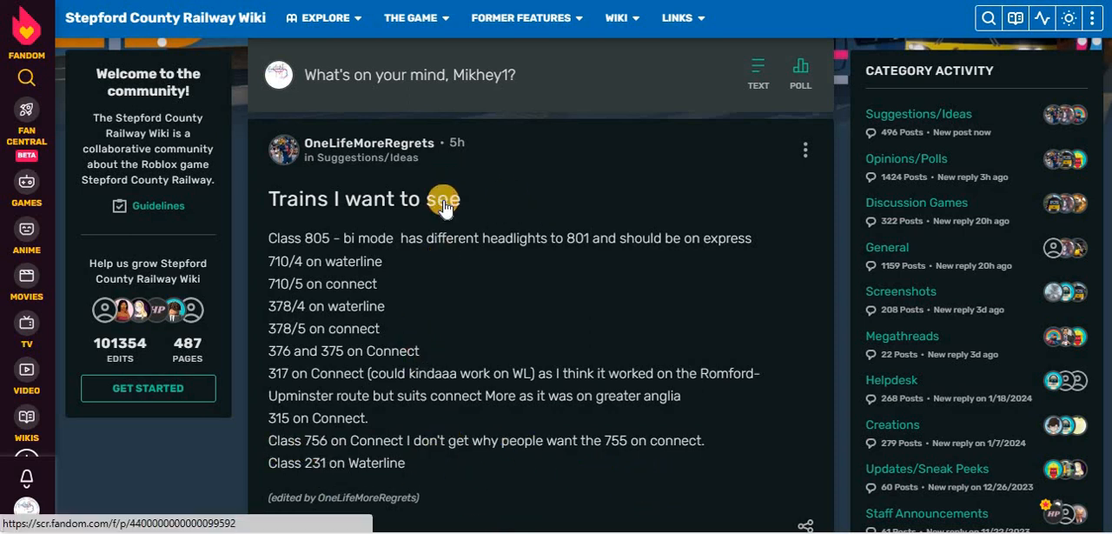
pyautogui.scroll(-3)
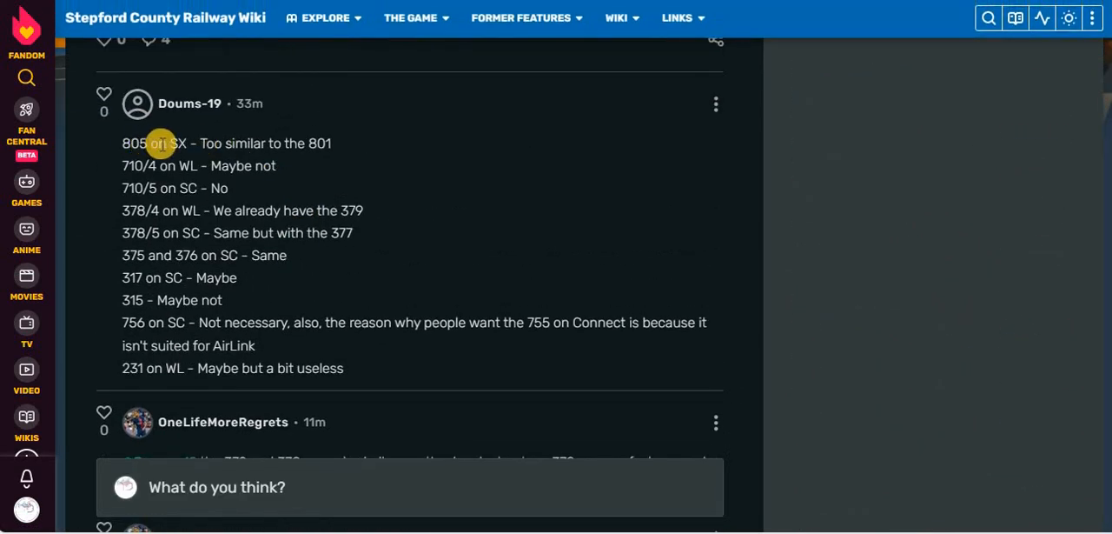
pyautogui.moveTo(207, 143)
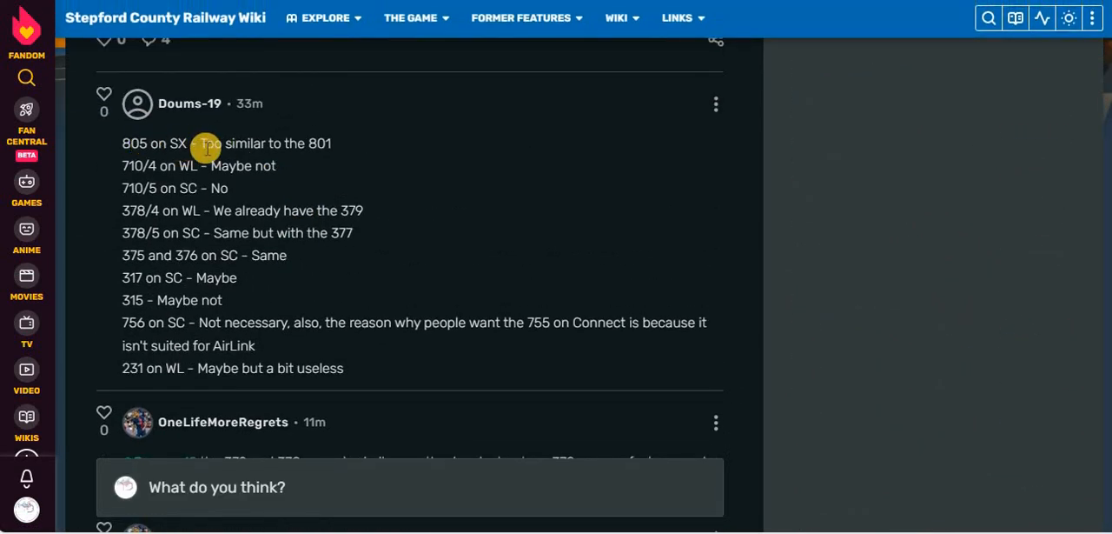
pyautogui.moveTo(200, 177)
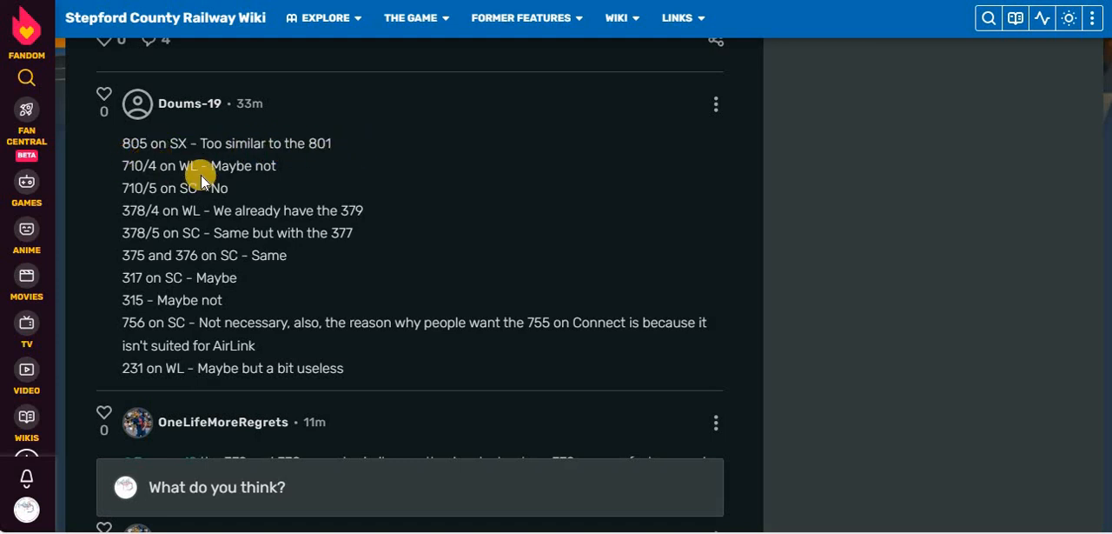
pyautogui.moveTo(130, 188)
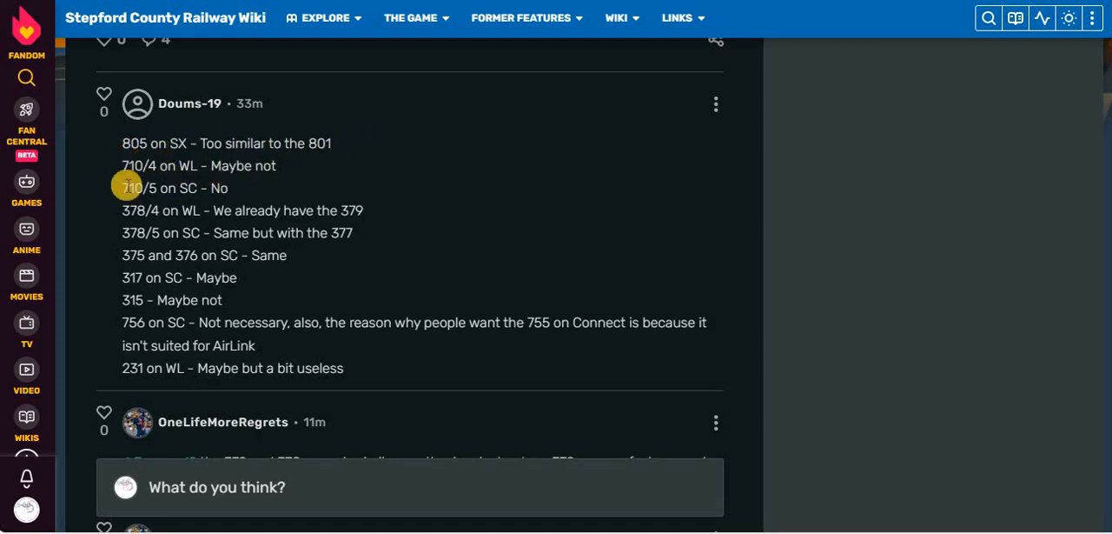
pyautogui.moveTo(202, 189)
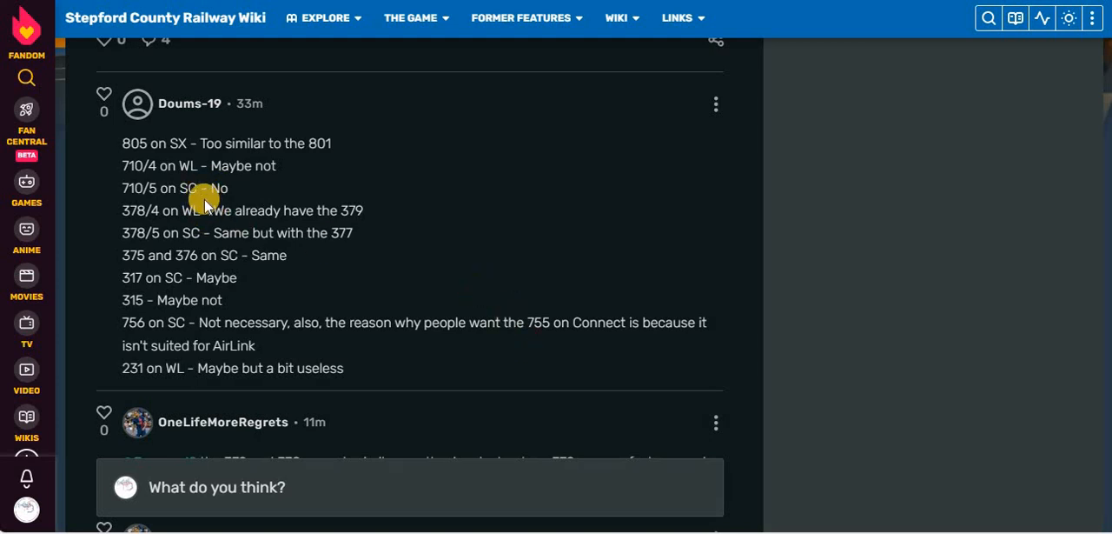
pyautogui.moveTo(264, 203)
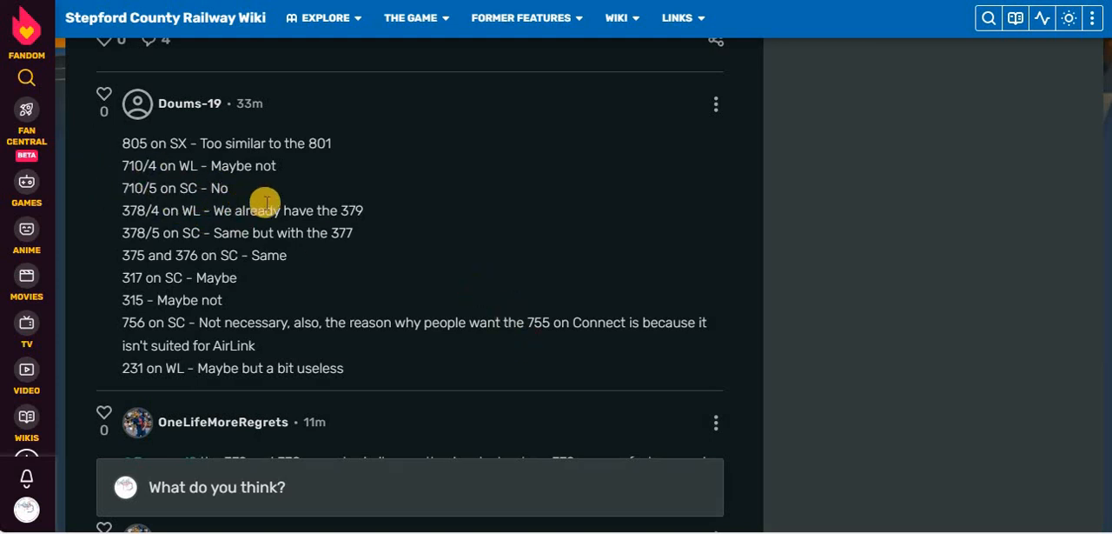
pyautogui.moveTo(160, 233)
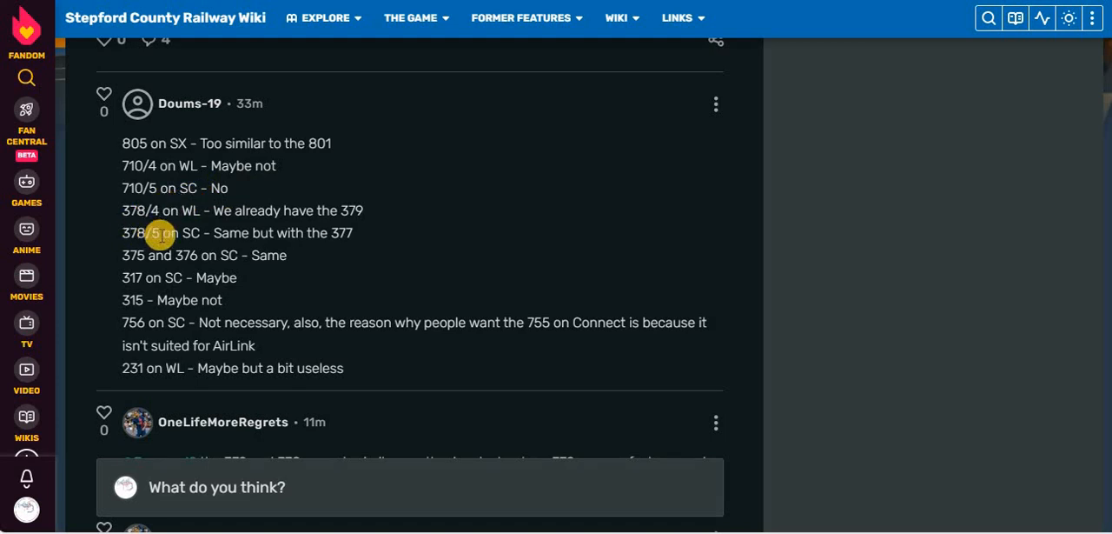
pyautogui.moveTo(310, 233)
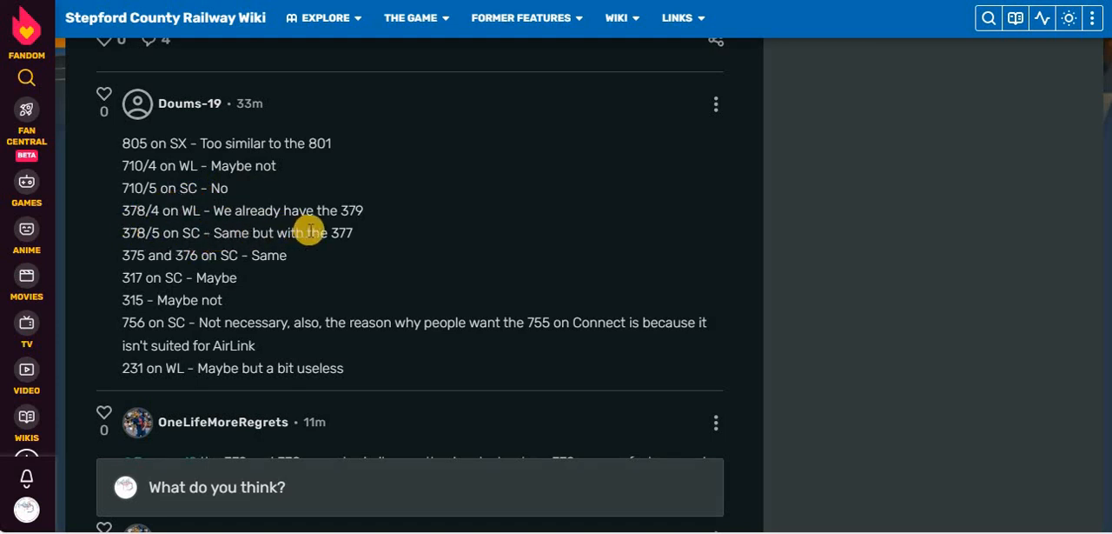
pyautogui.moveTo(132, 254)
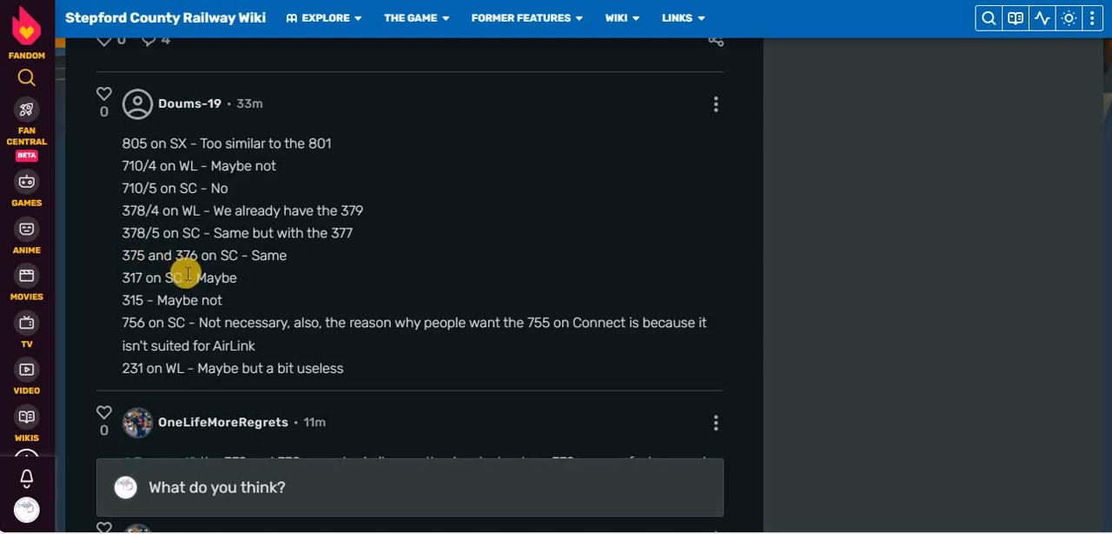
pyautogui.moveTo(165, 282)
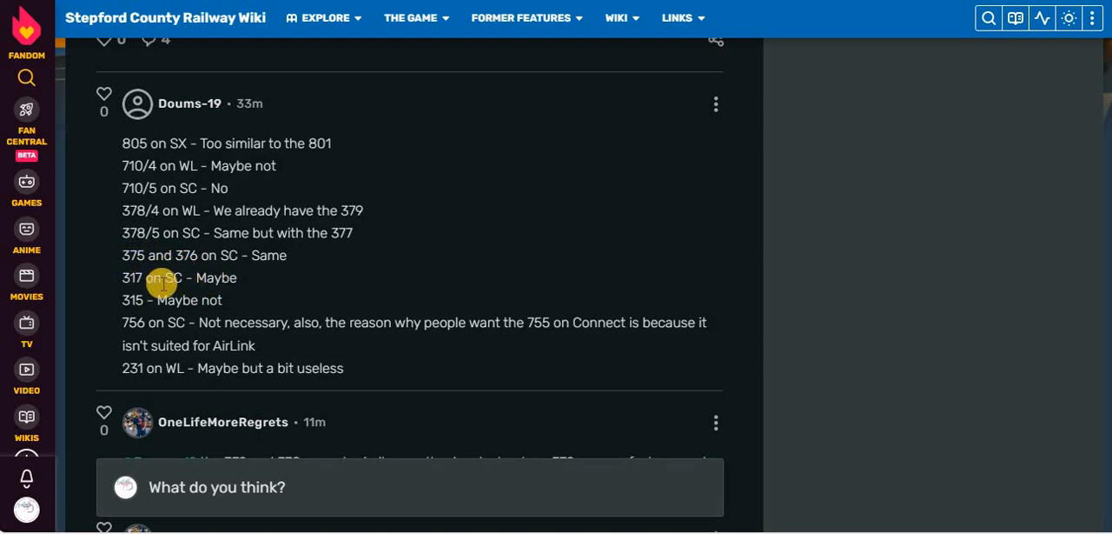
pyautogui.moveTo(198, 299)
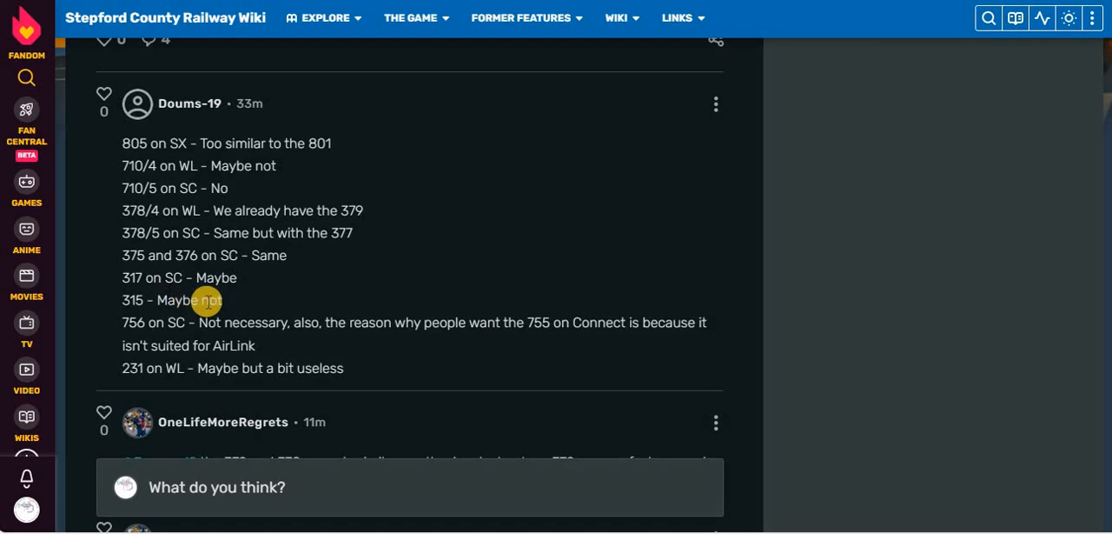
pyautogui.moveTo(184, 324)
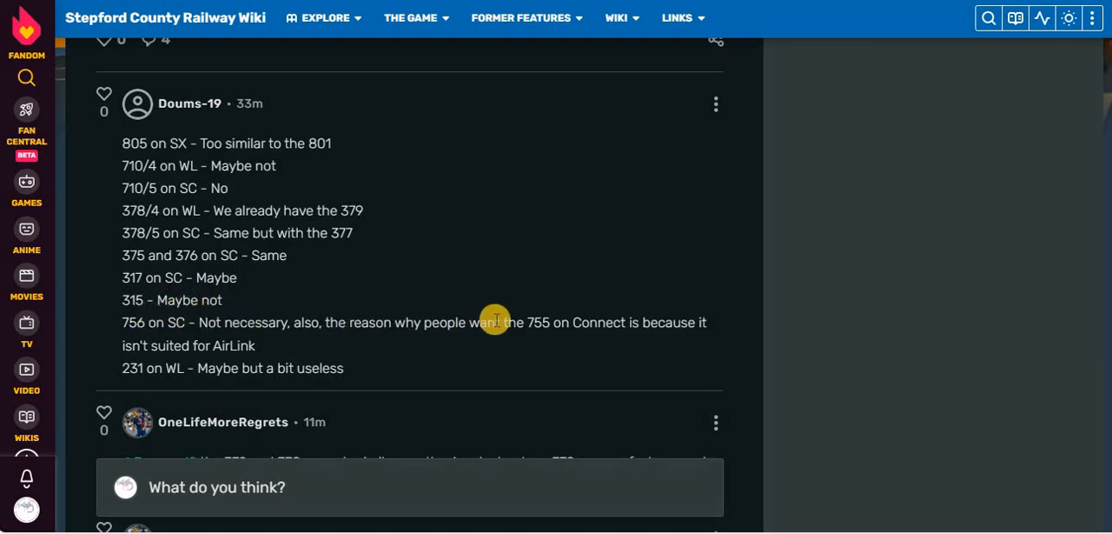
pyautogui.moveTo(125, 345)
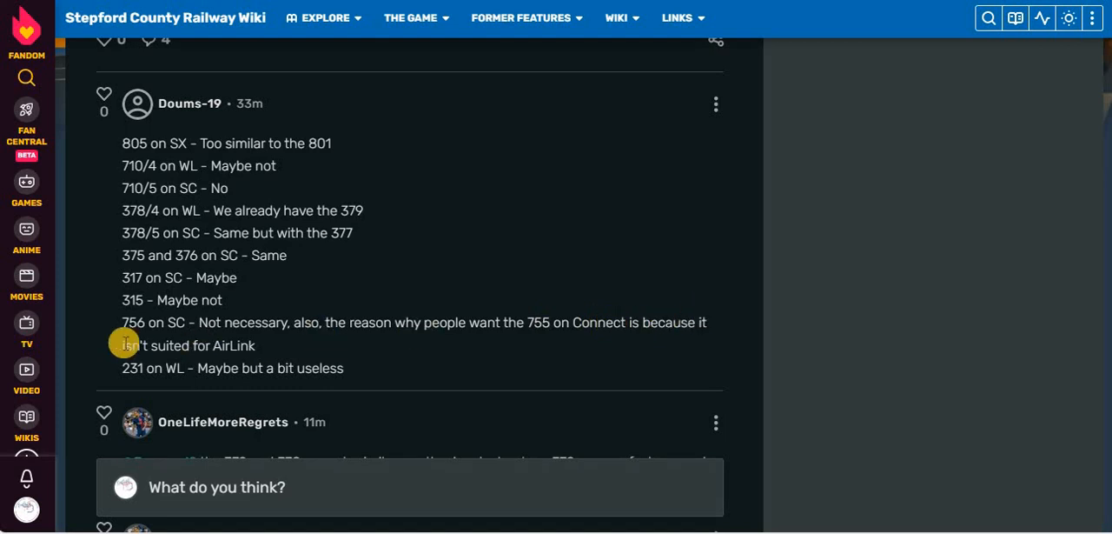
pyautogui.moveTo(136, 365)
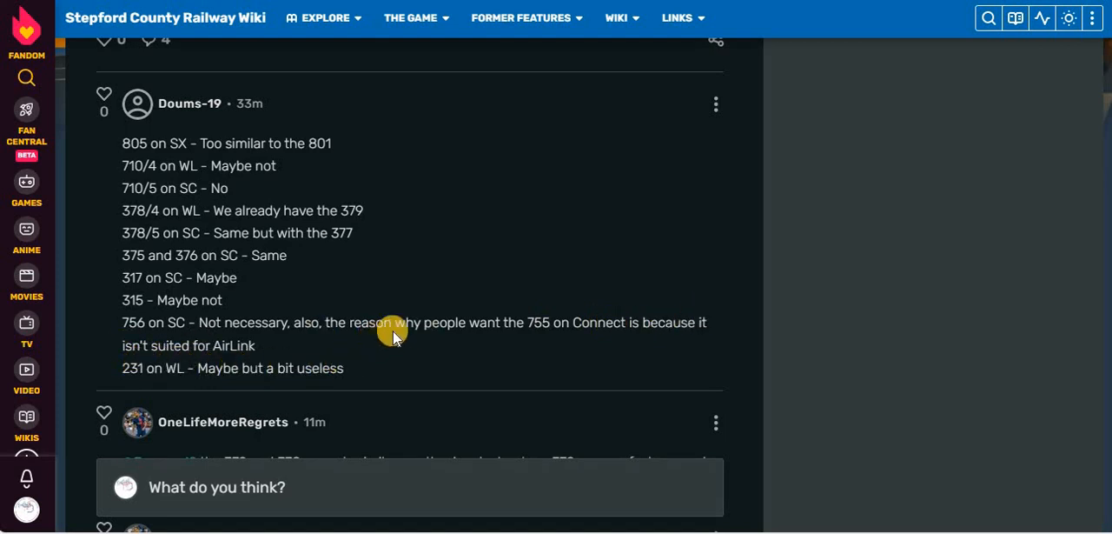
pyautogui.scroll(-3)
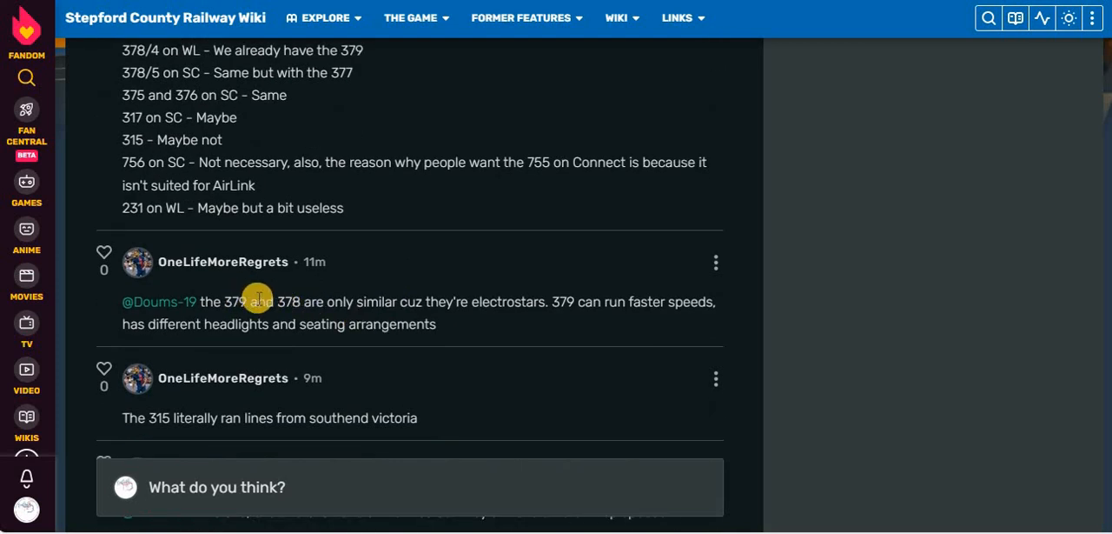
pyautogui.moveTo(417, 295)
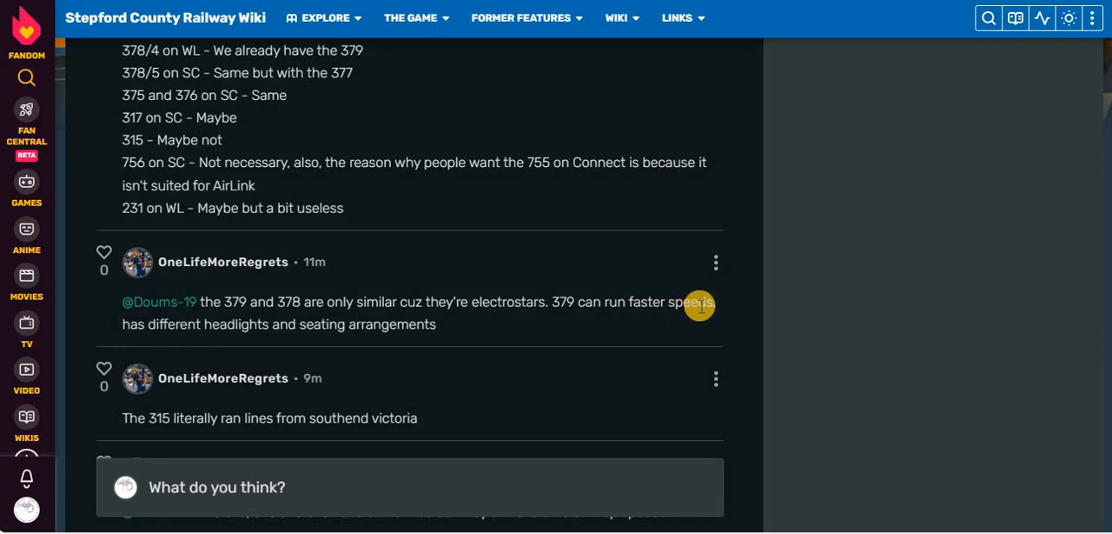
pyautogui.moveTo(455, 276)
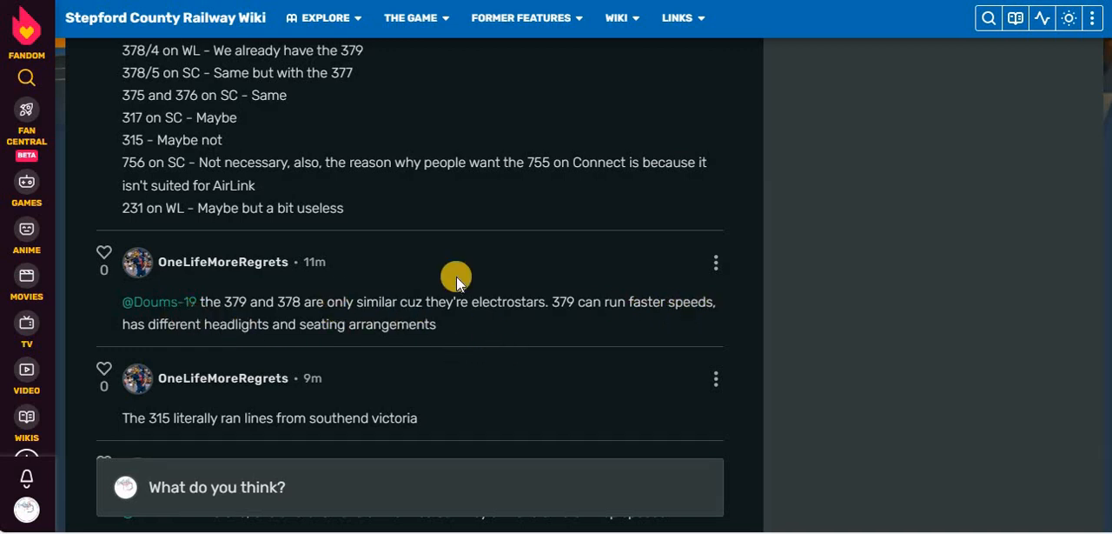
pyautogui.scroll(-3)
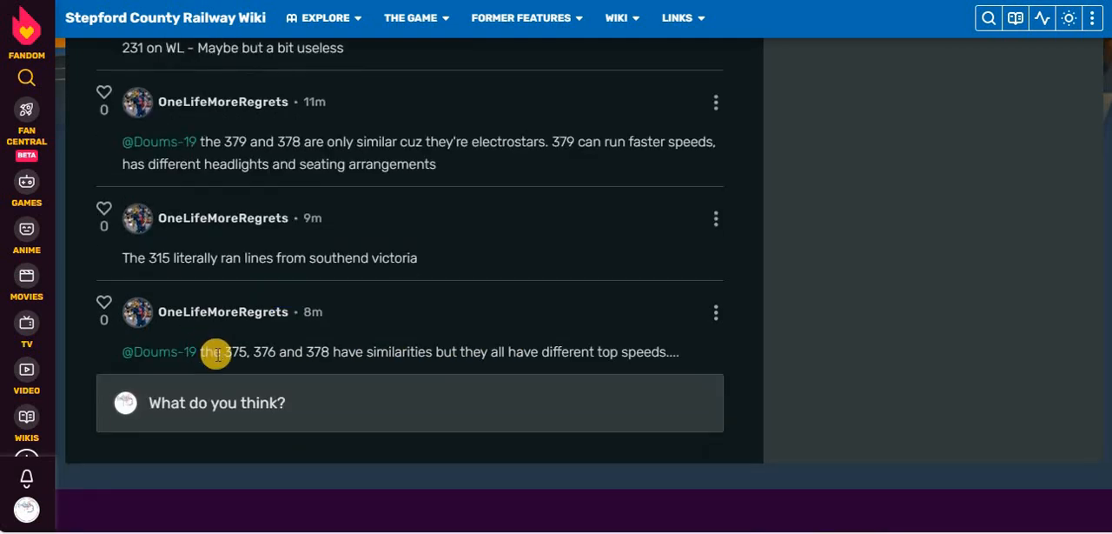
pyautogui.moveTo(357, 358)
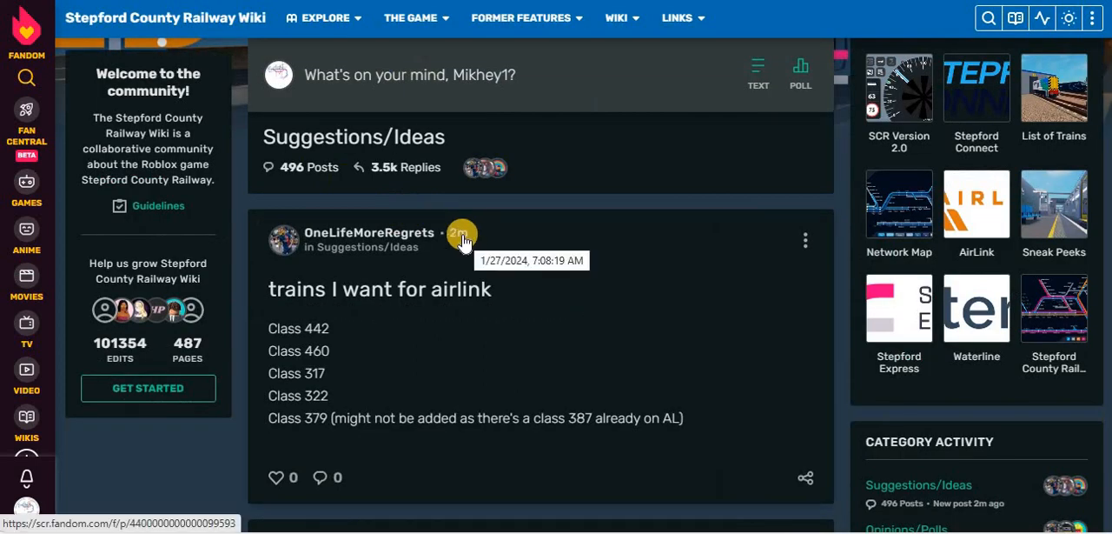
pyautogui.moveTo(250, 320)
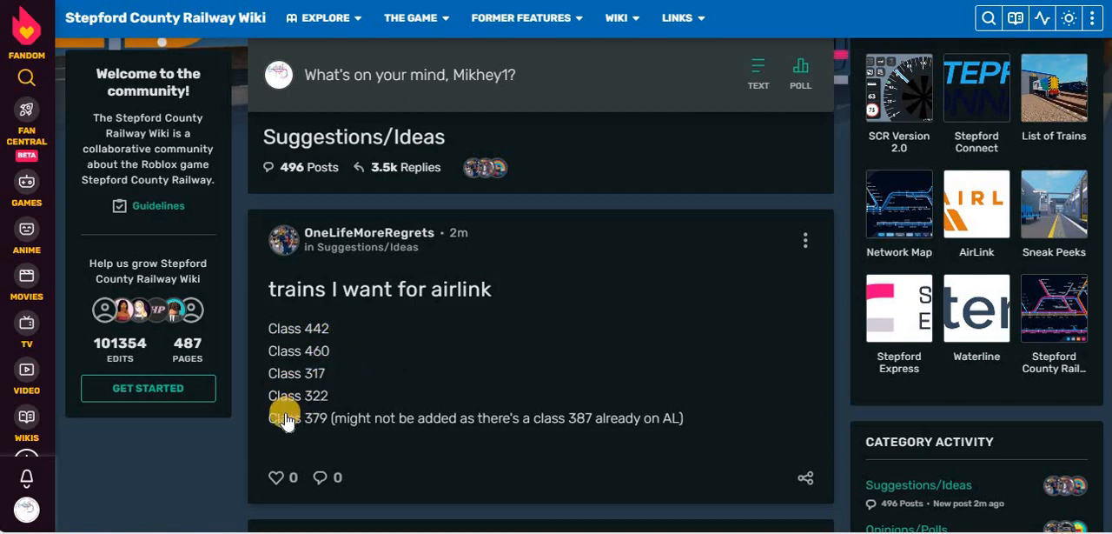
pyautogui.moveTo(426, 426)
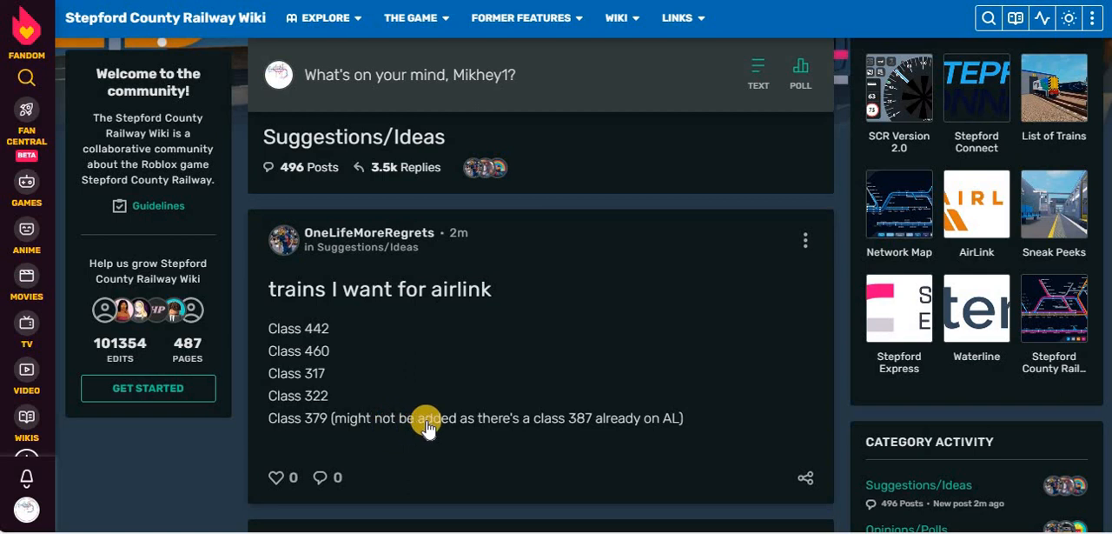
pyautogui.moveTo(687, 414)
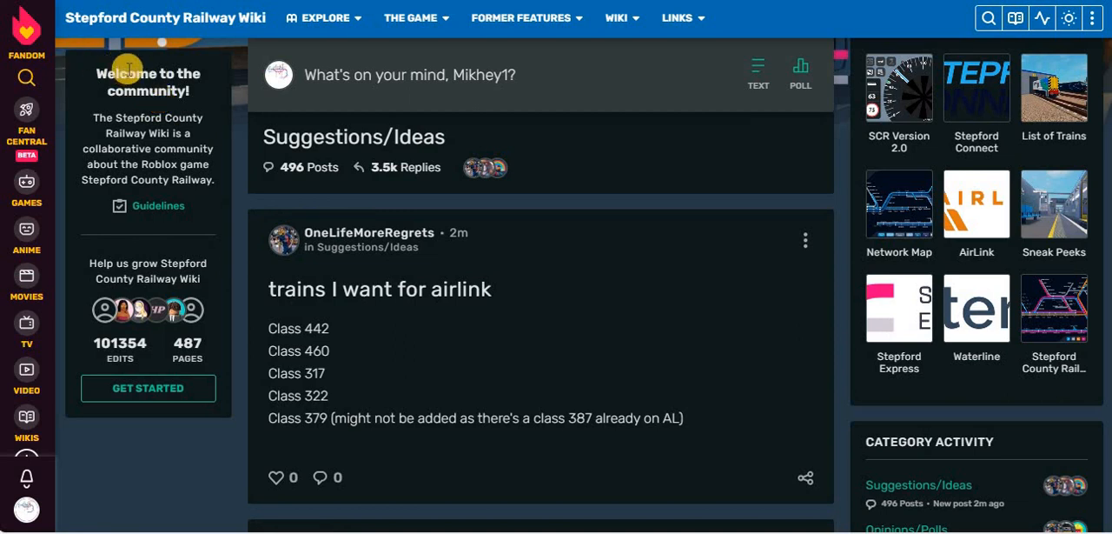
pyautogui.moveTo(115, 52)
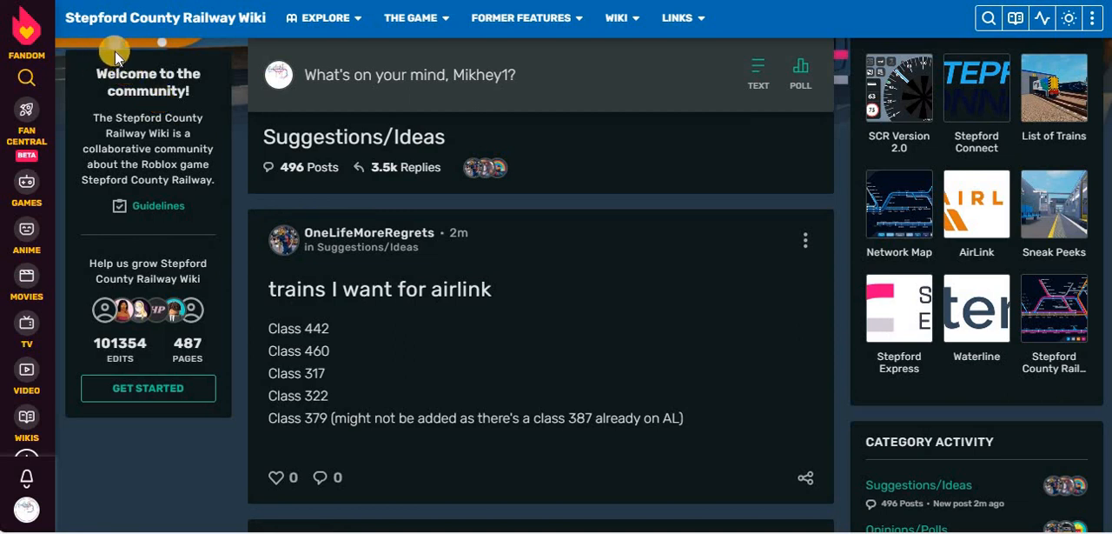